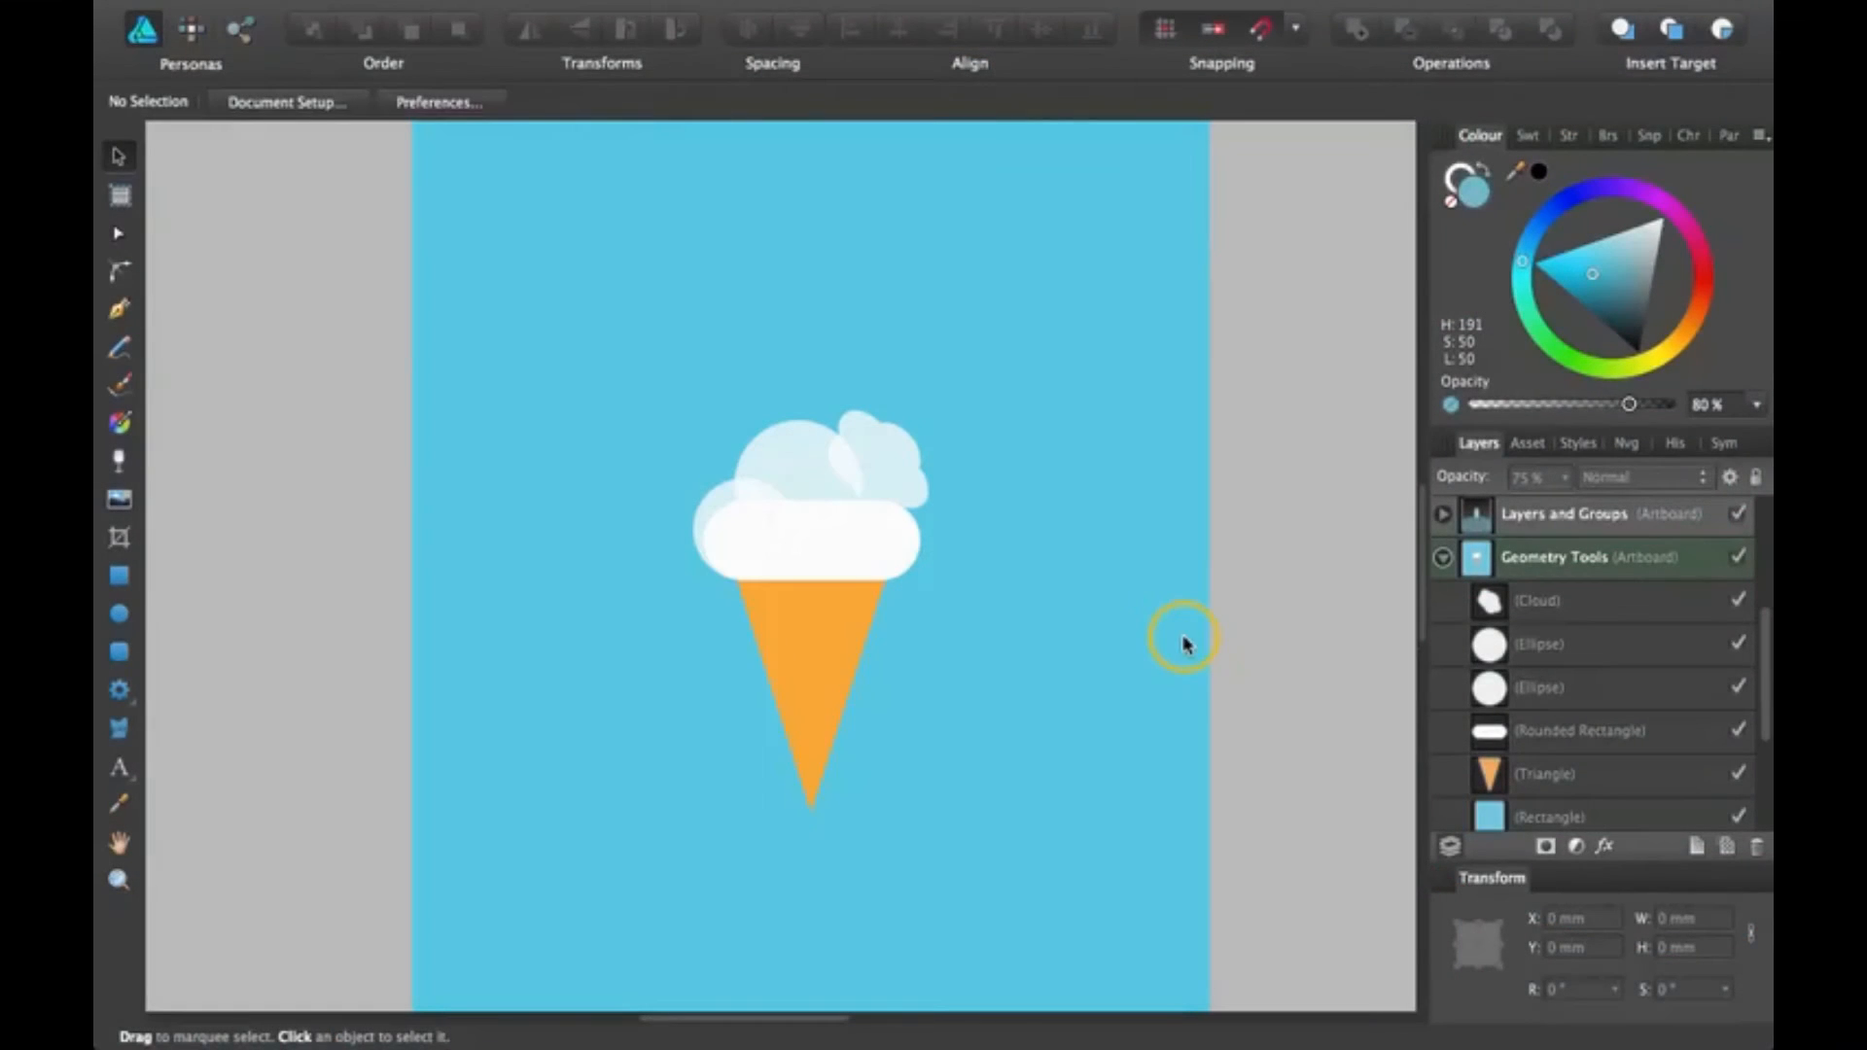
pyautogui.moveTo(1207, 544)
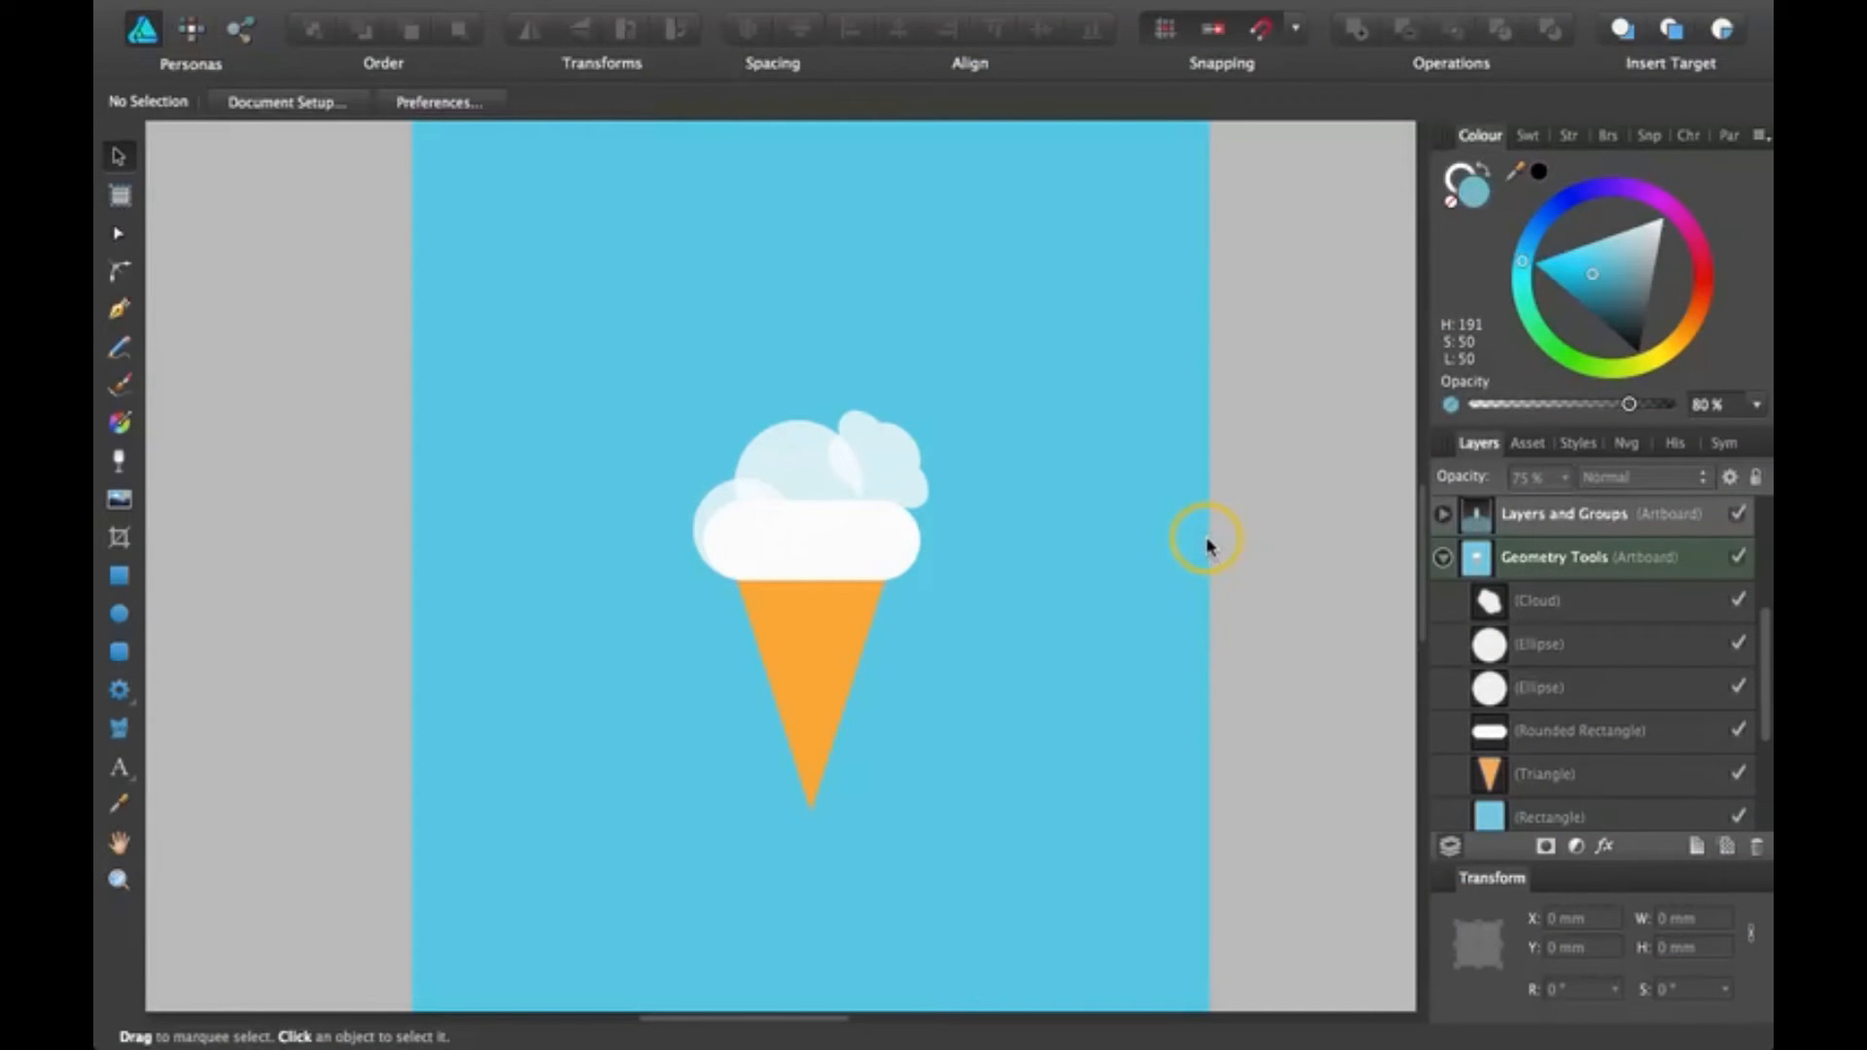
pyautogui.moveTo(1176, 496)
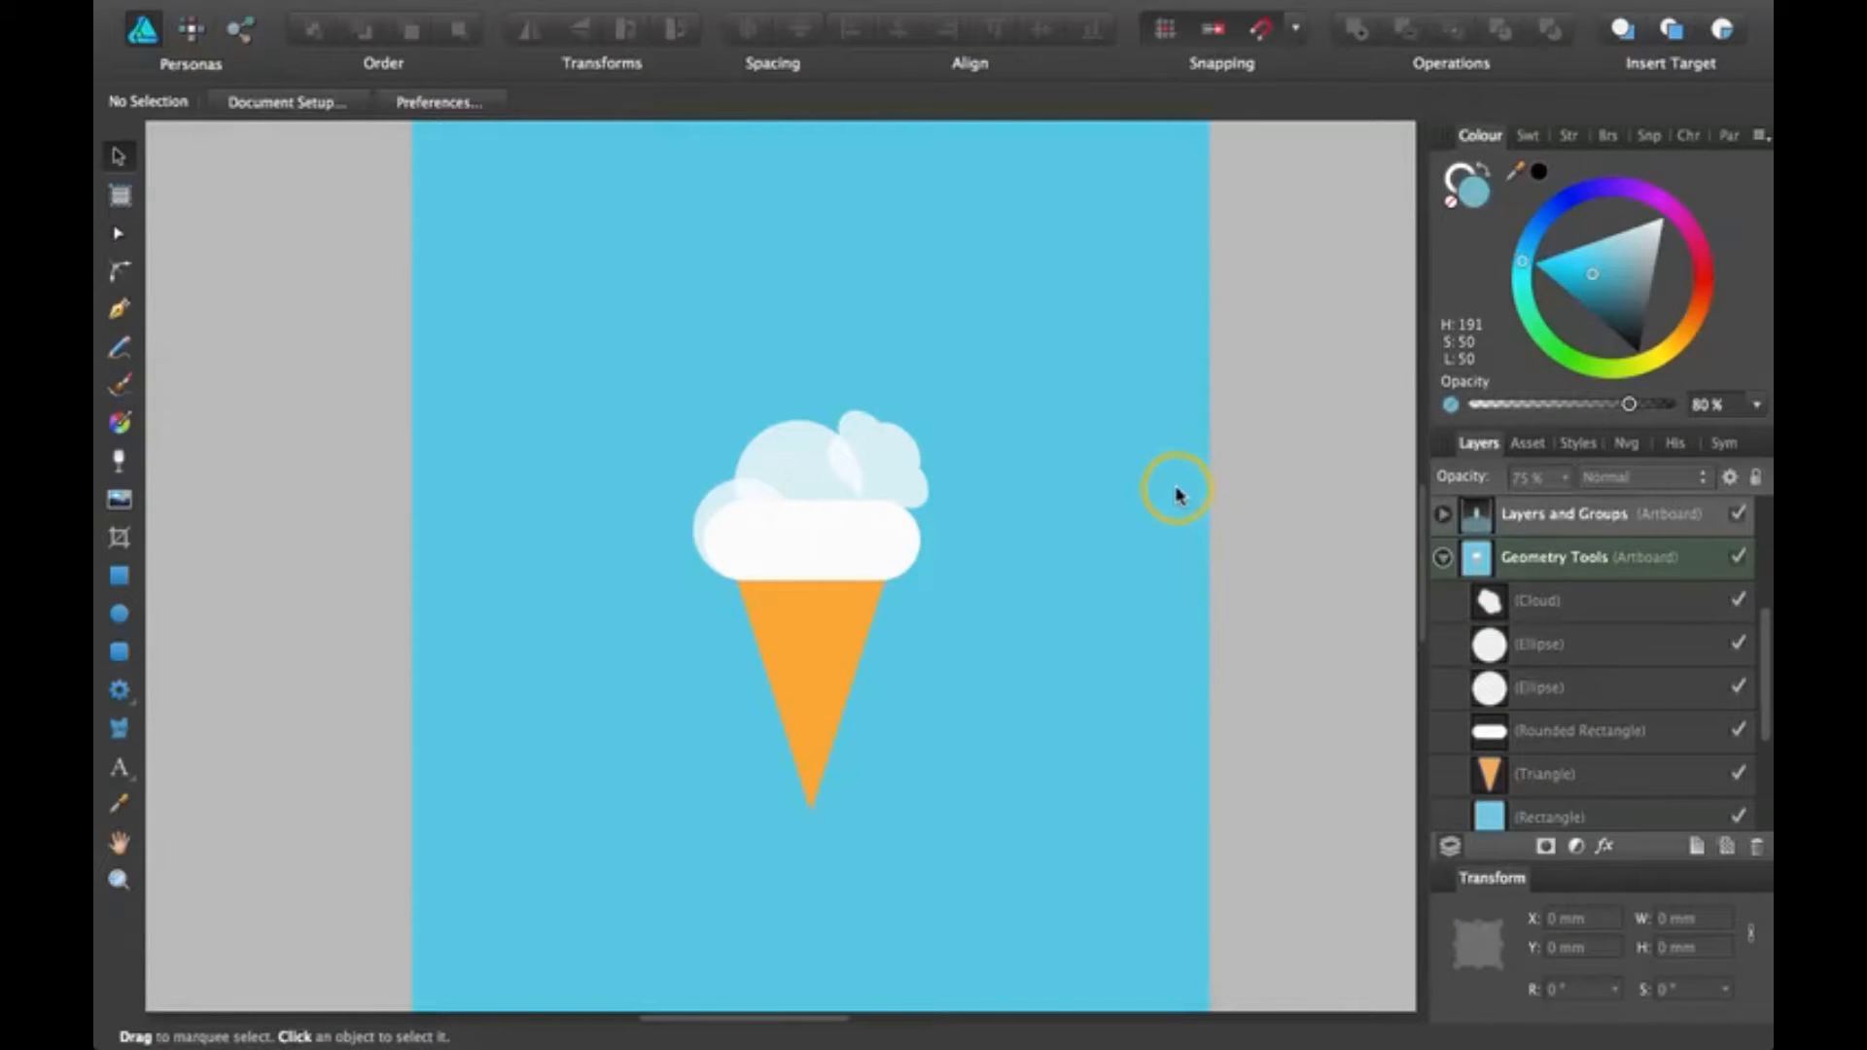
pyautogui.moveTo(1392, 155)
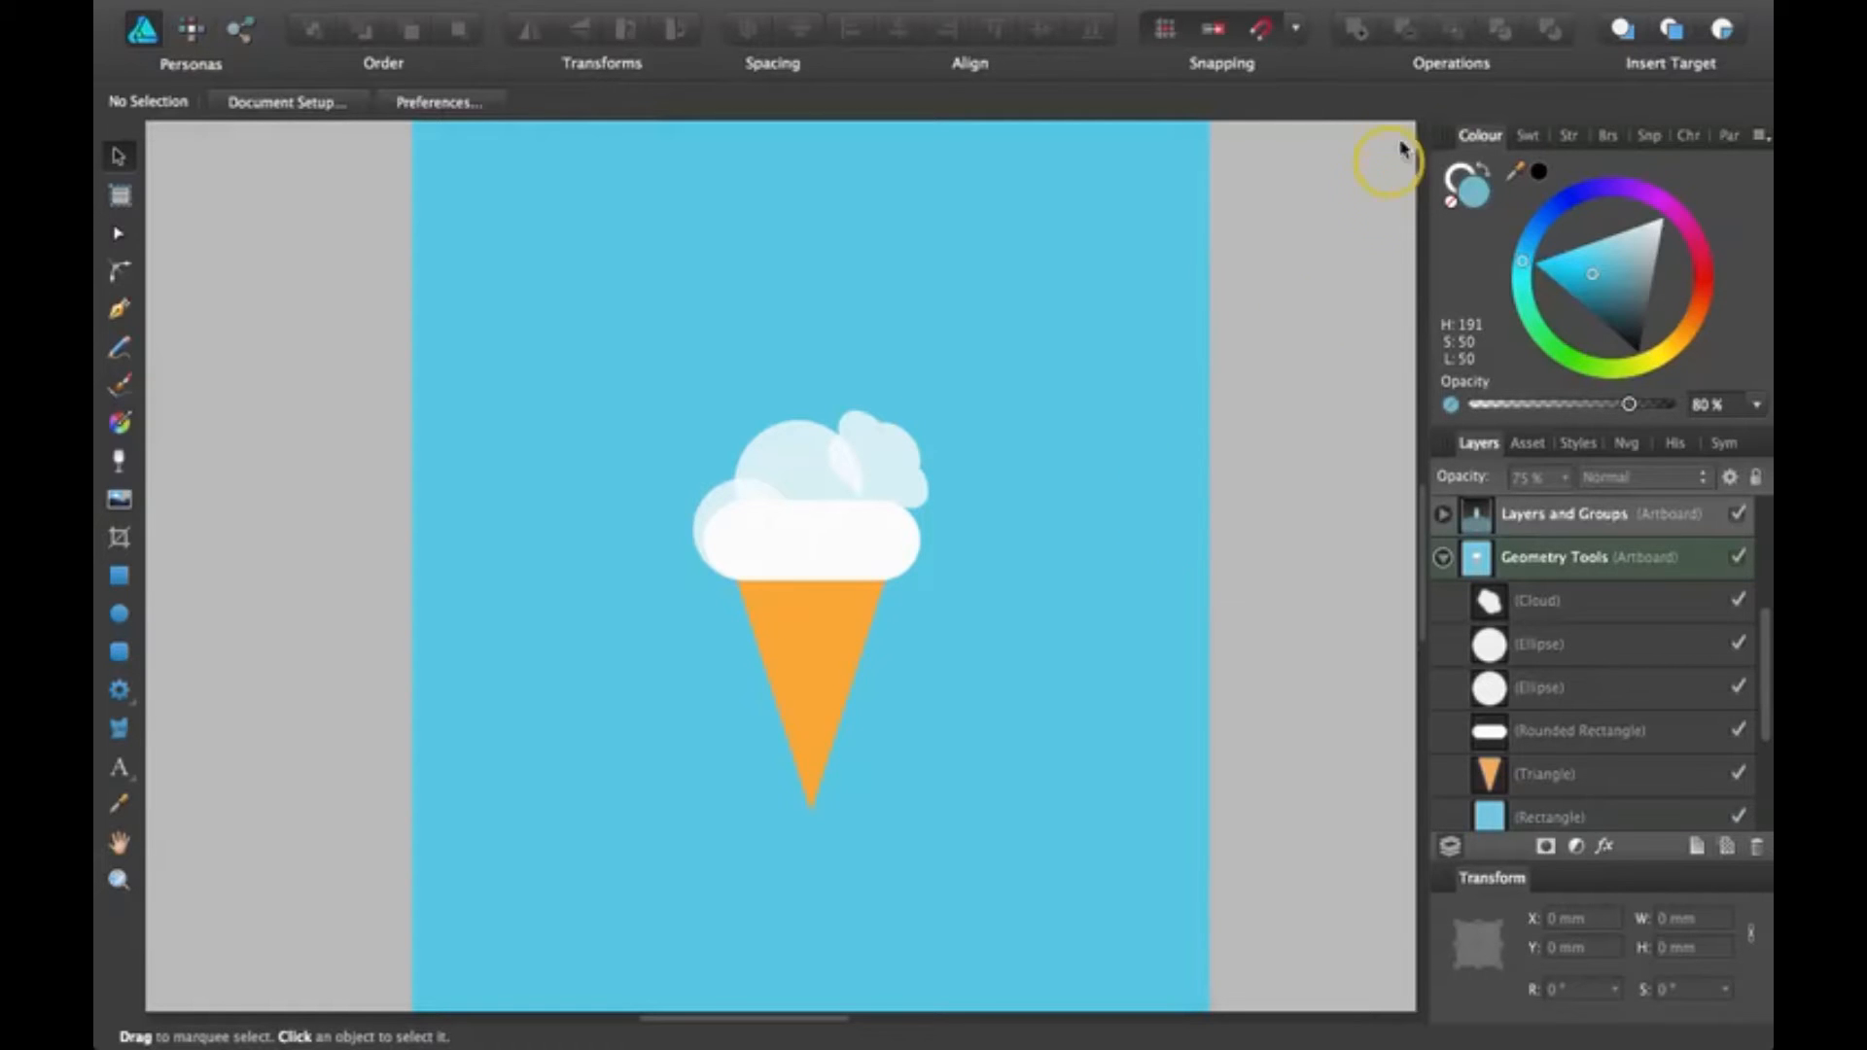
pyautogui.moveTo(1291, 163)
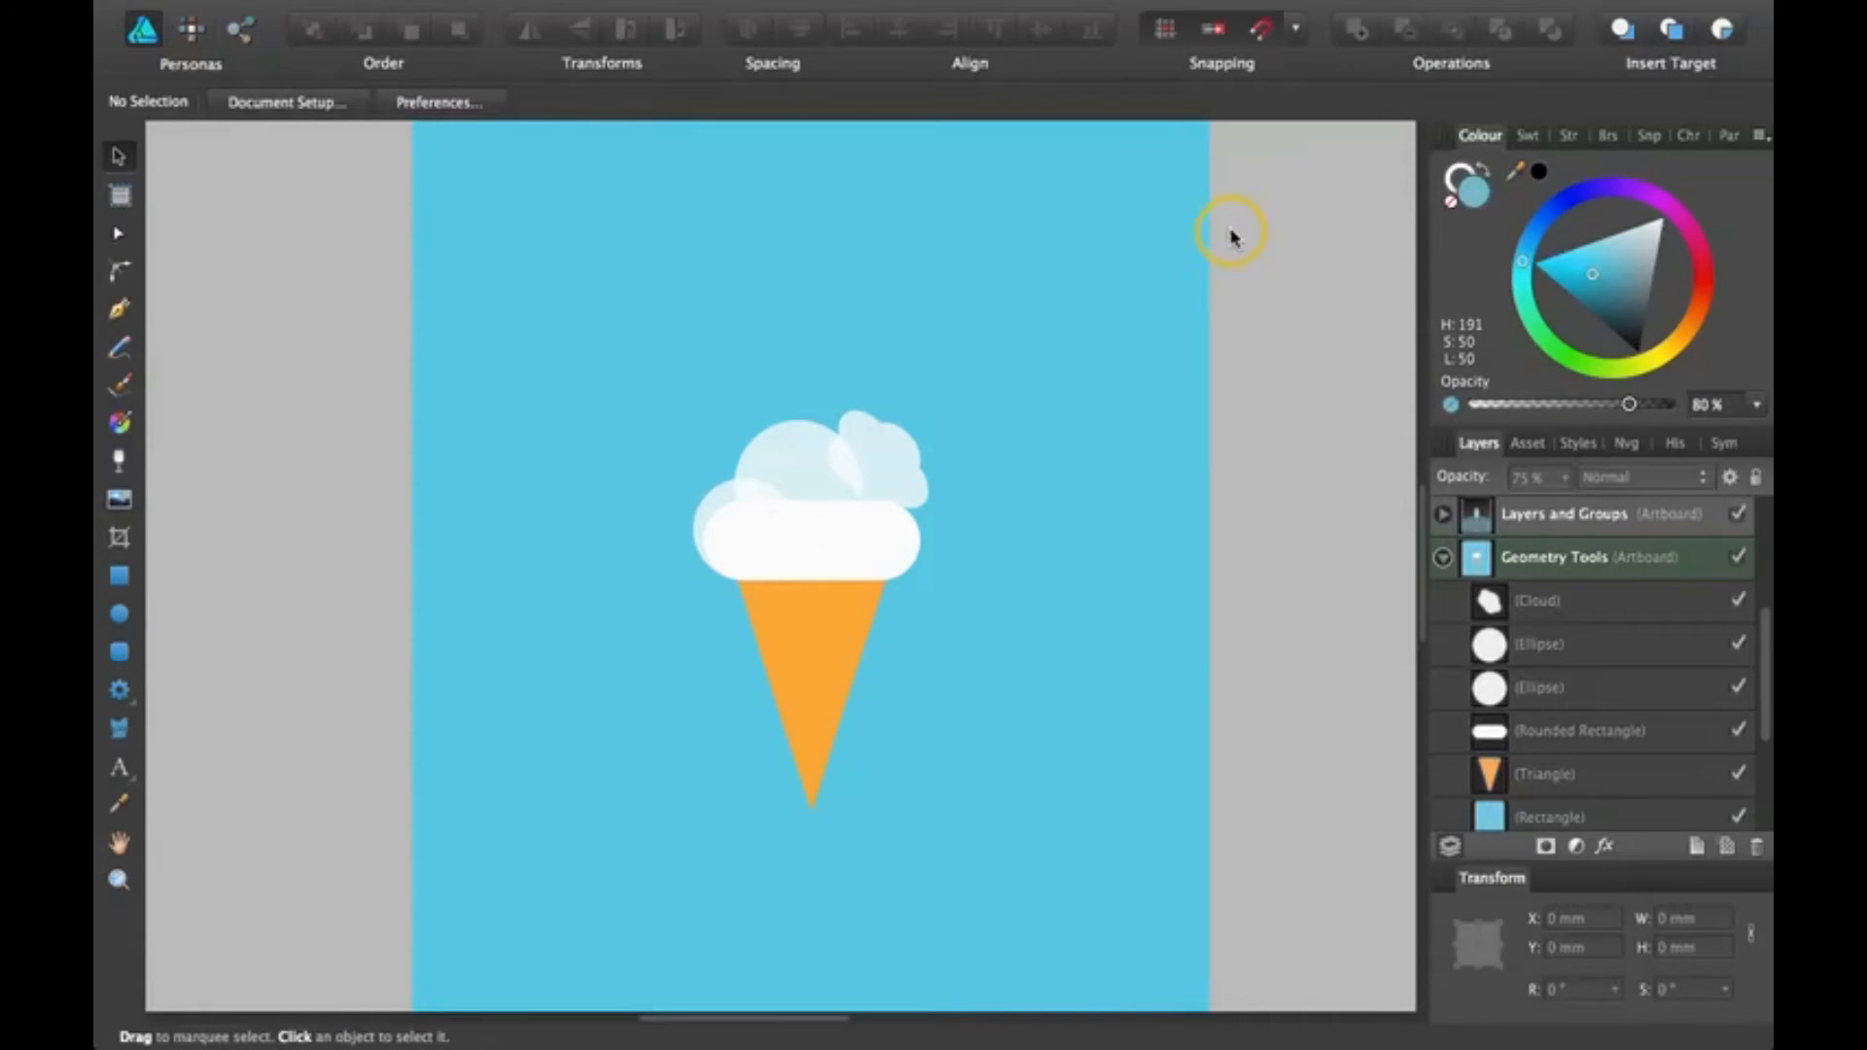
pyautogui.moveTo(1072, 364)
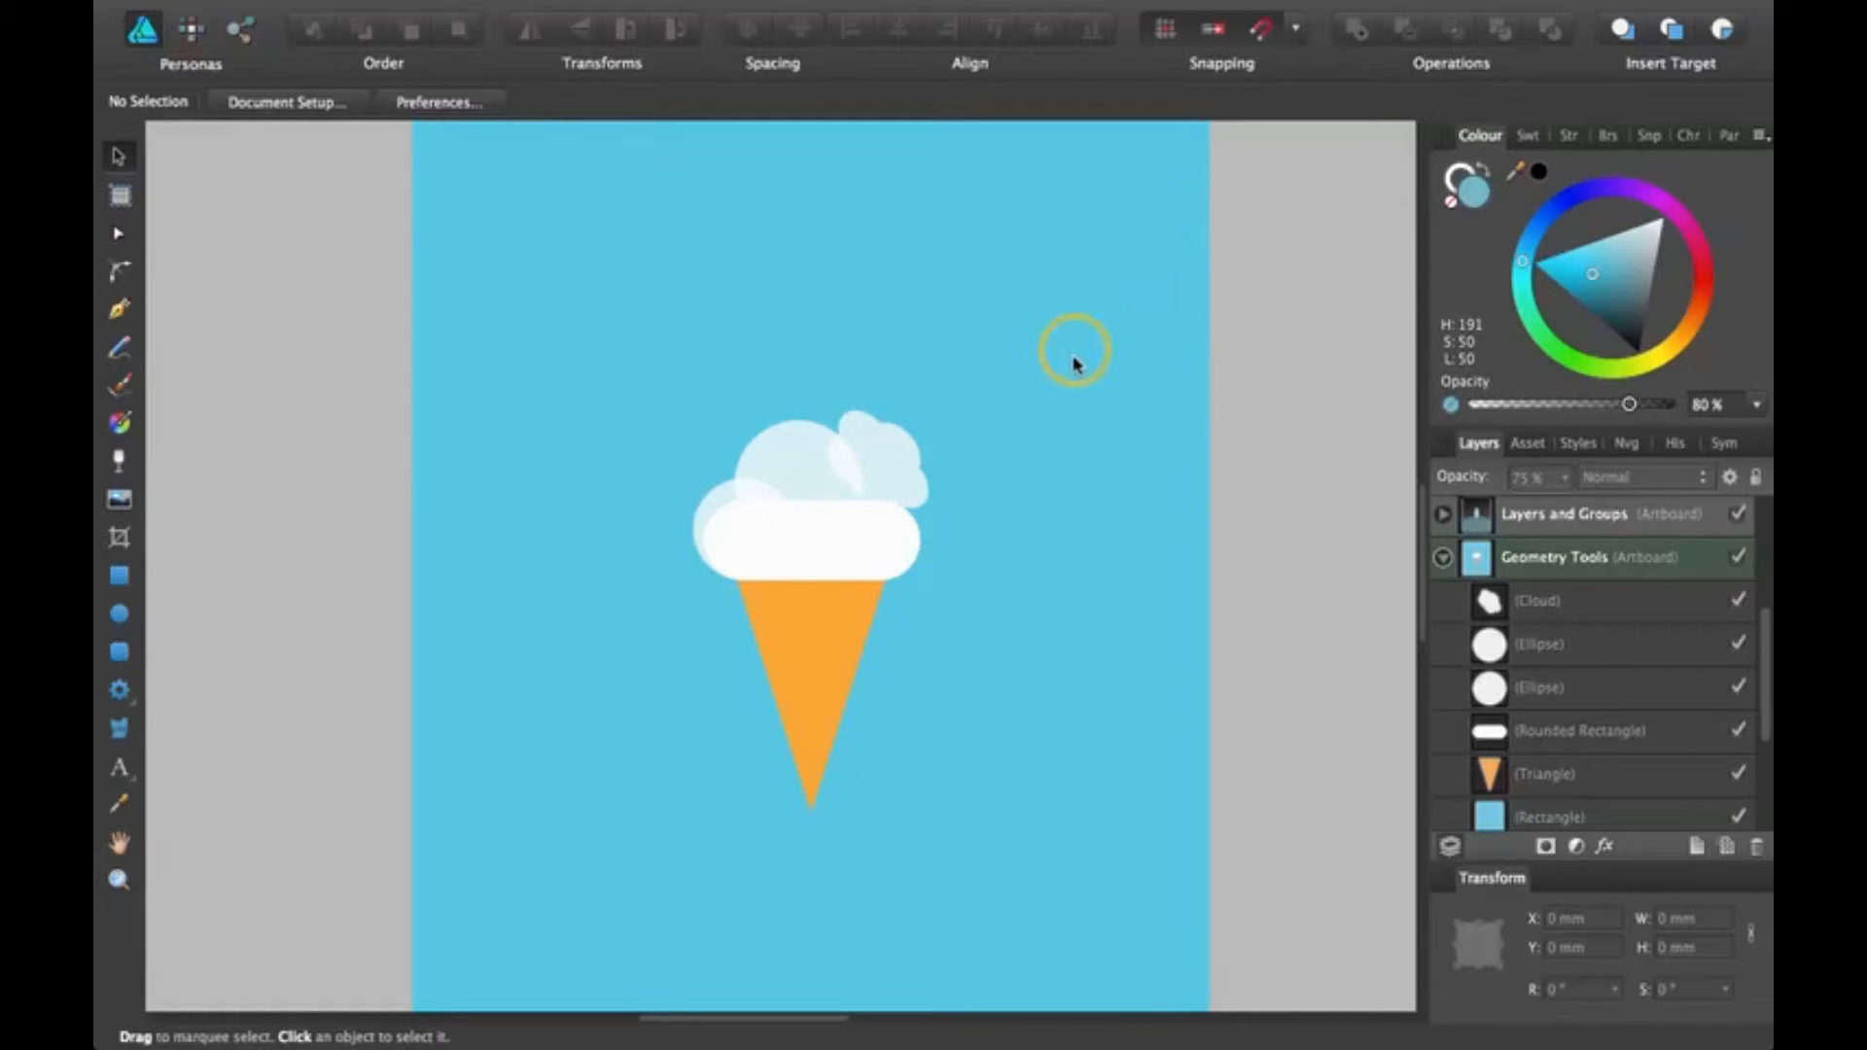
pyautogui.moveTo(894, 358)
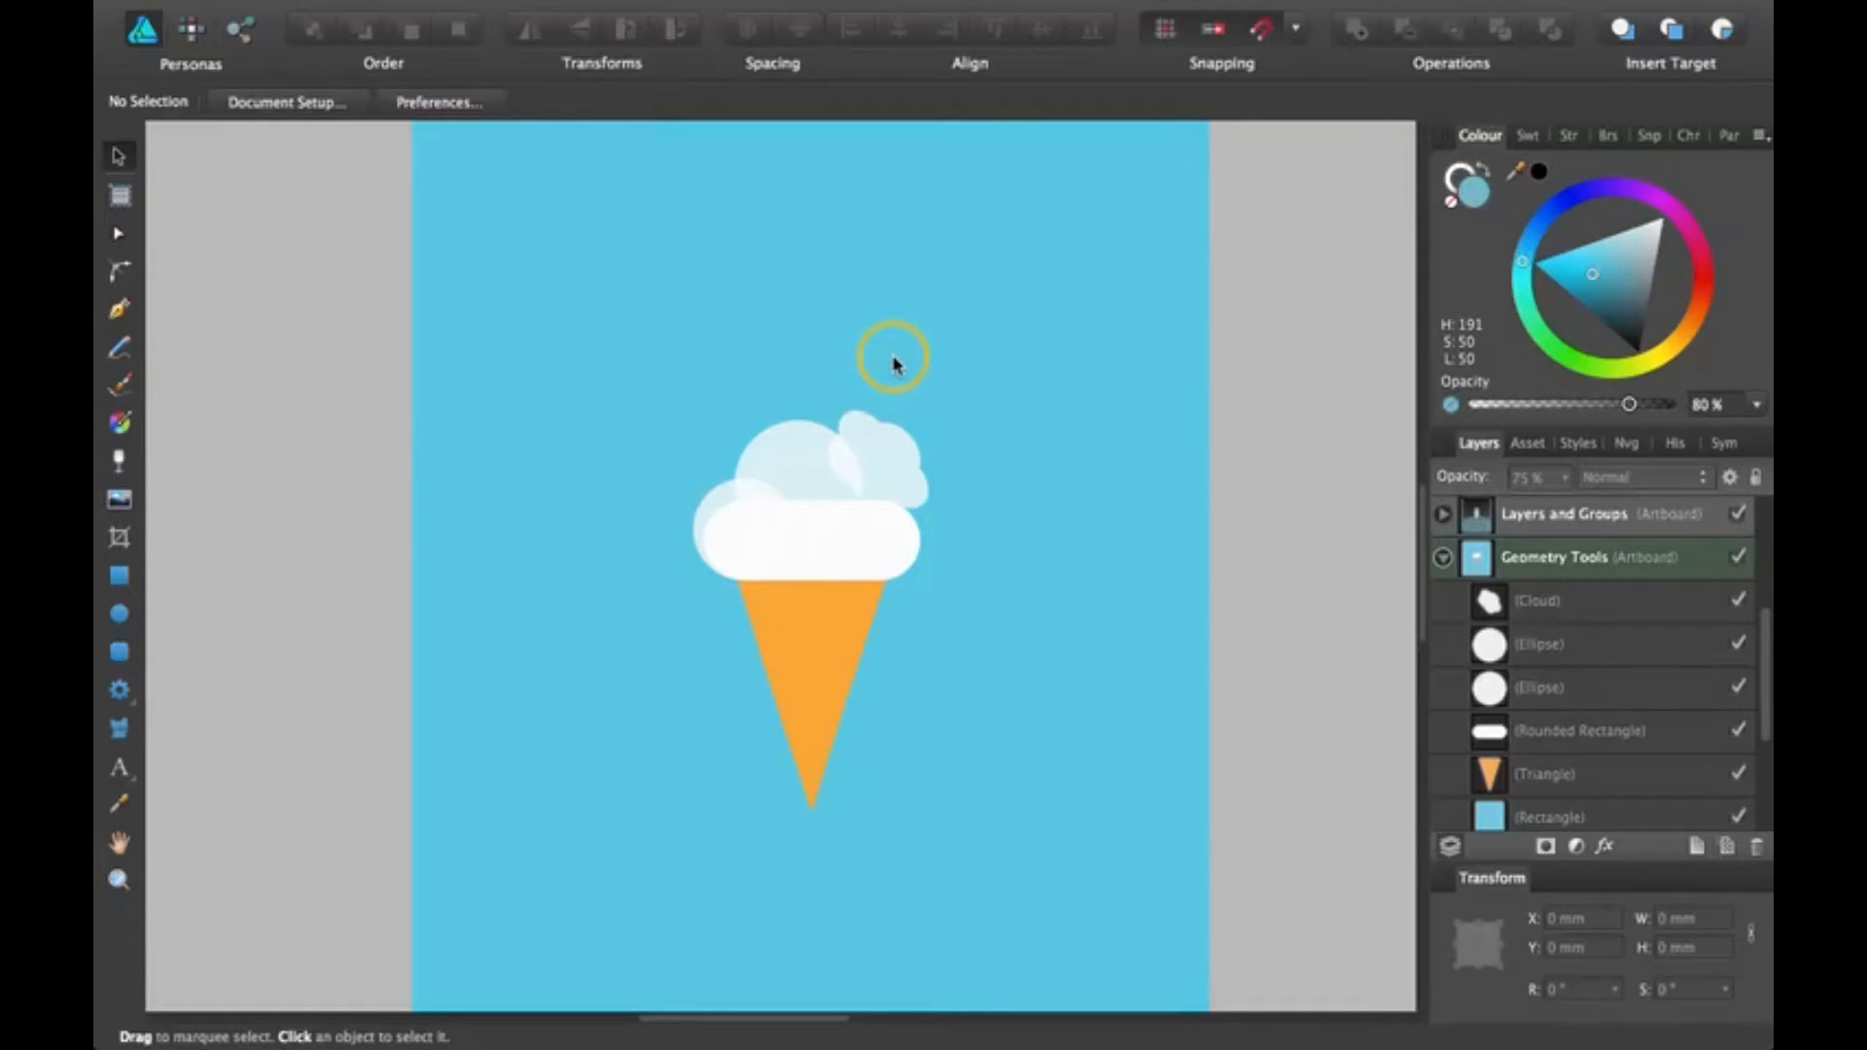
pyautogui.moveTo(965, 505)
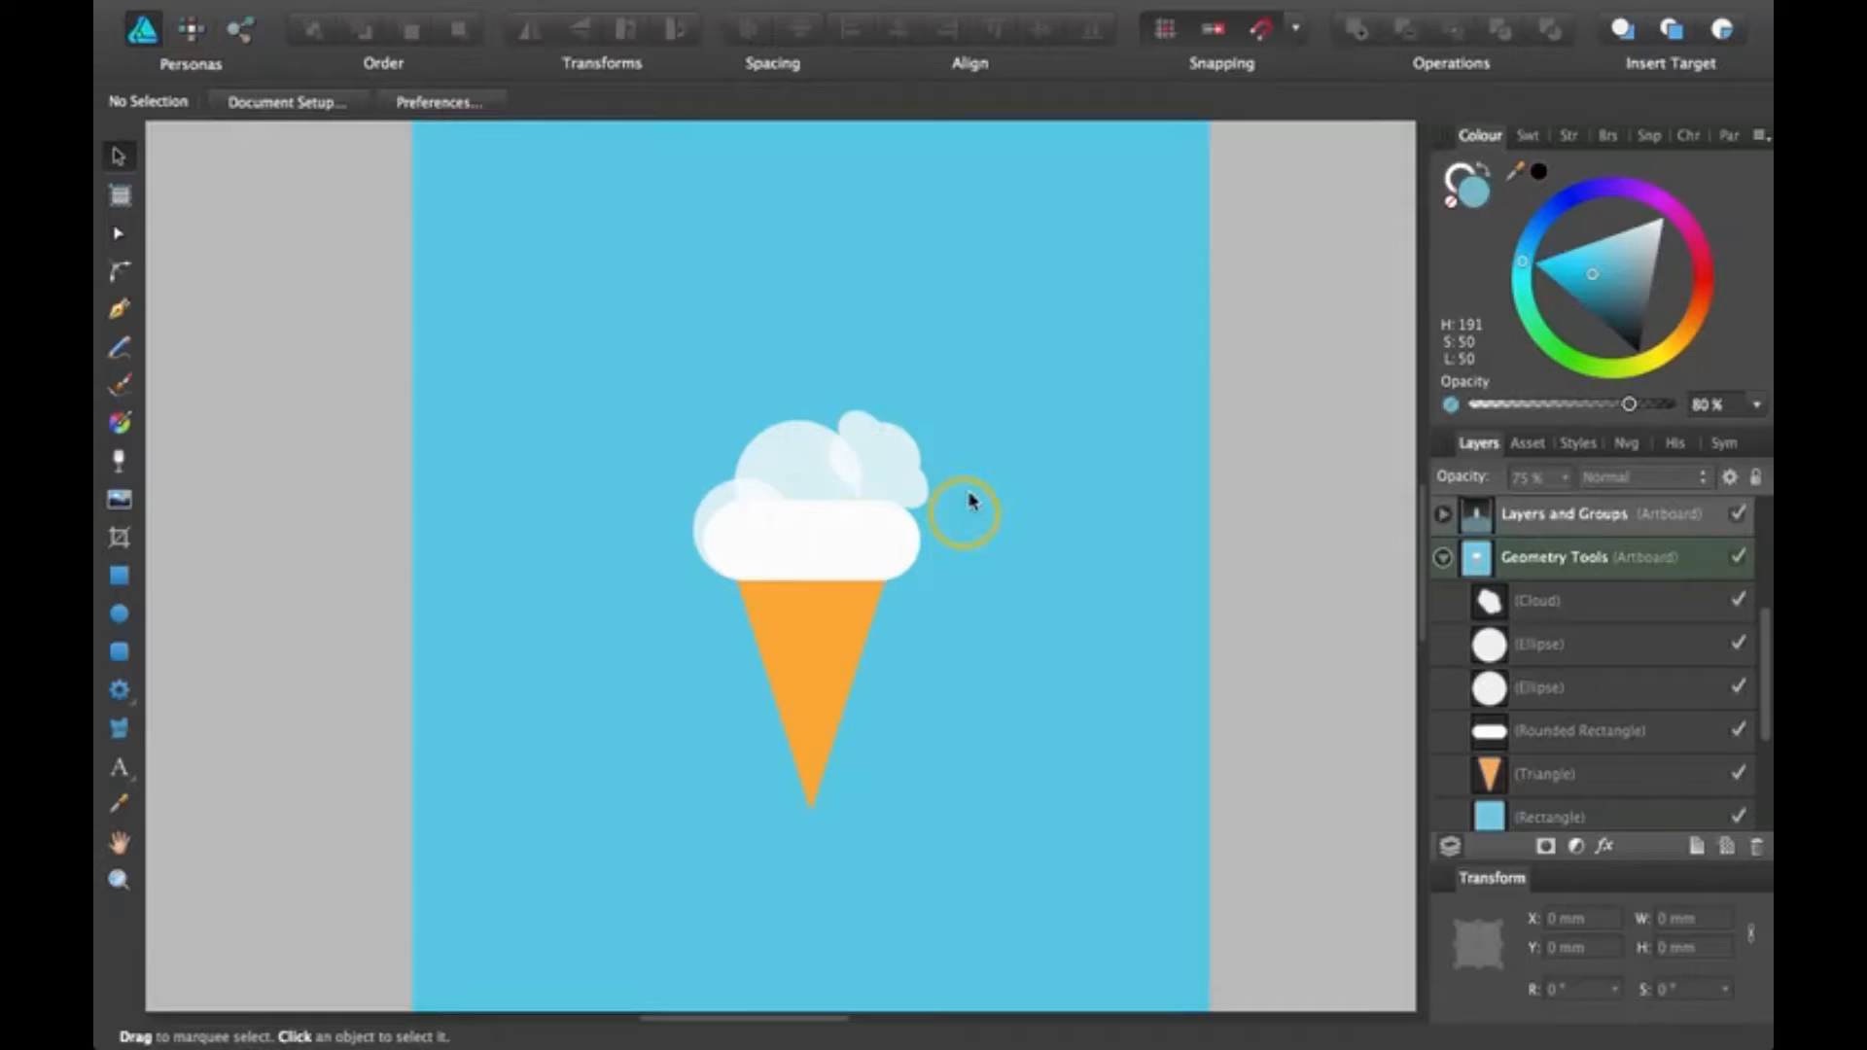
pyautogui.moveTo(875, 558)
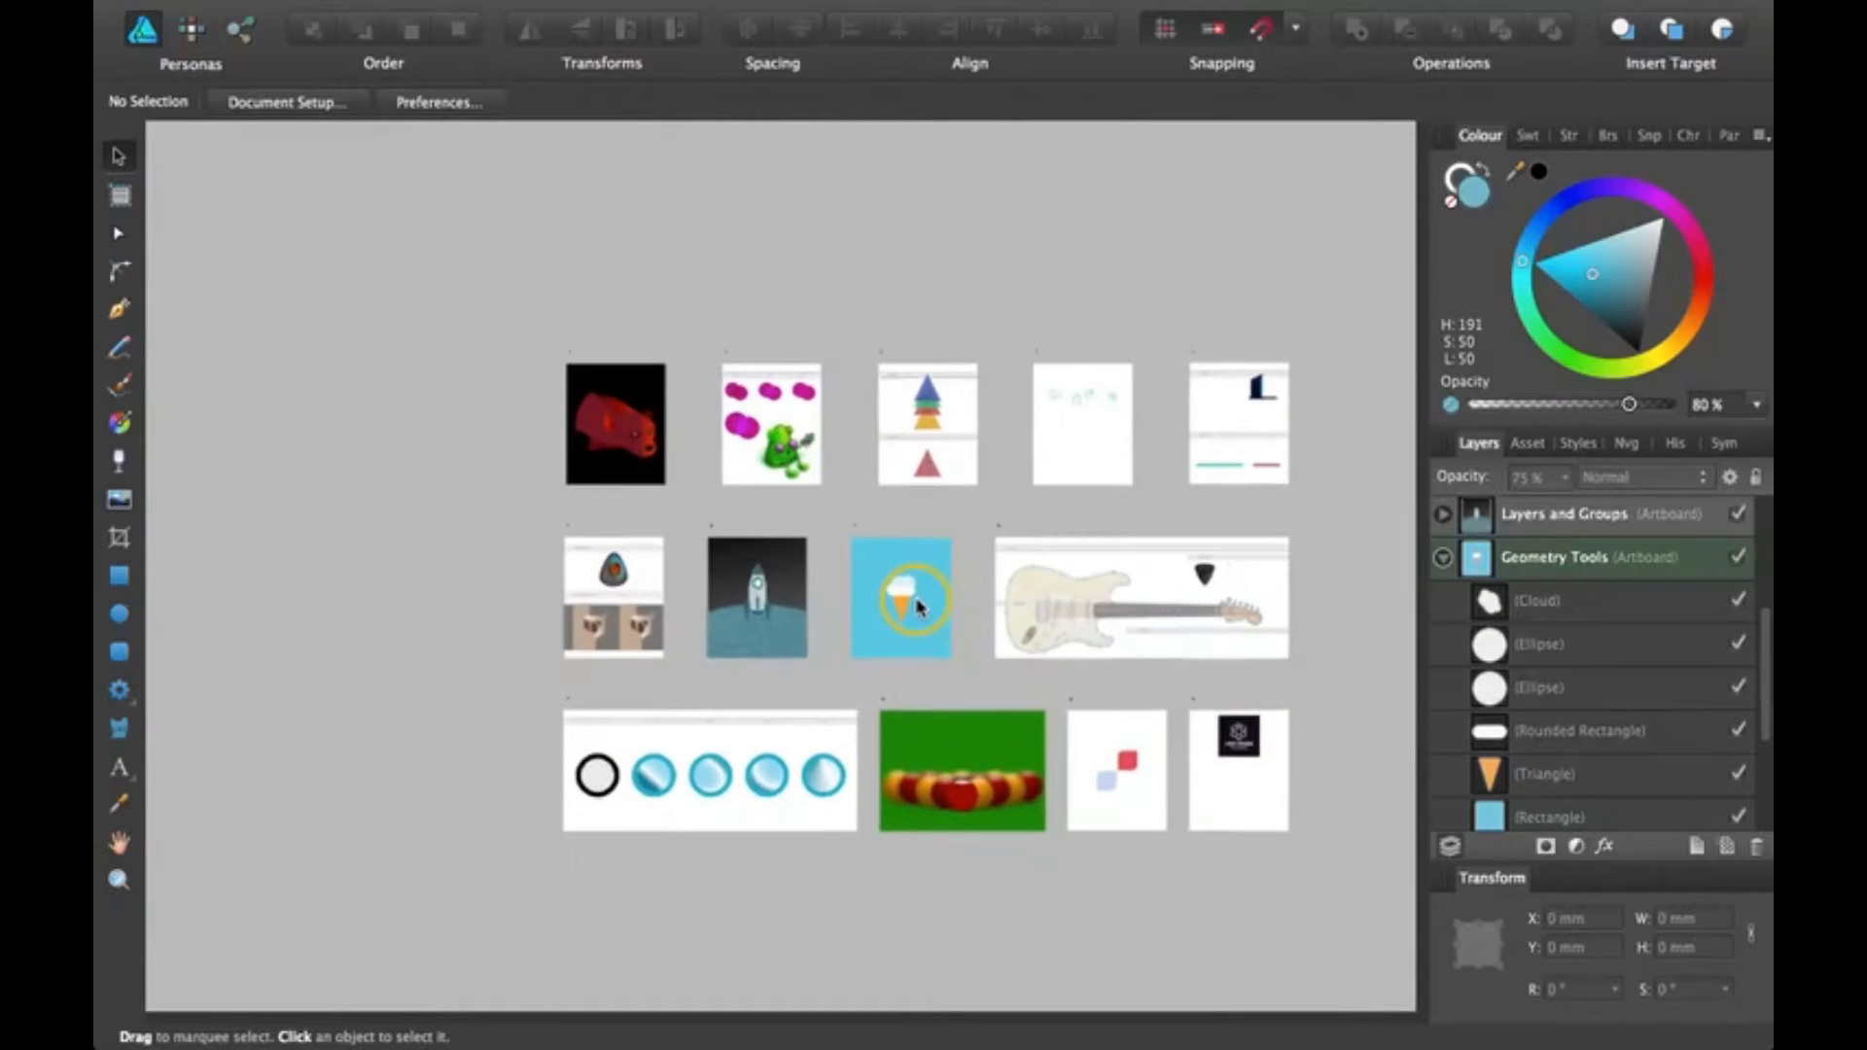
pyautogui.moveTo(971, 572)
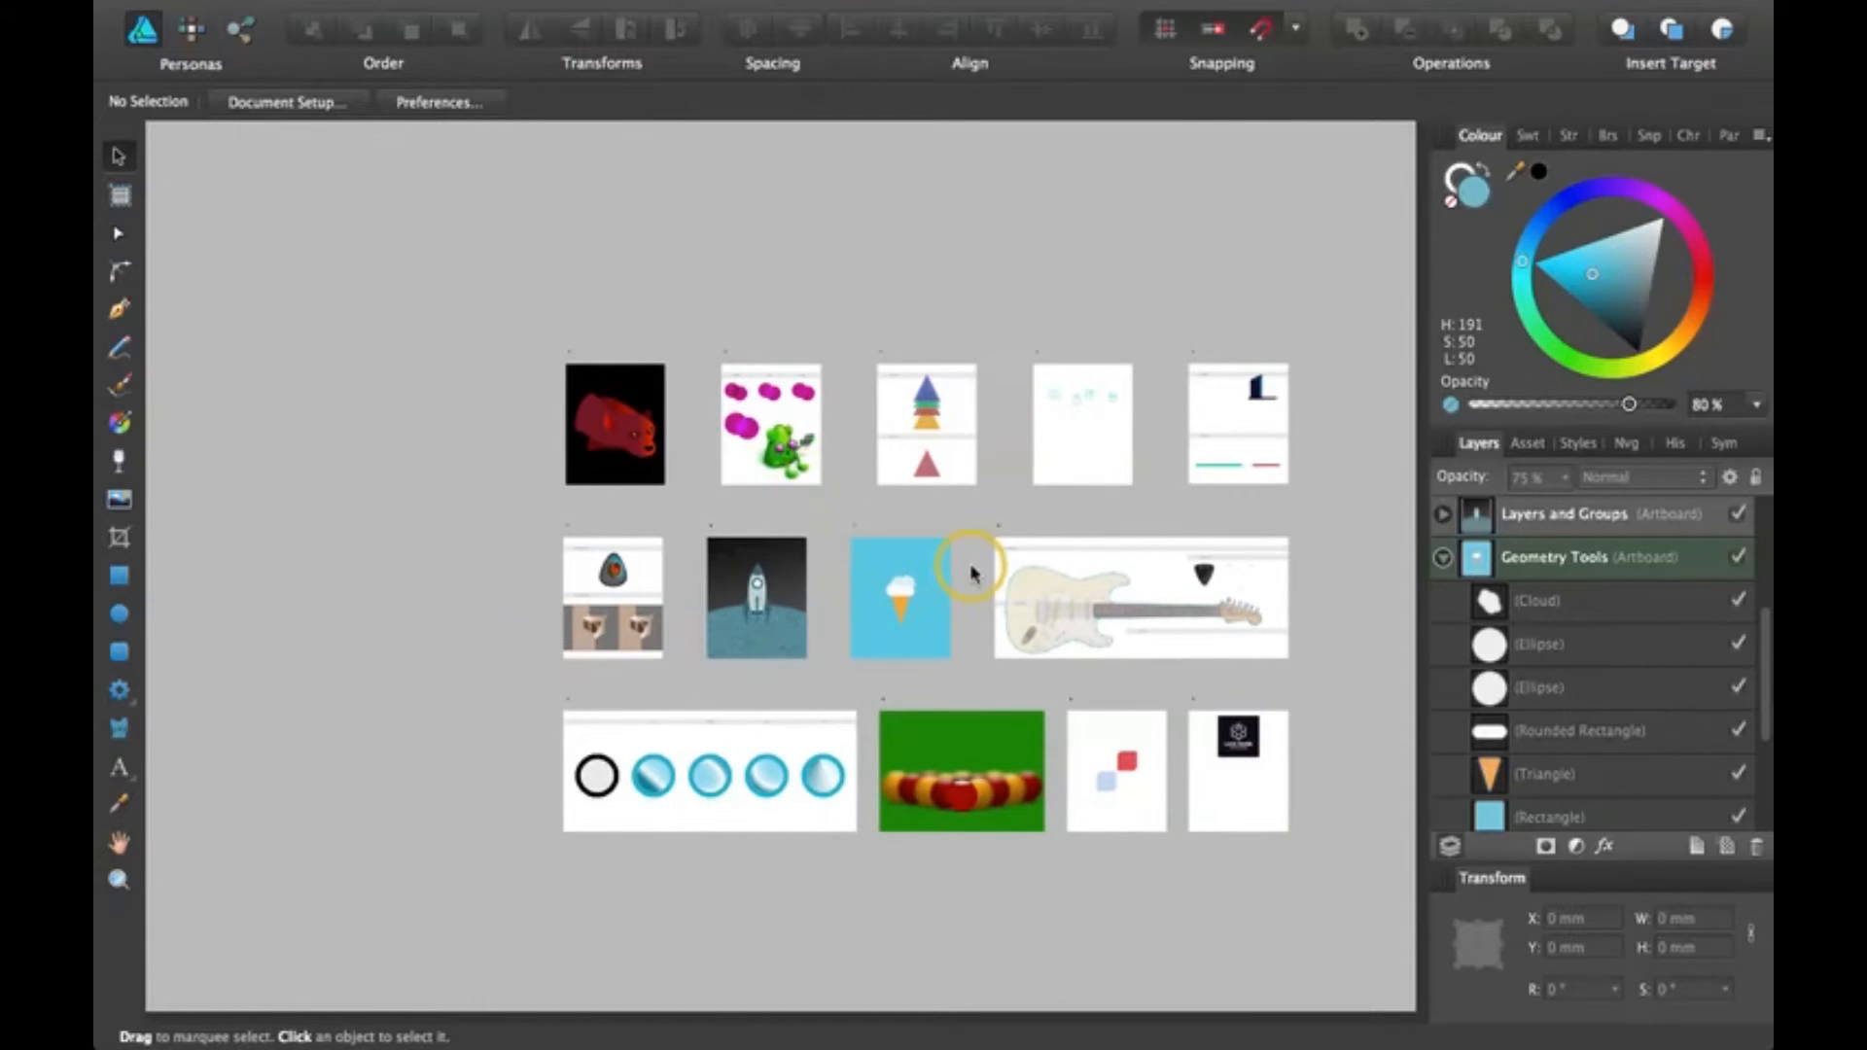
pyautogui.moveTo(899, 616)
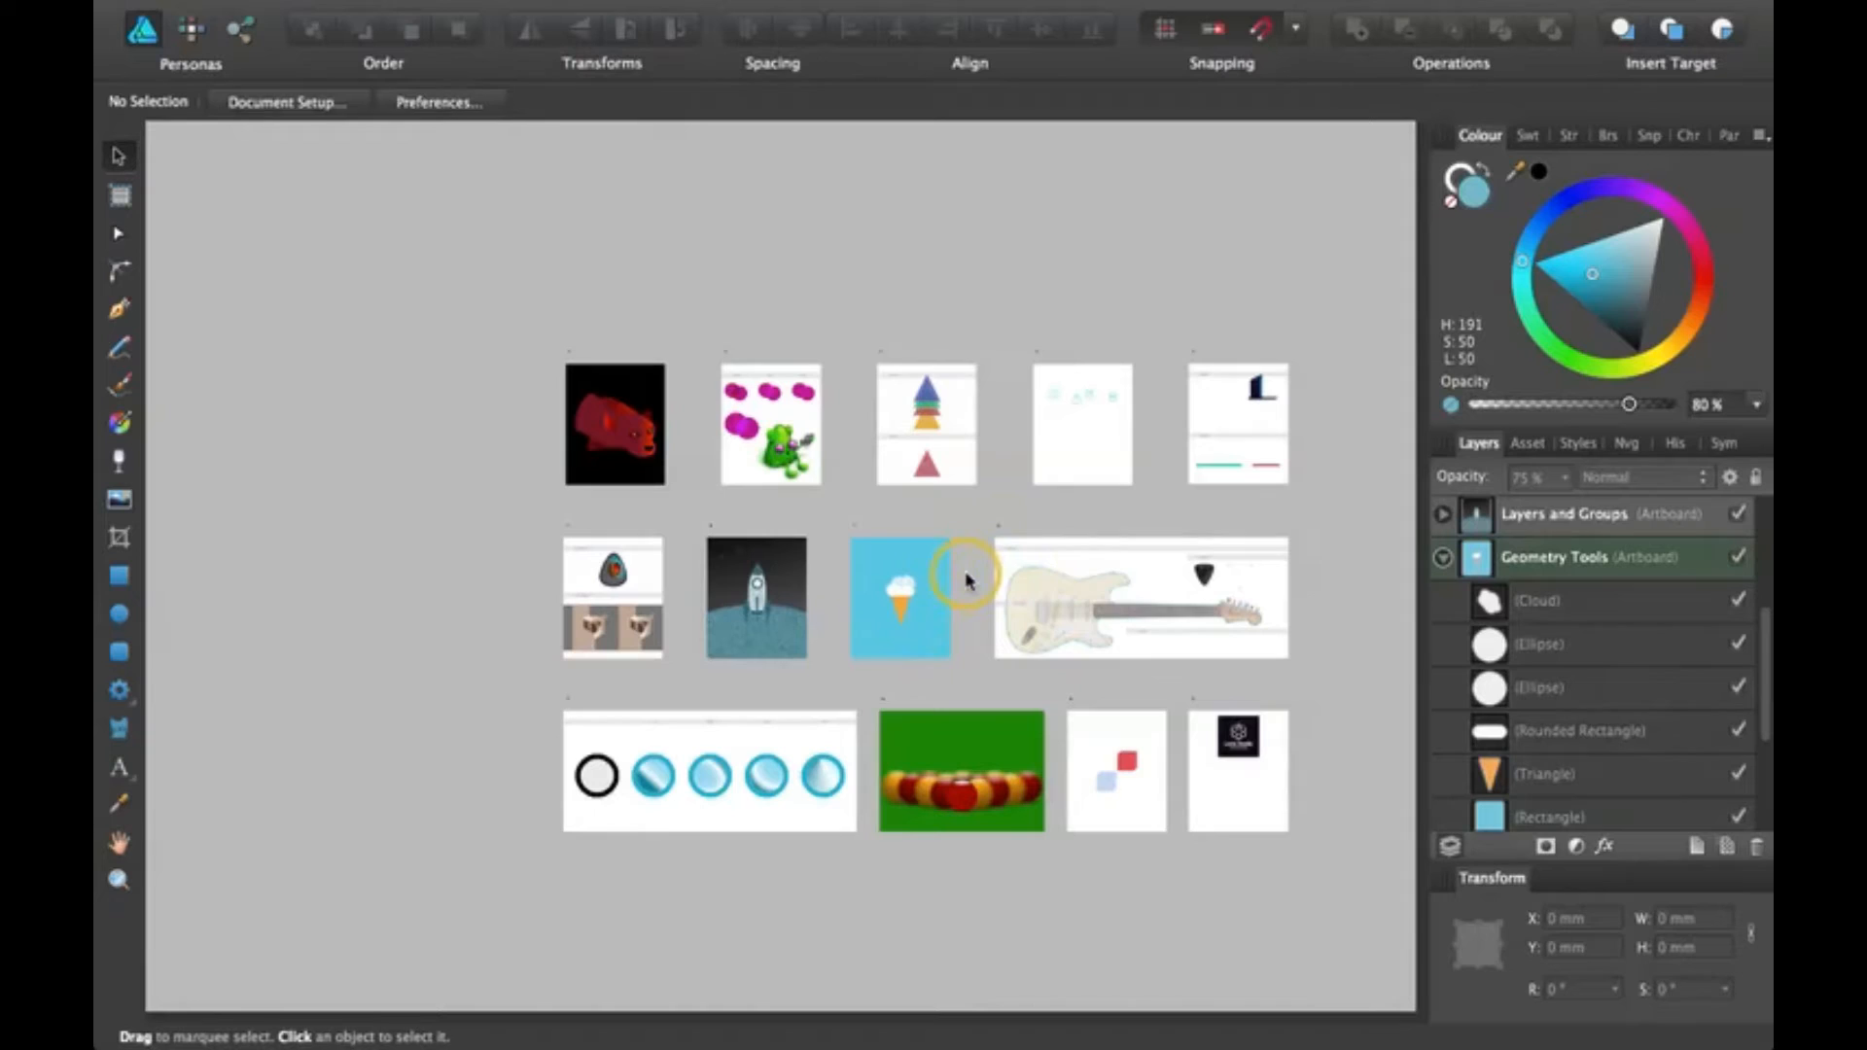
pyautogui.moveTo(1100, 613)
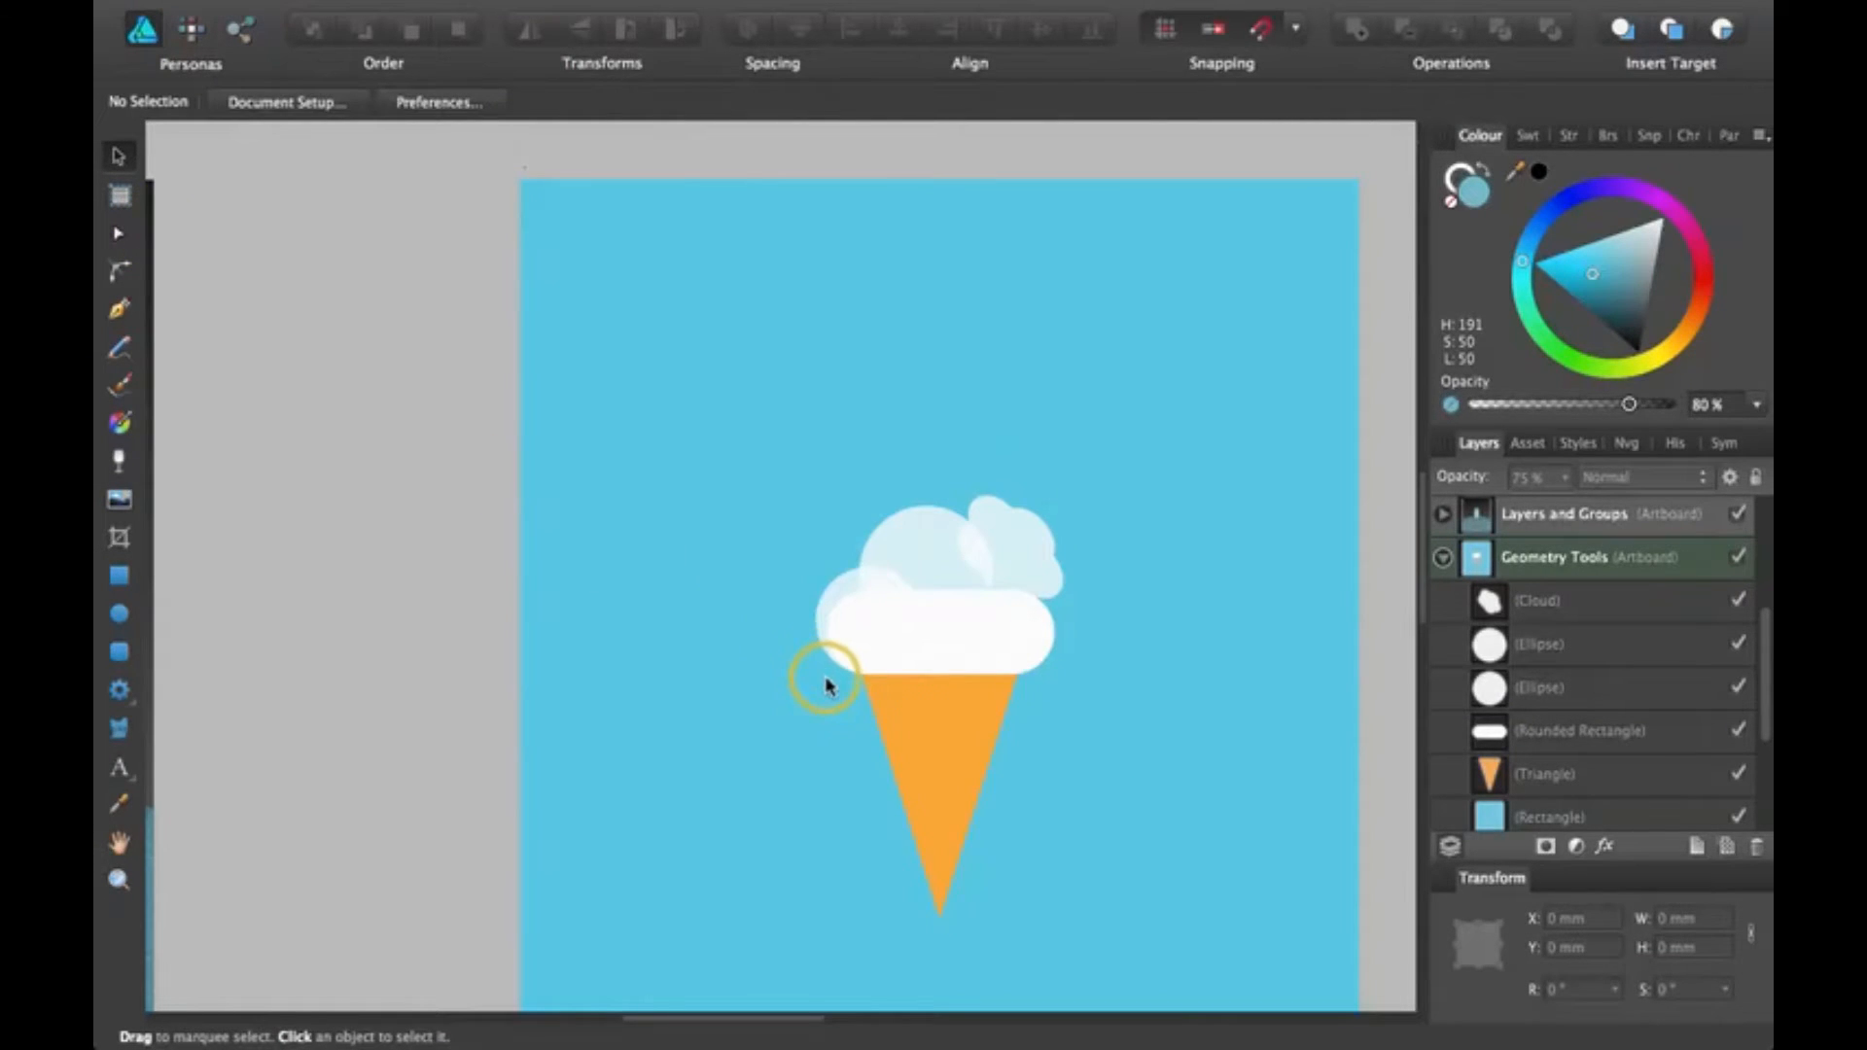
# Recentre the cone artboard and select the cloud shape of the scoop.
pyautogui.press('space')
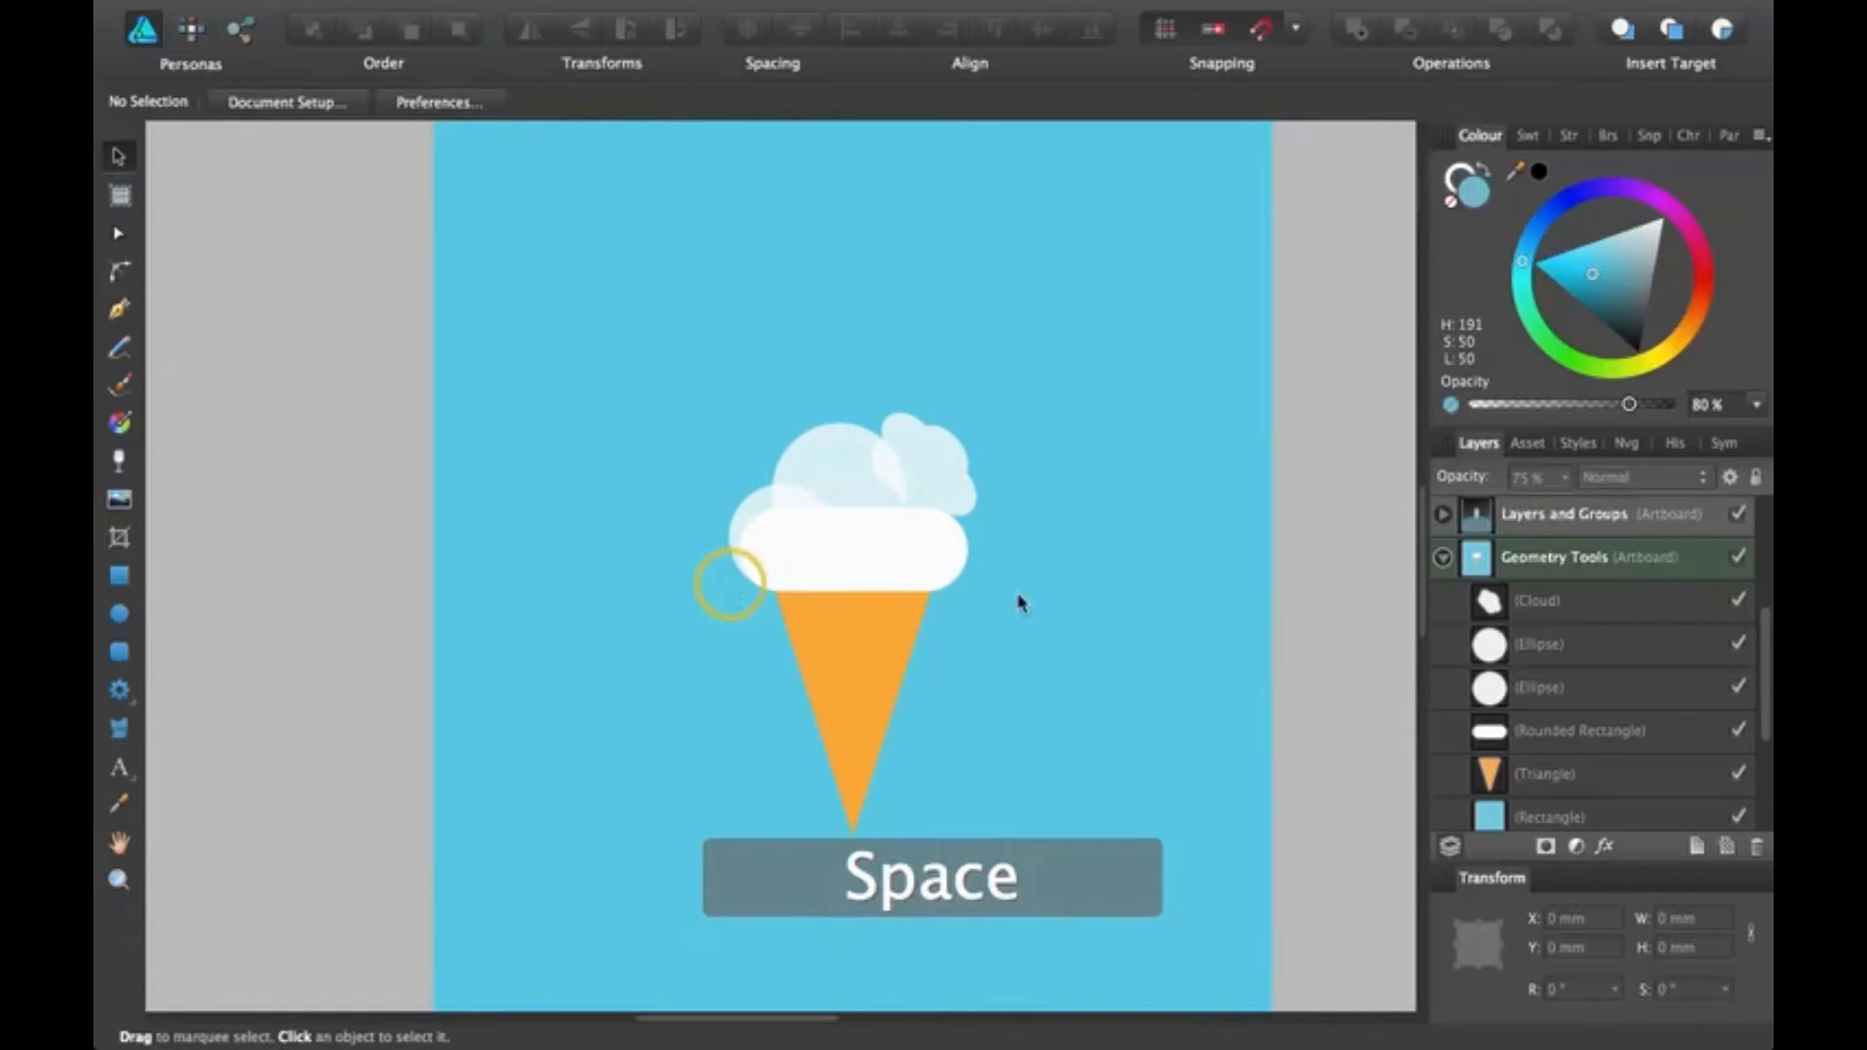
pyautogui.moveTo(1233, 536)
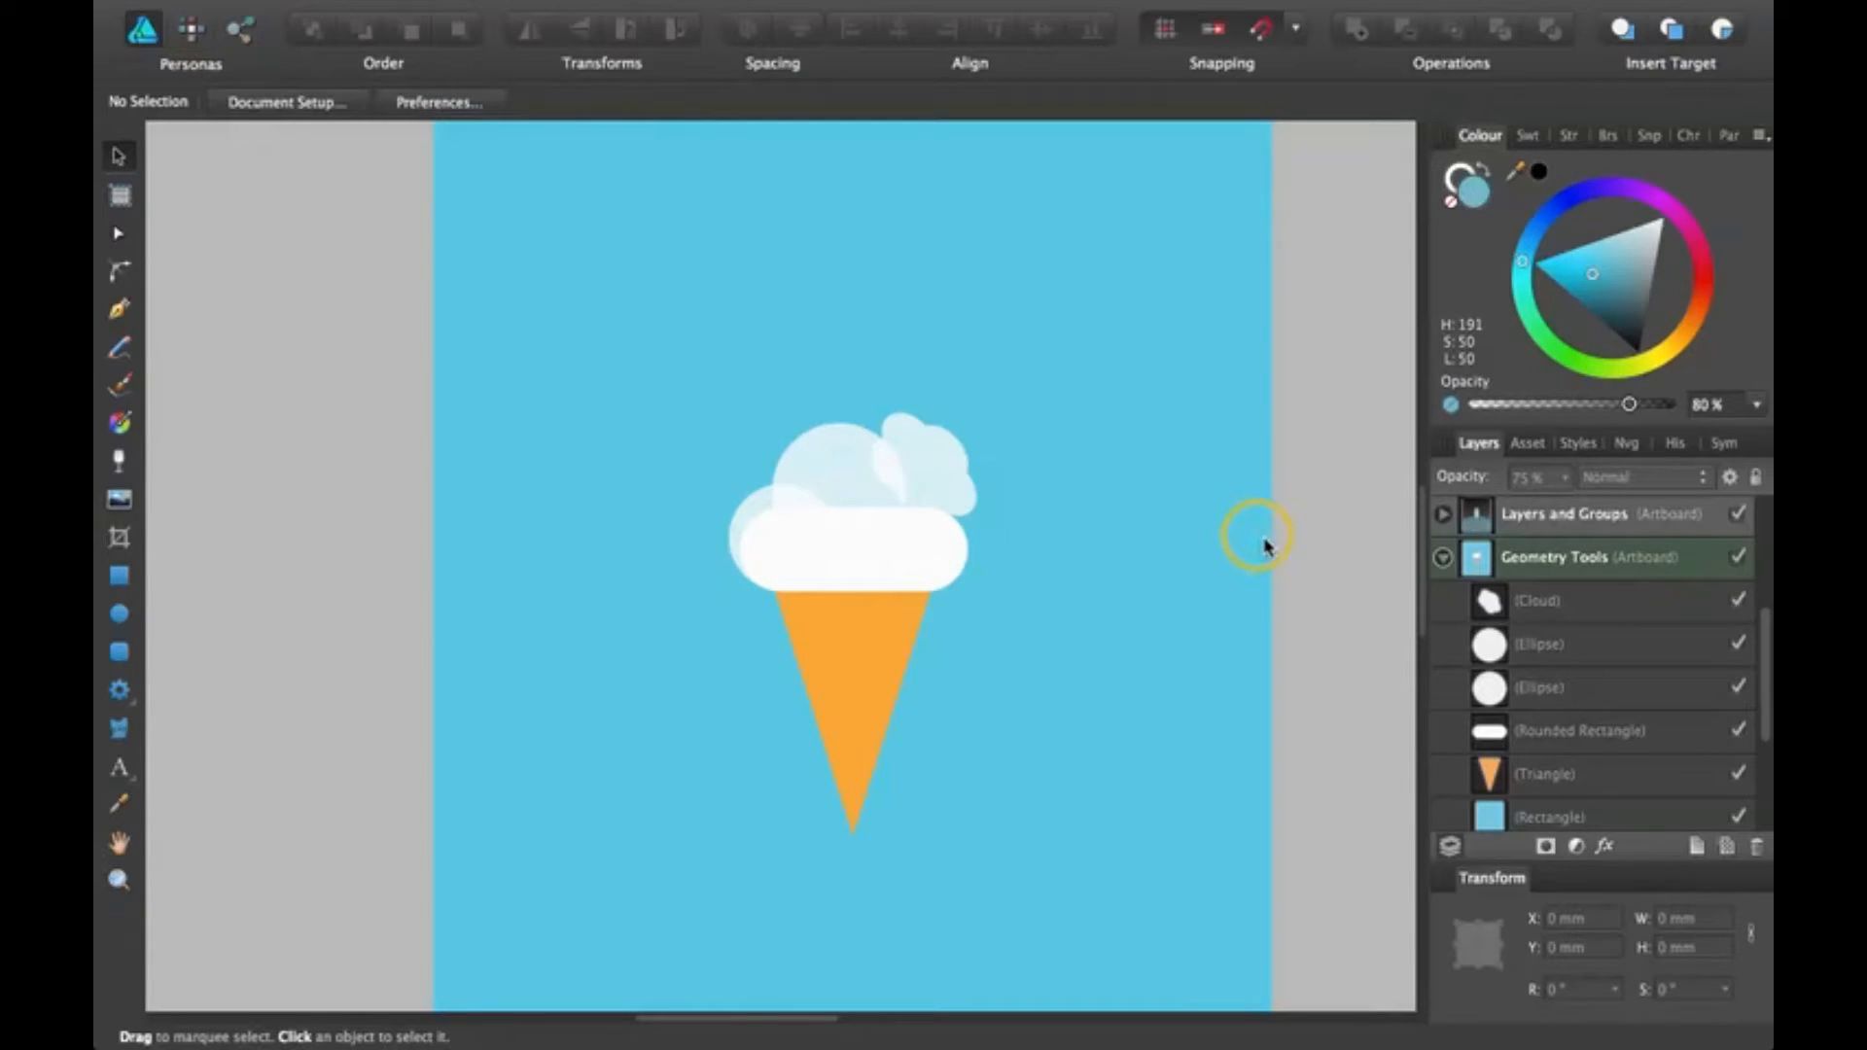
pyautogui.moveTo(1267, 543)
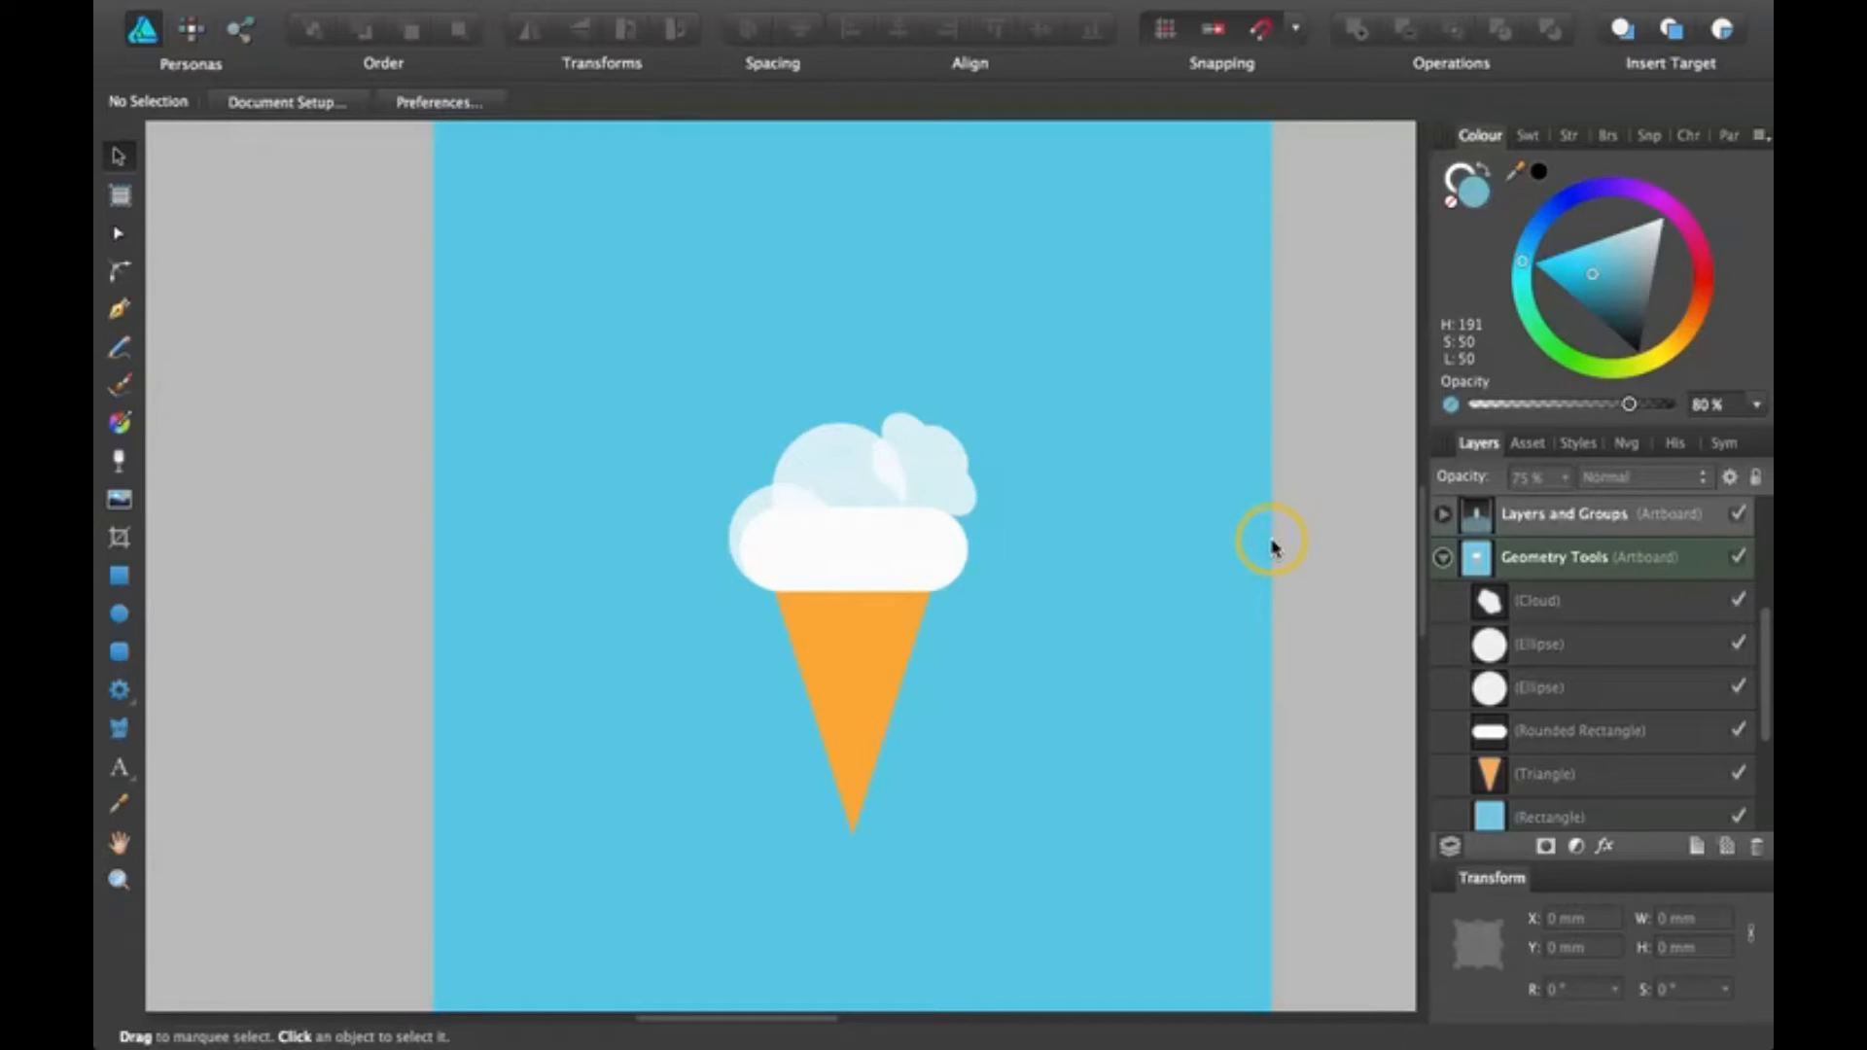
pyautogui.moveTo(1271, 537)
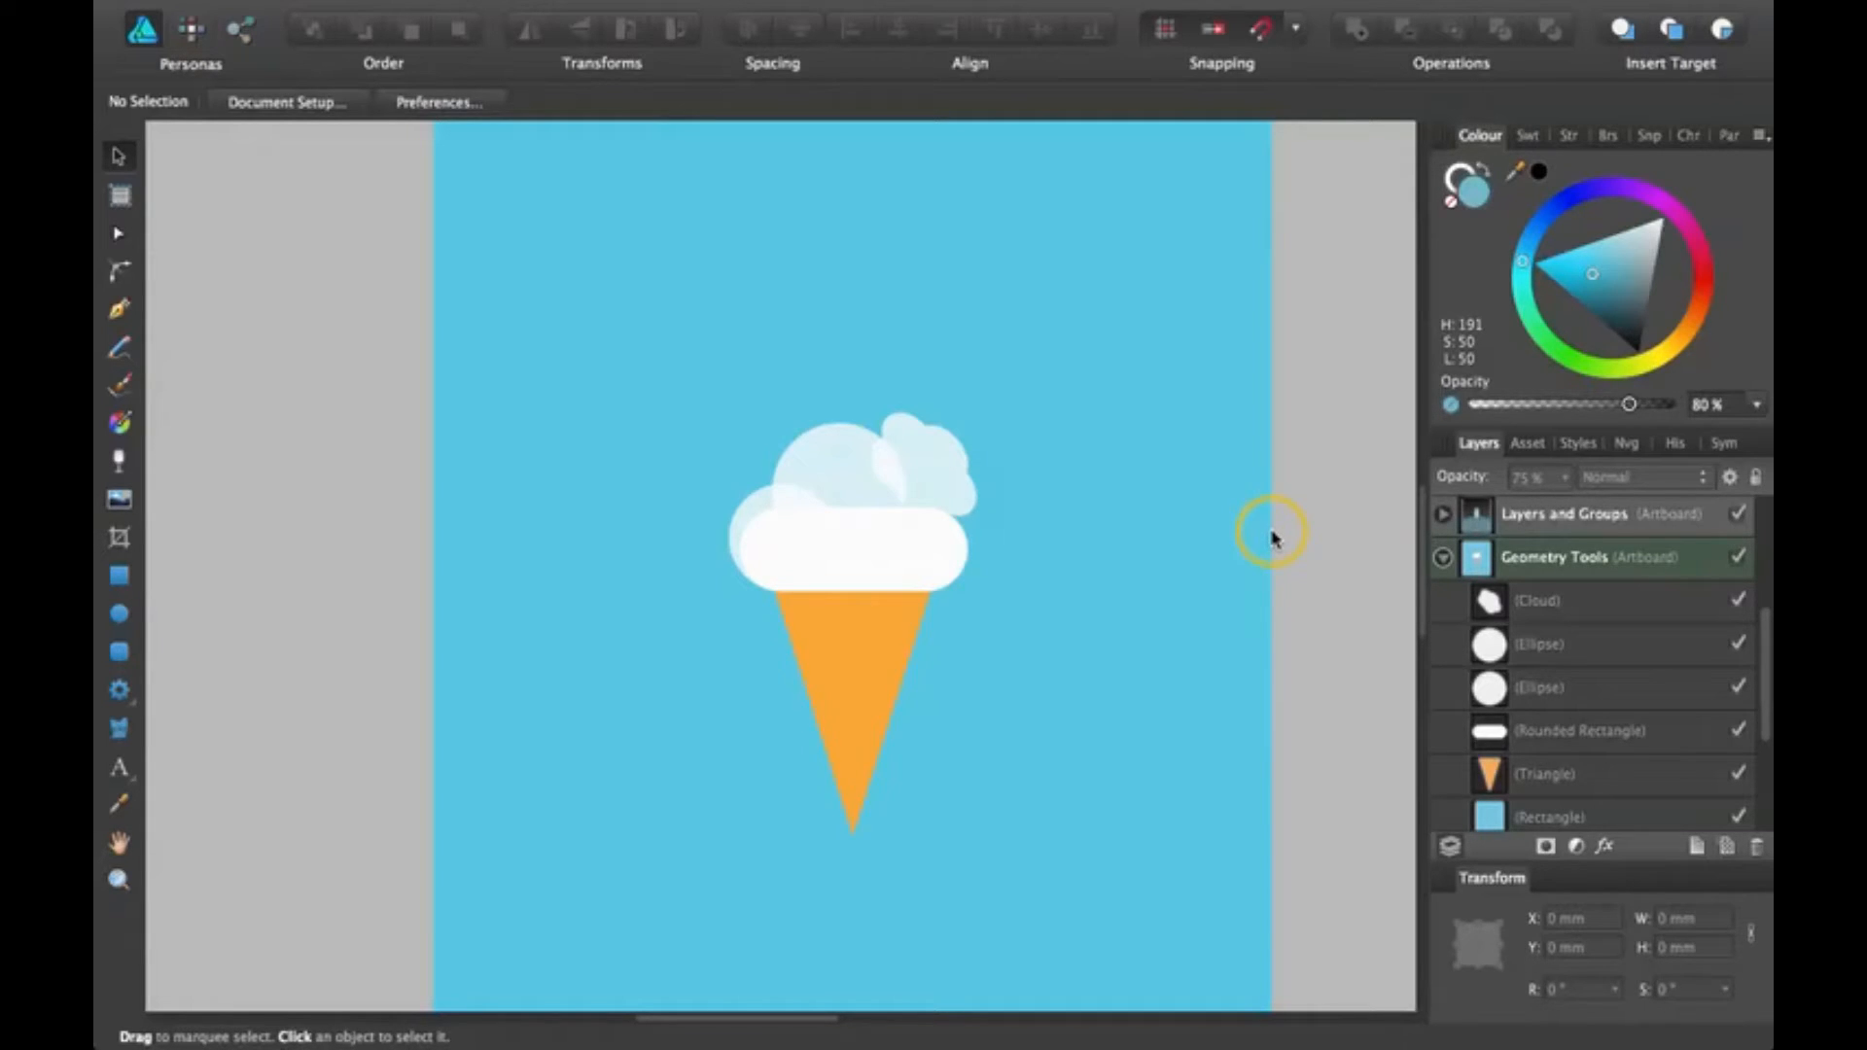
pyautogui.moveTo(1268, 483)
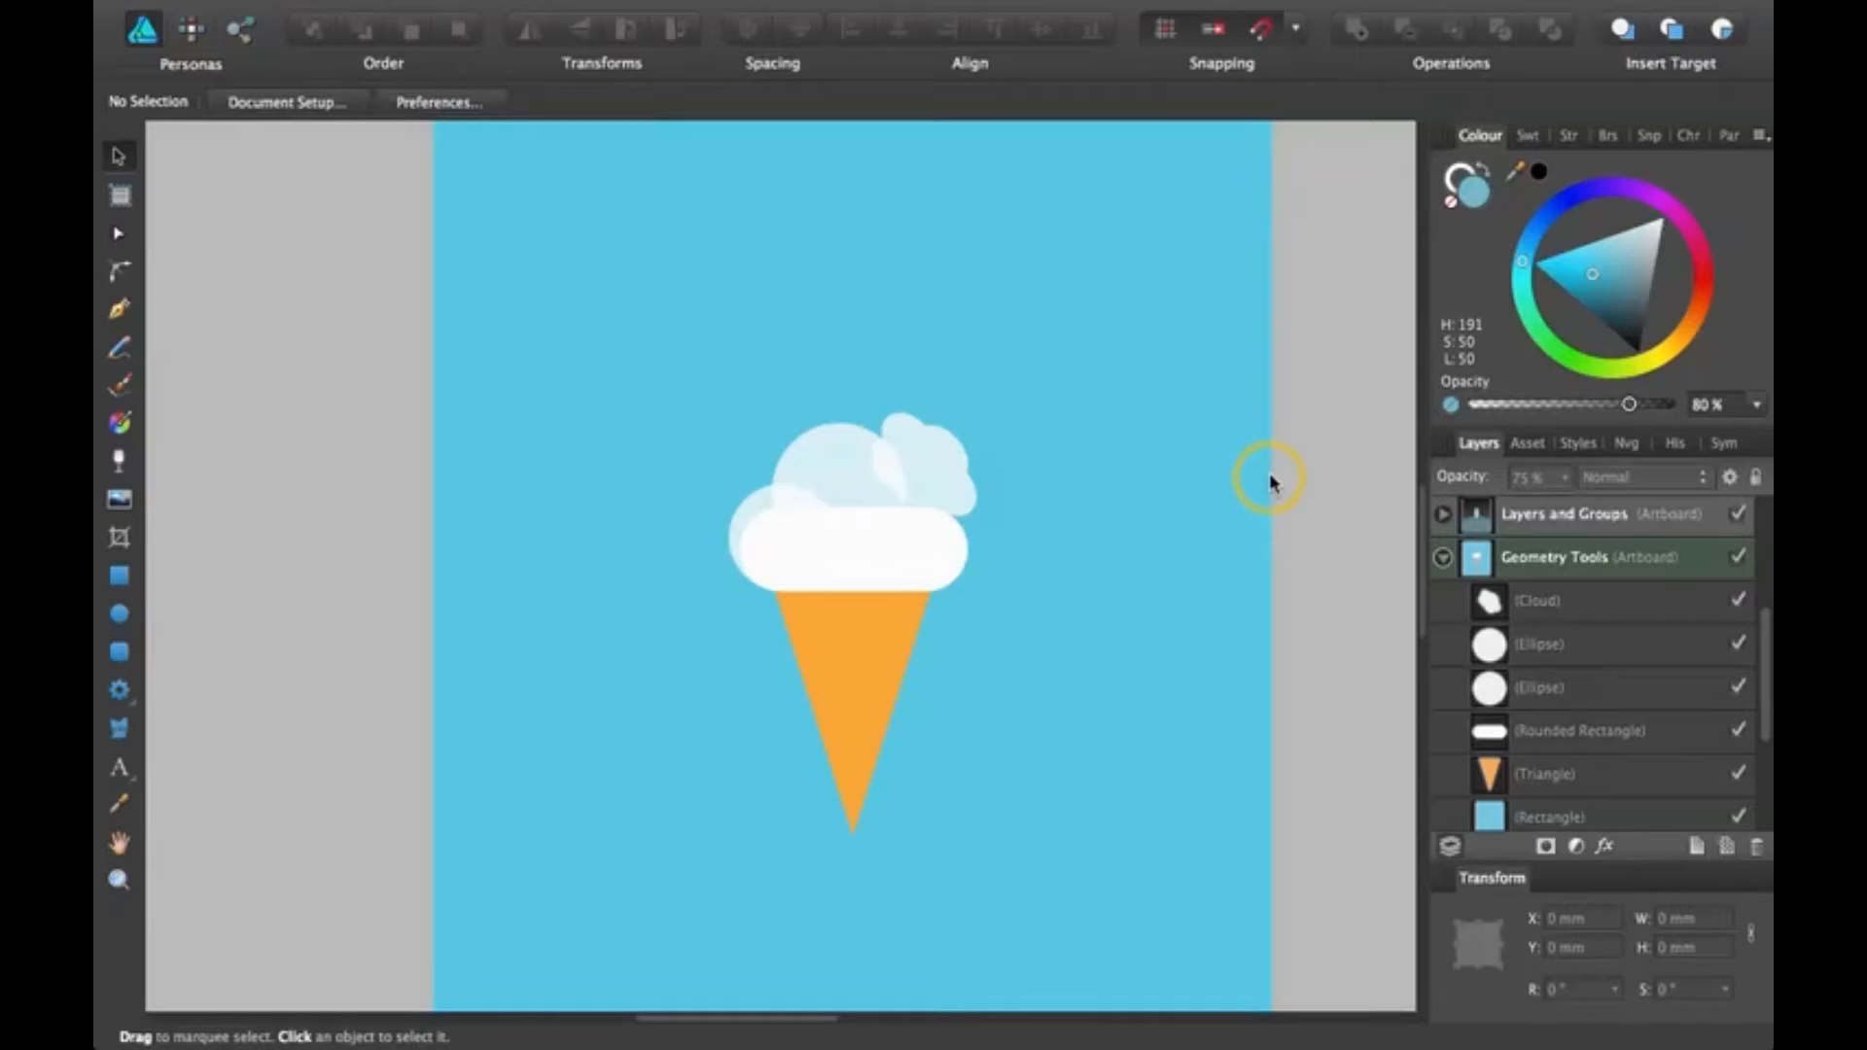
pyautogui.moveTo(1260, 431)
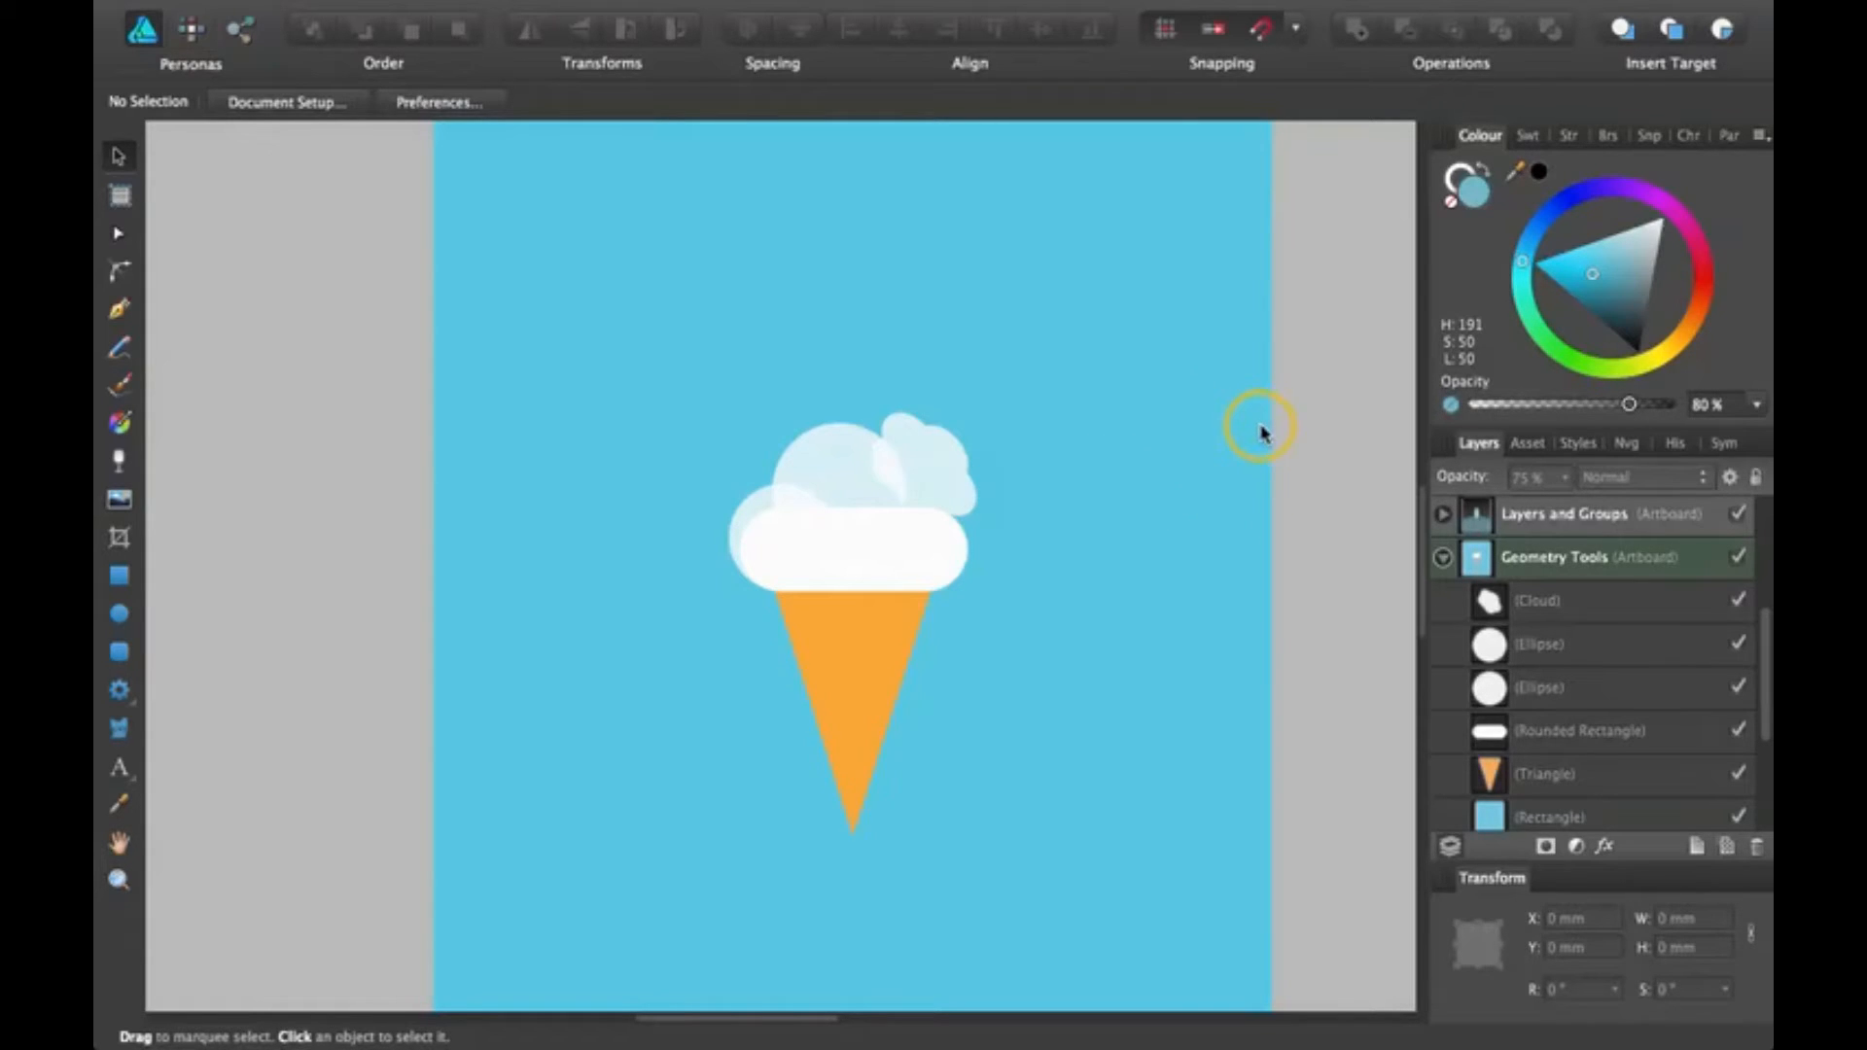
pyautogui.moveTo(1083, 644)
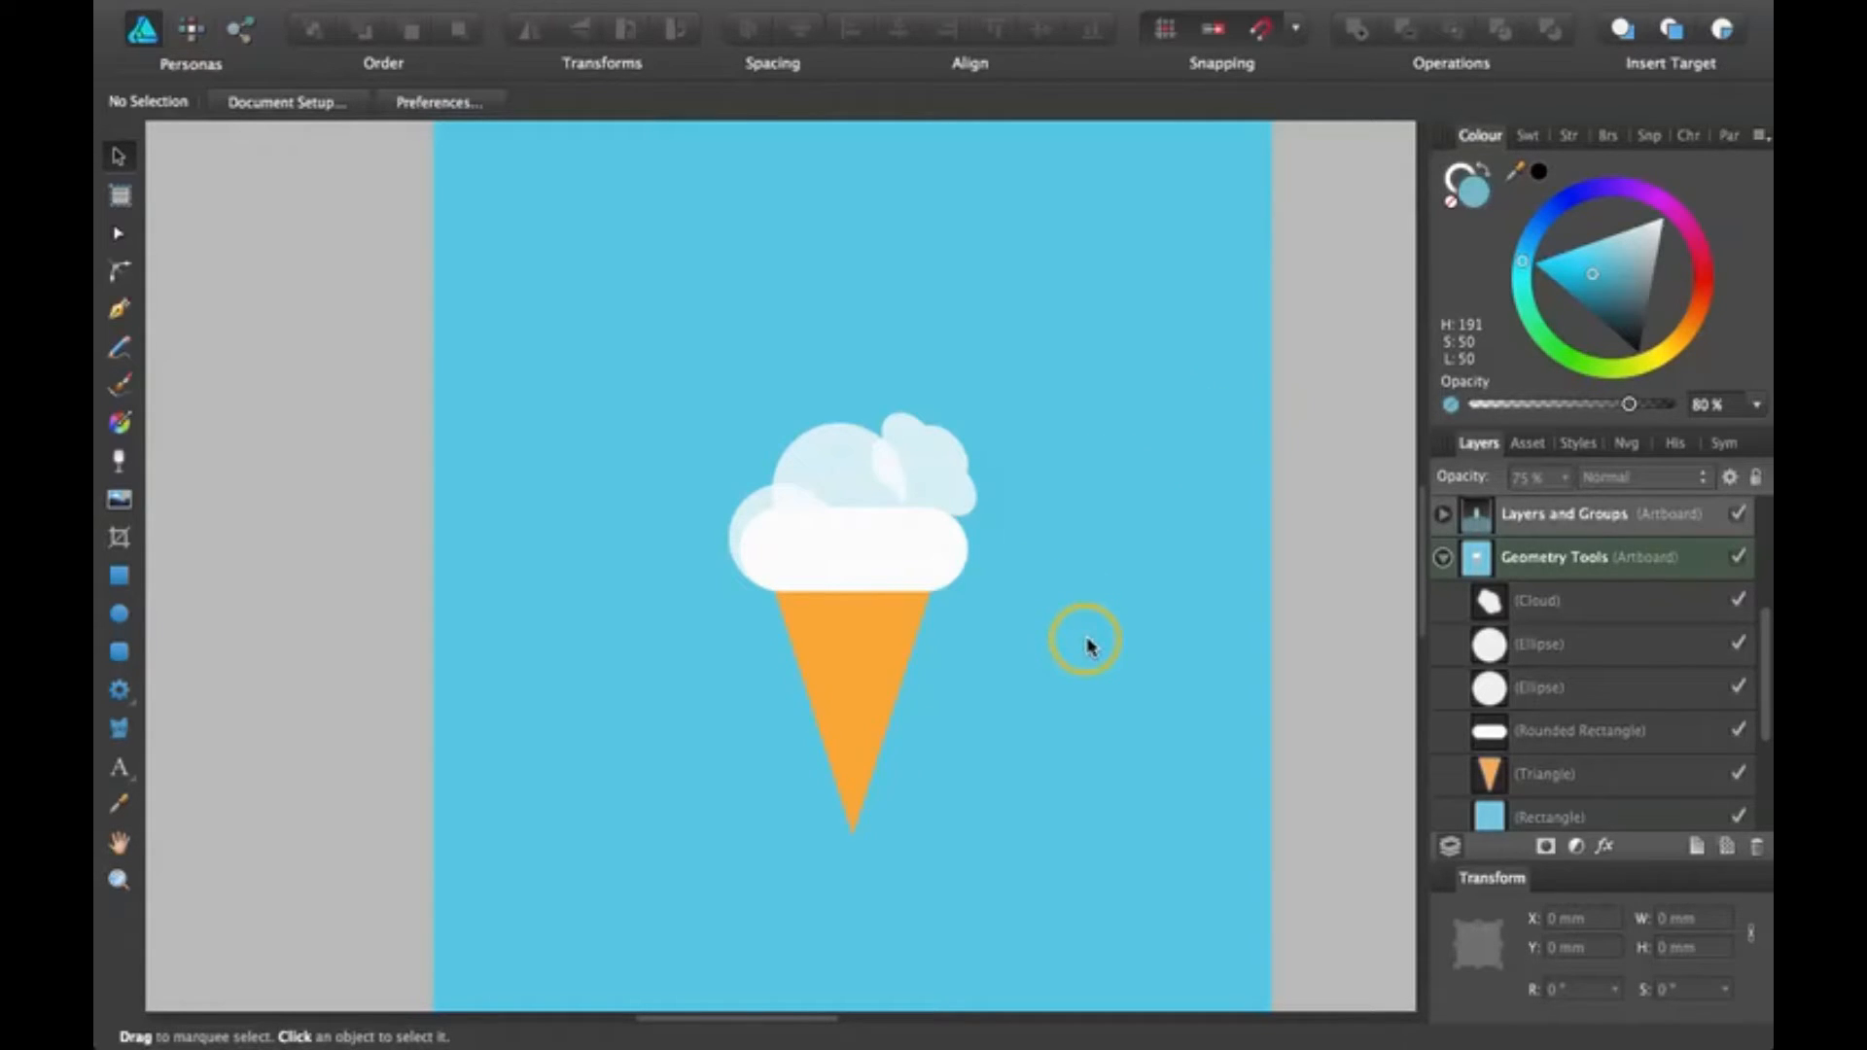
pyautogui.moveTo(1297, 640)
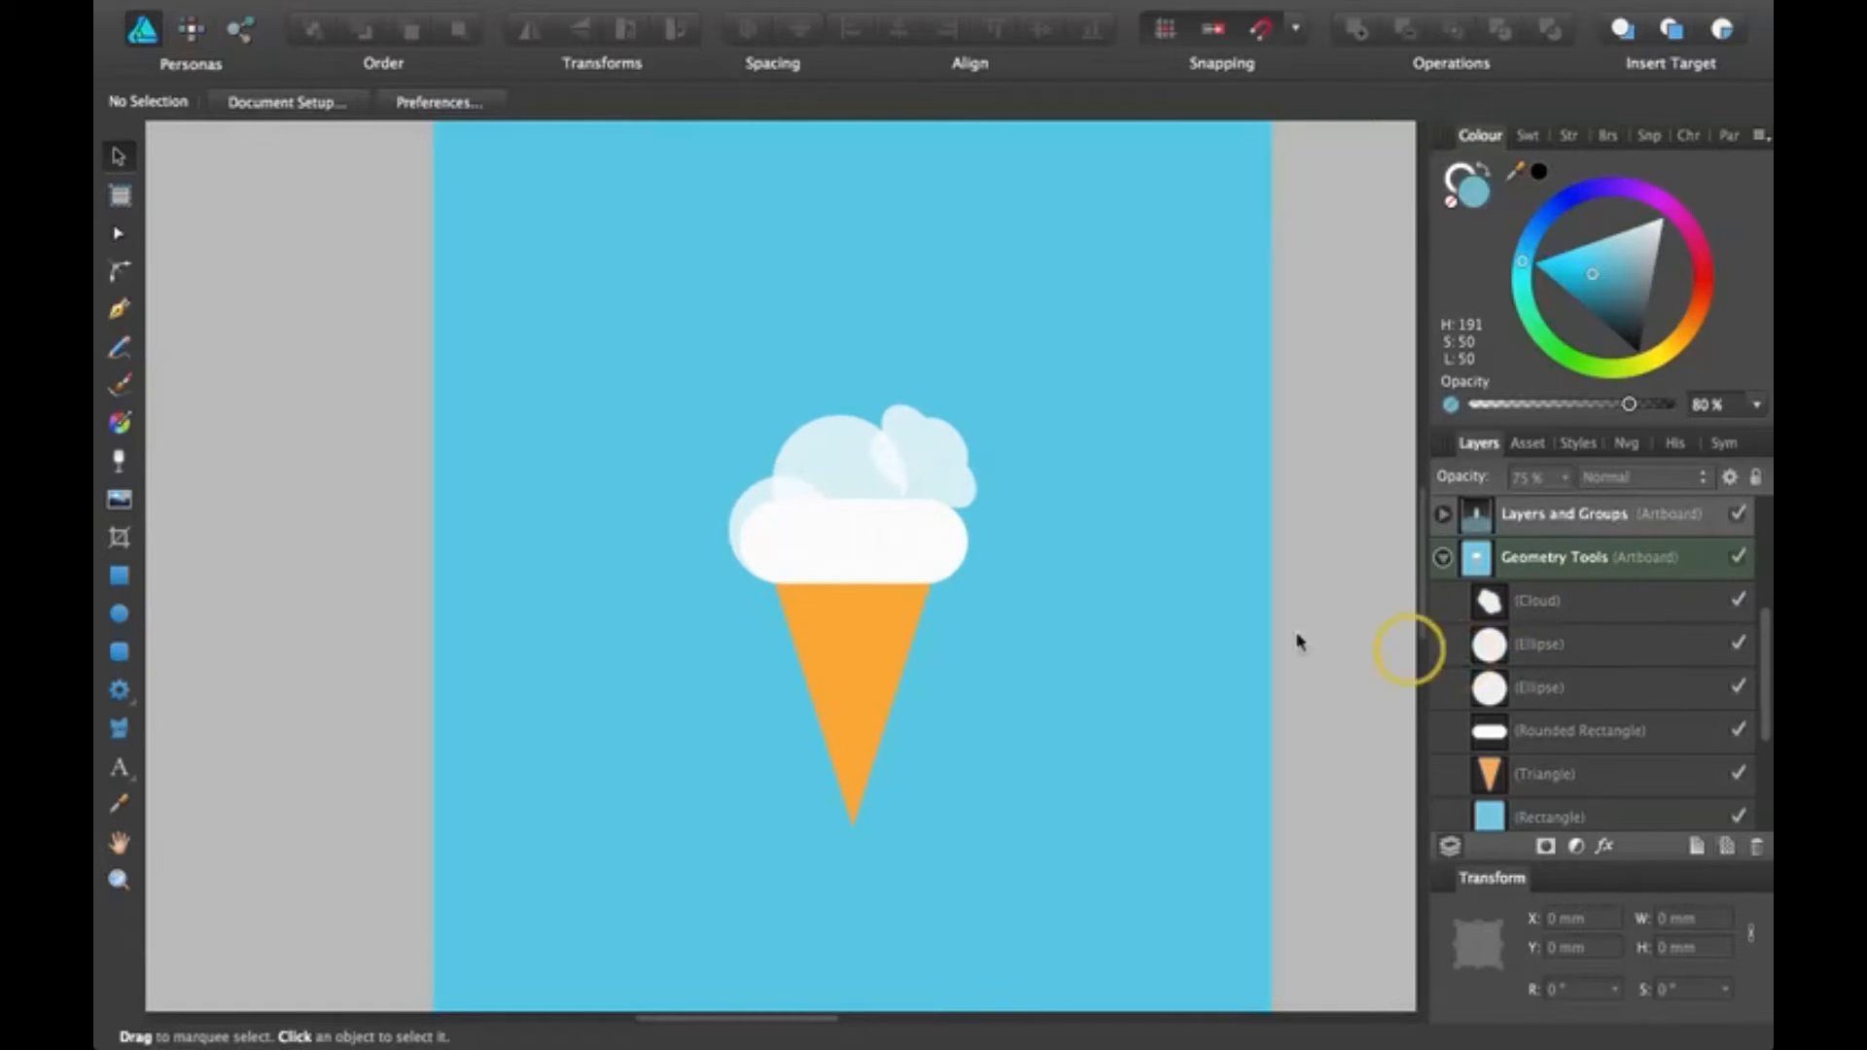
pyautogui.click(1583, 601)
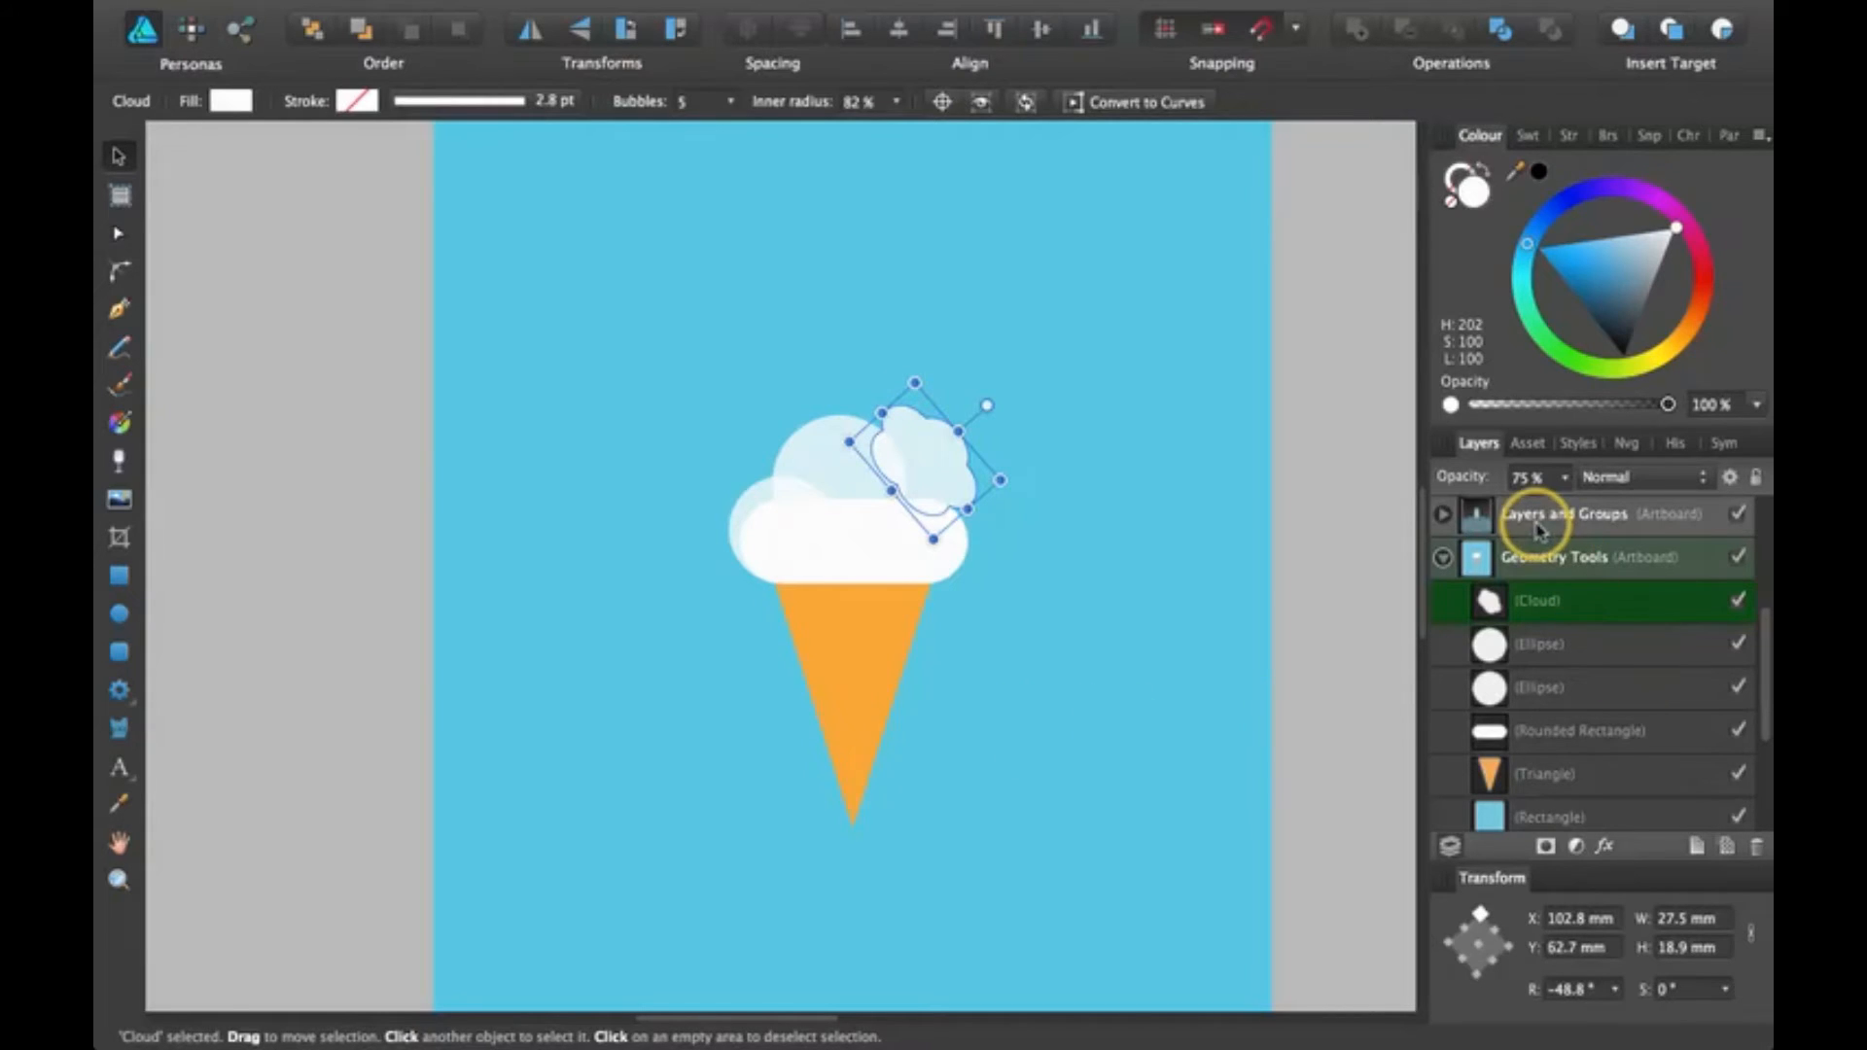
pyautogui.moveTo(1525, 739)
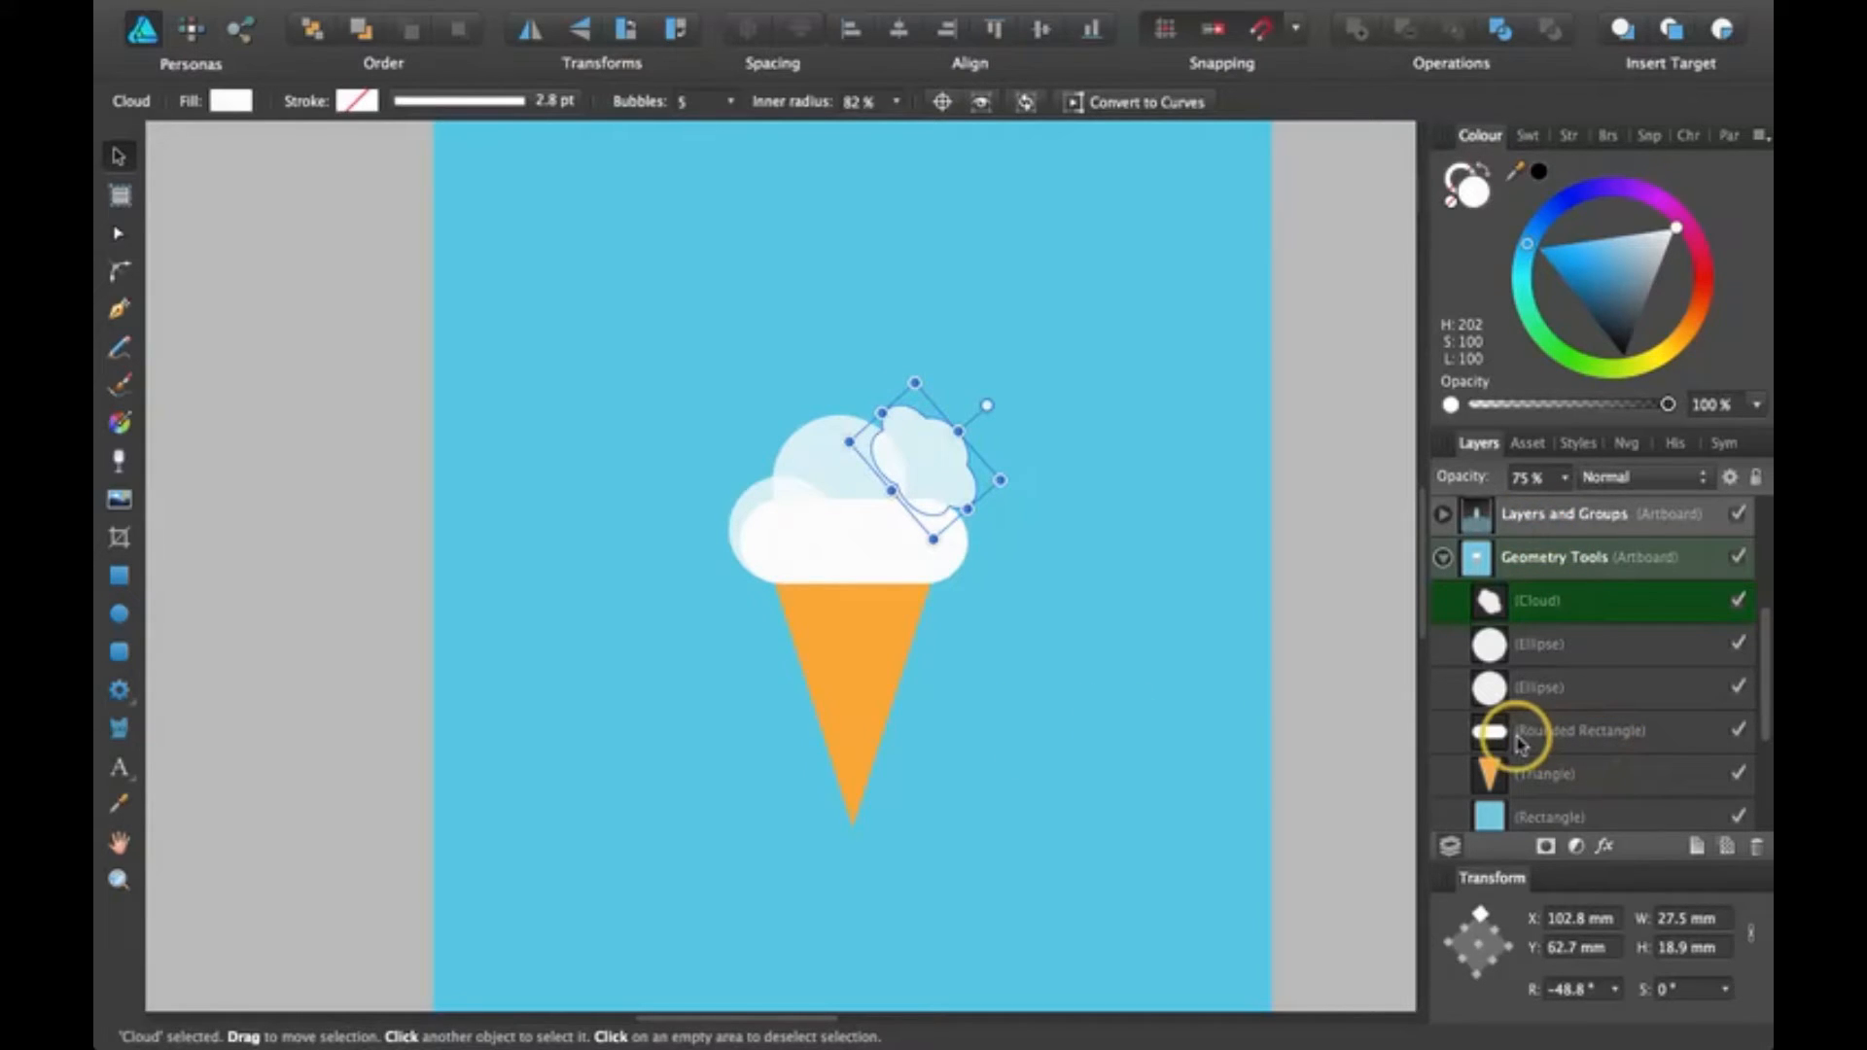
pyautogui.moveTo(1565, 735)
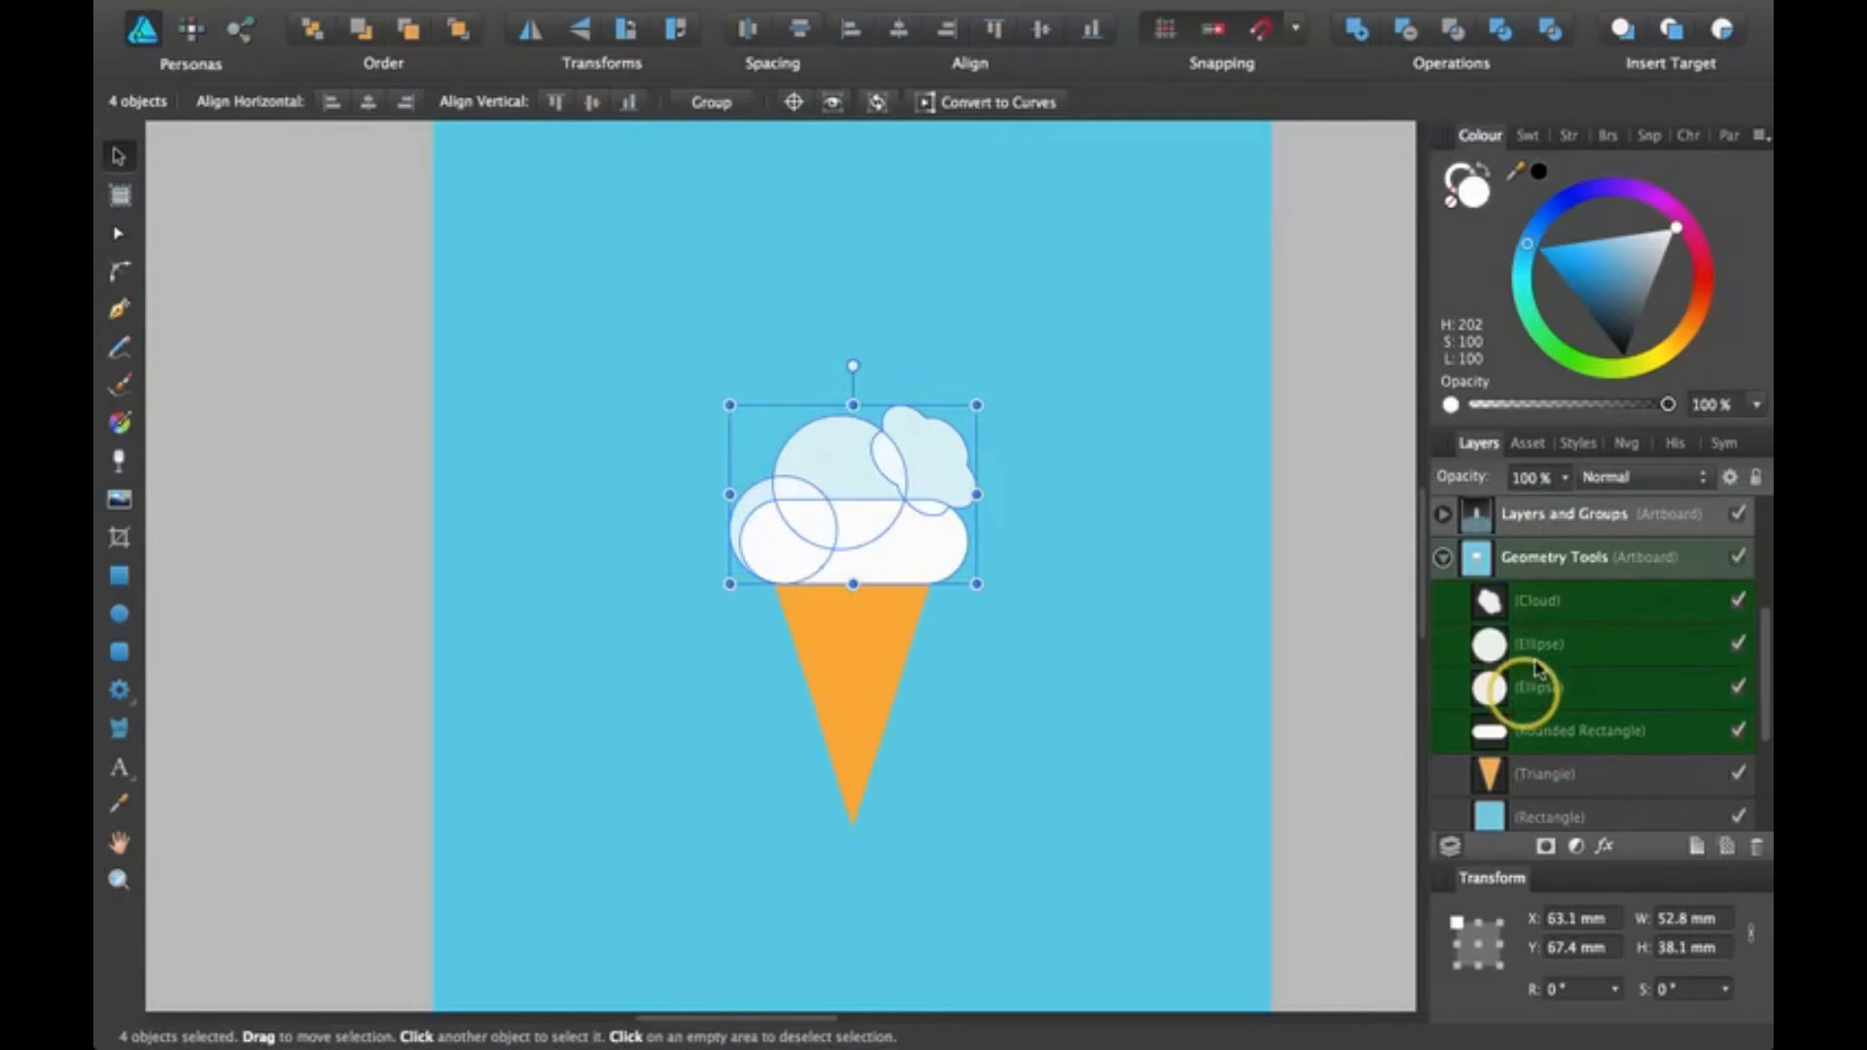
pyautogui.moveTo(1608, 665)
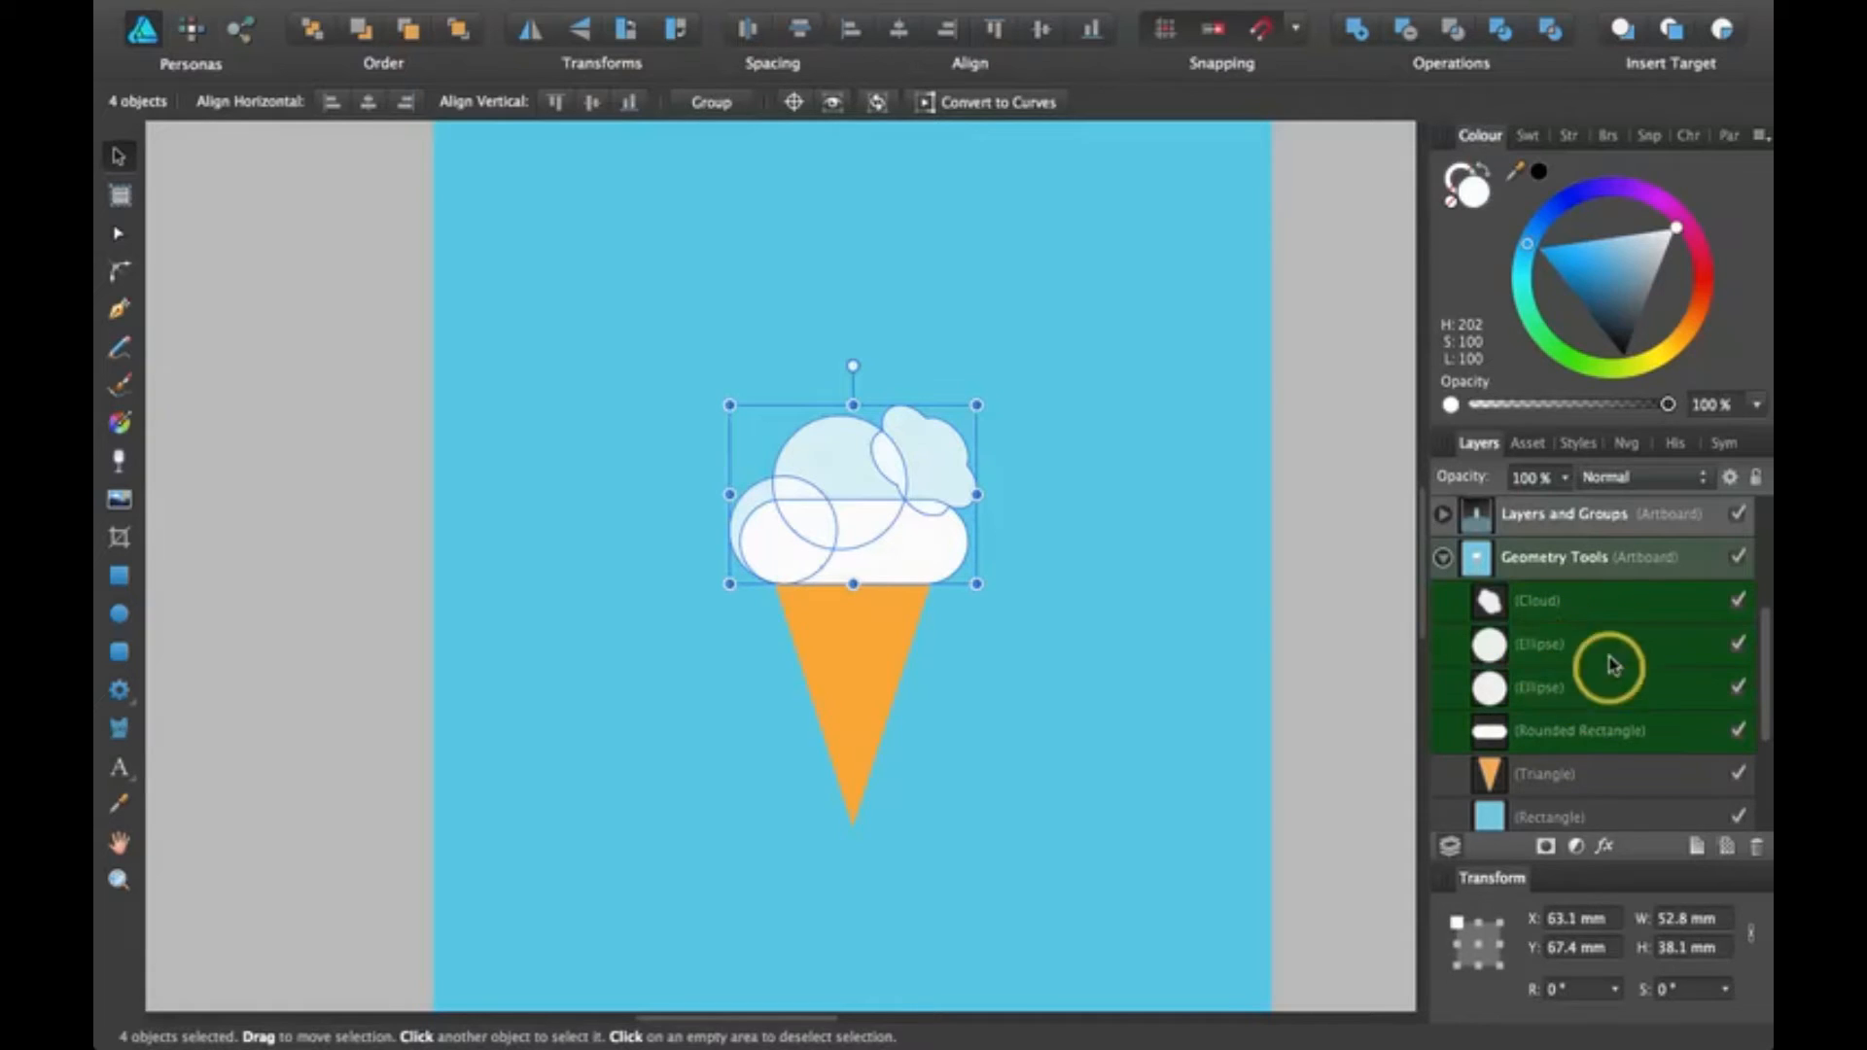
pyautogui.moveTo(1567, 702)
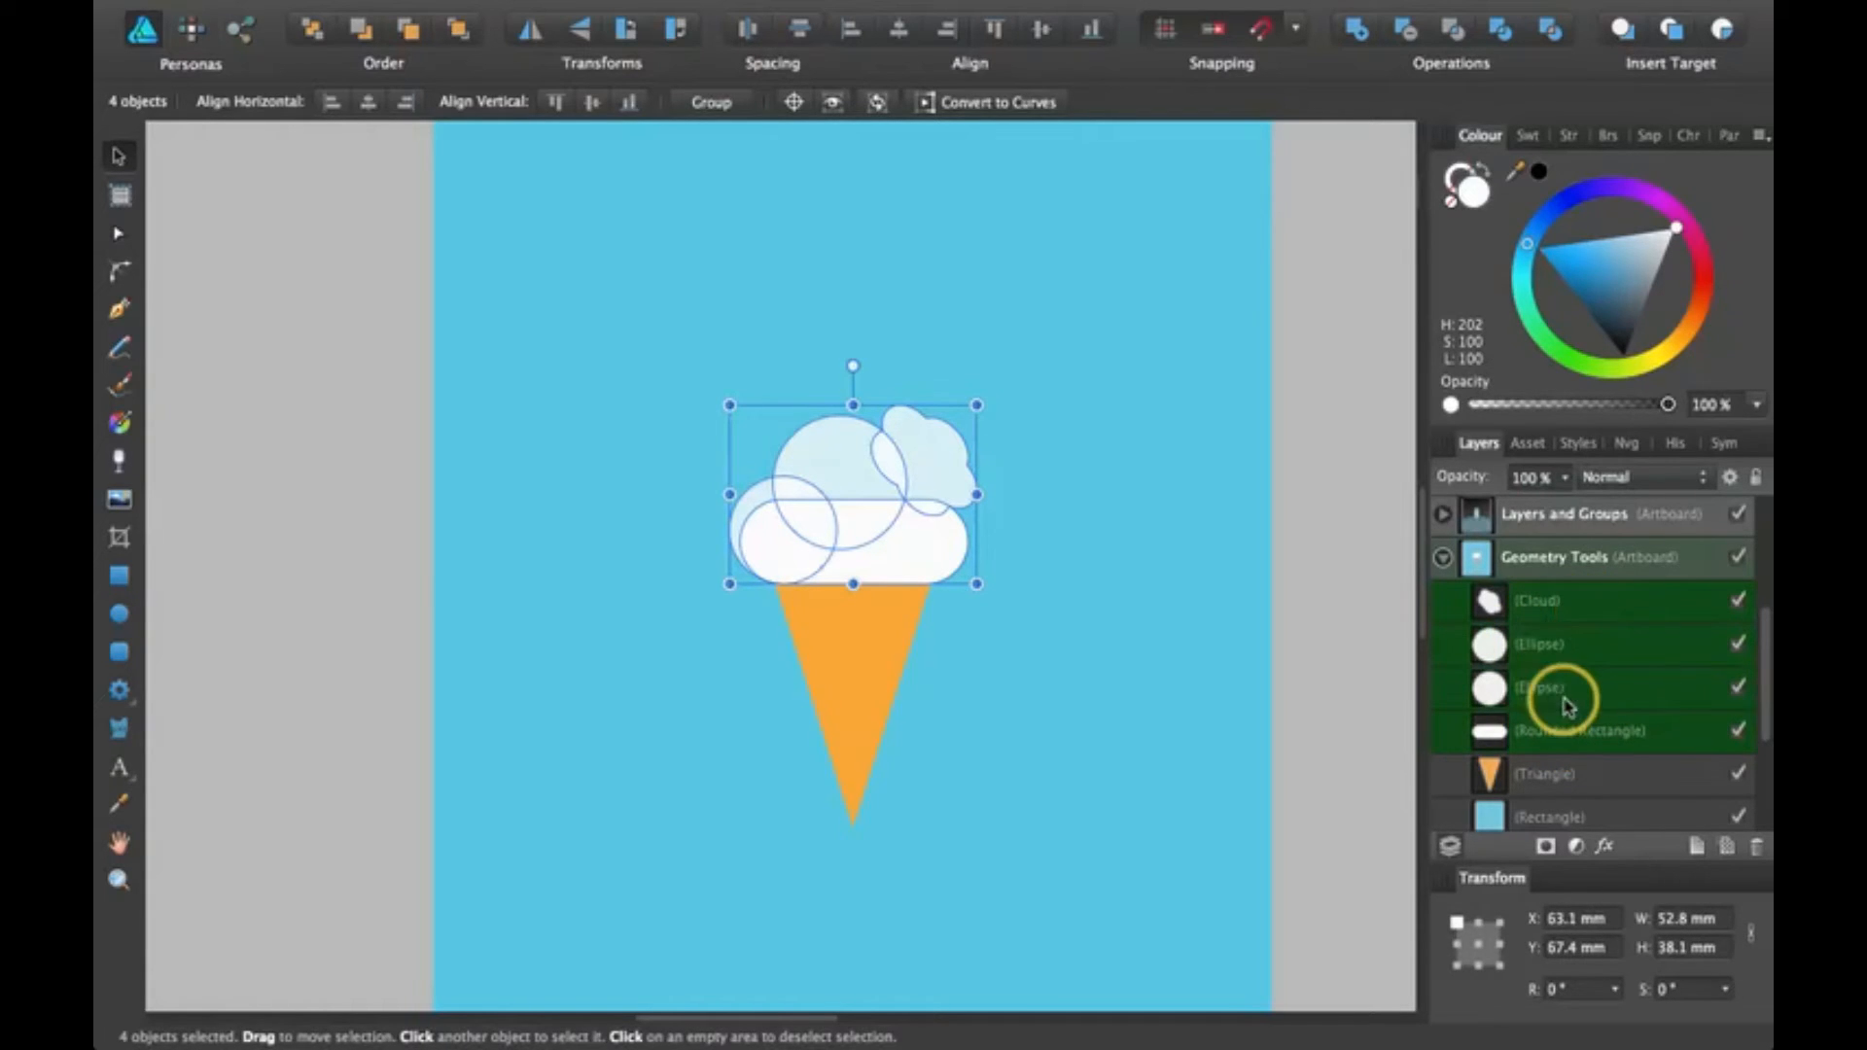
pyautogui.moveTo(1318, 155)
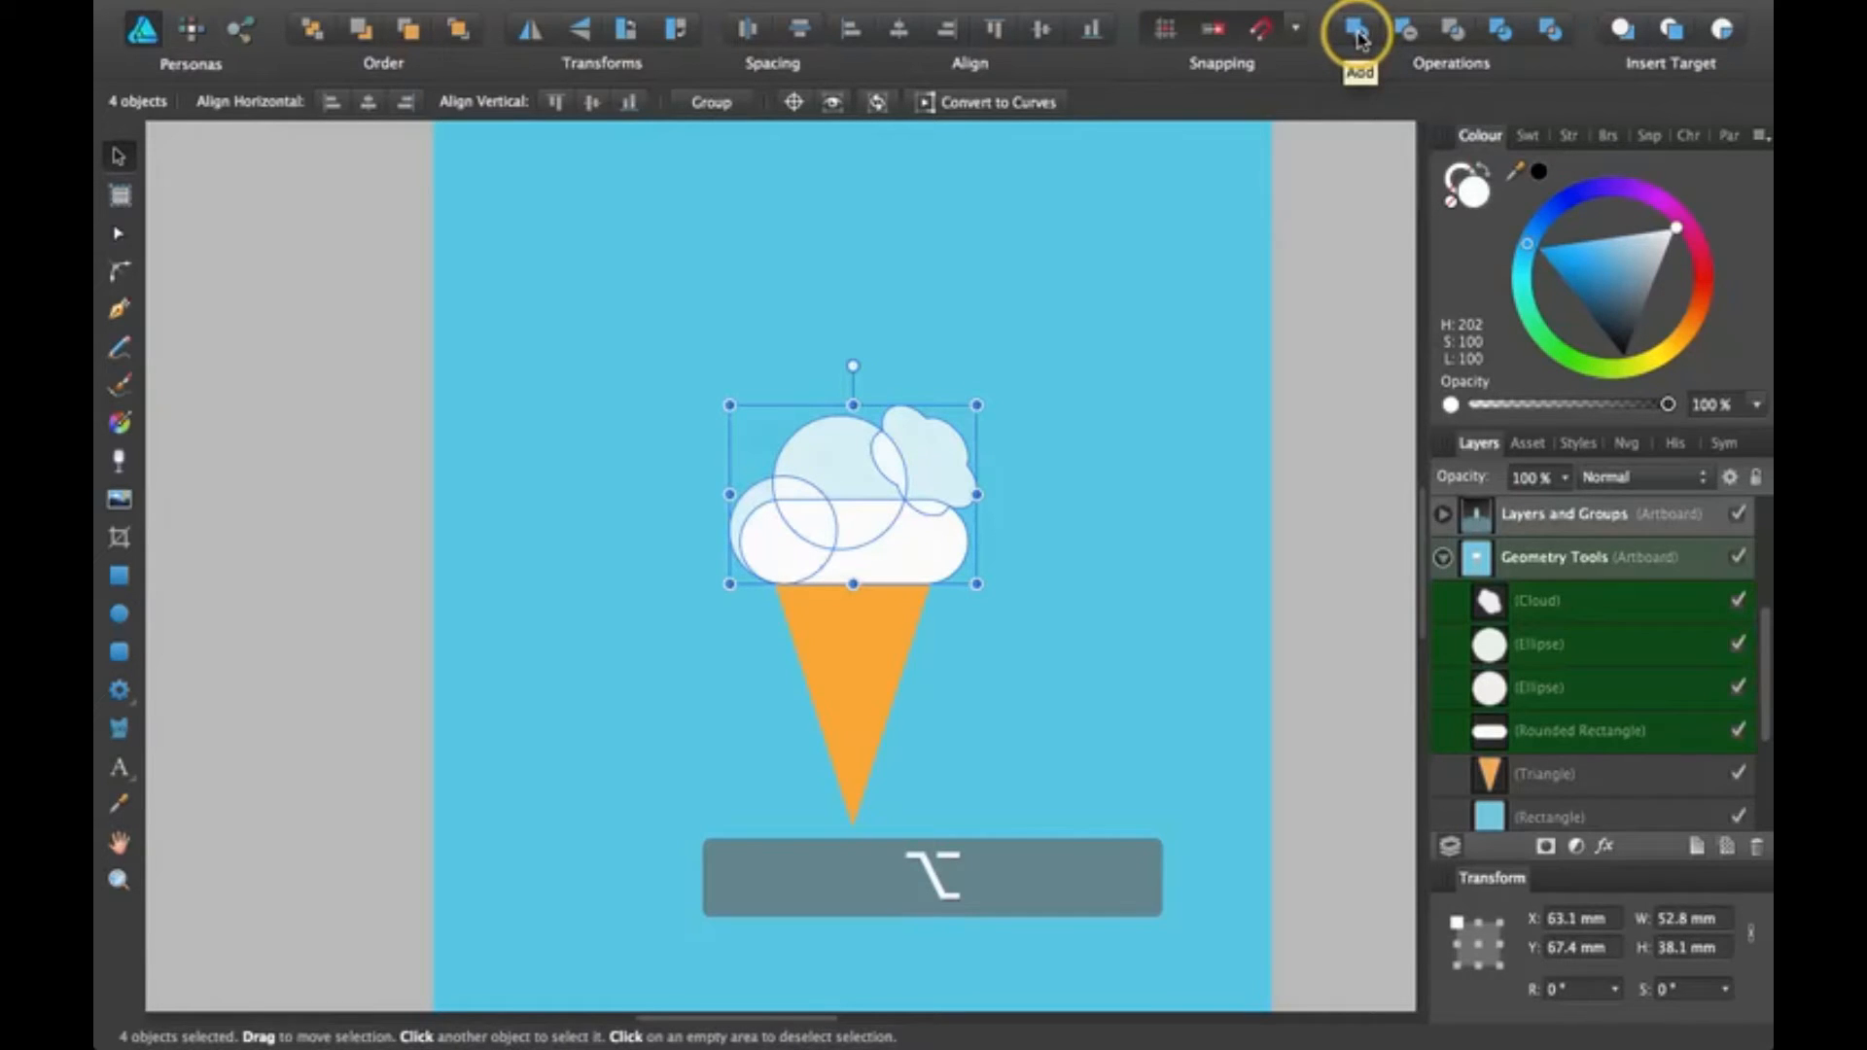
# Combine the four scoop shapes into a compound, expand it and reach the cloud's combine options.
pyautogui.click(1356, 30)
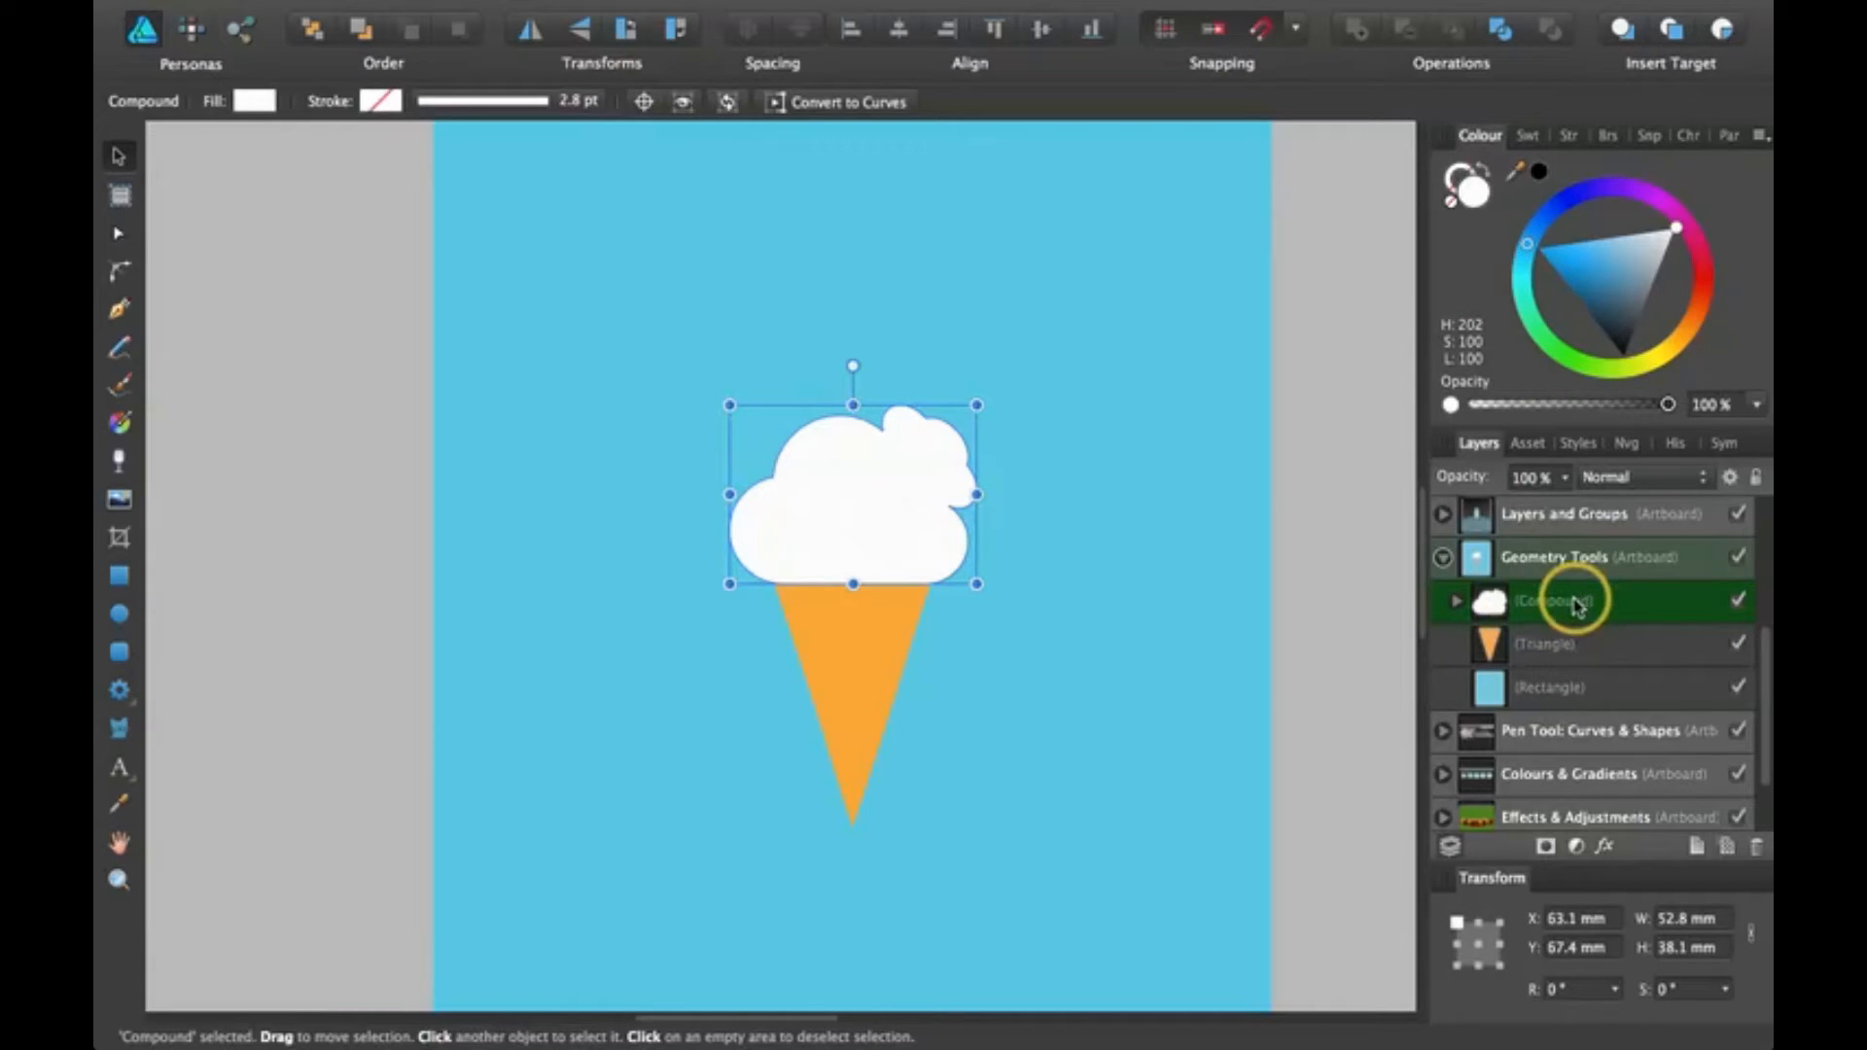
pyautogui.moveTo(1576, 665)
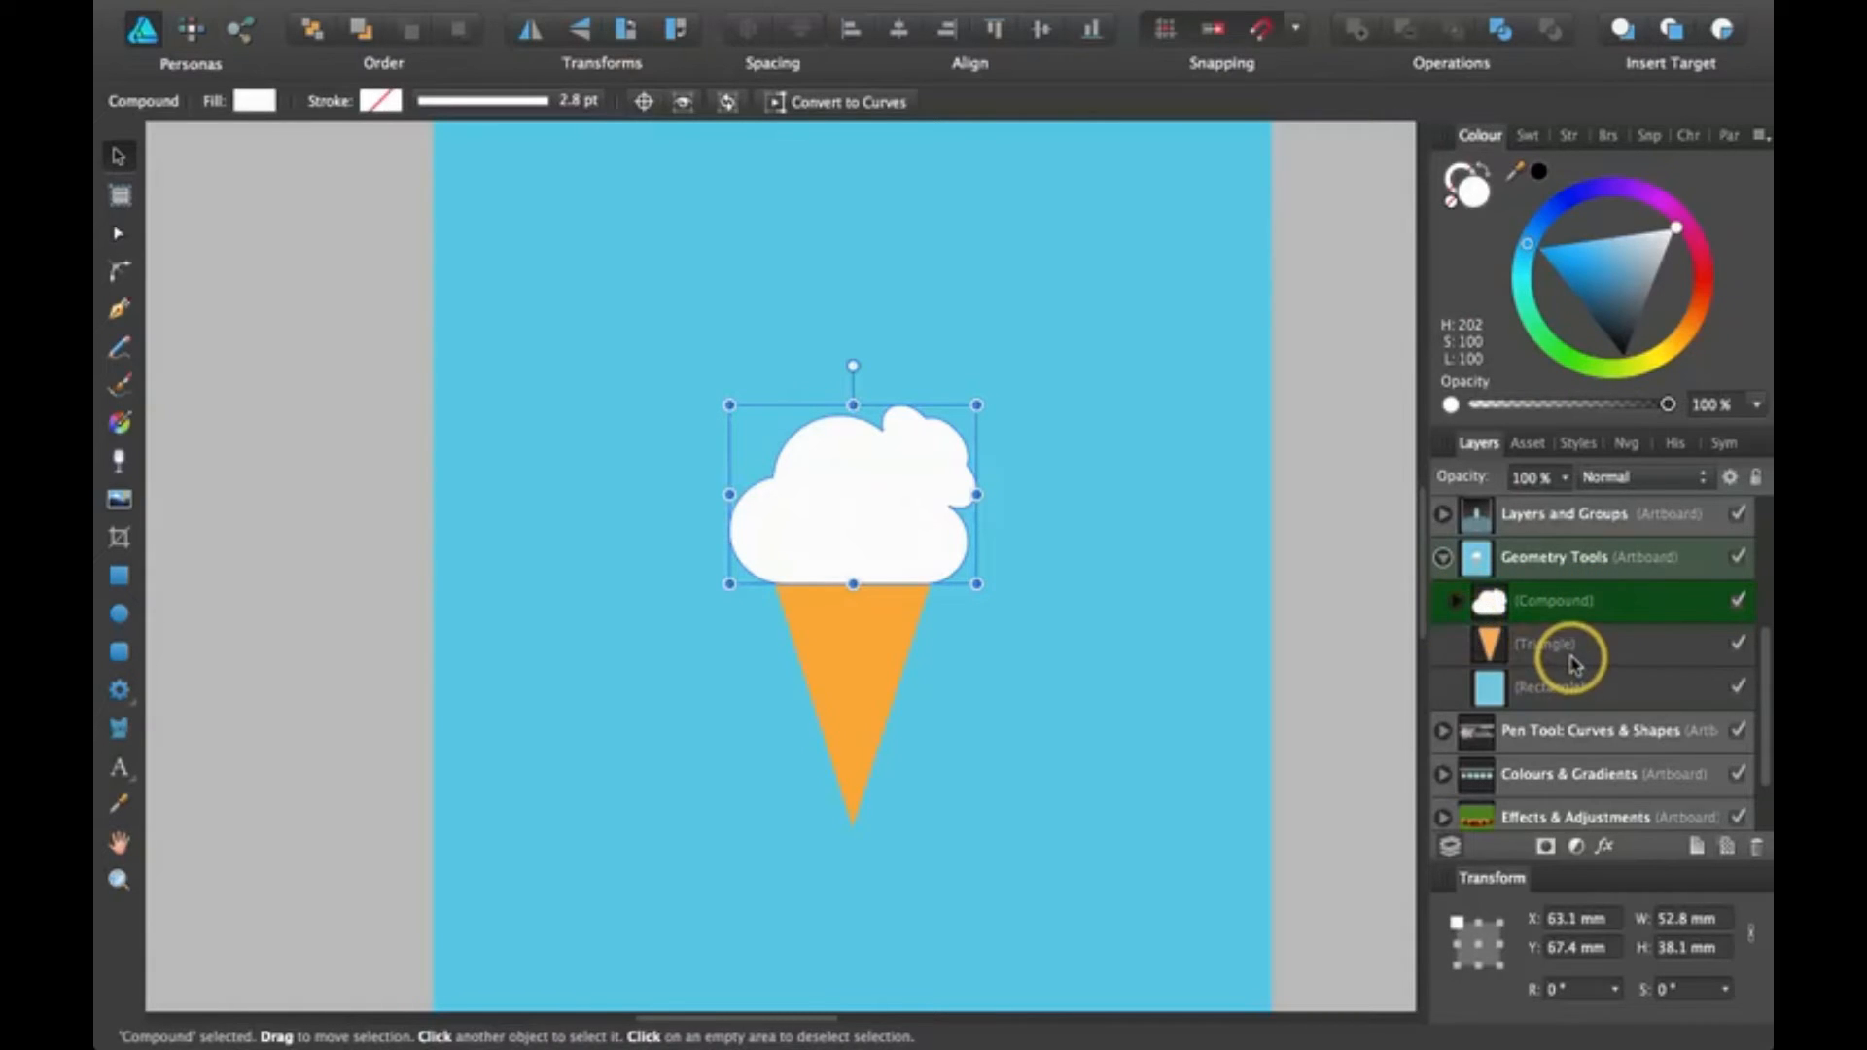
pyautogui.click(1454, 601)
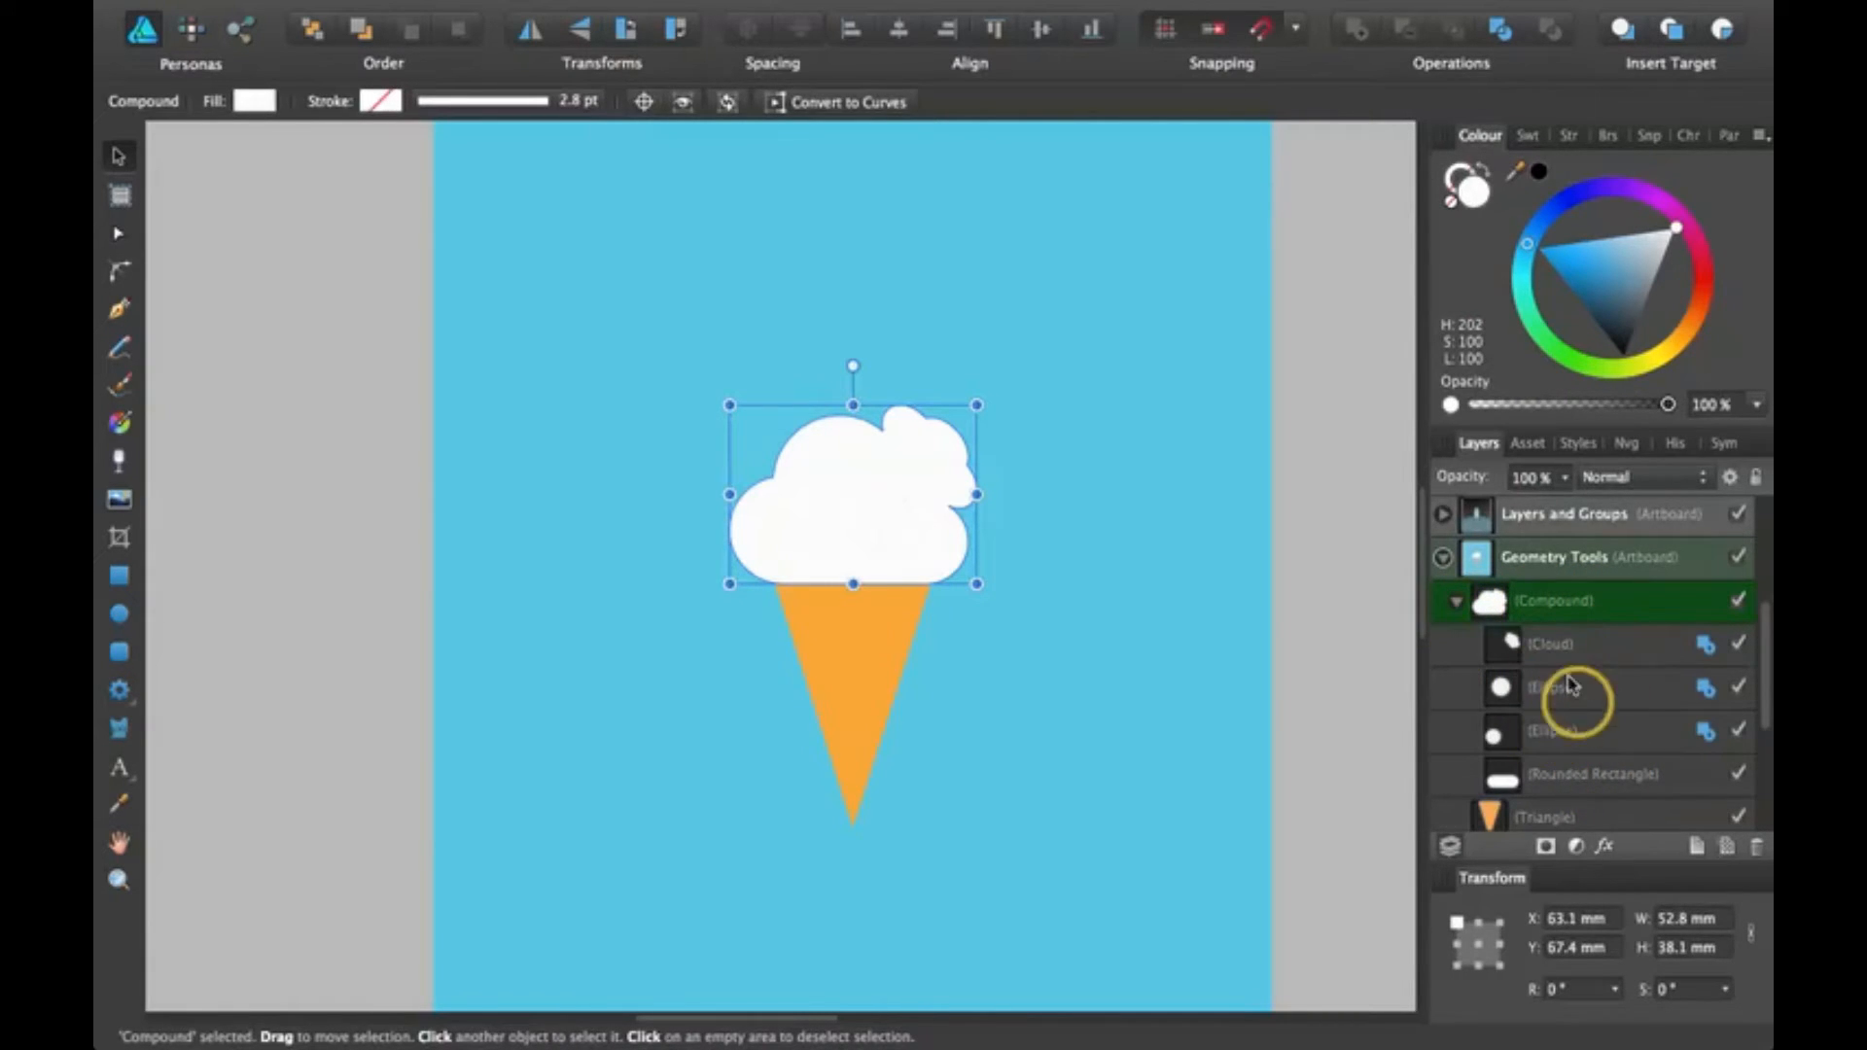
pyautogui.moveTo(1620, 560)
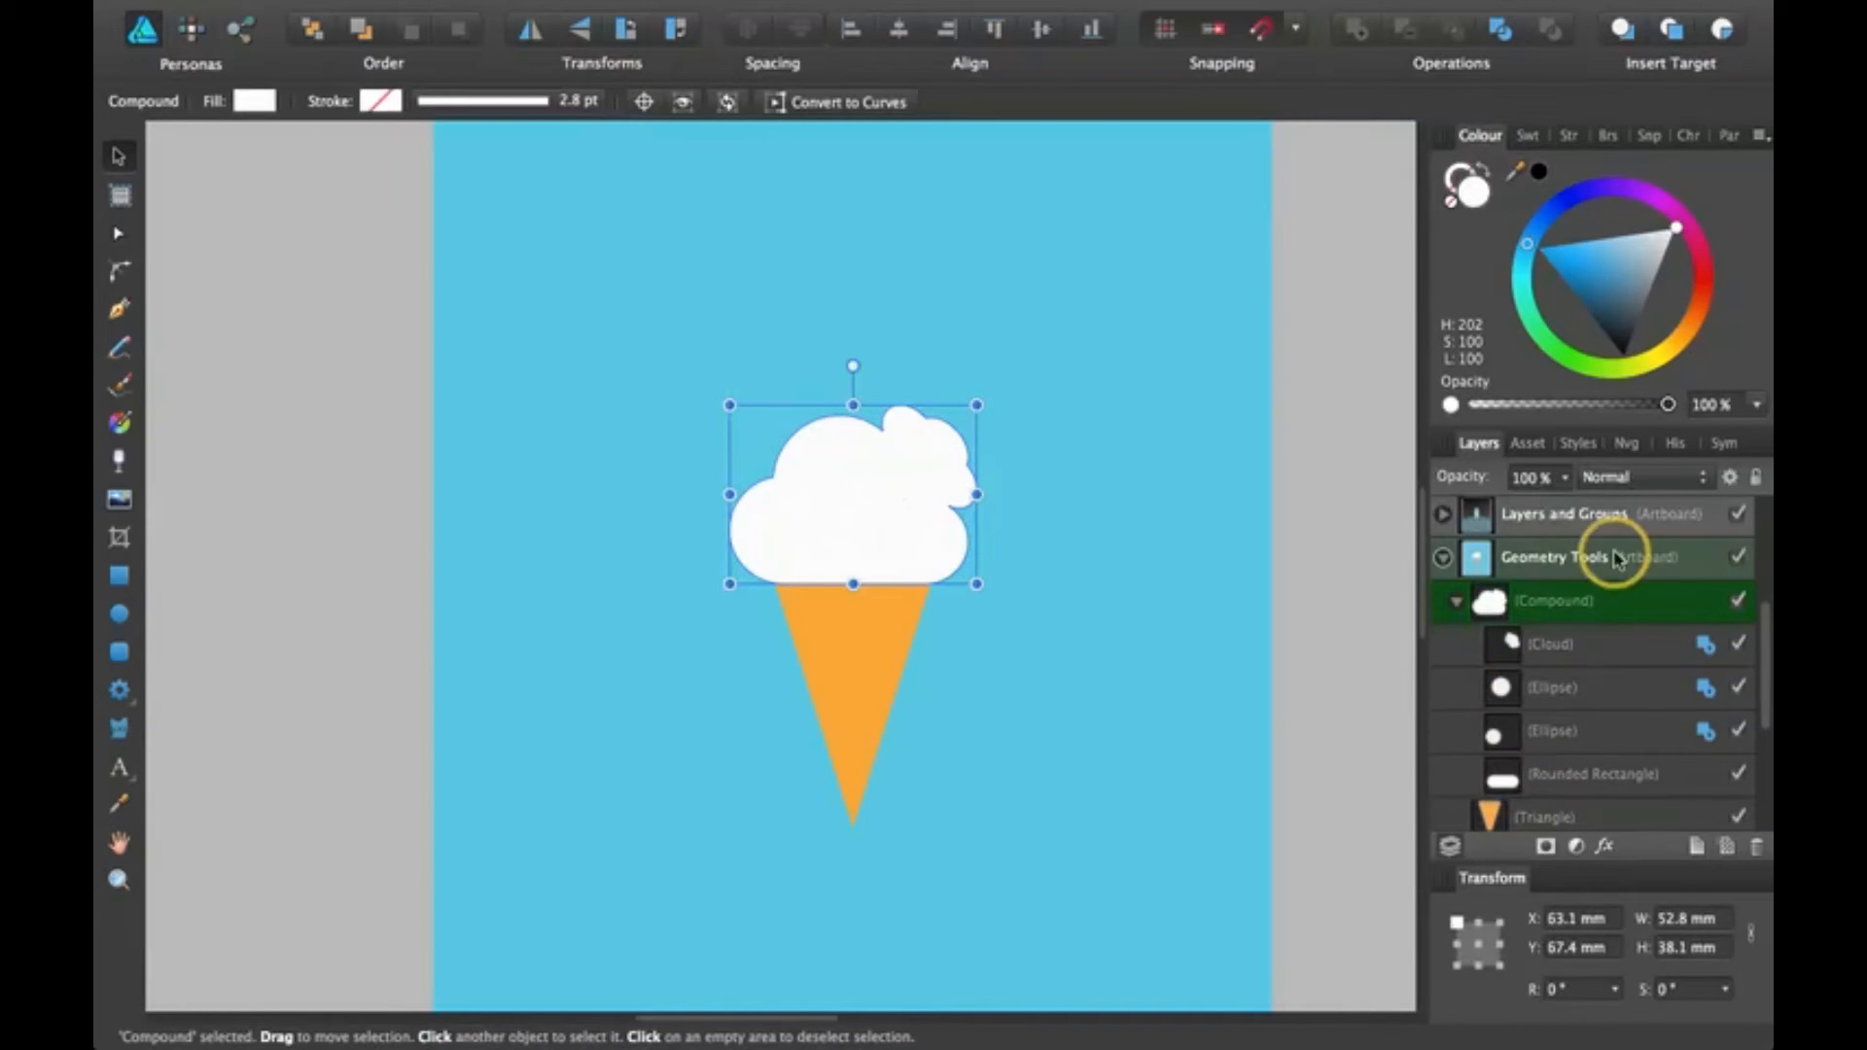
pyautogui.moveTo(1682, 692)
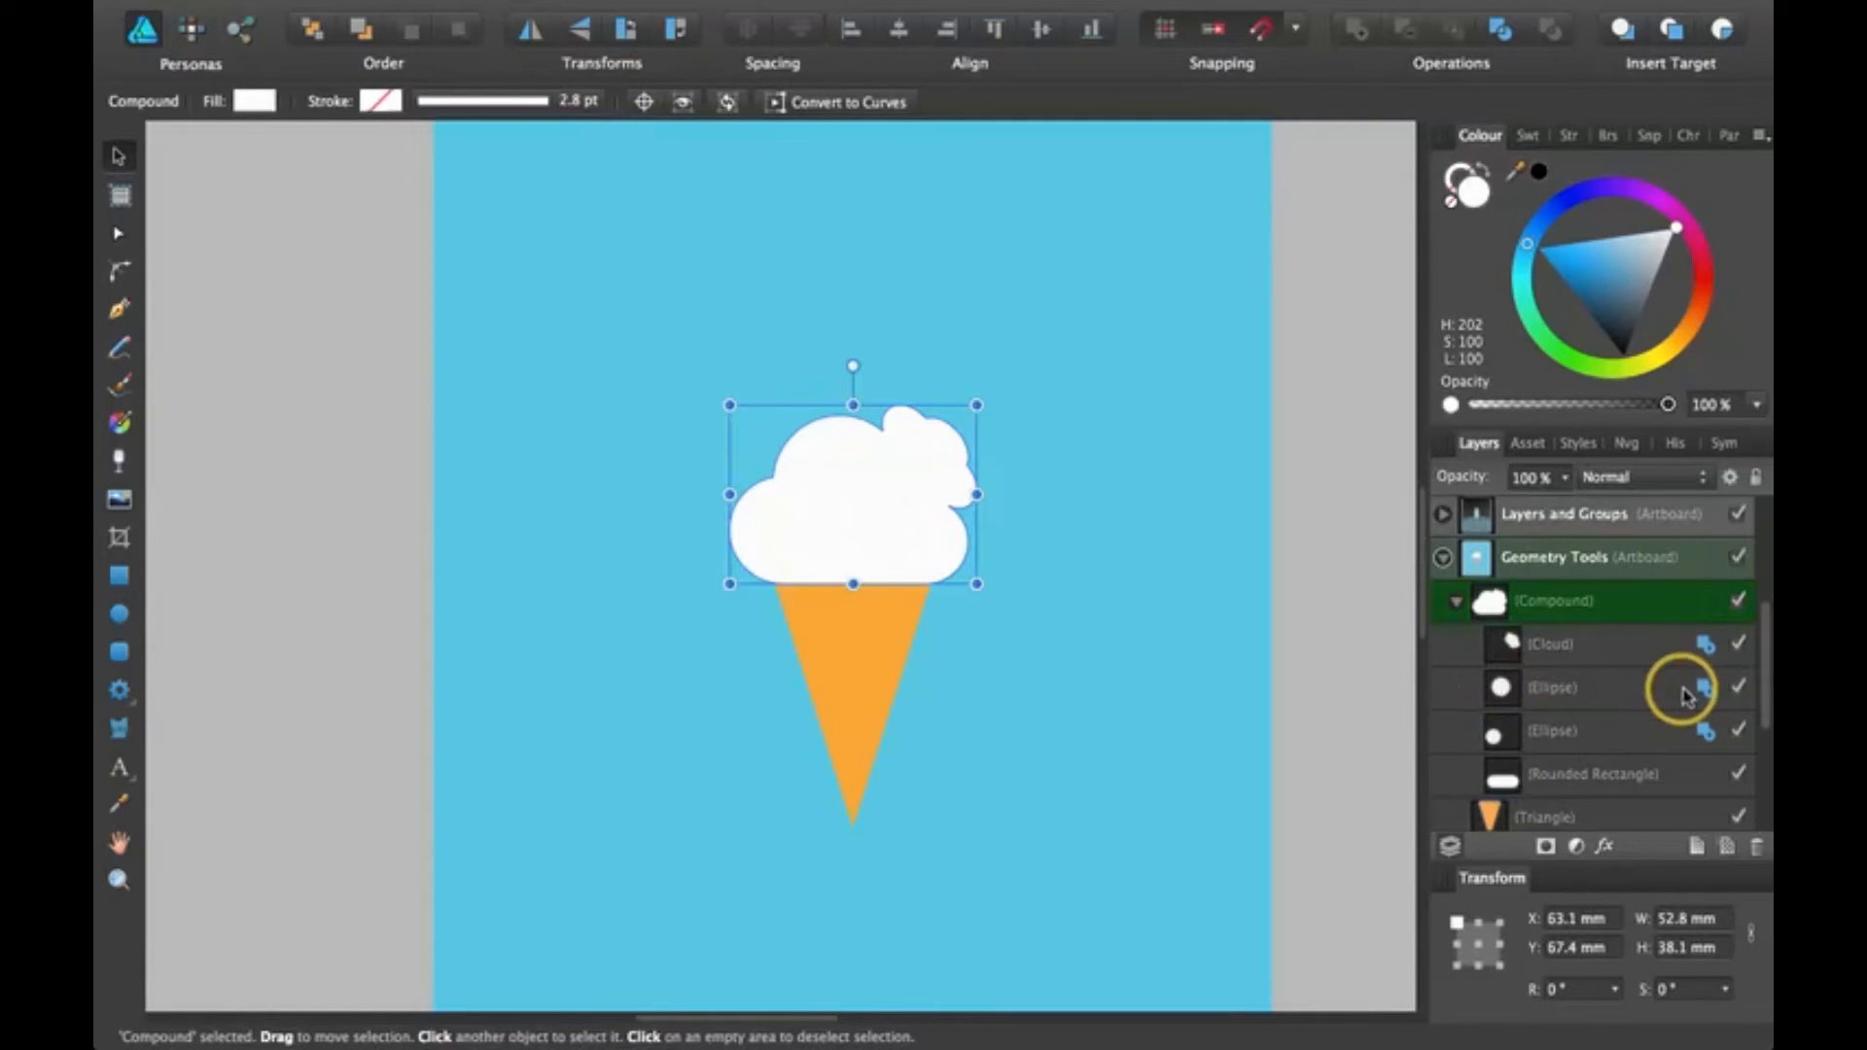
pyautogui.moveTo(1709, 661)
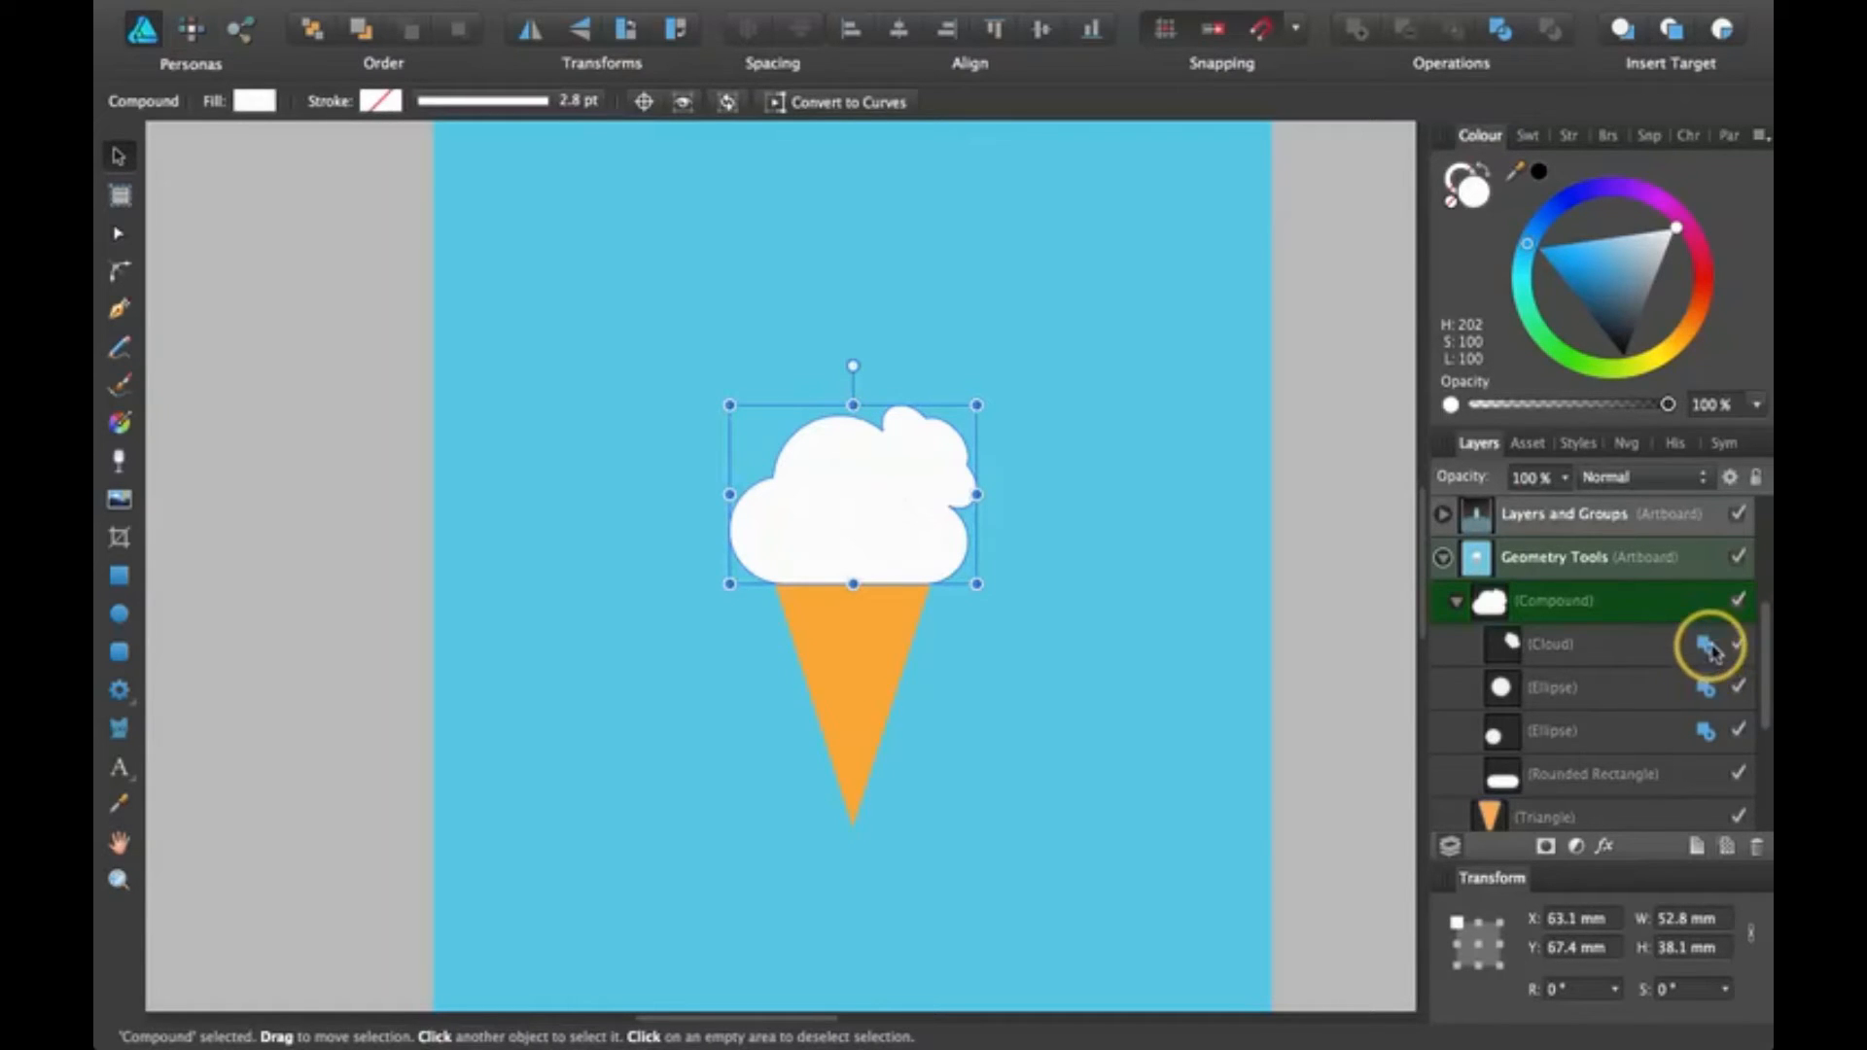
pyautogui.click(1705, 643)
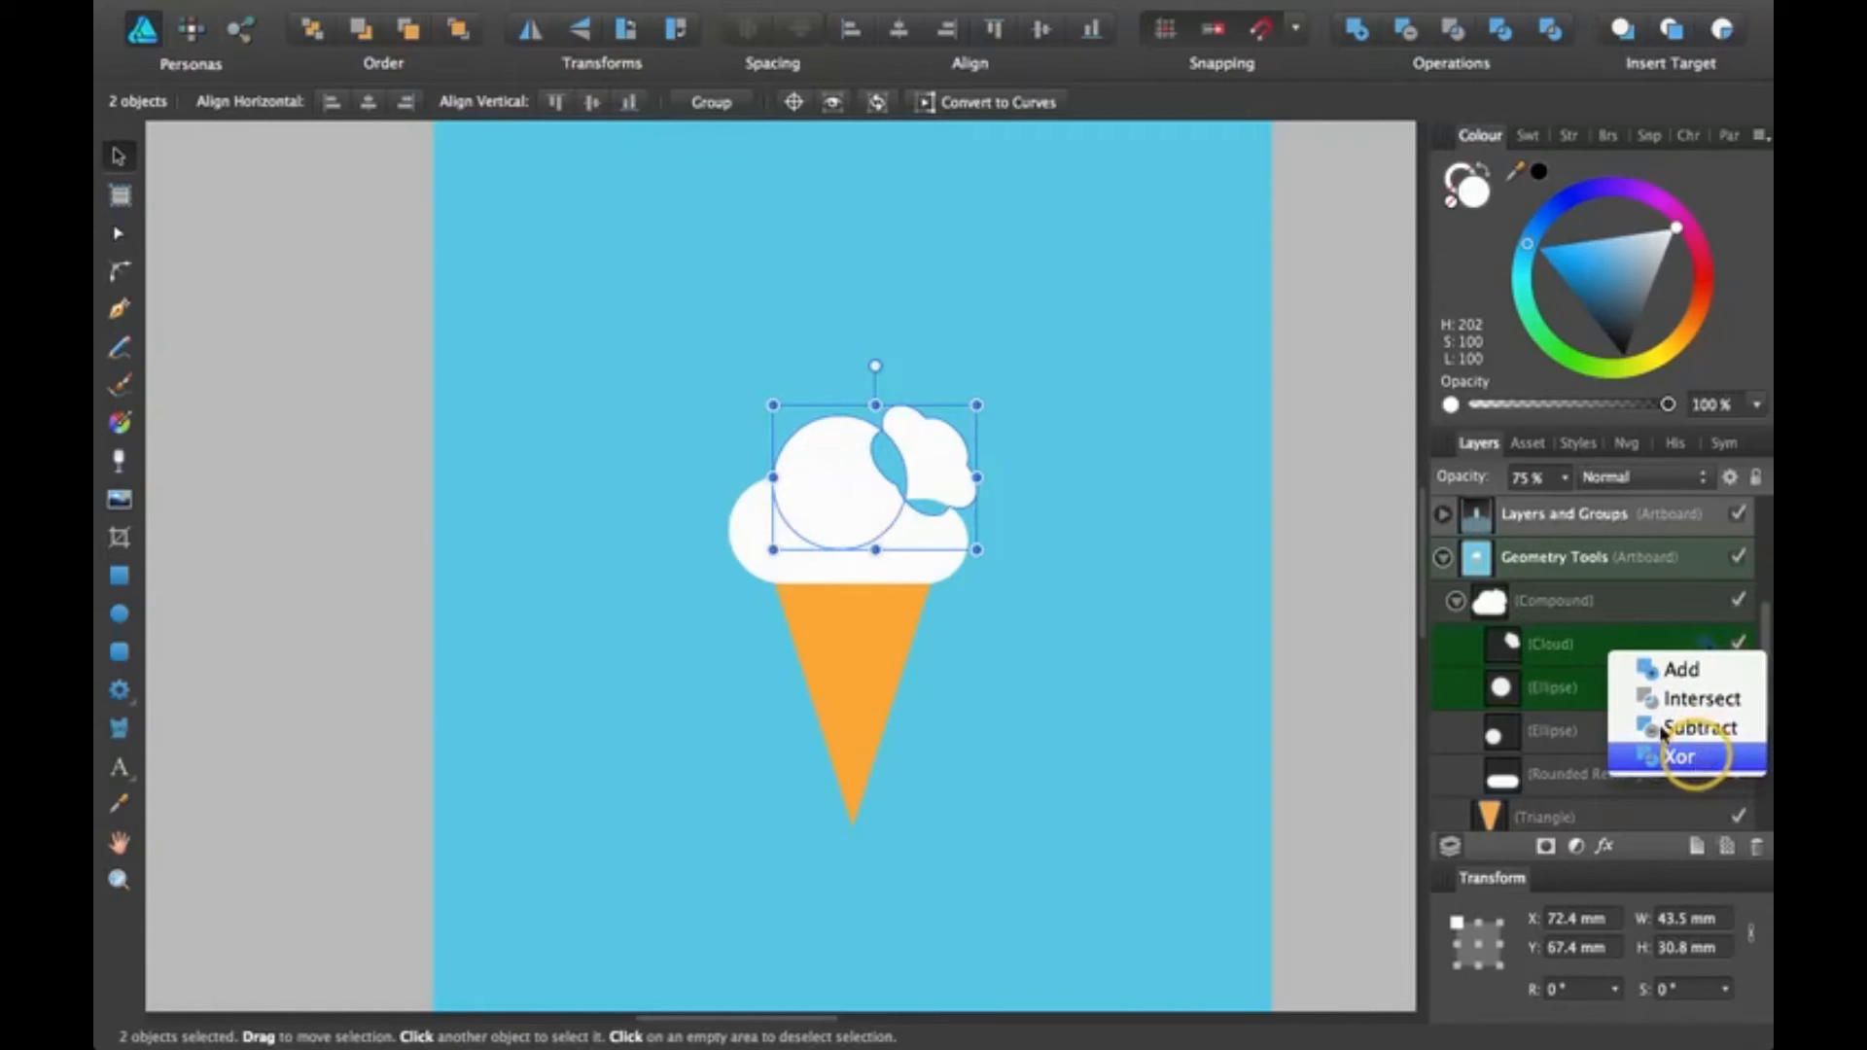
# Set the cloud and large ellipse to combine by Xor, then select the cloud inside the compound.
pyautogui.click(1679, 757)
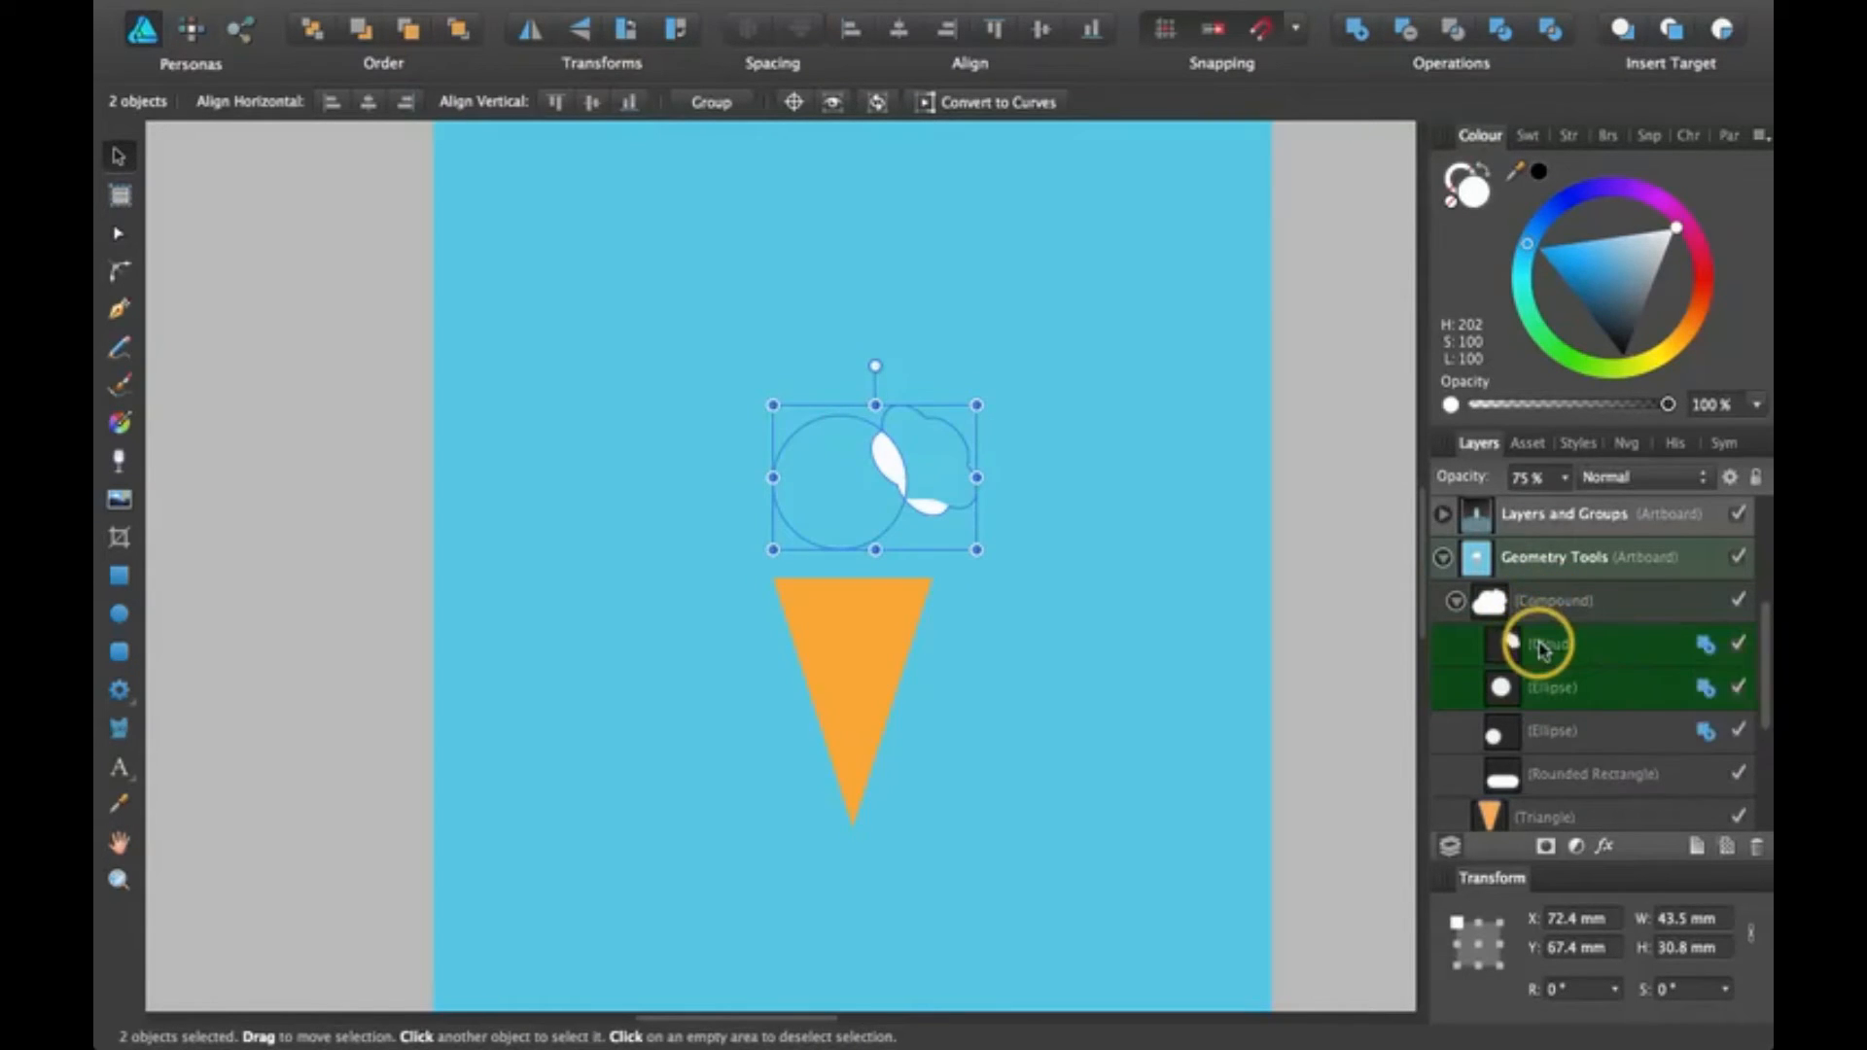
pyautogui.click(1548, 644)
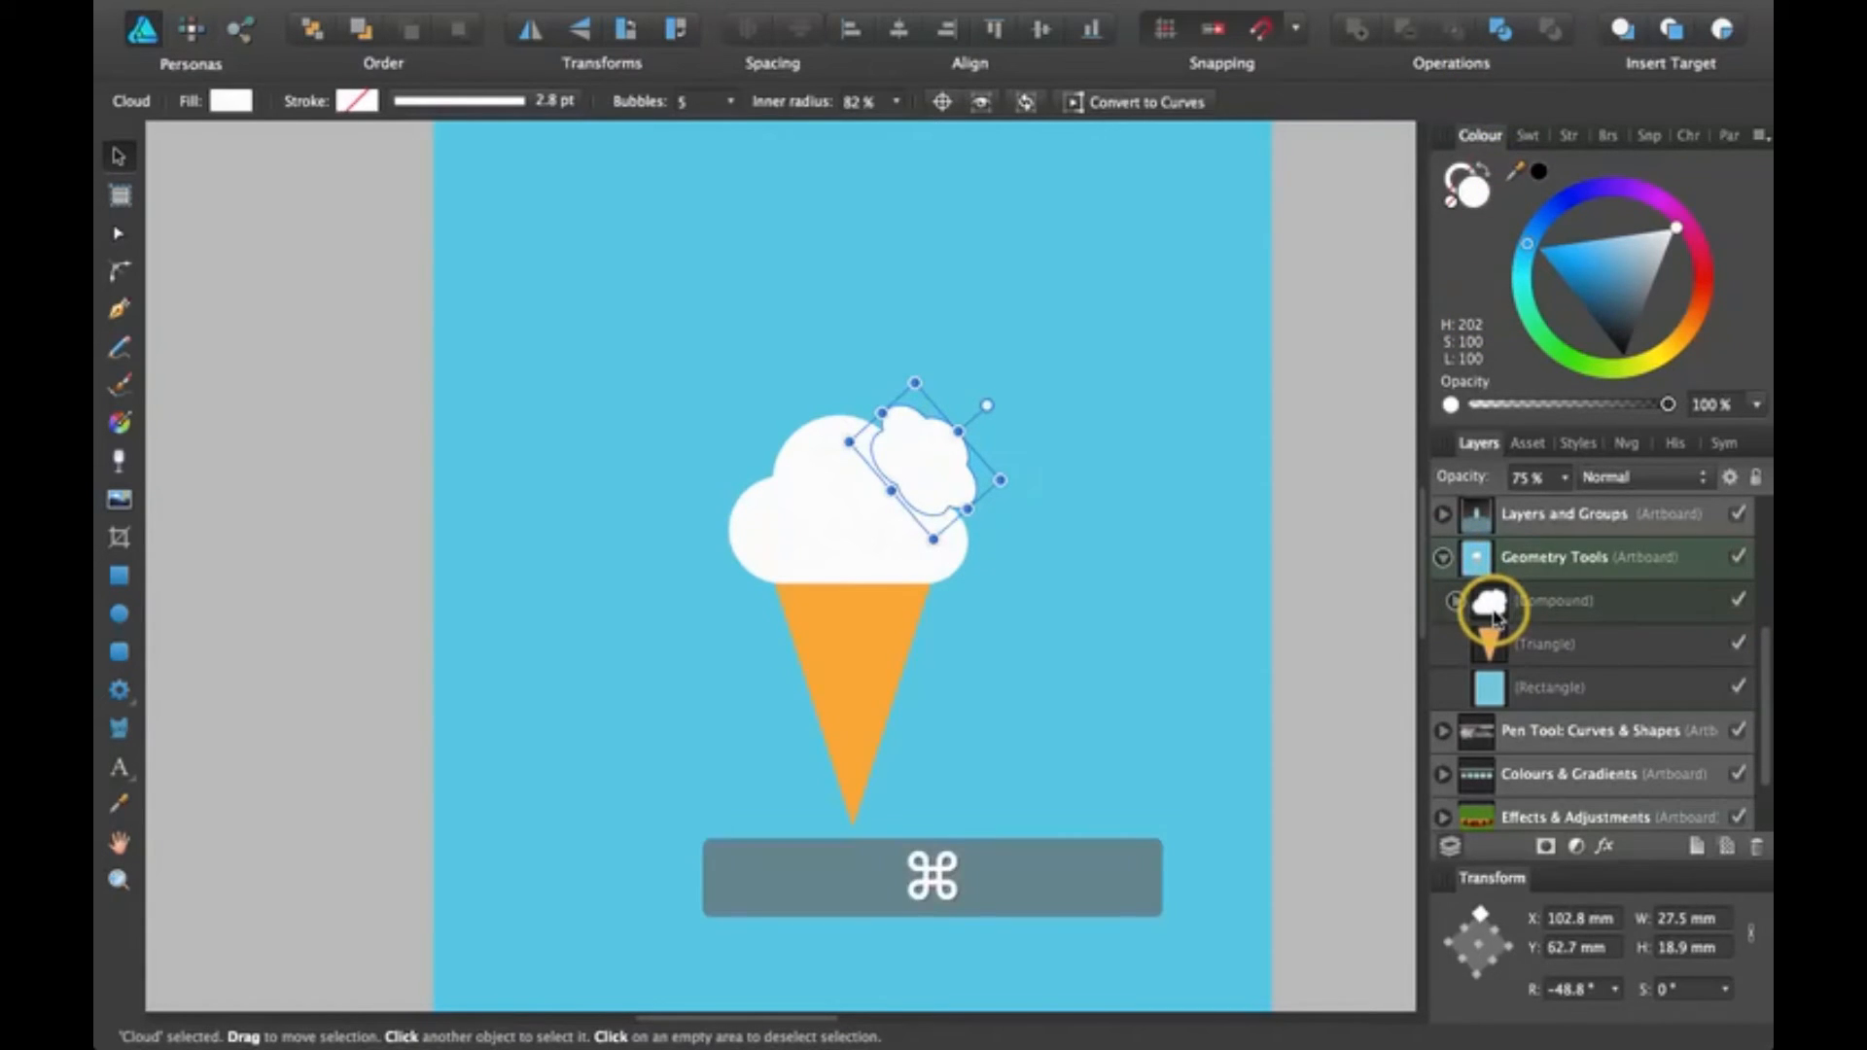
# Undo the cloud rotation and the compound, back to four separate scoop shapes.
pyautogui.press('cmd+z')
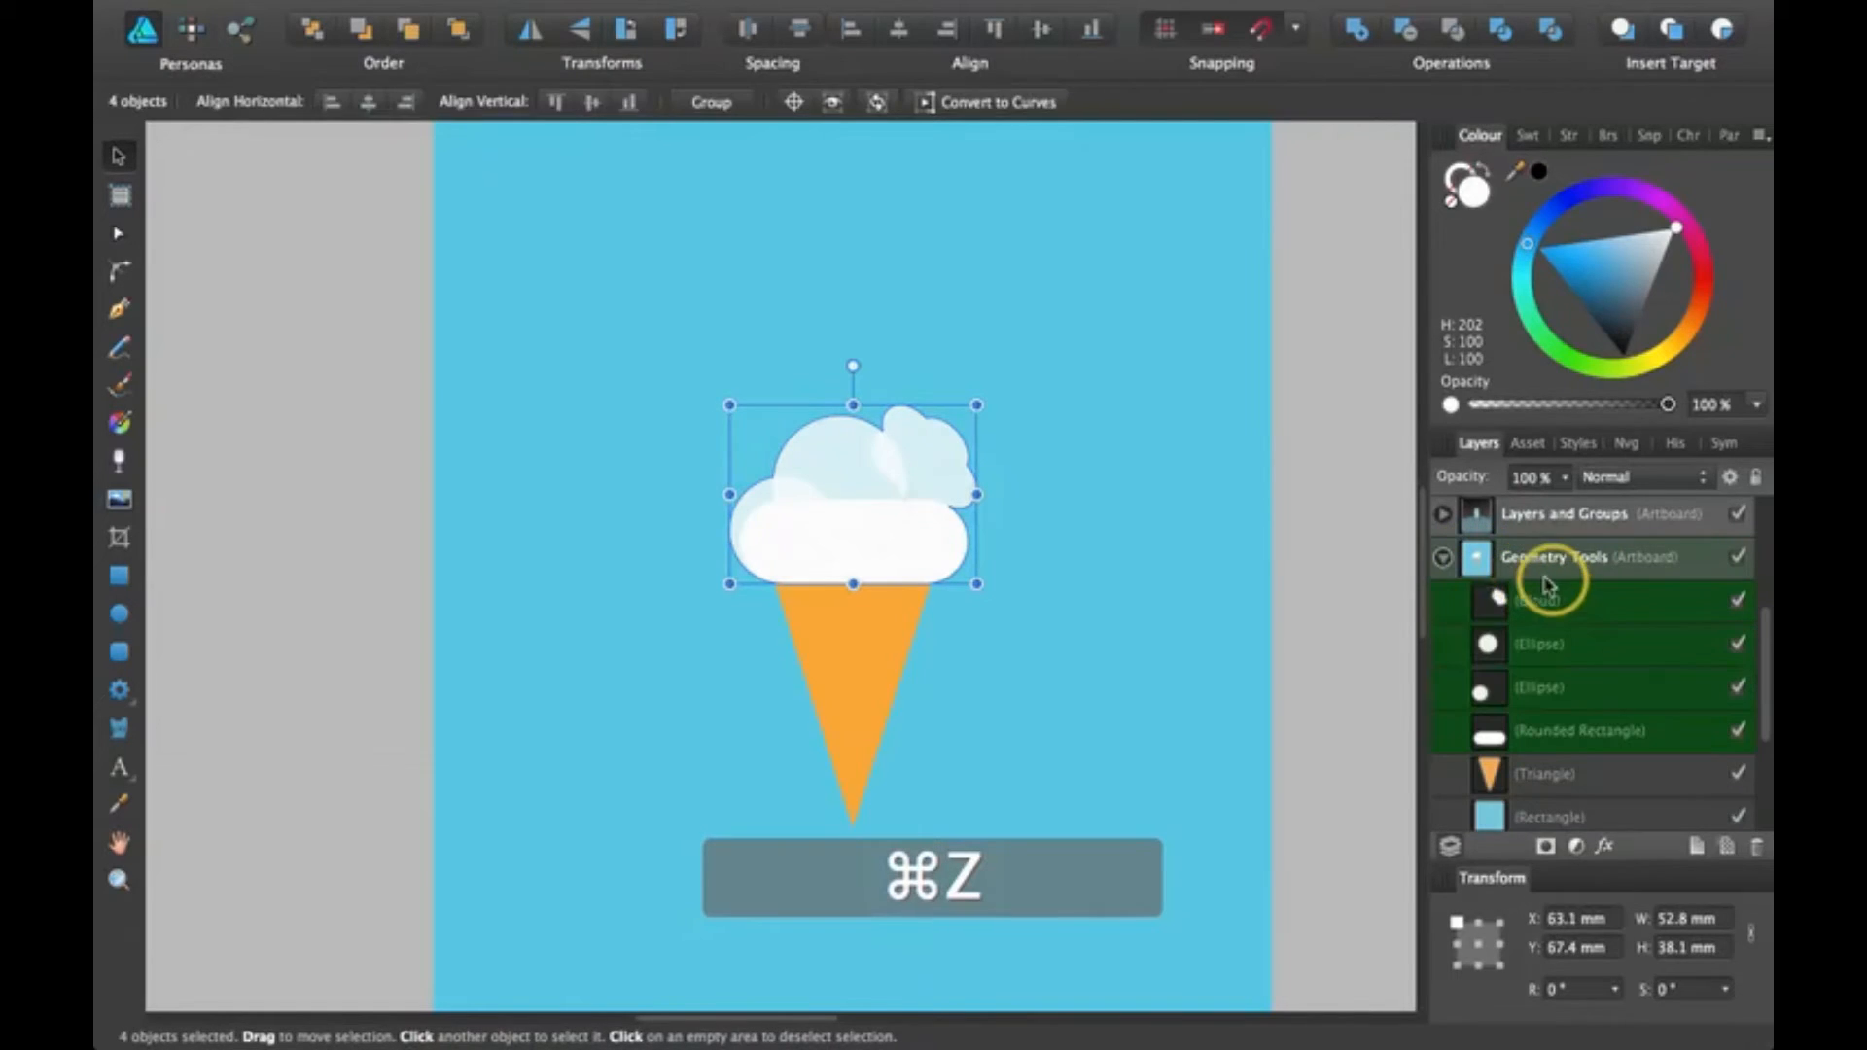
pyautogui.press('cmd+z')
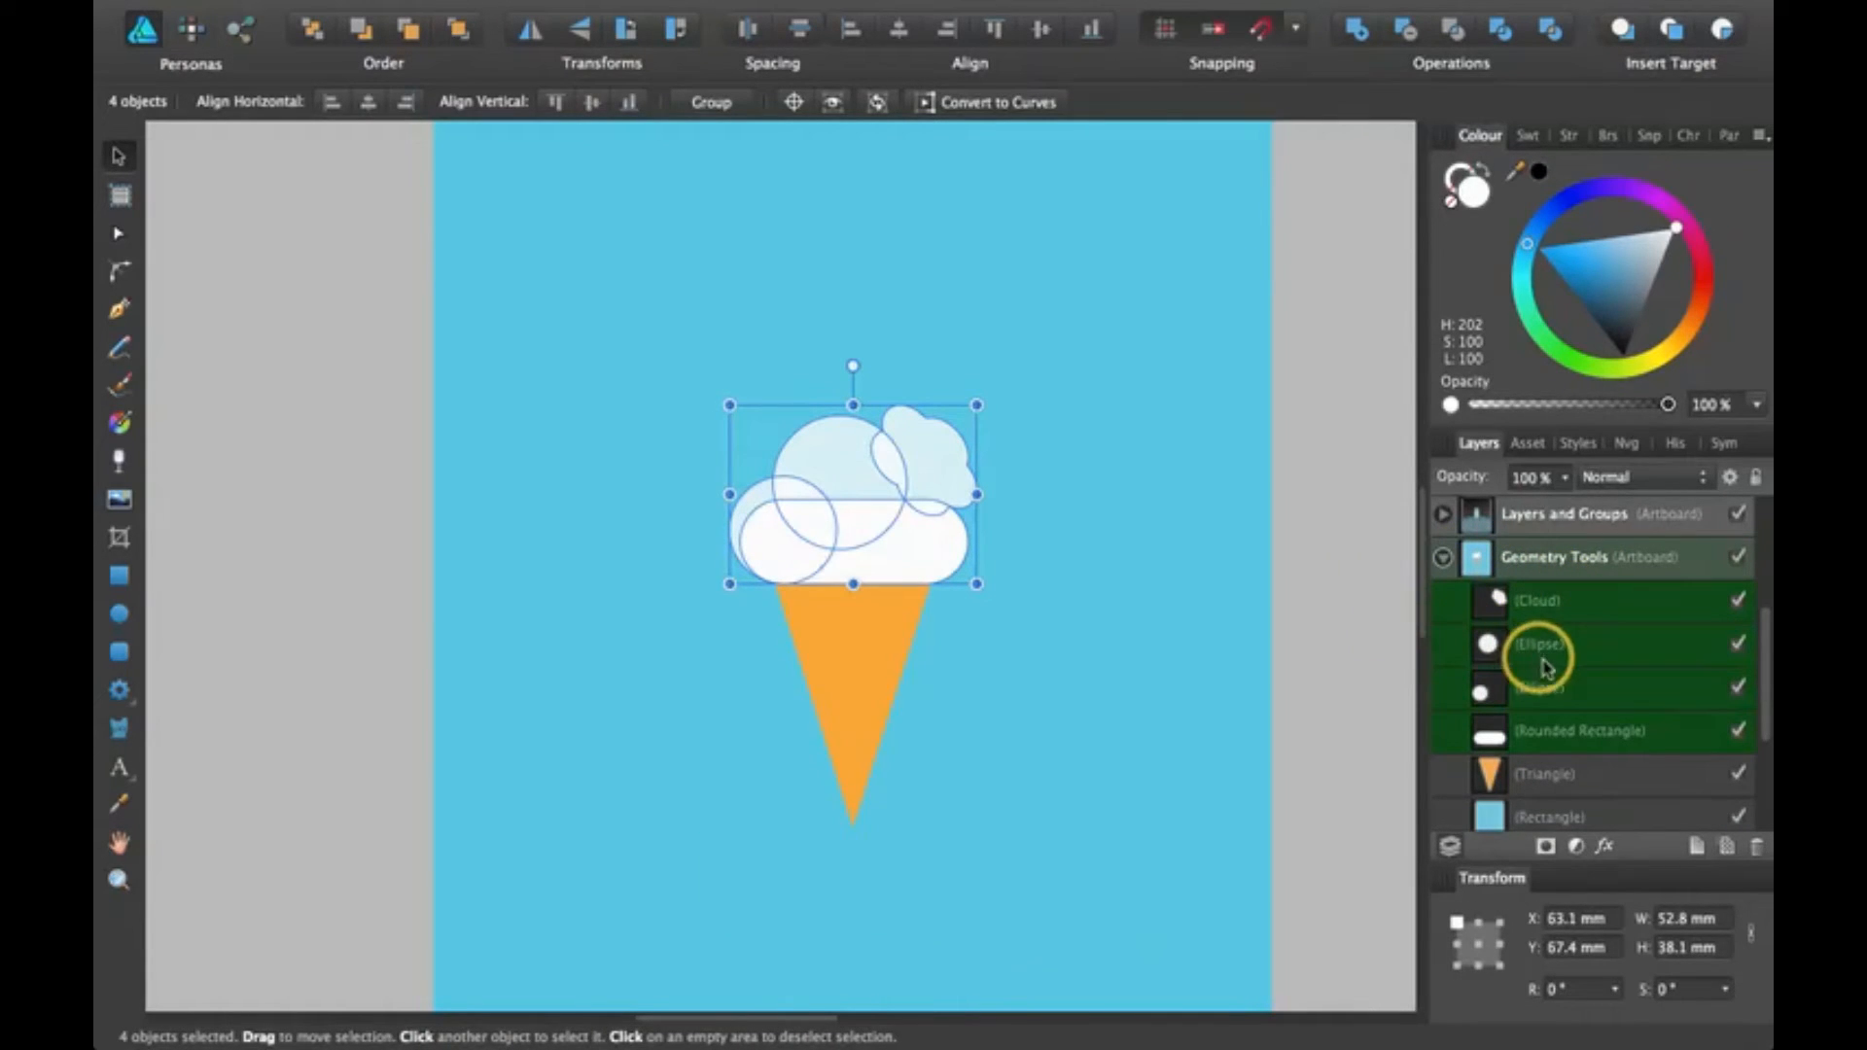
pyautogui.moveTo(1571, 678)
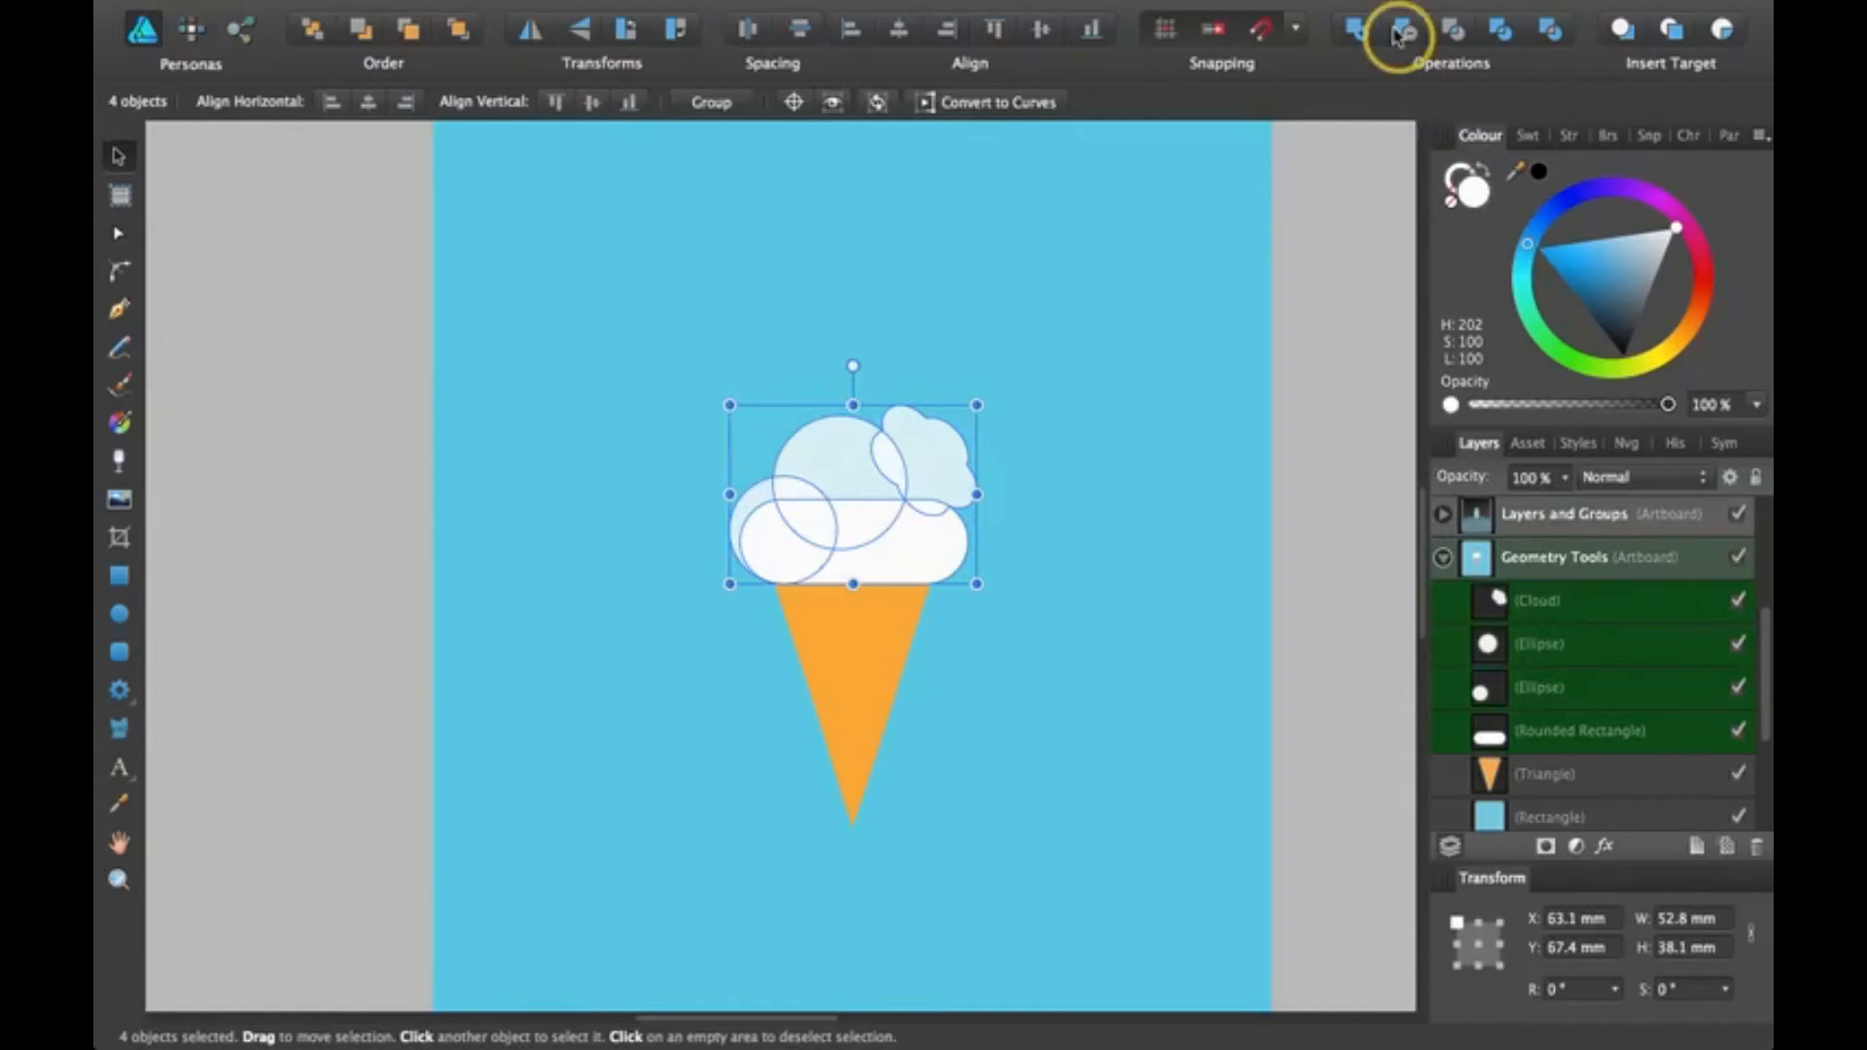
pyautogui.moveTo(1408, 34)
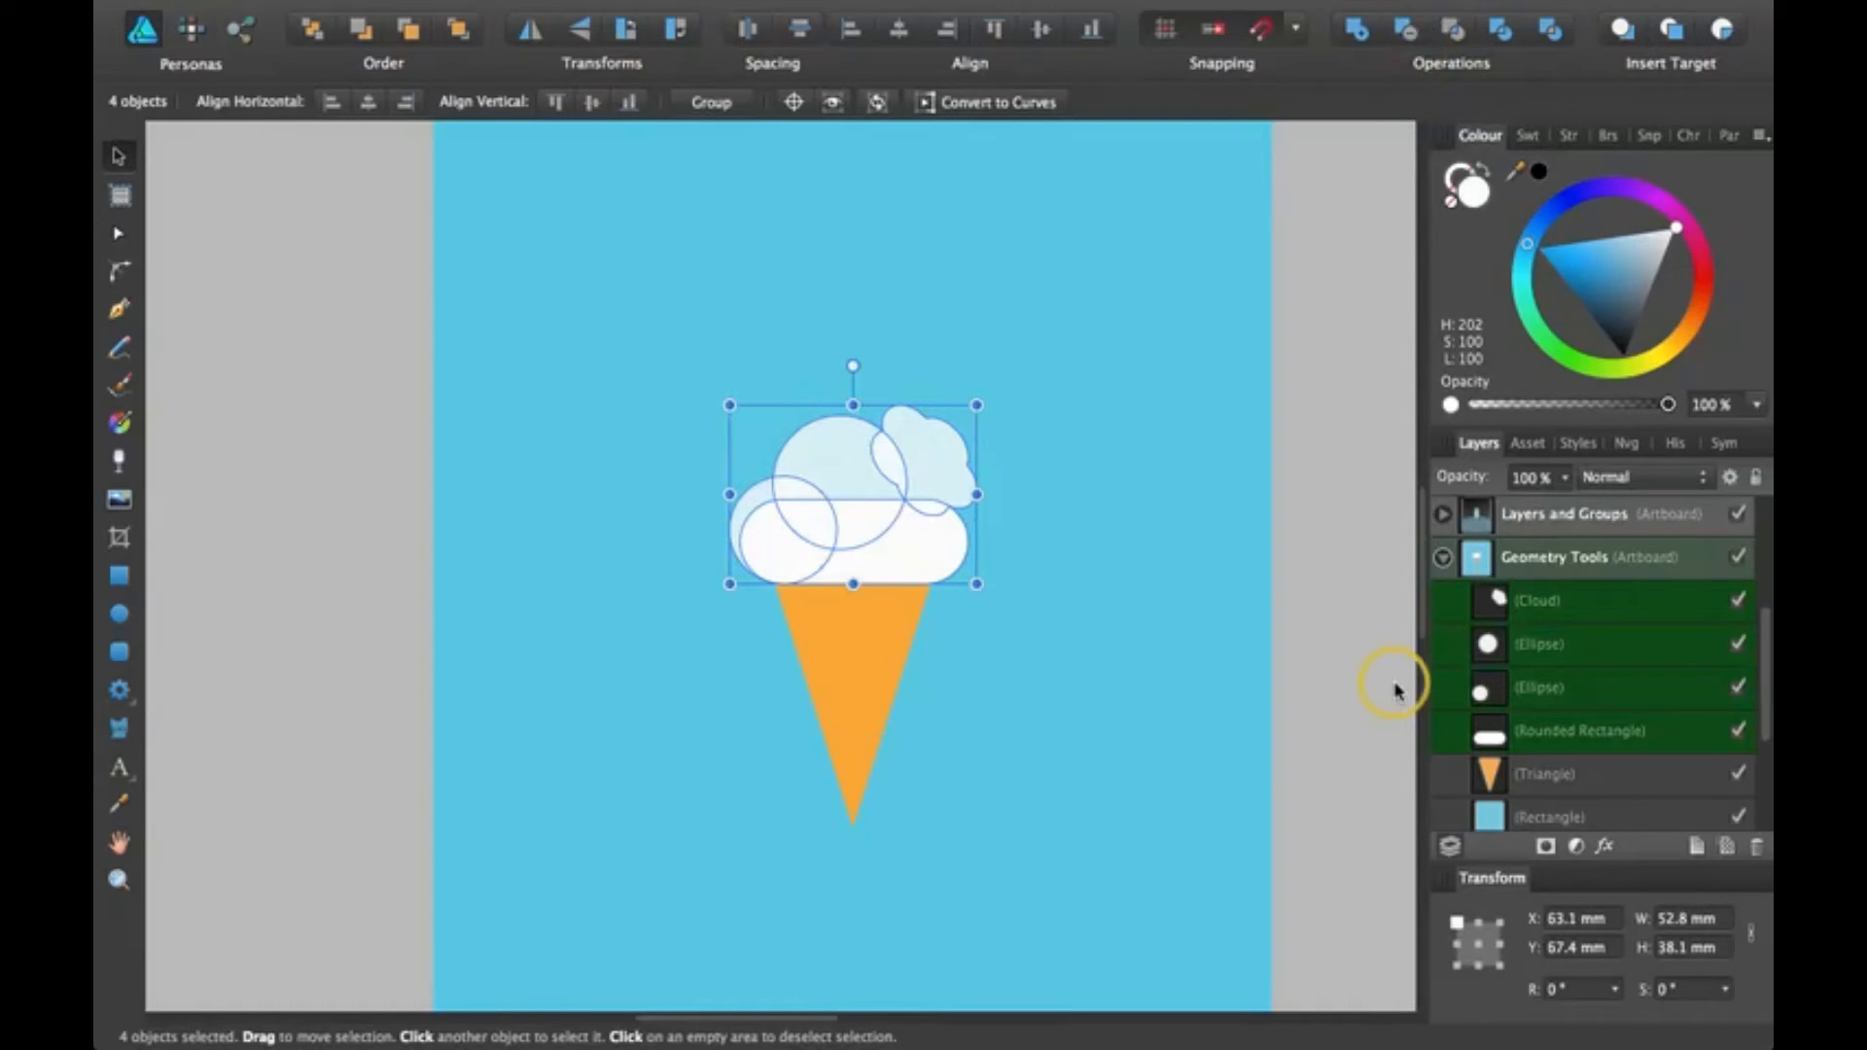
pyautogui.moveTo(1600, 714)
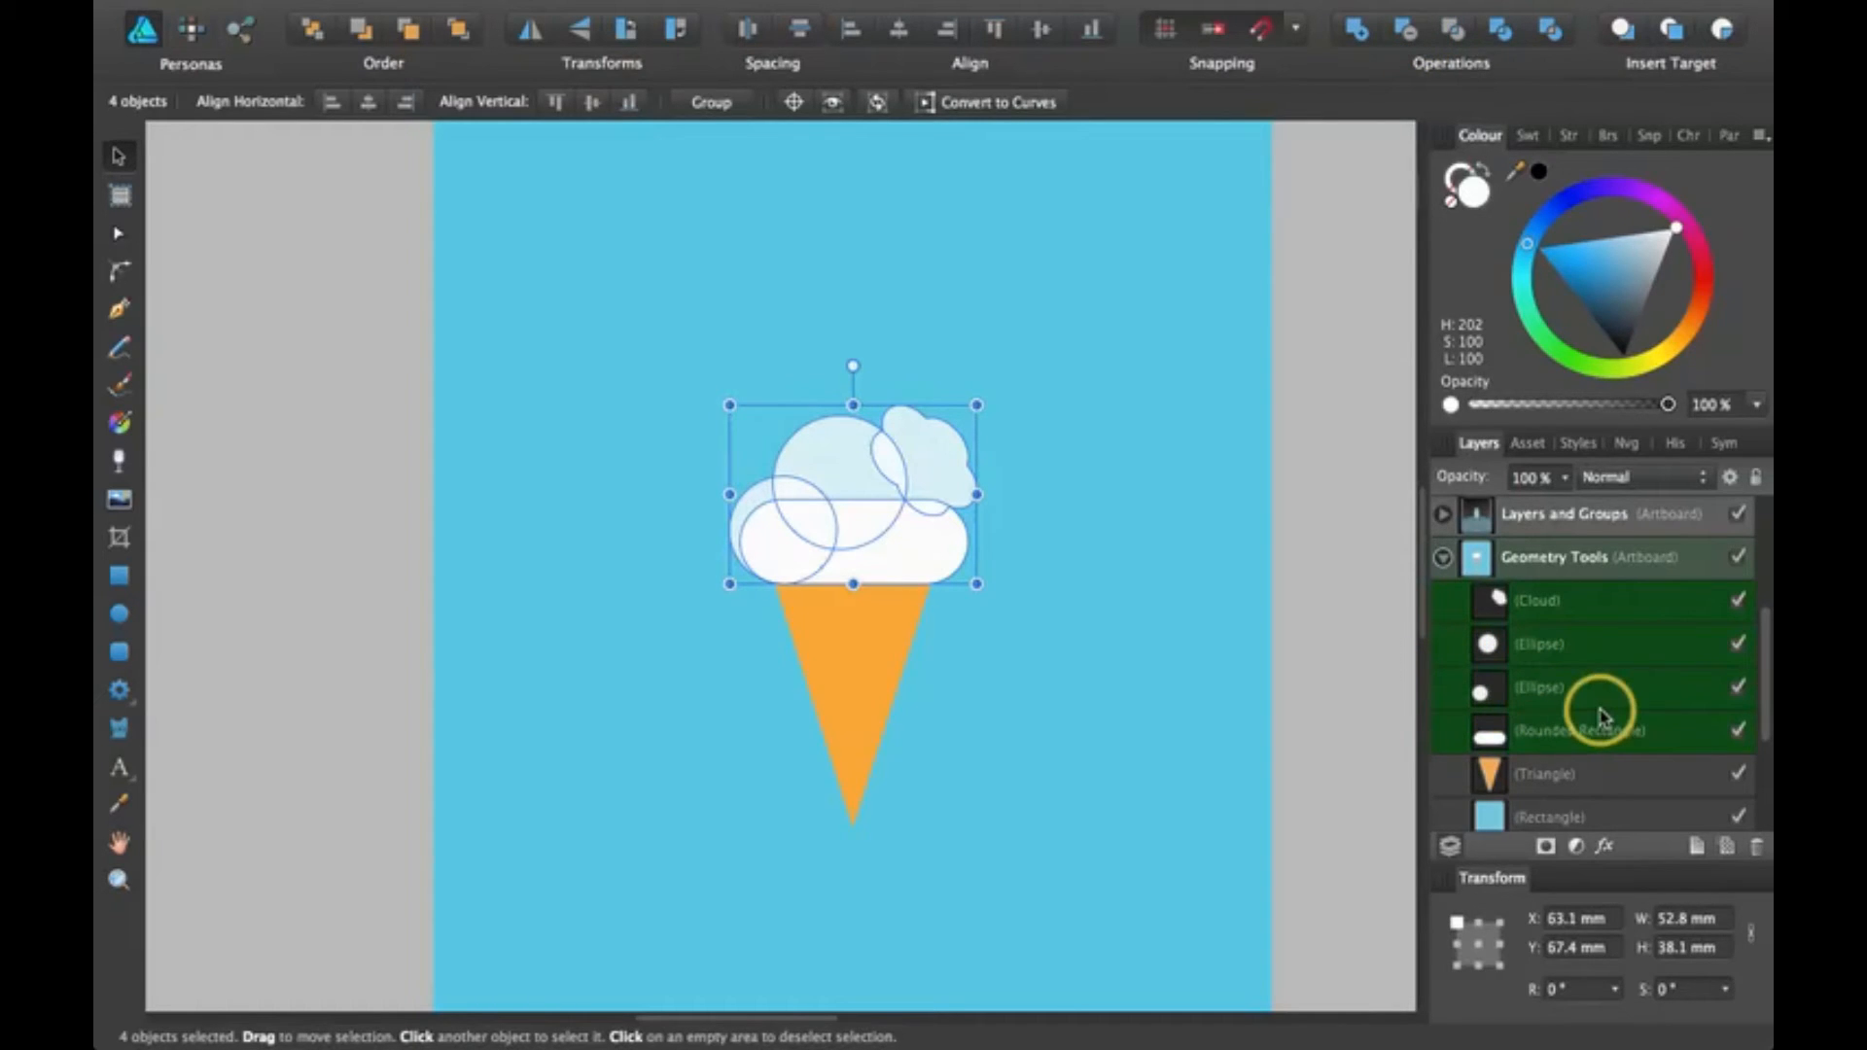
pyautogui.moveTo(1581, 729)
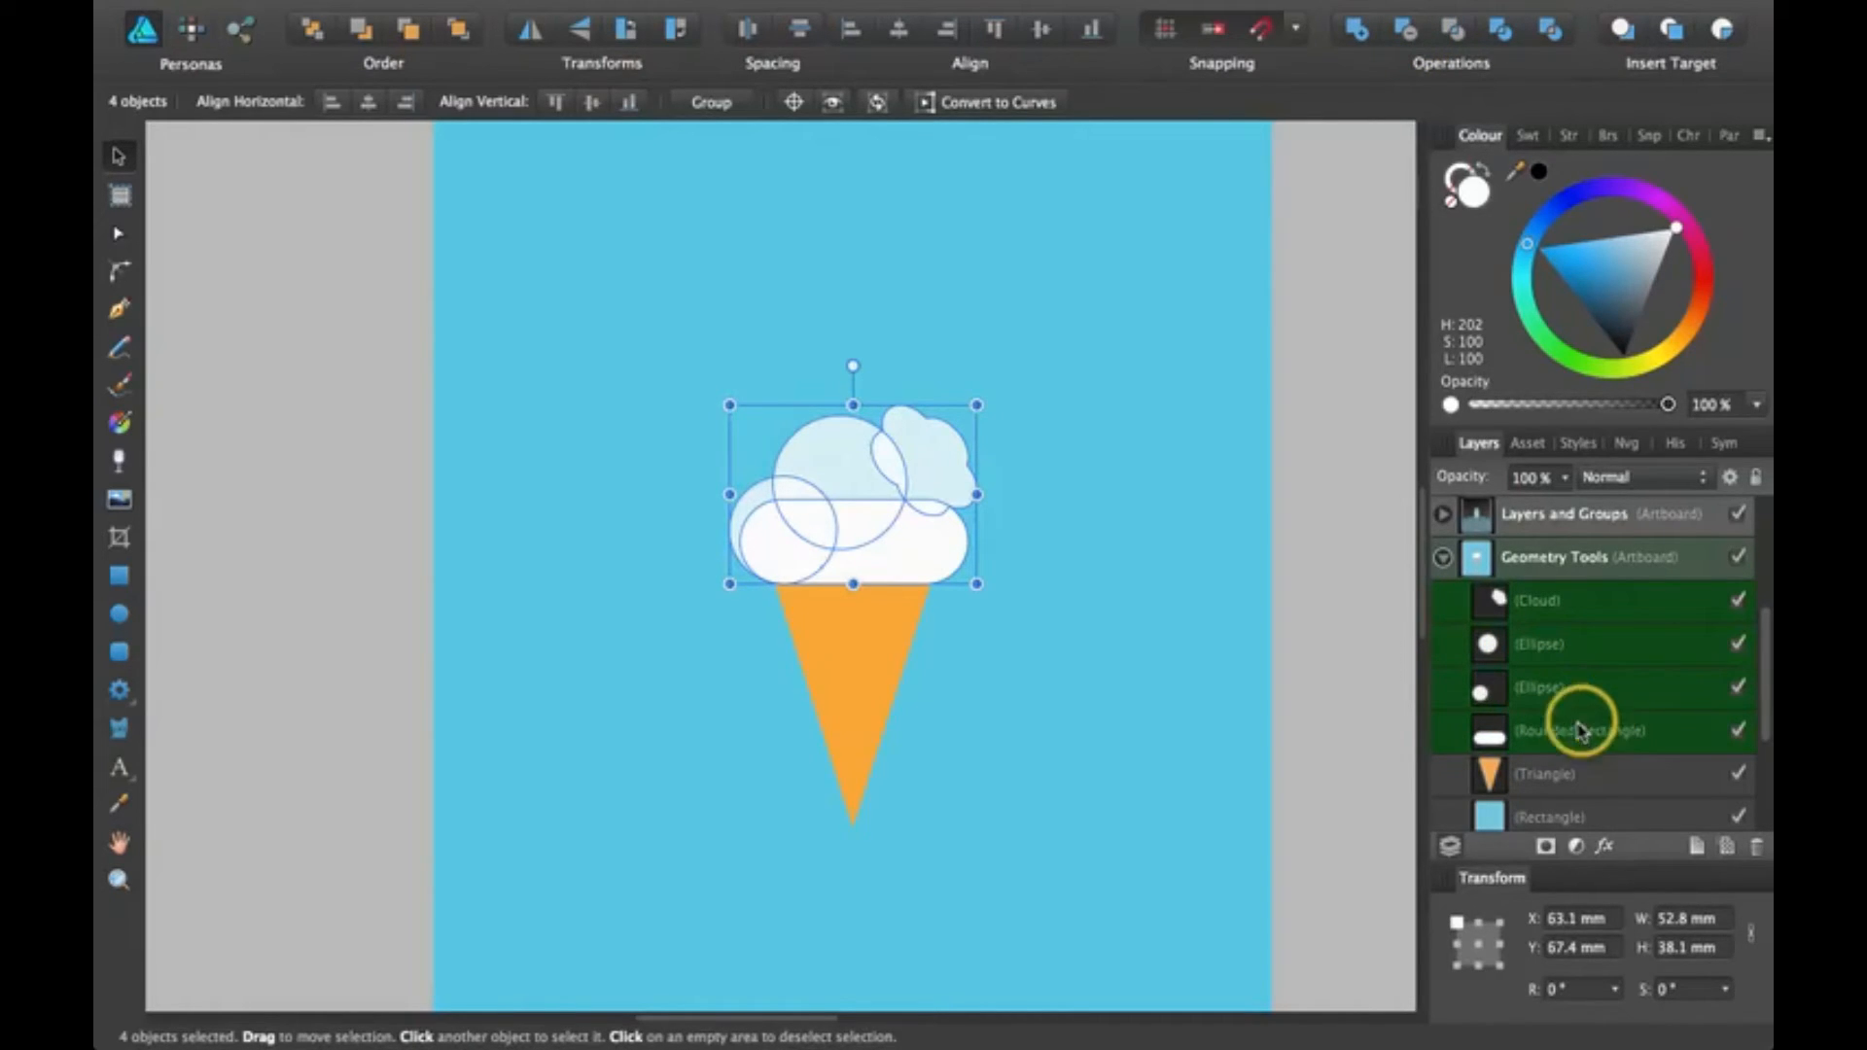
pyautogui.moveTo(1649, 676)
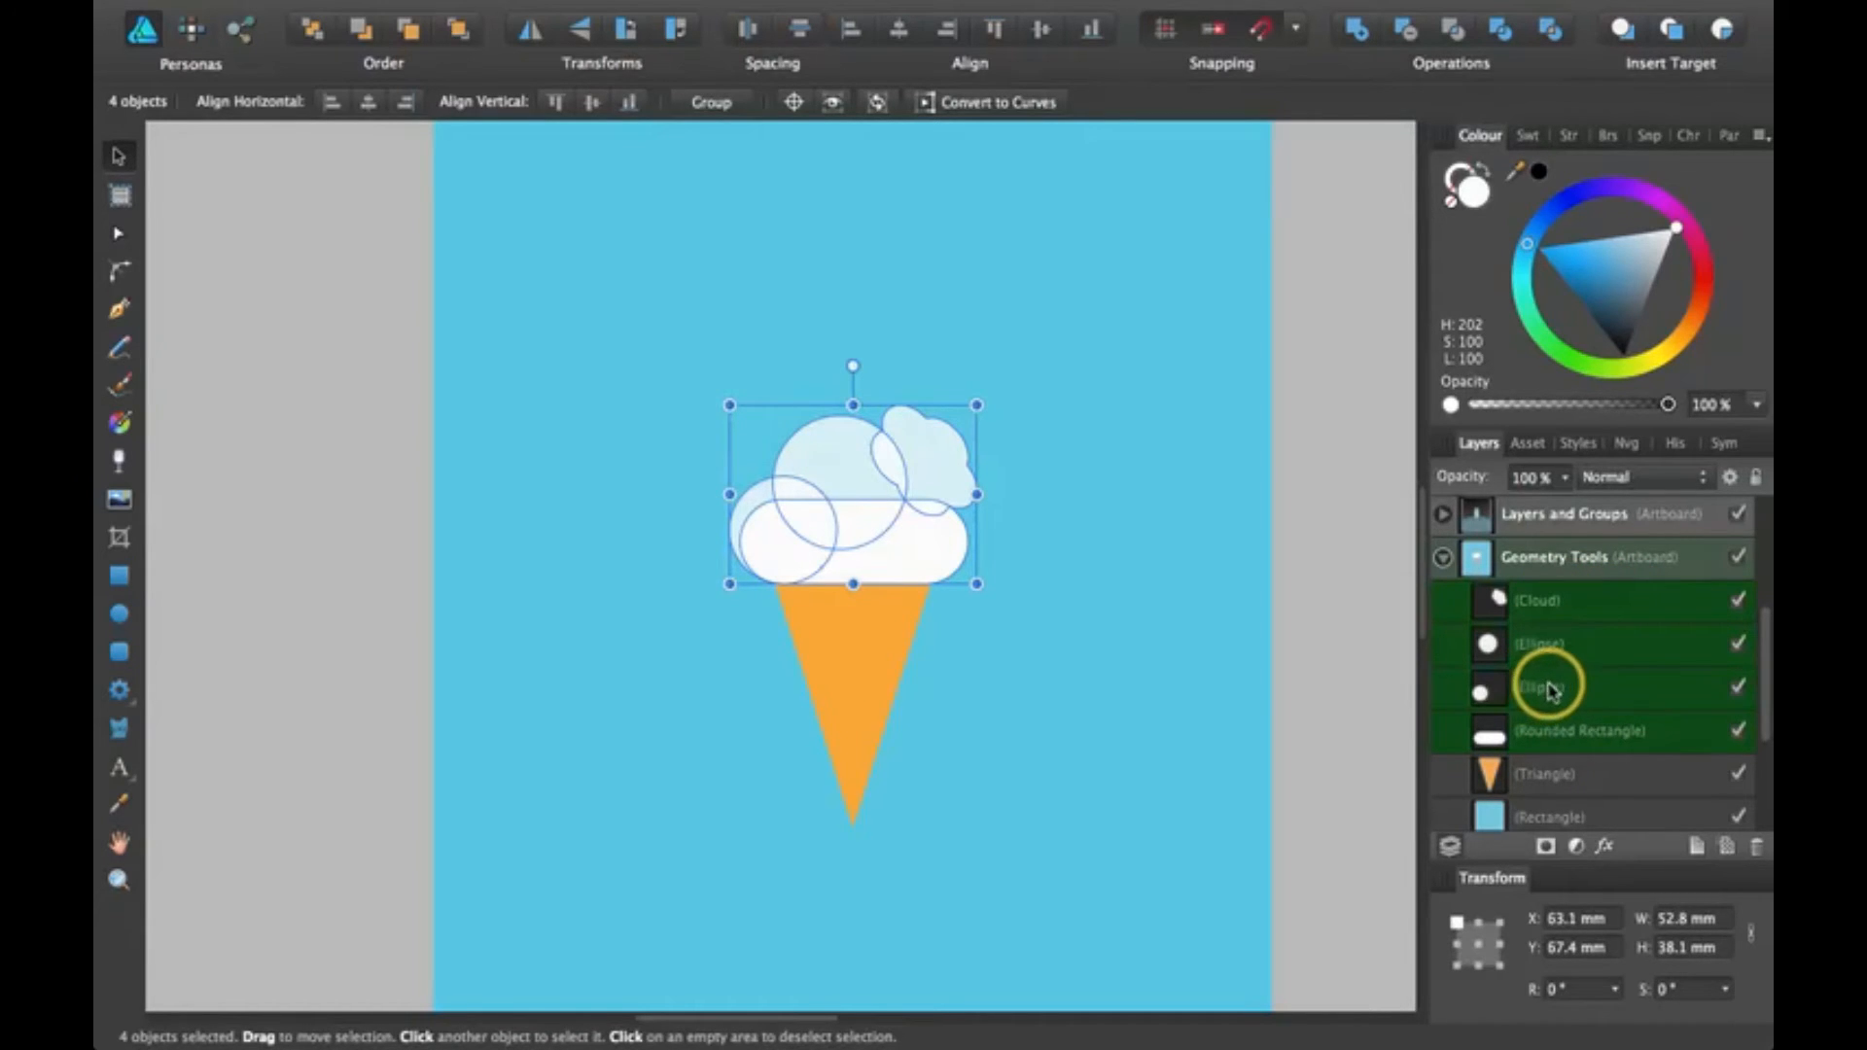
pyautogui.moveTo(1595, 726)
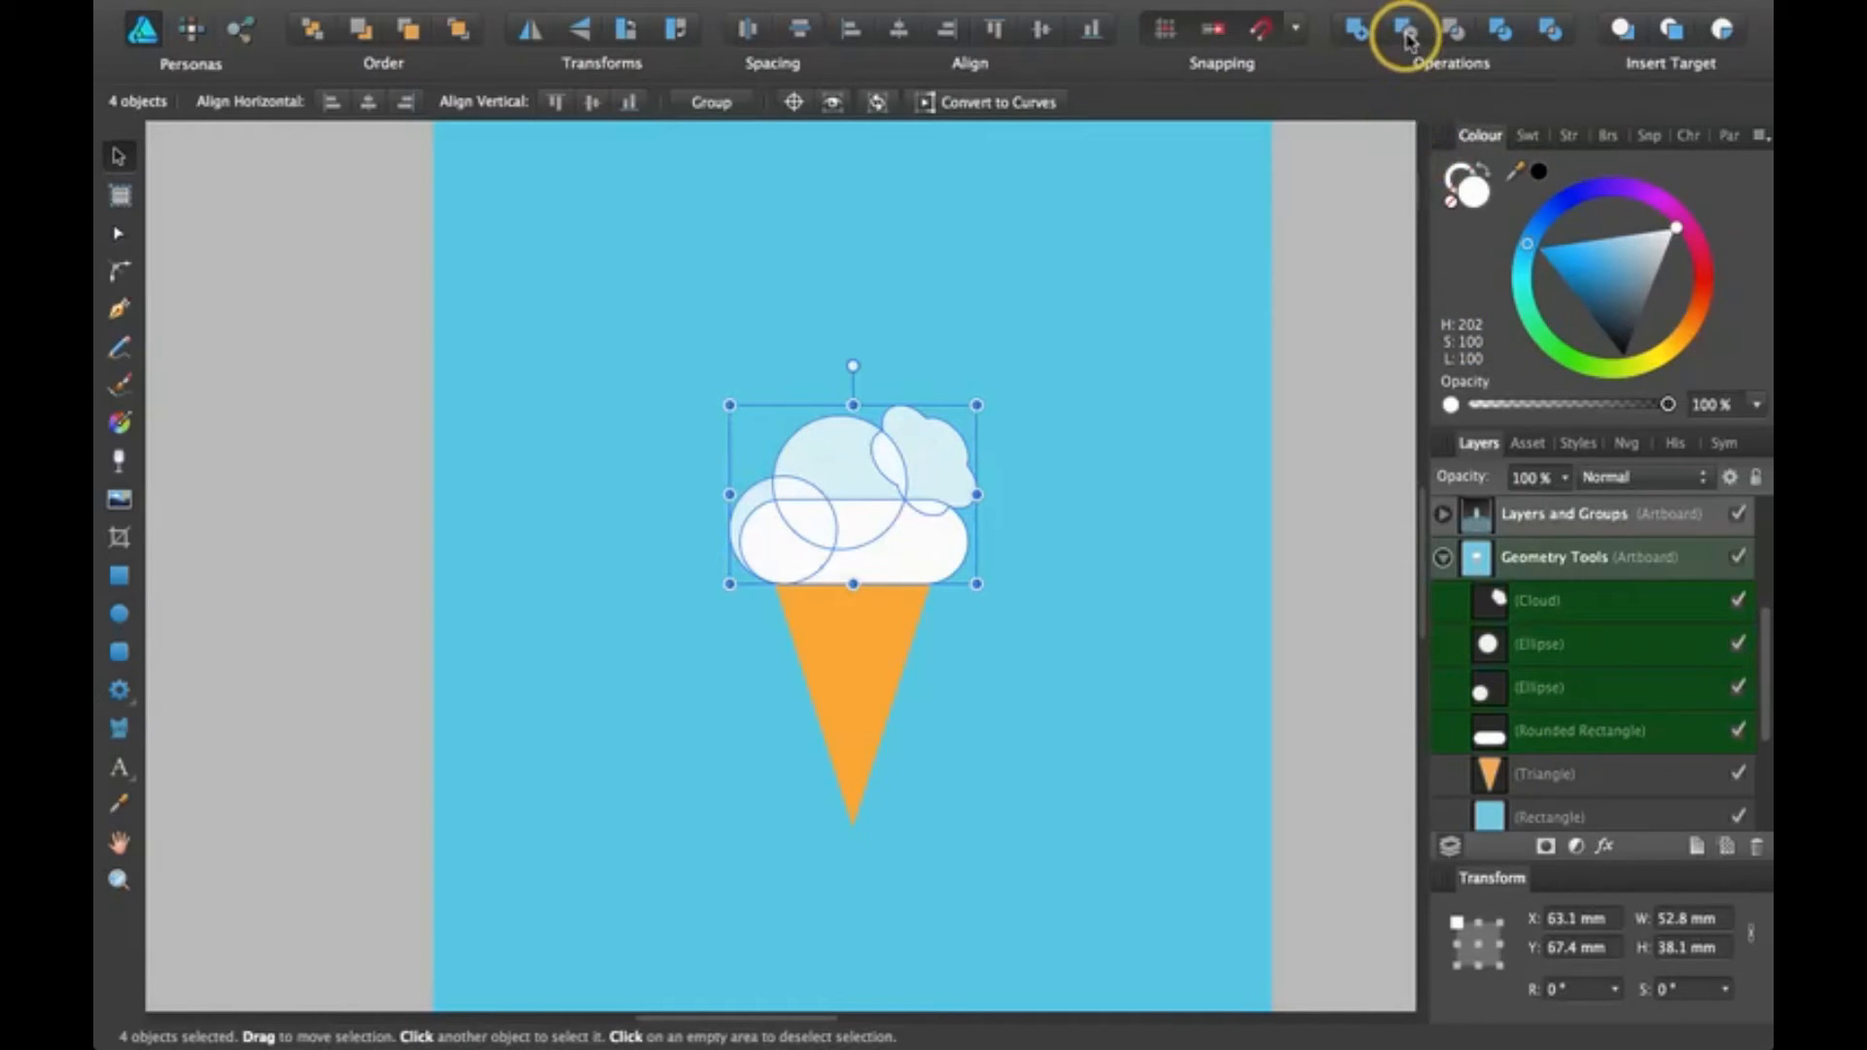
# Subtract the upper scoop shapes from the bottom one, then undo to restore the four shapes.
pyautogui.click(1402, 29)
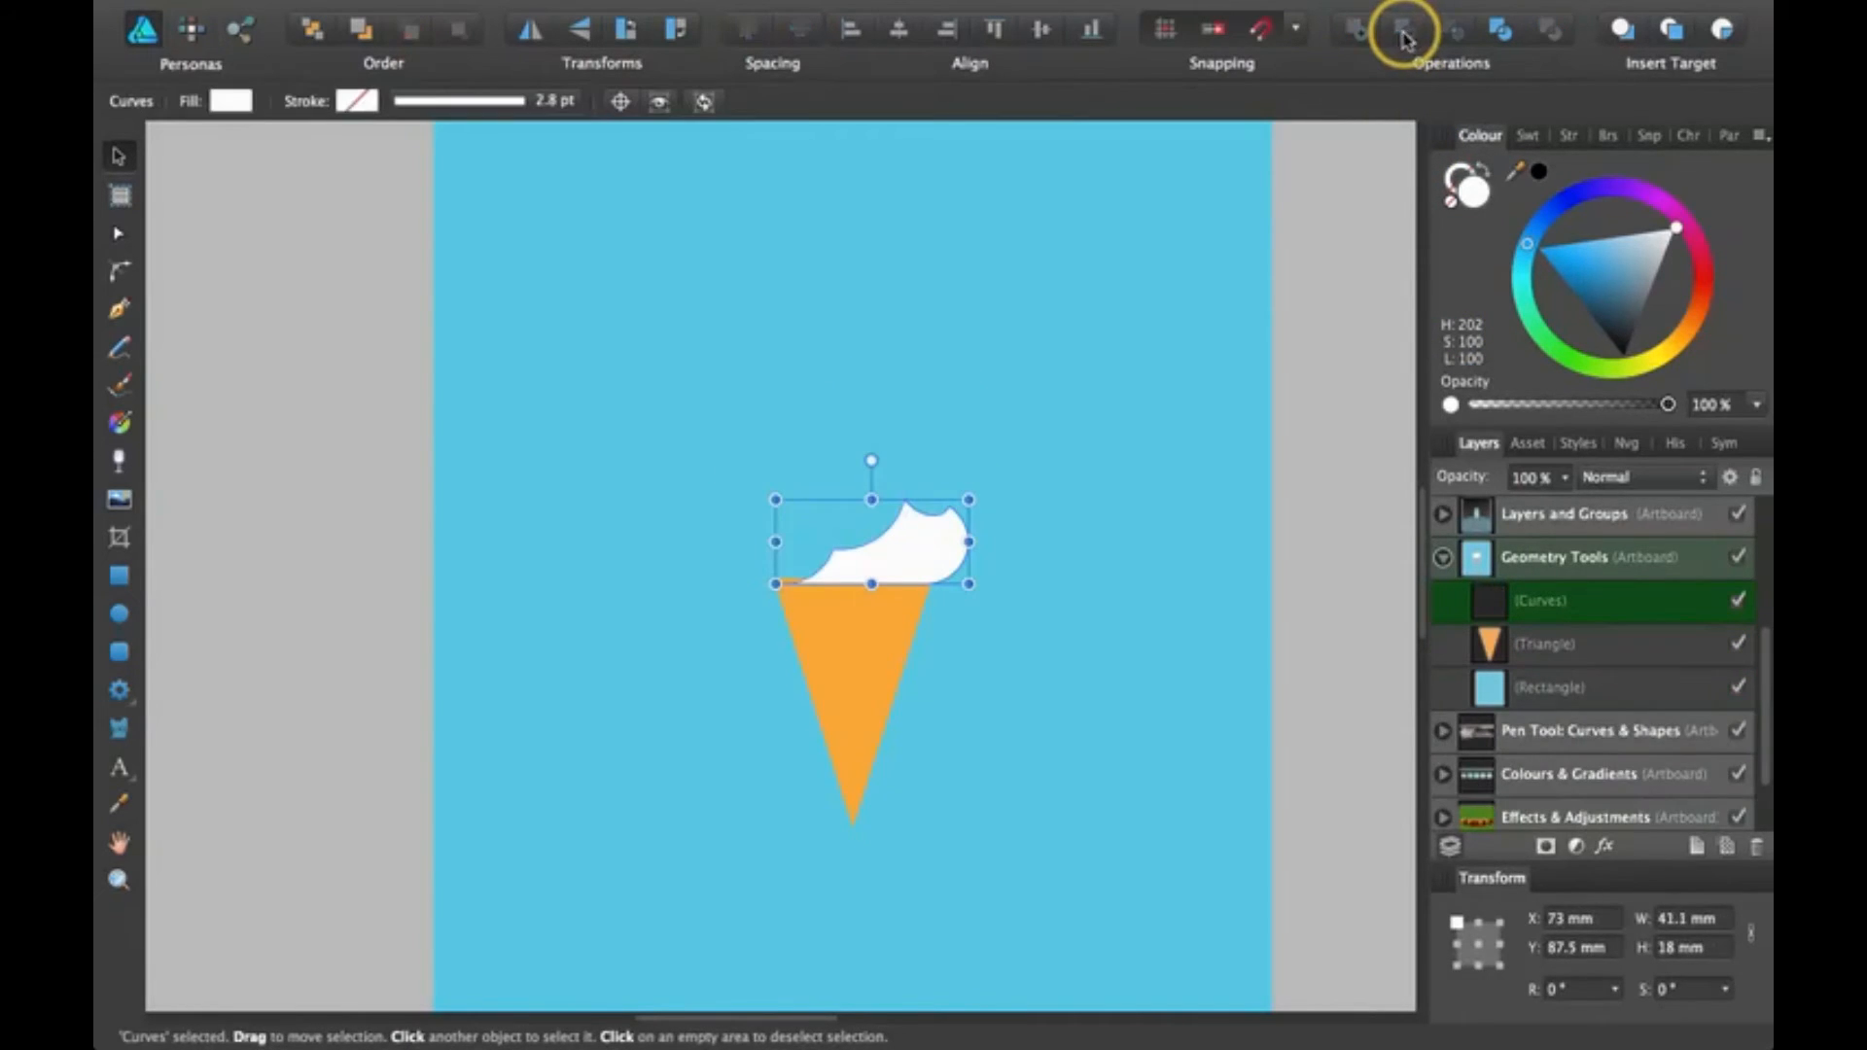
pyautogui.moveTo(774, 566)
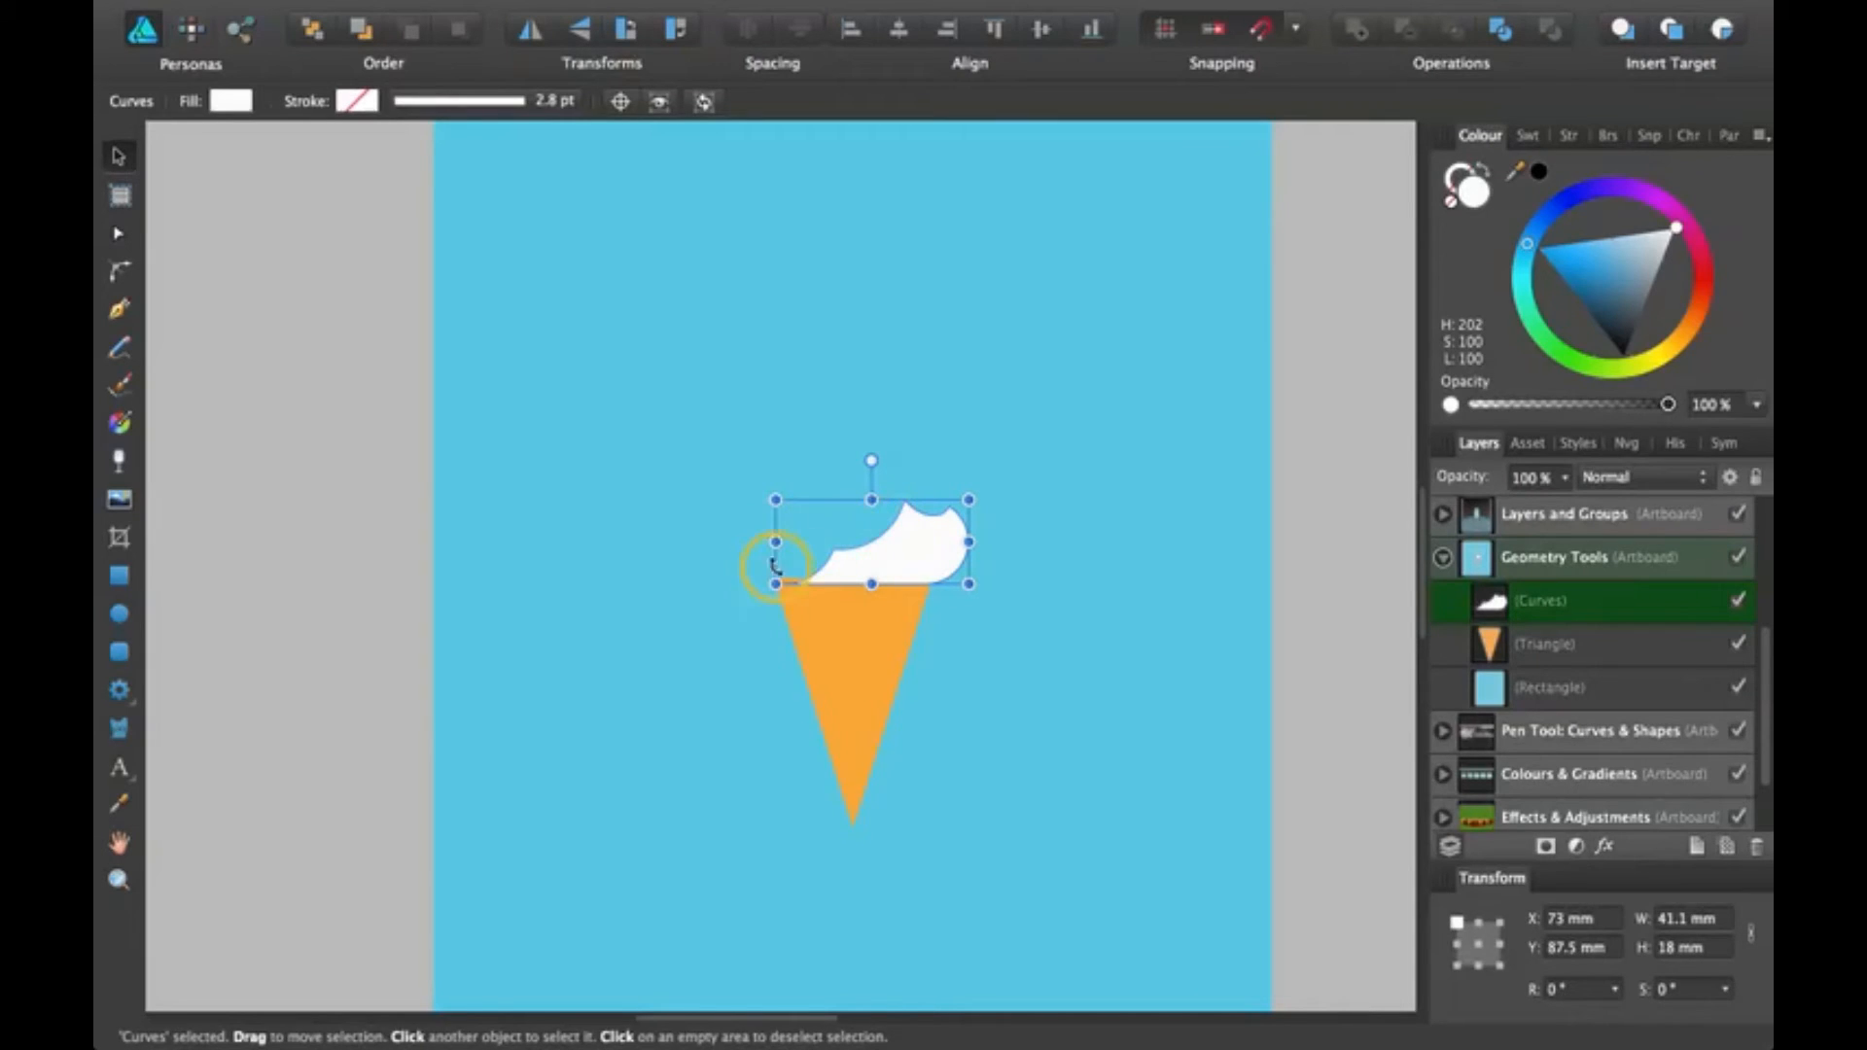
pyautogui.moveTo(886, 498)
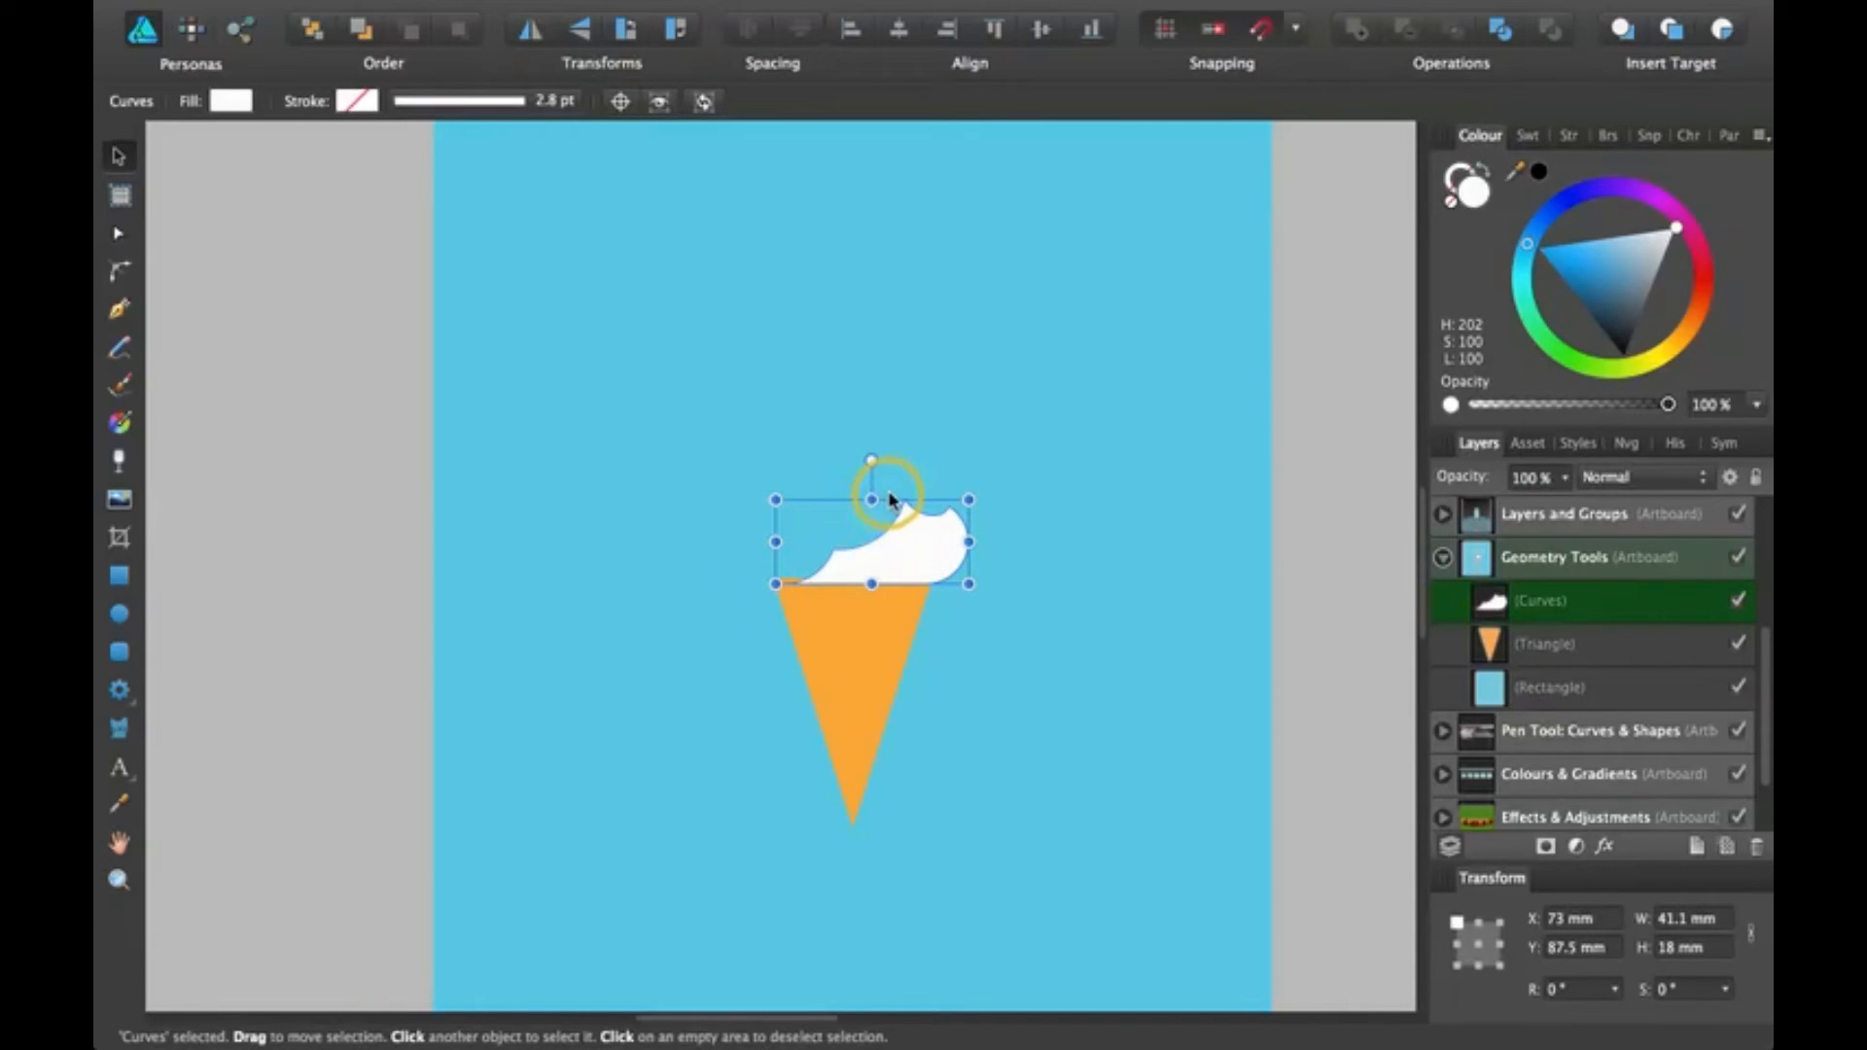
pyautogui.moveTo(941, 528)
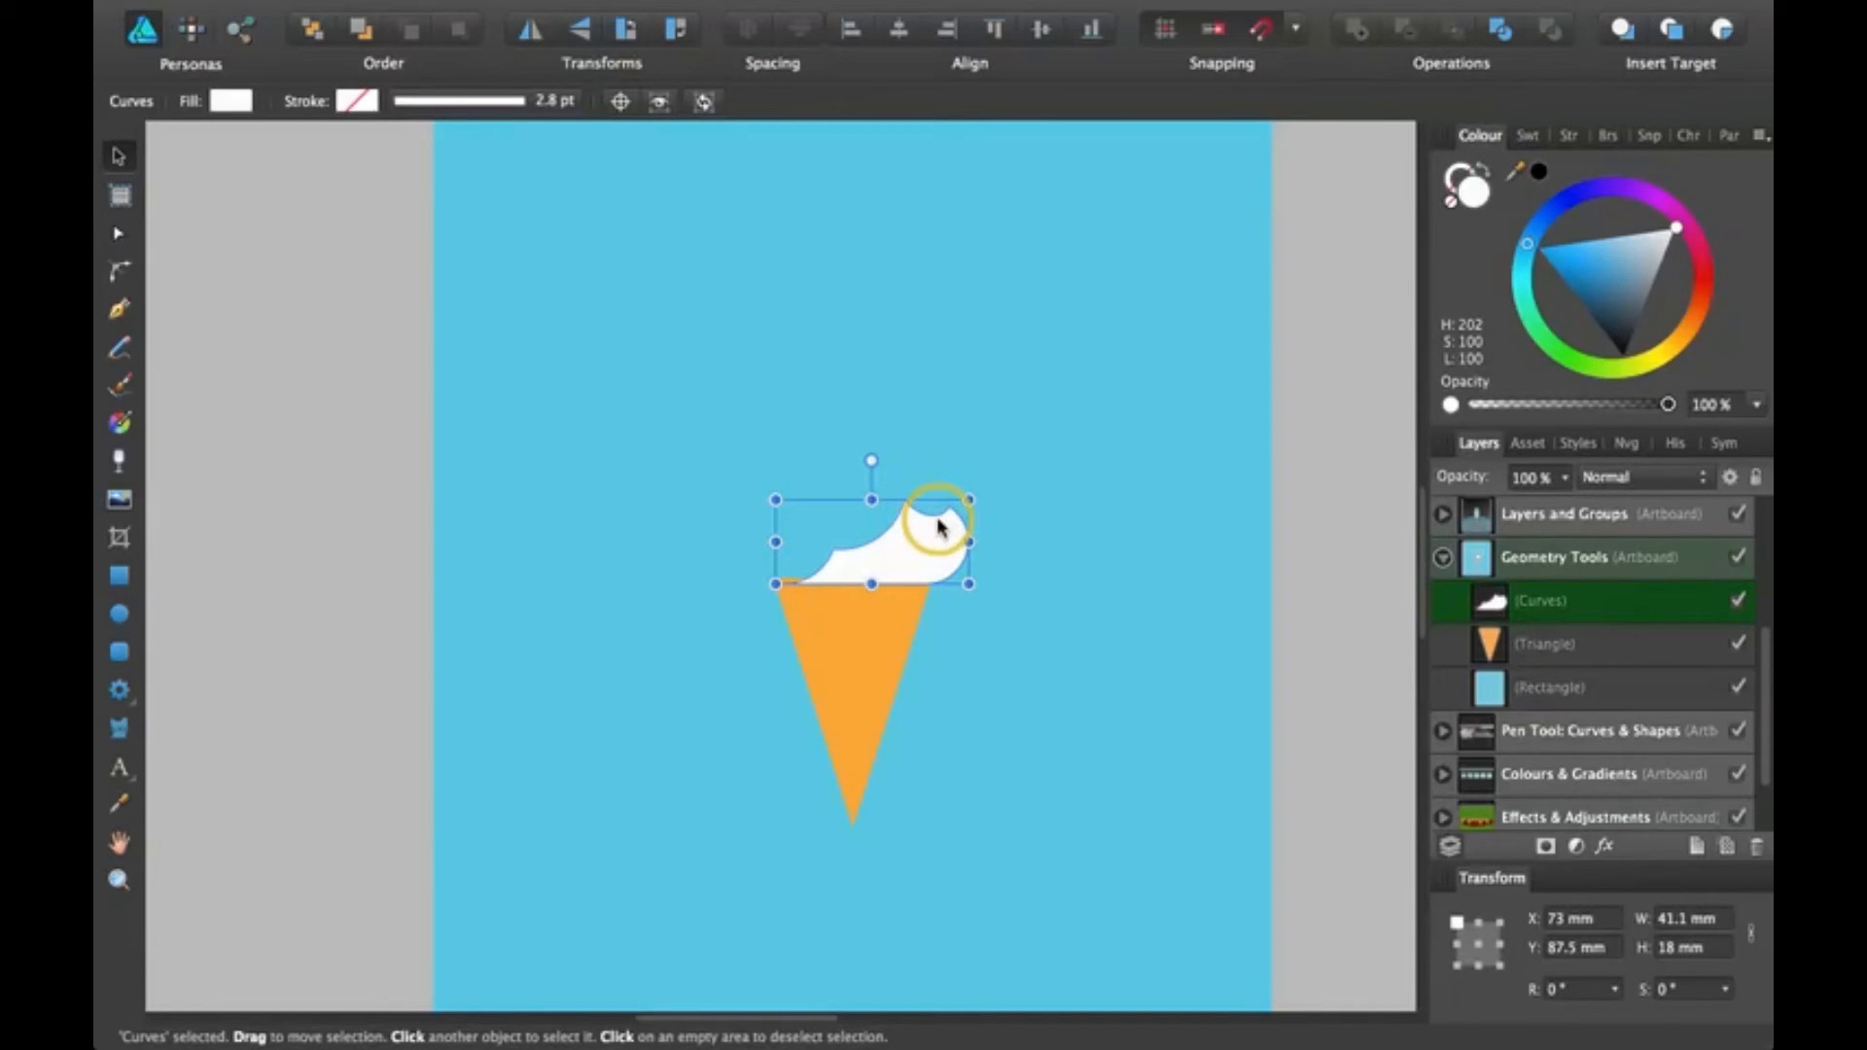
pyautogui.press('cmd')
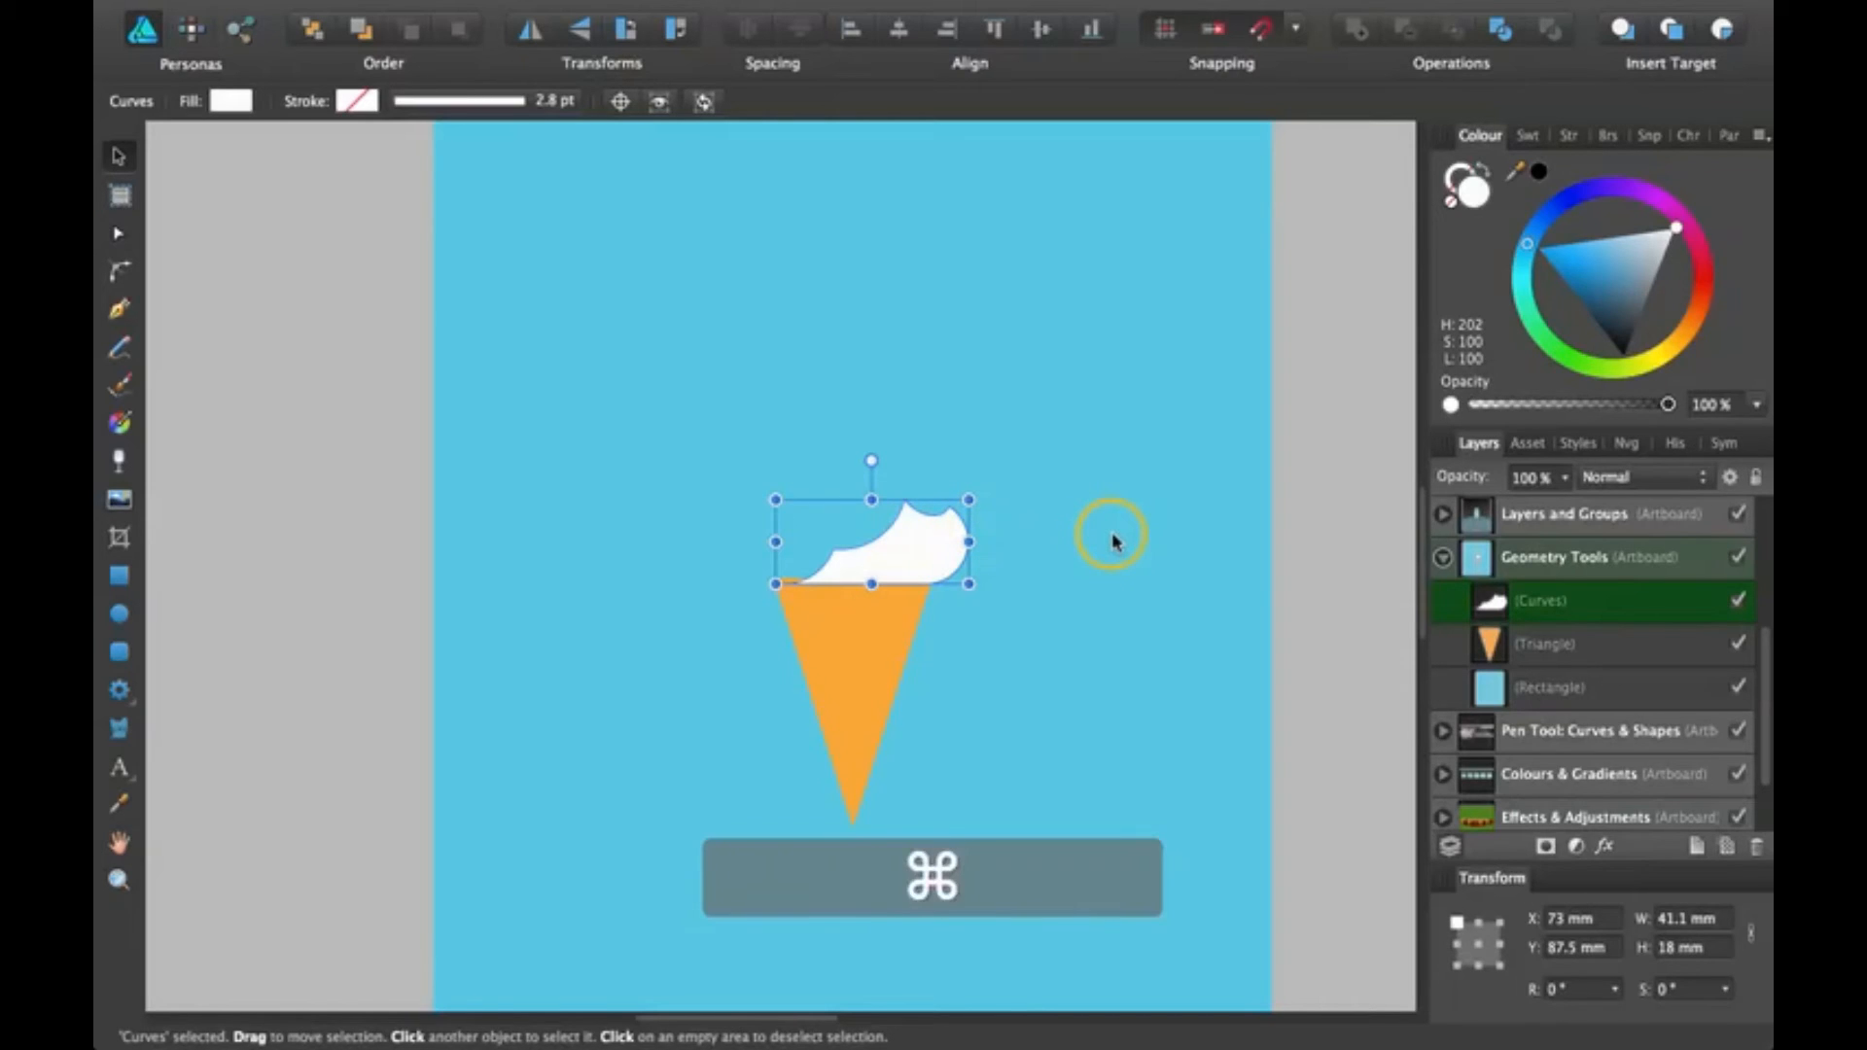
pyautogui.press('cmd+z')
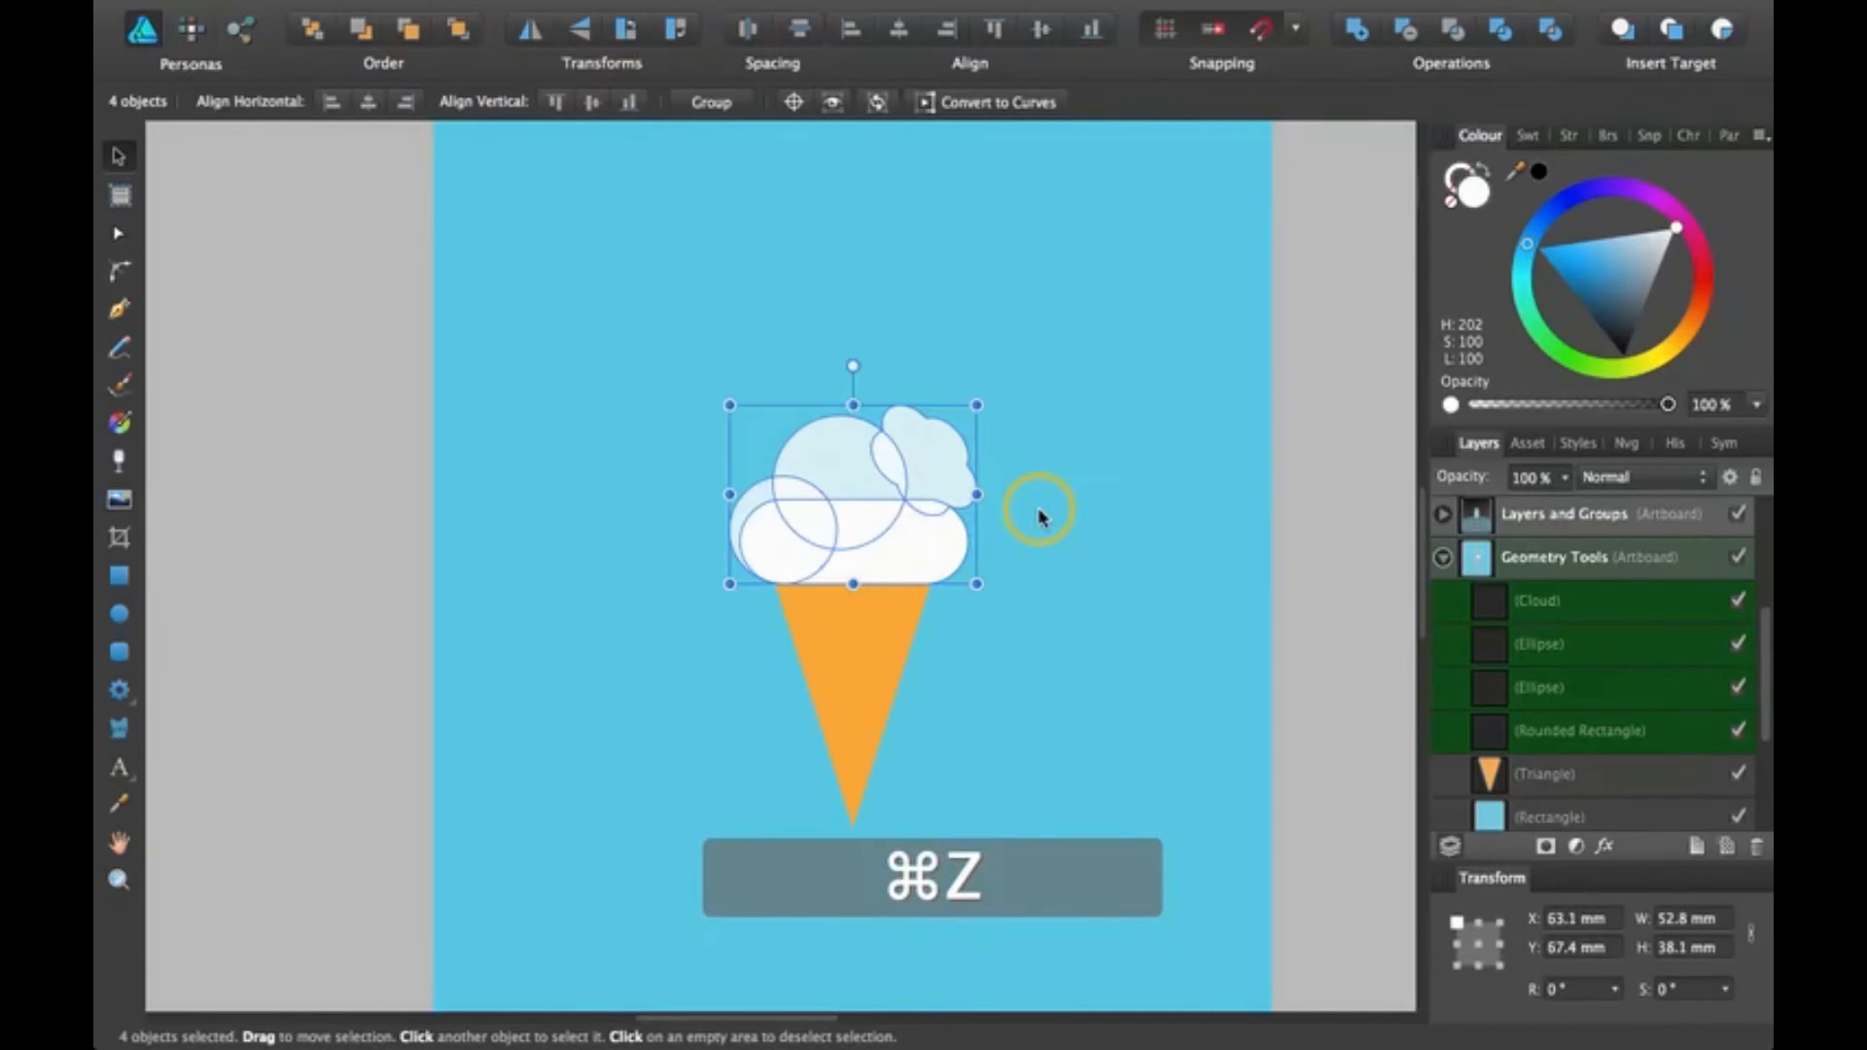
pyautogui.press('cmd+z')
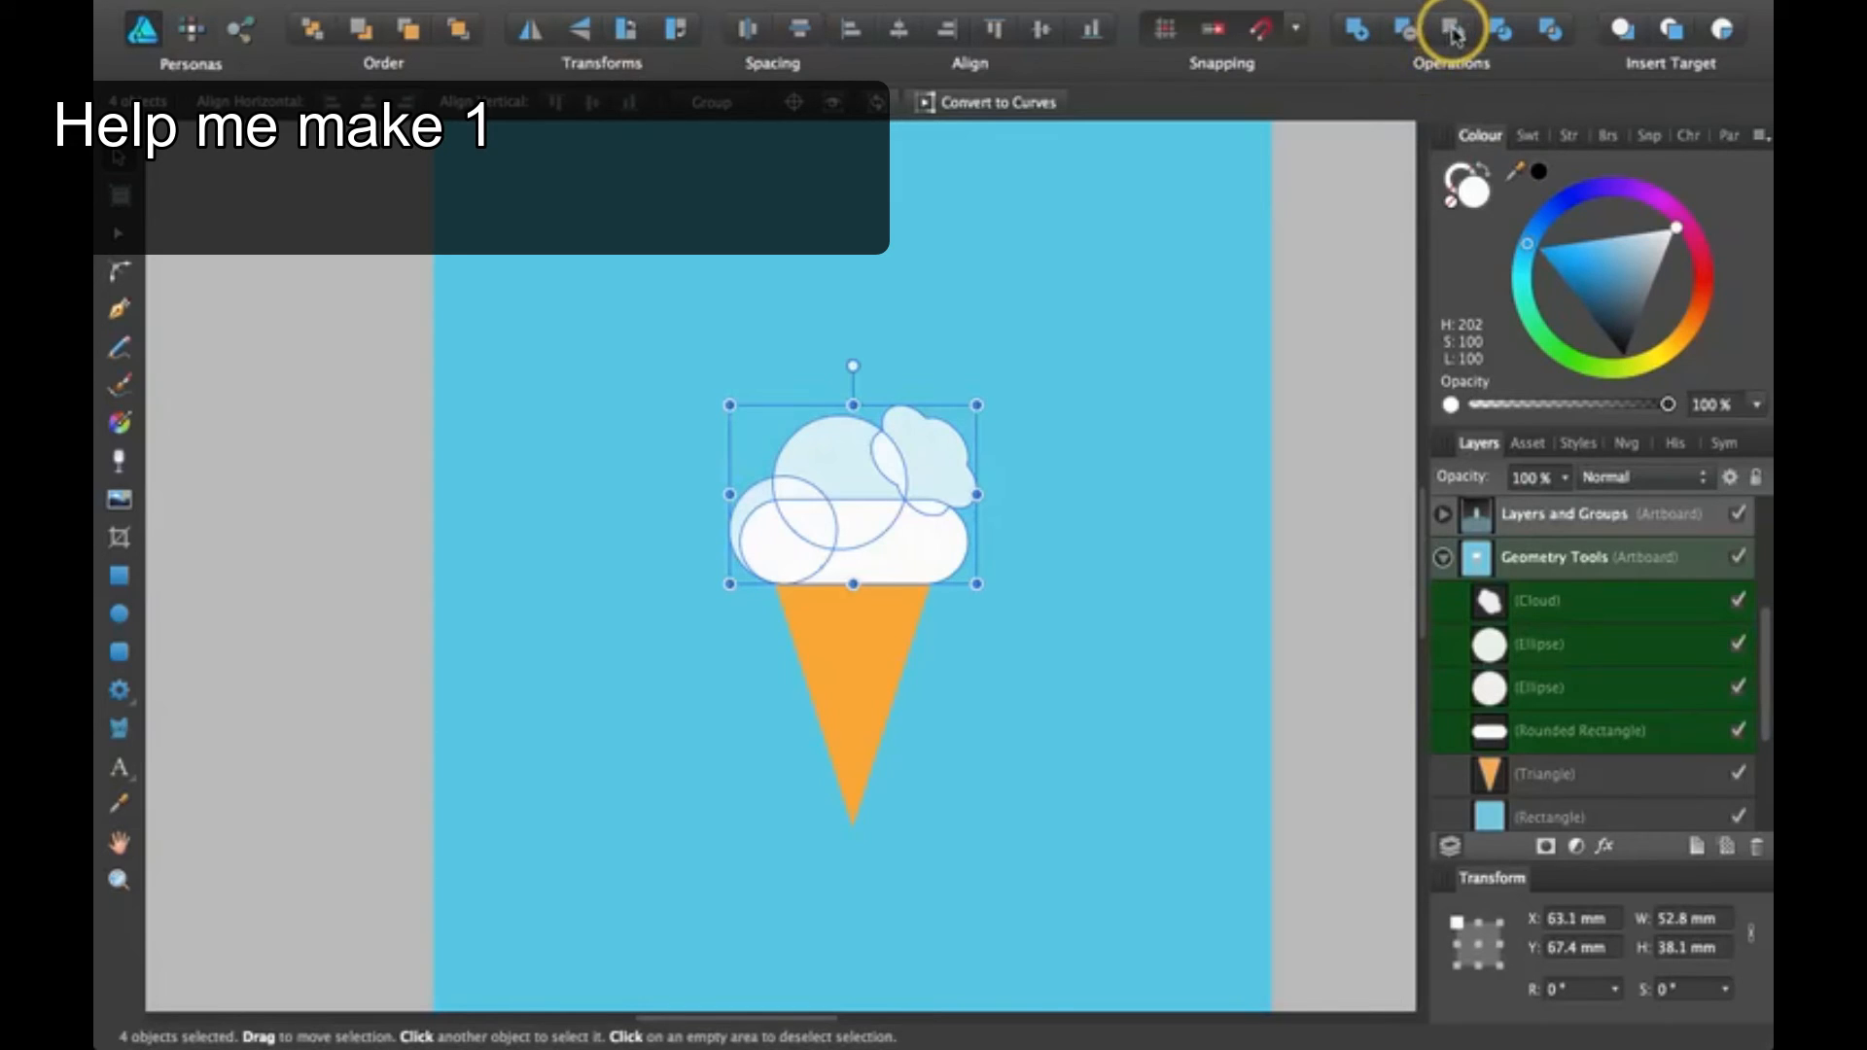
pyautogui.click(1447, 29)
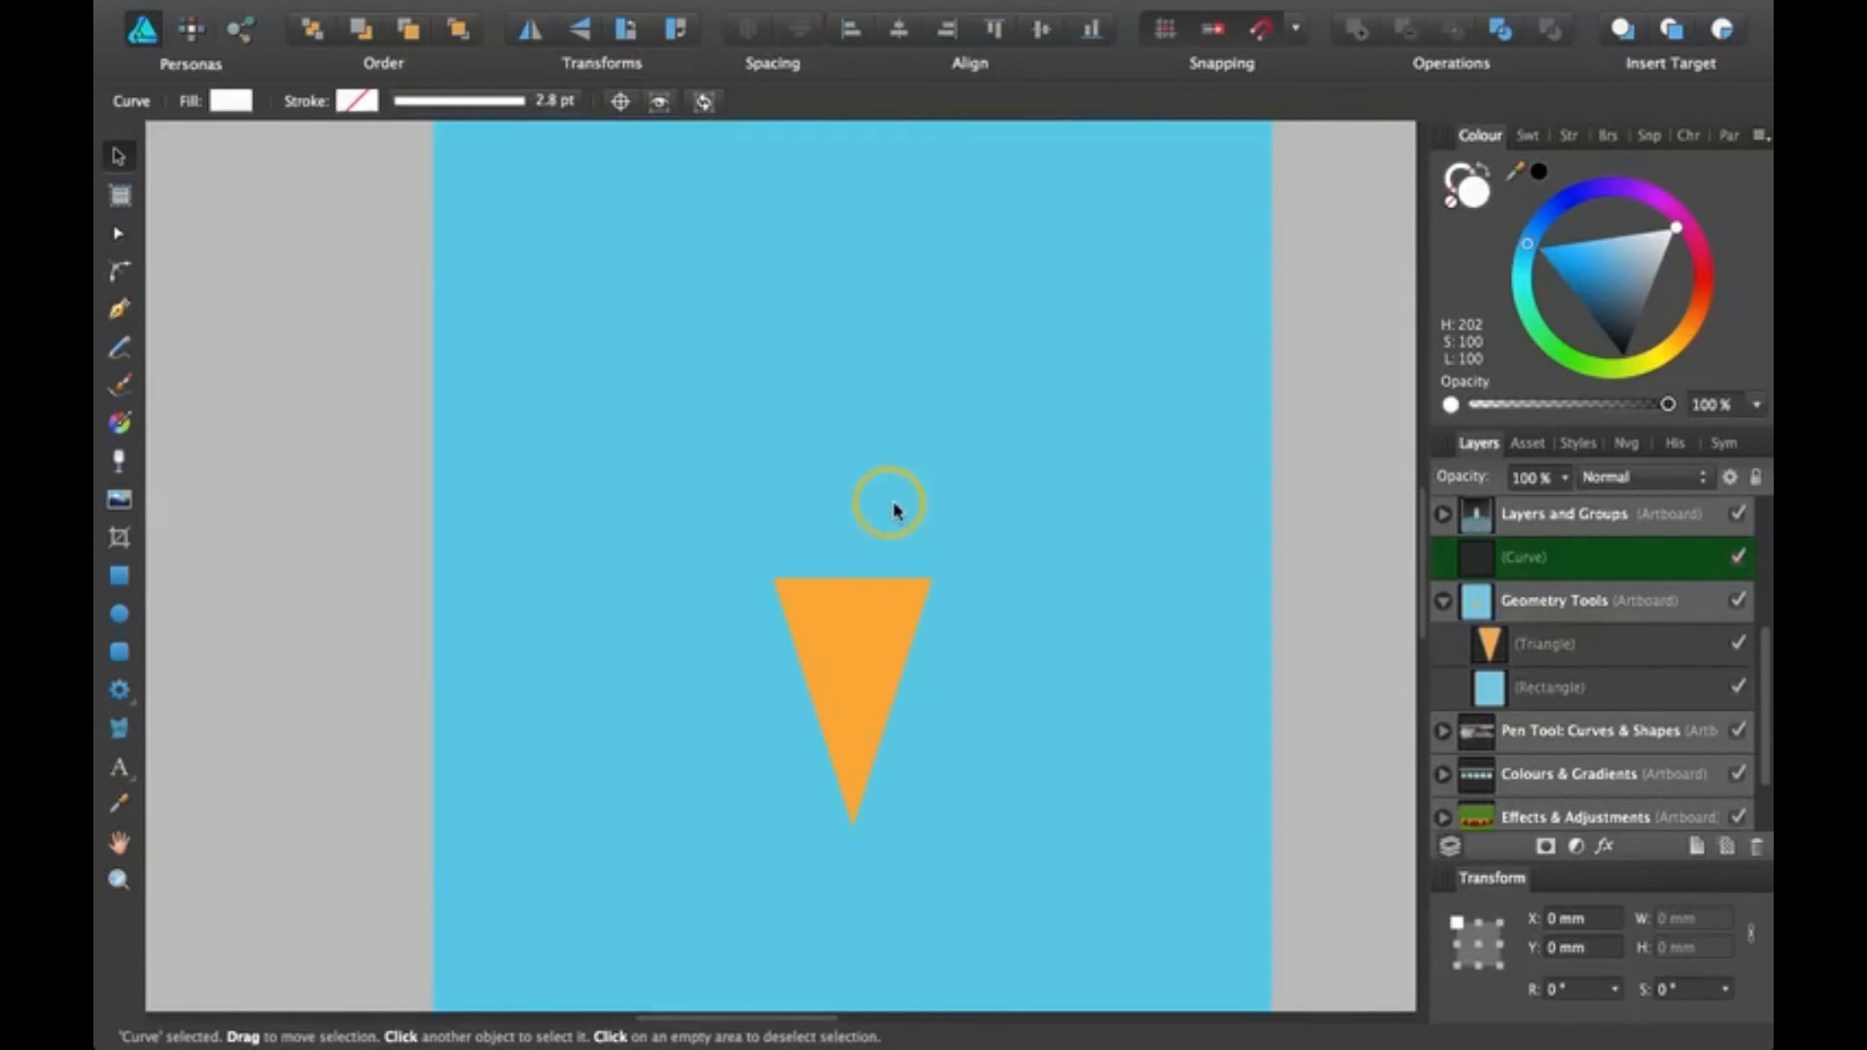
pyautogui.press('cmd+z')
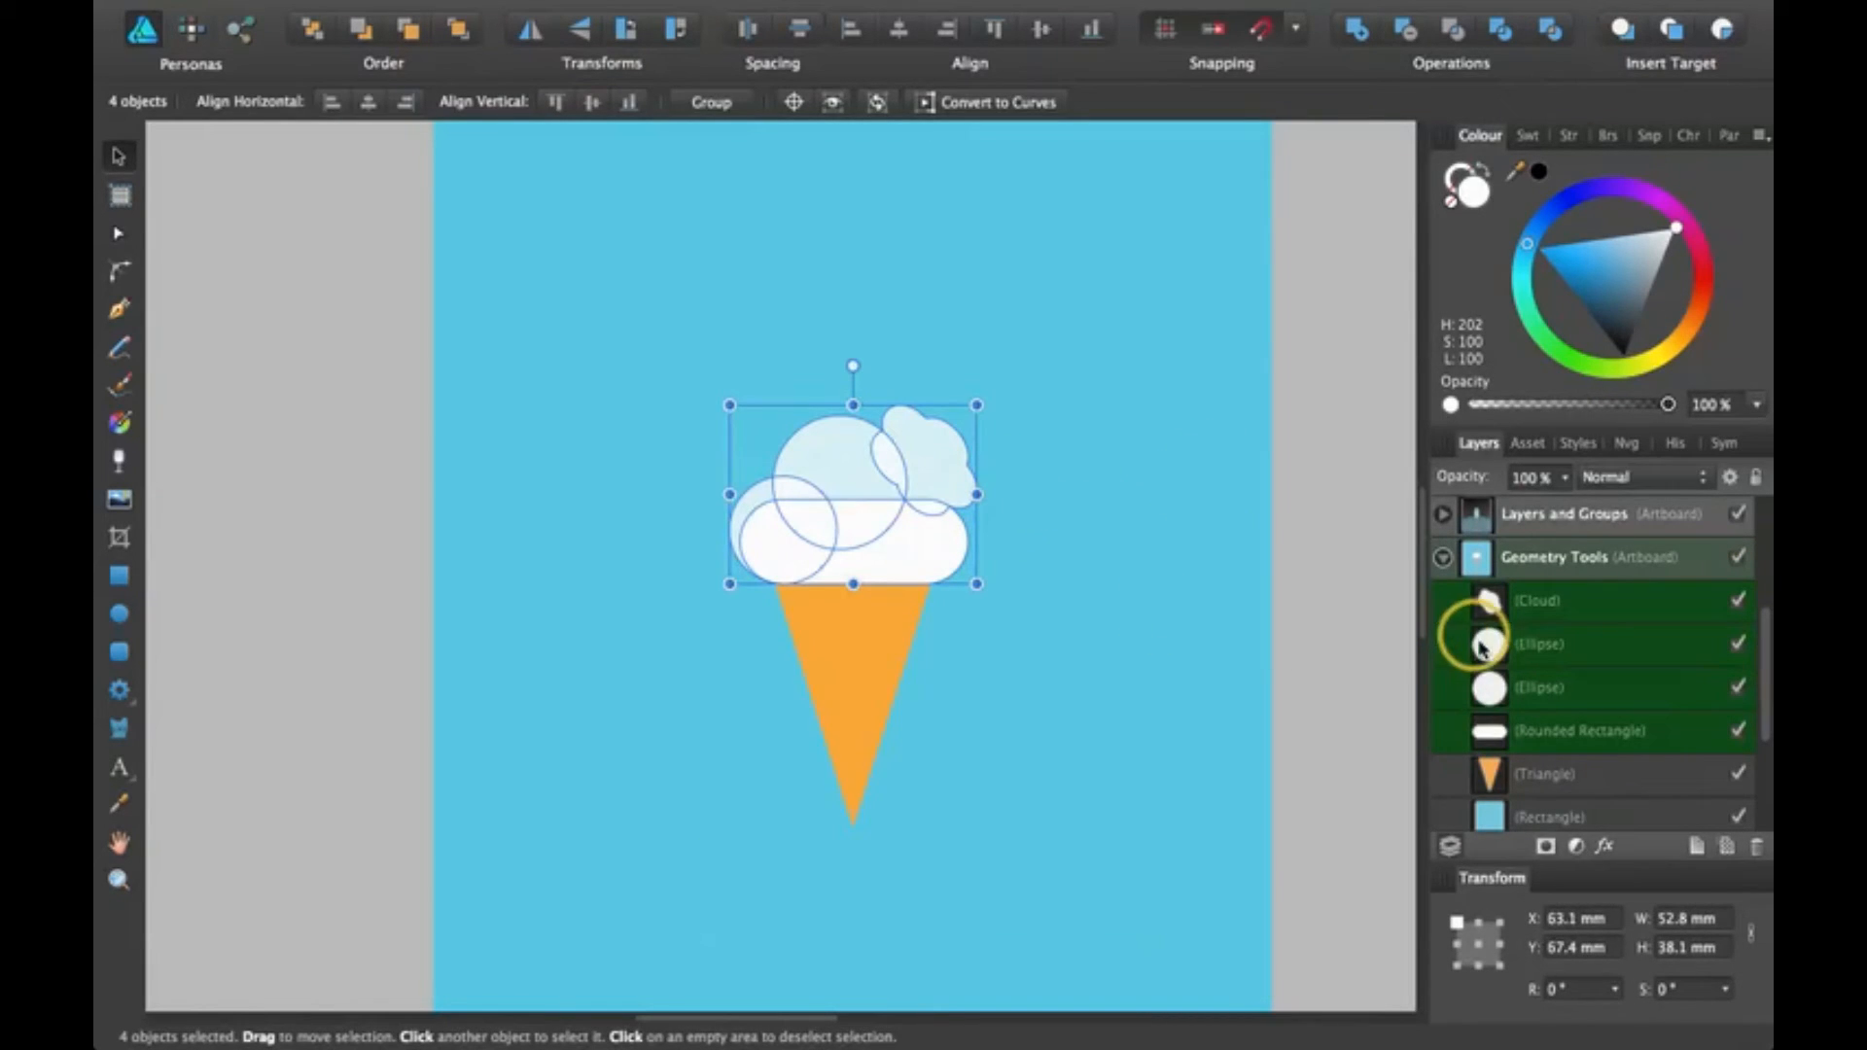
pyautogui.click(1540, 686)
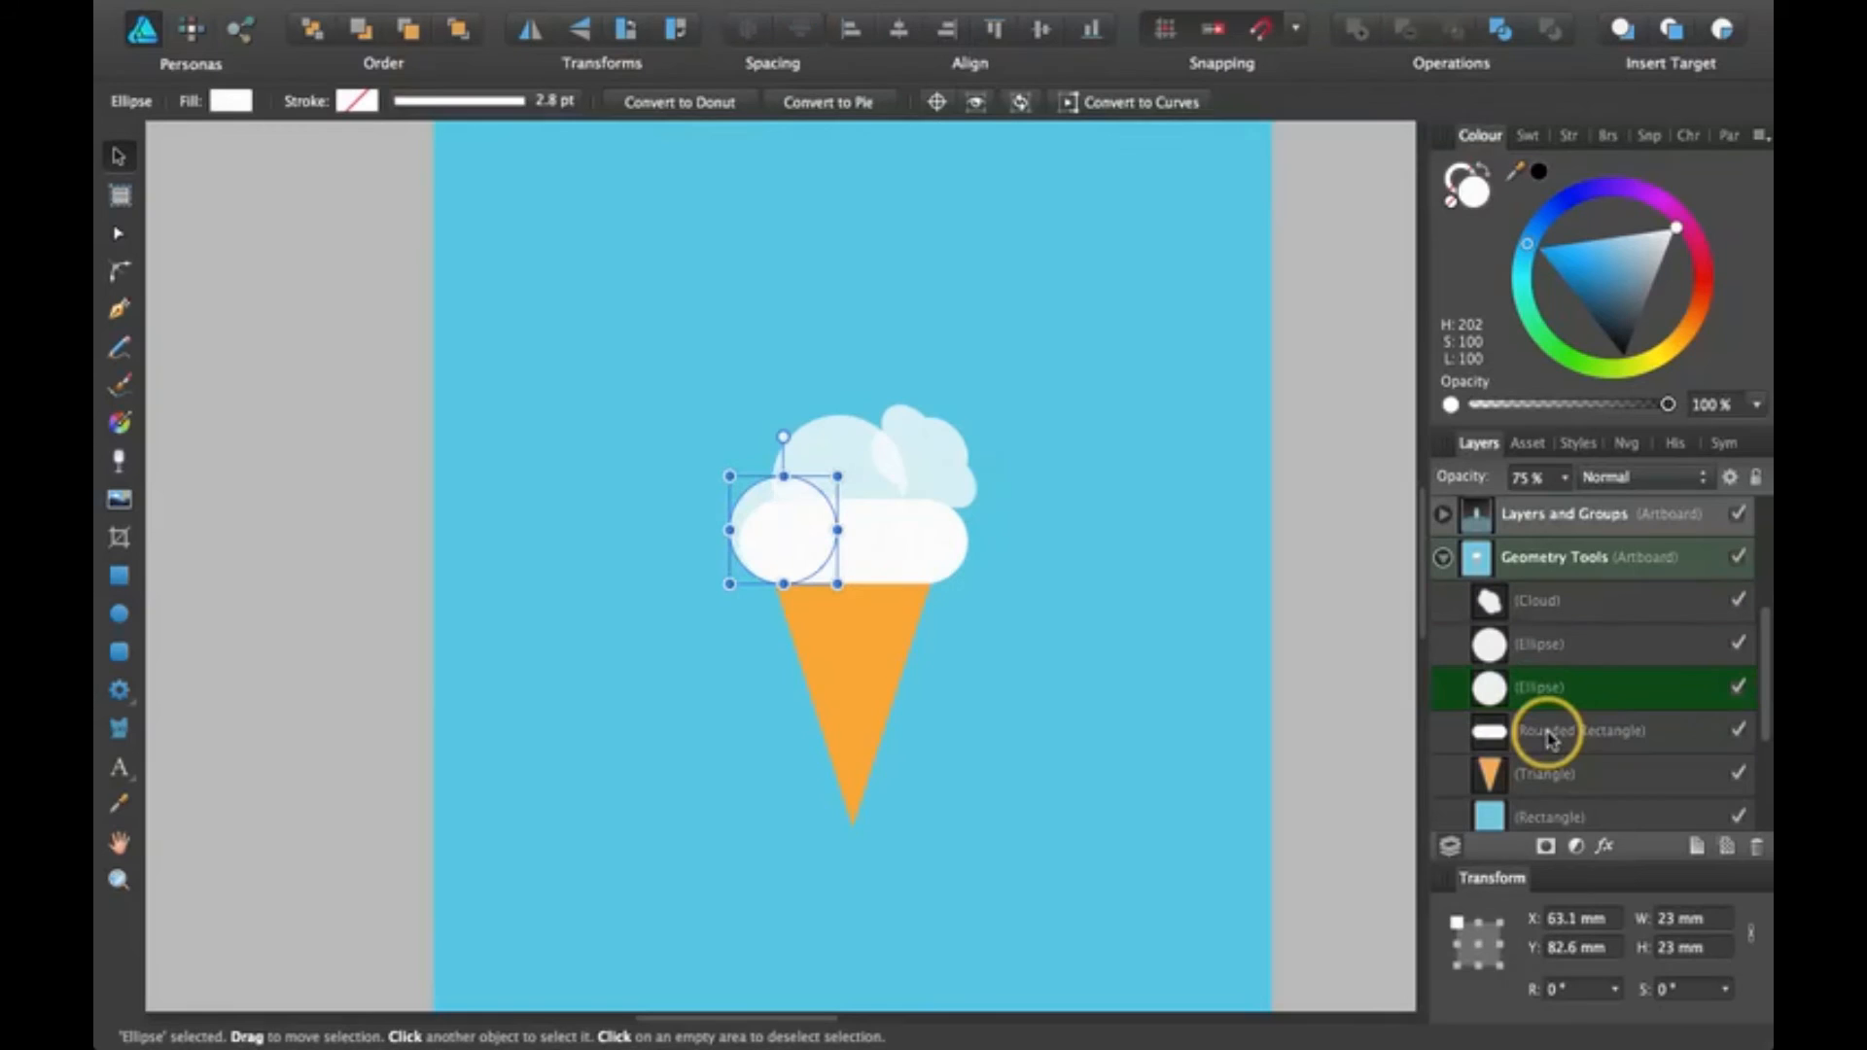
pyautogui.click(1583, 730)
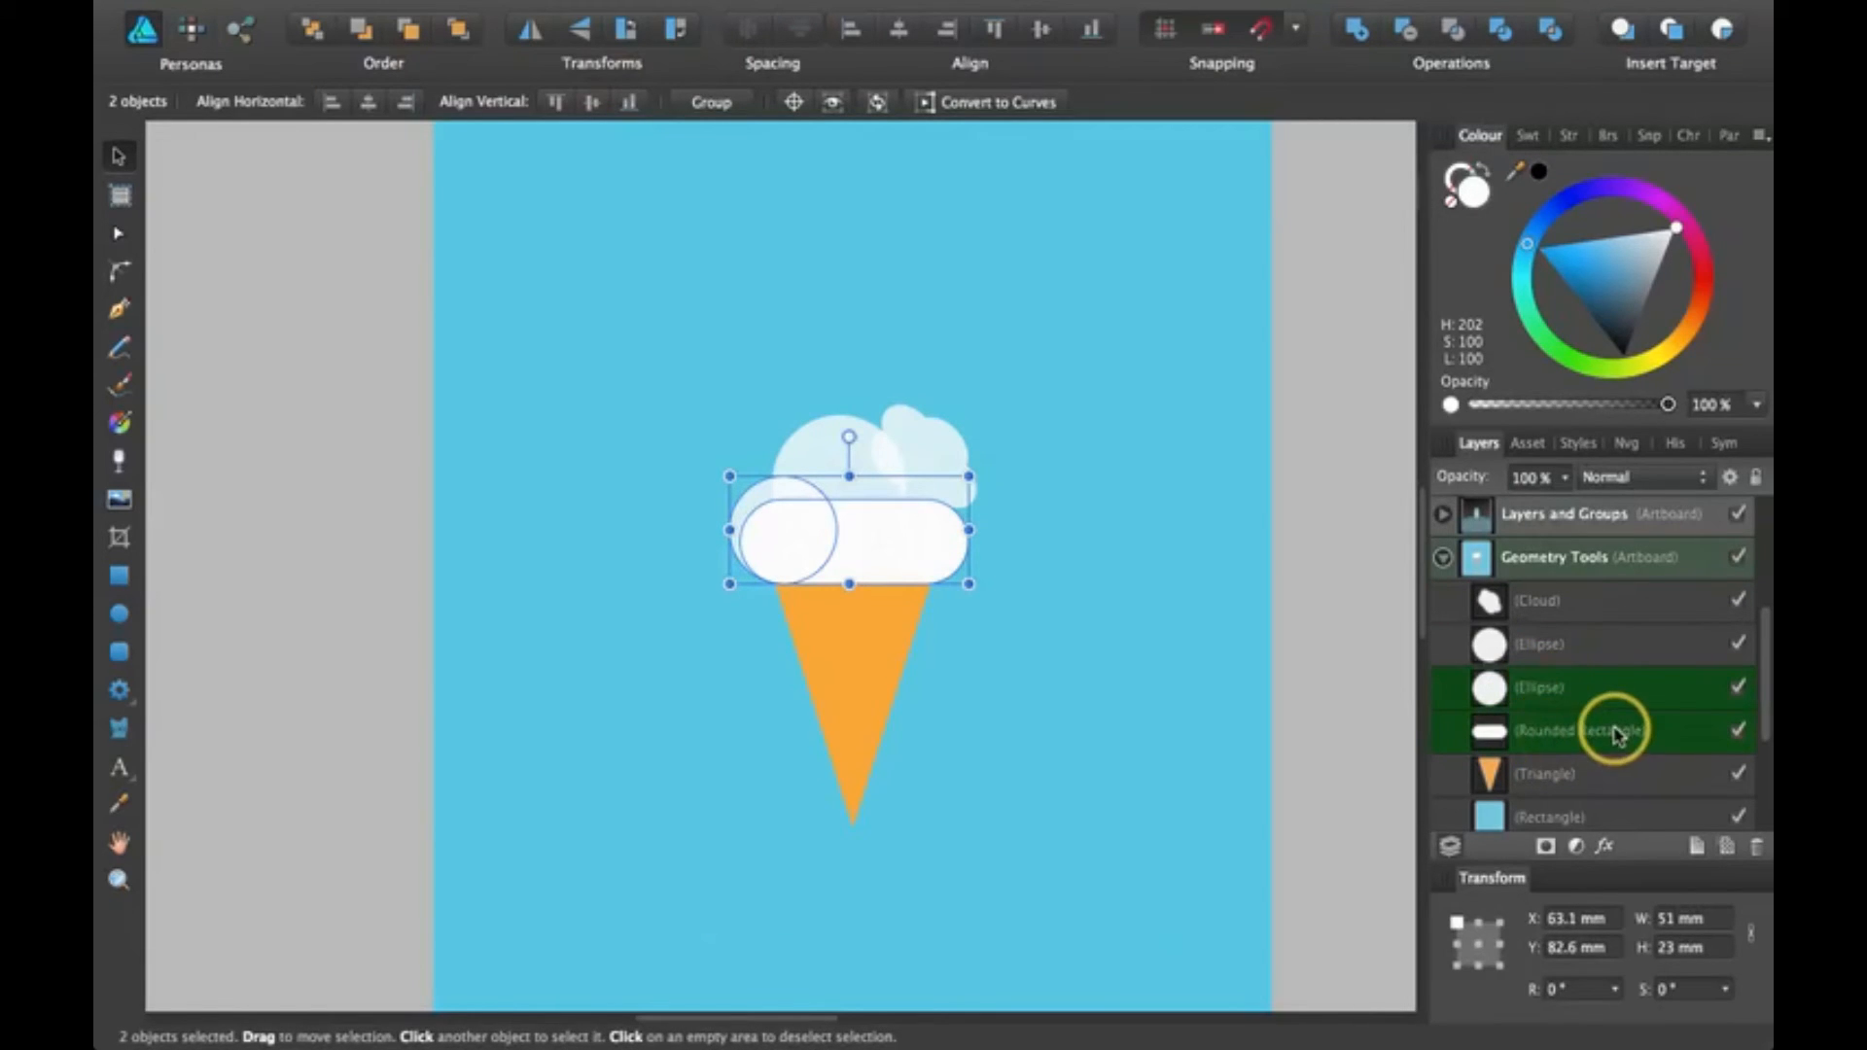
pyautogui.moveTo(1455, 41)
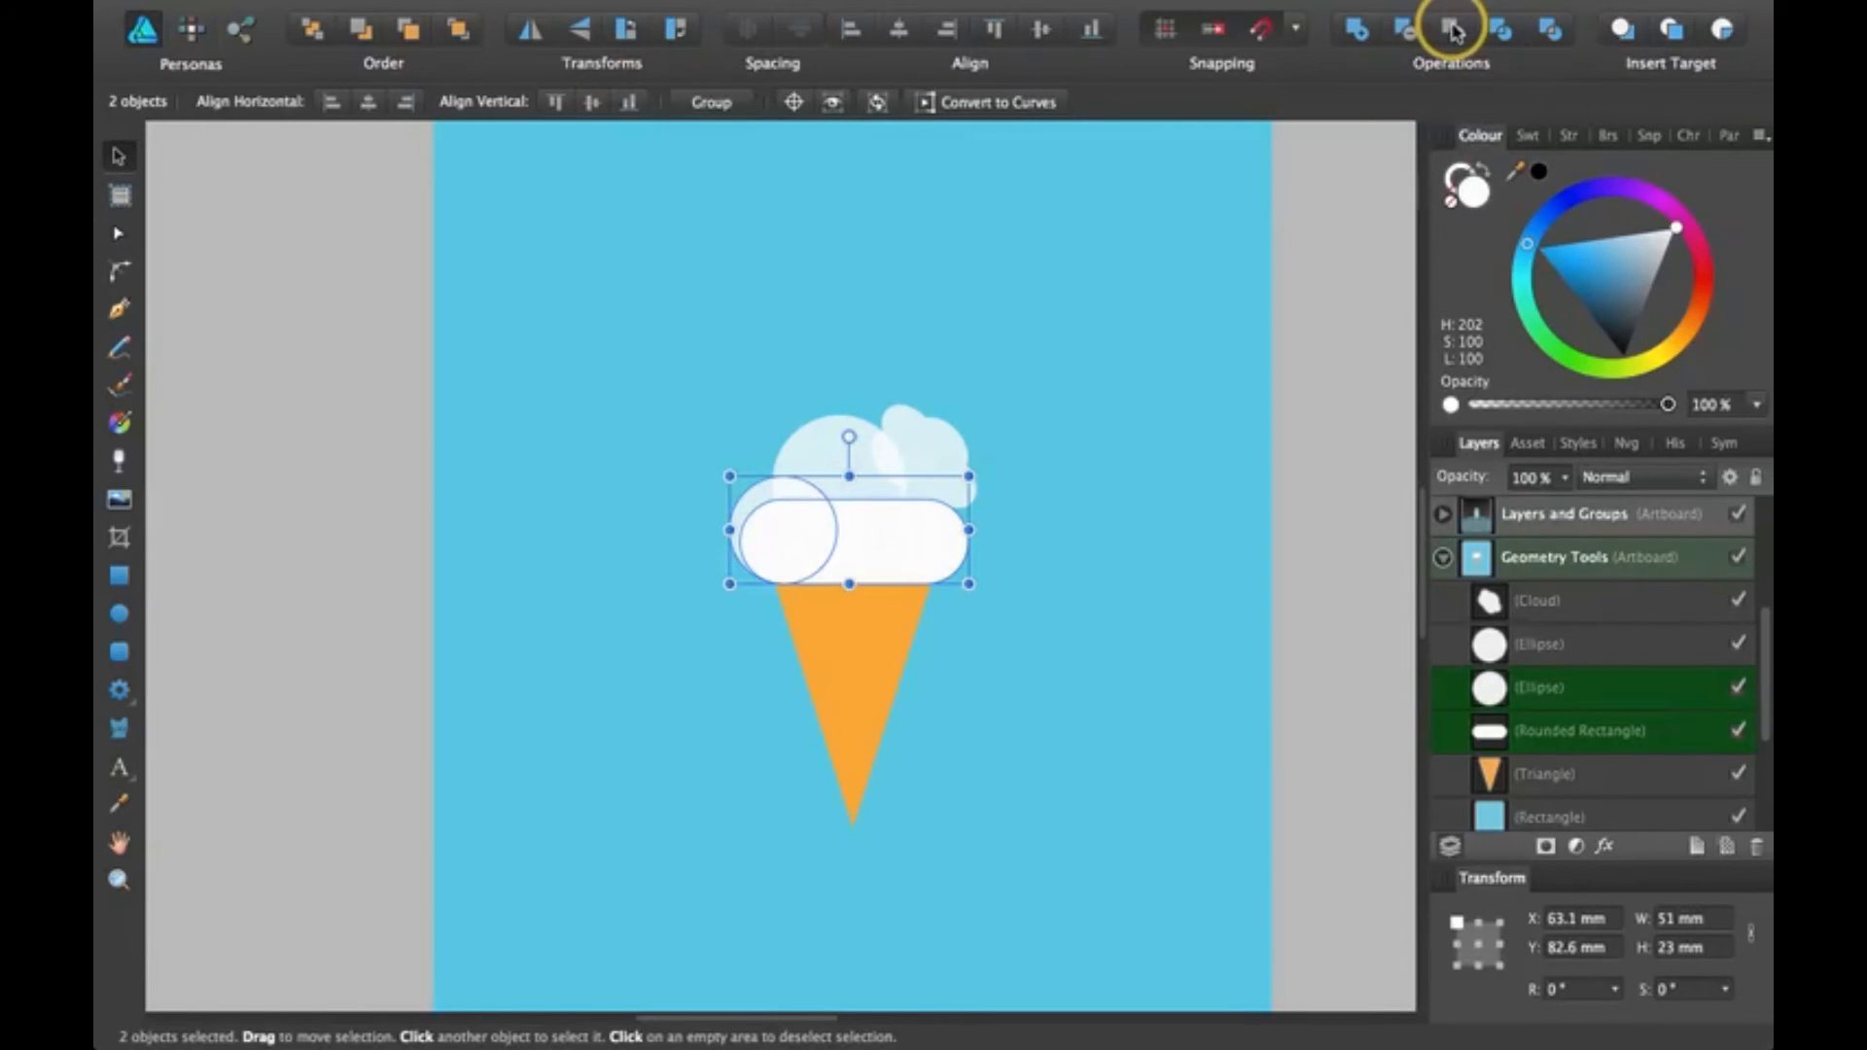
pyautogui.moveTo(1451, 29)
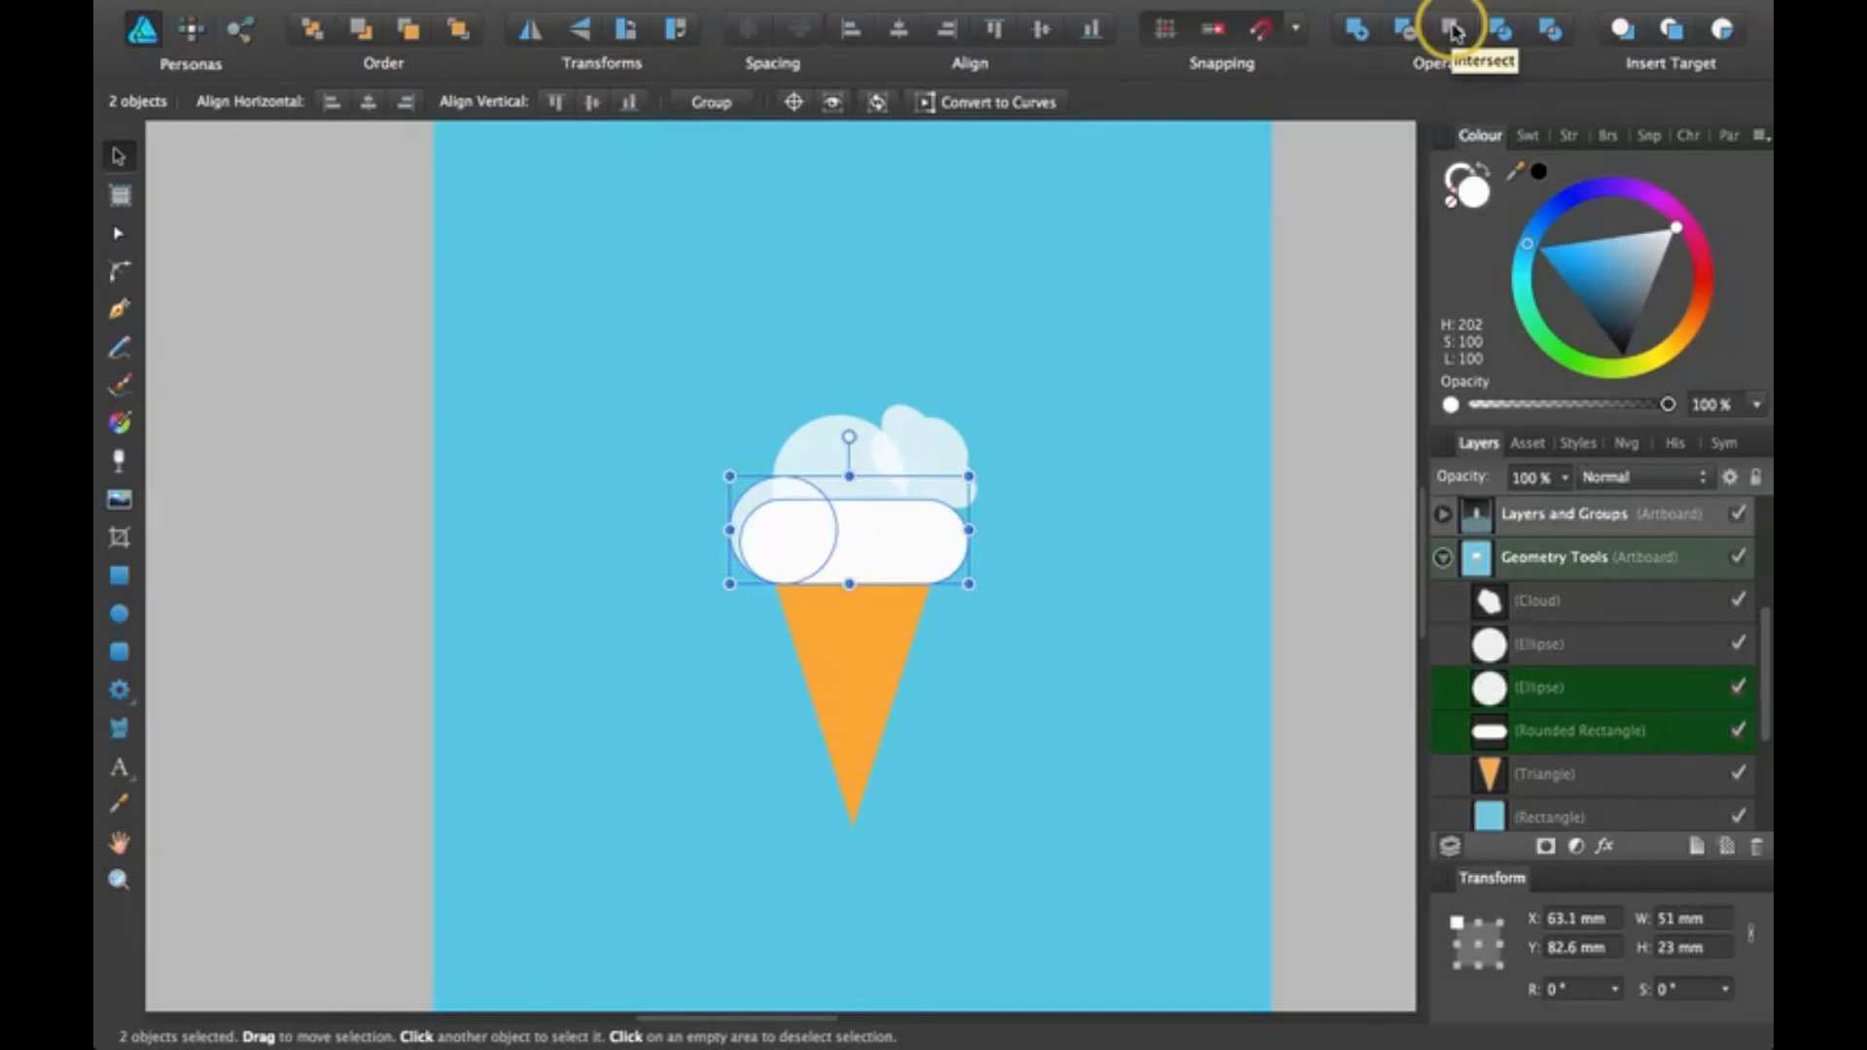
pyautogui.click(1451, 29)
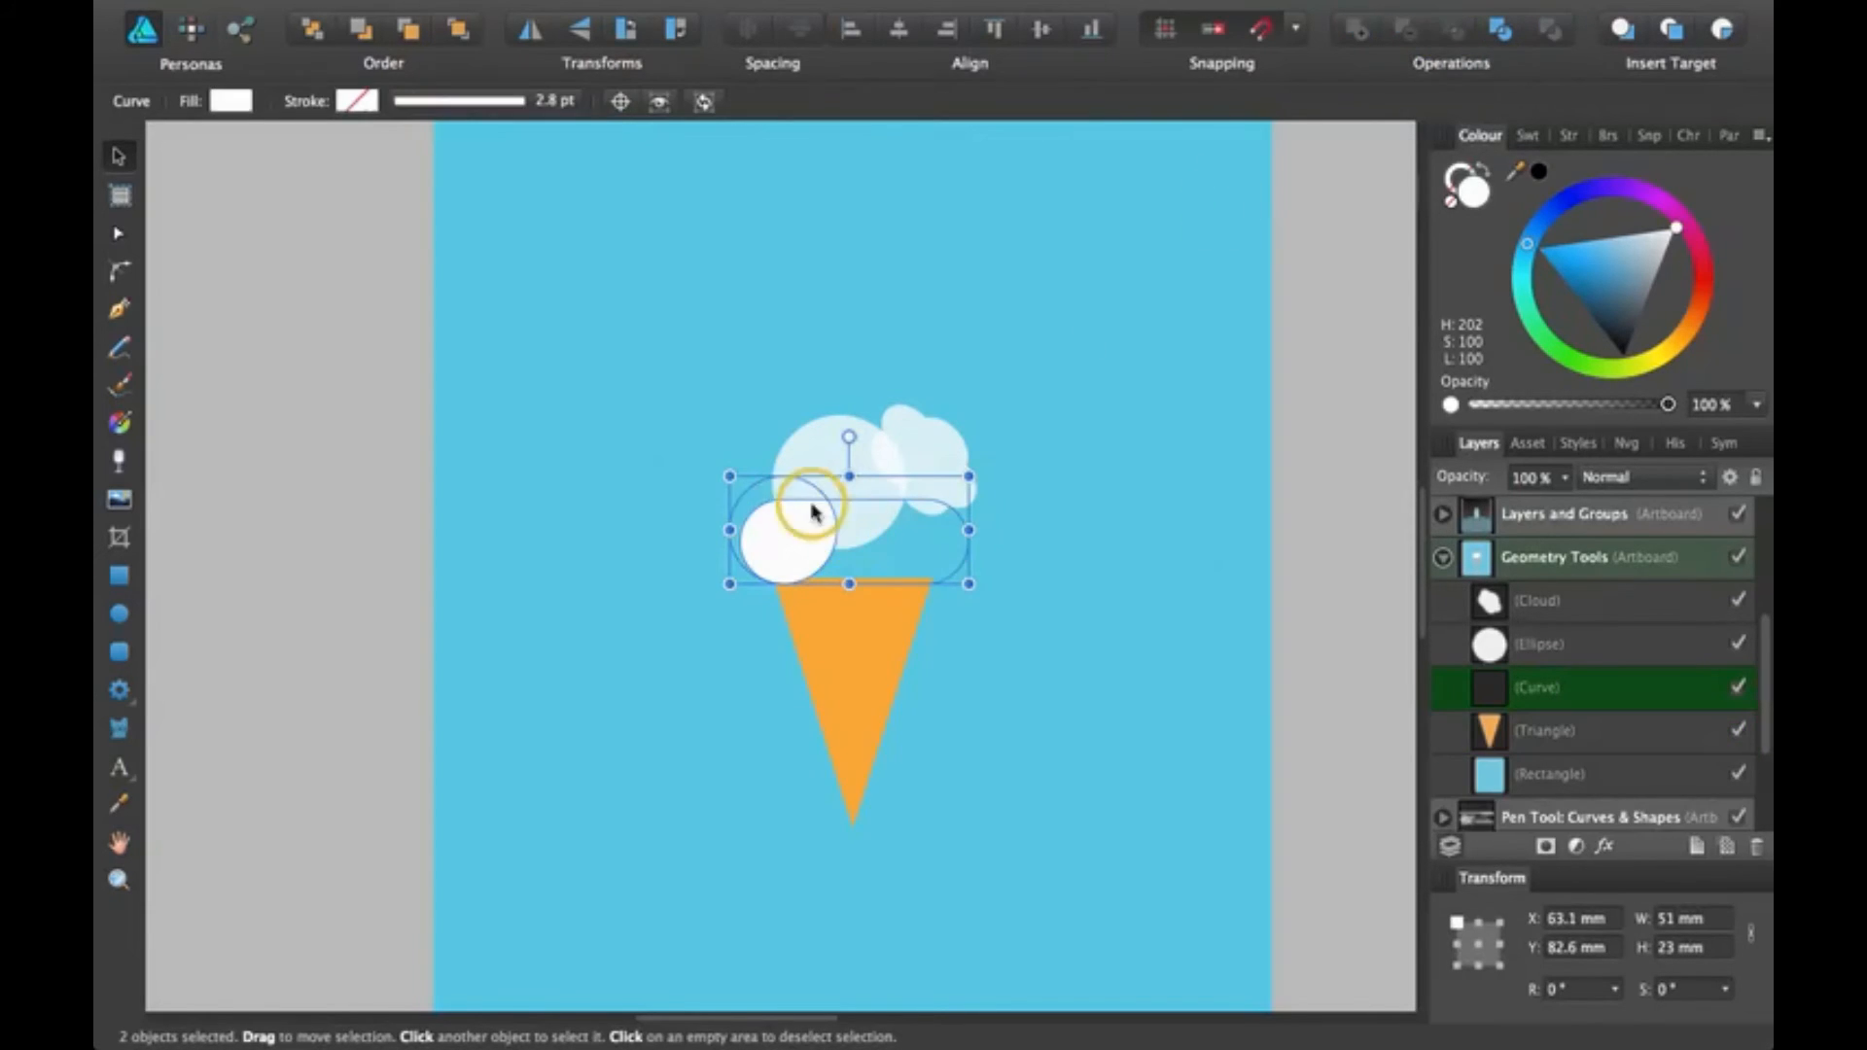
pyautogui.press('cmd+z')
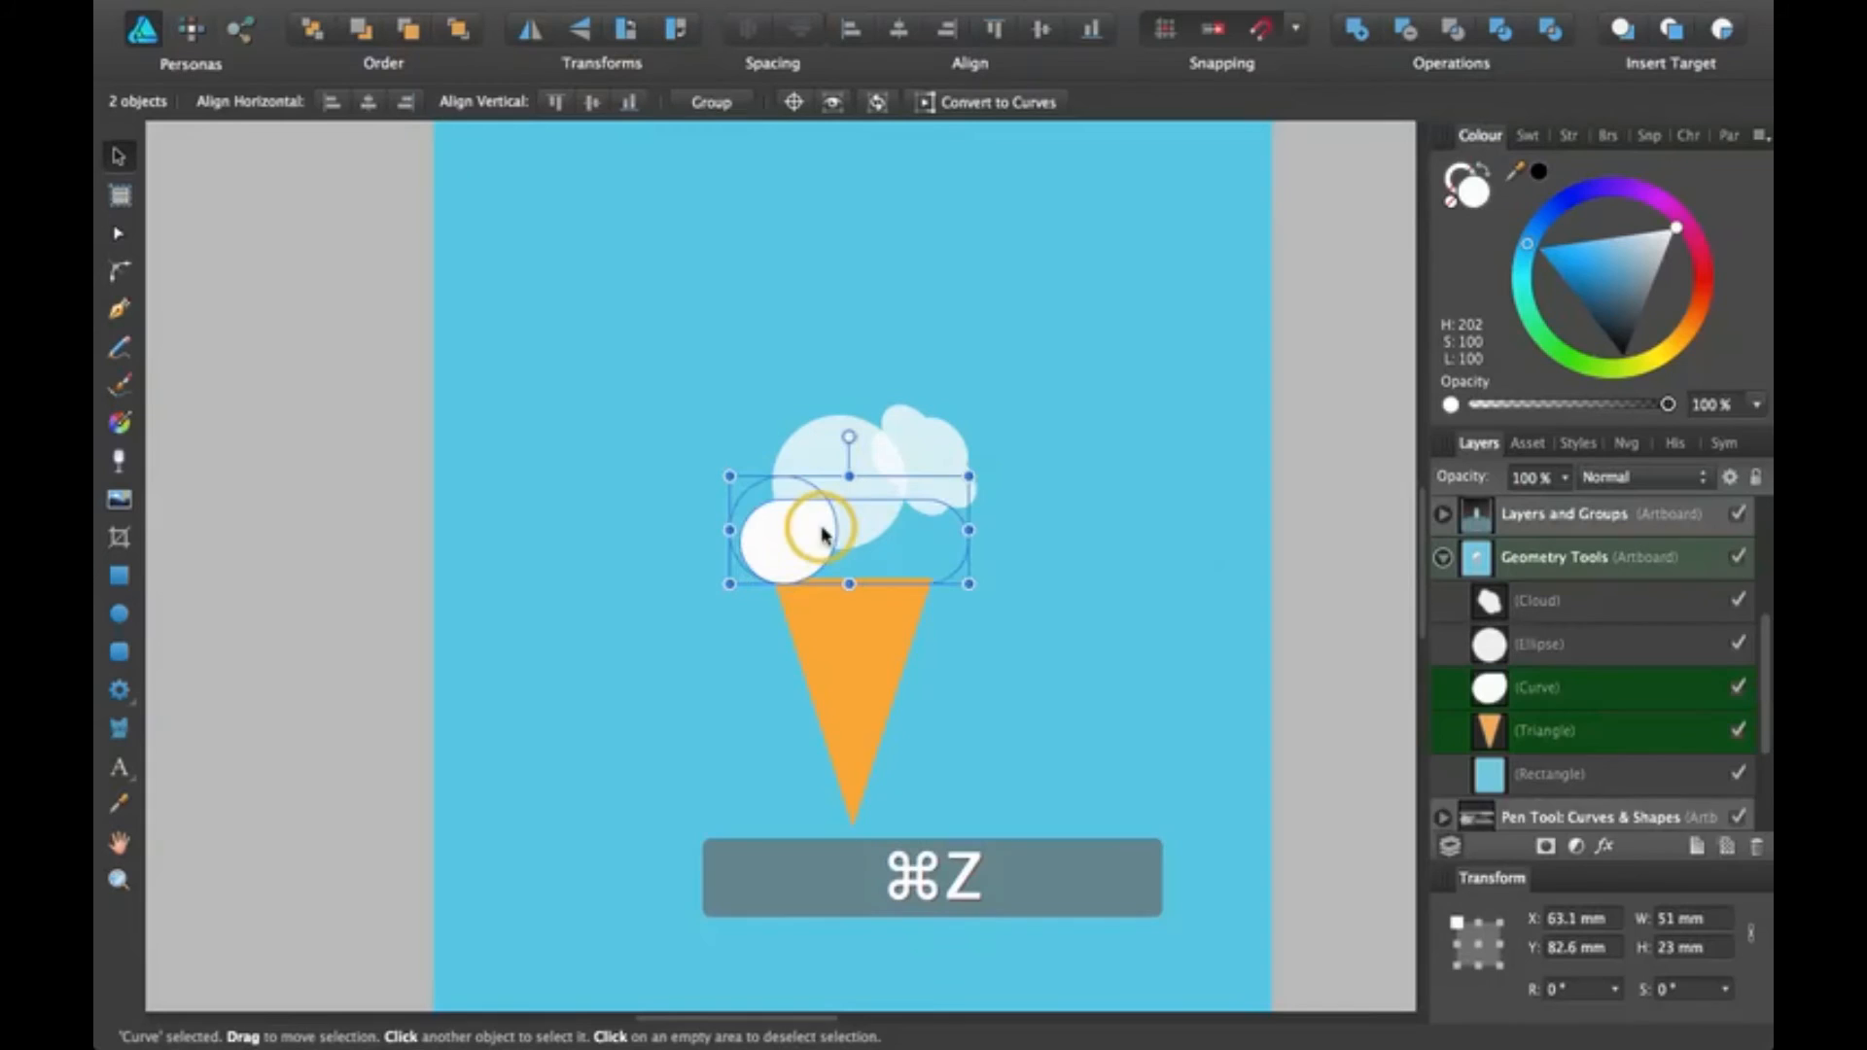
pyautogui.press('cmd+z')
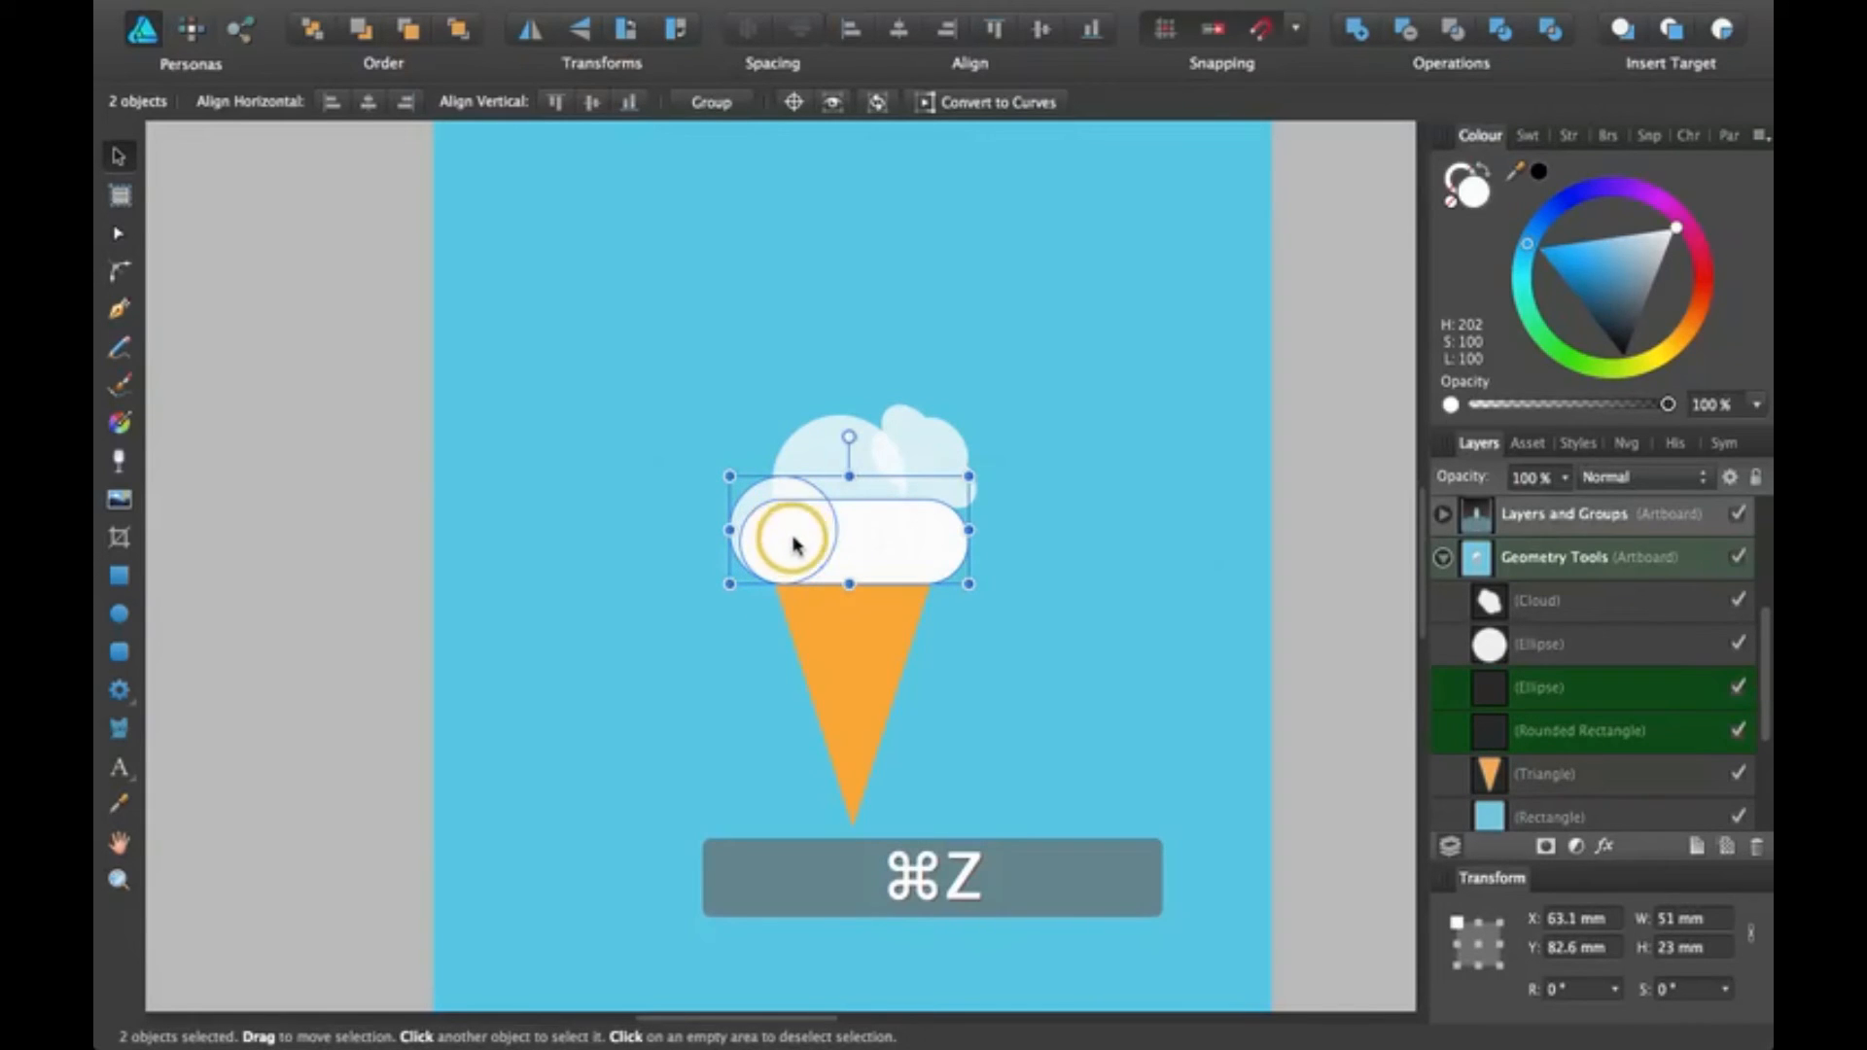
pyautogui.press('cmd+z')
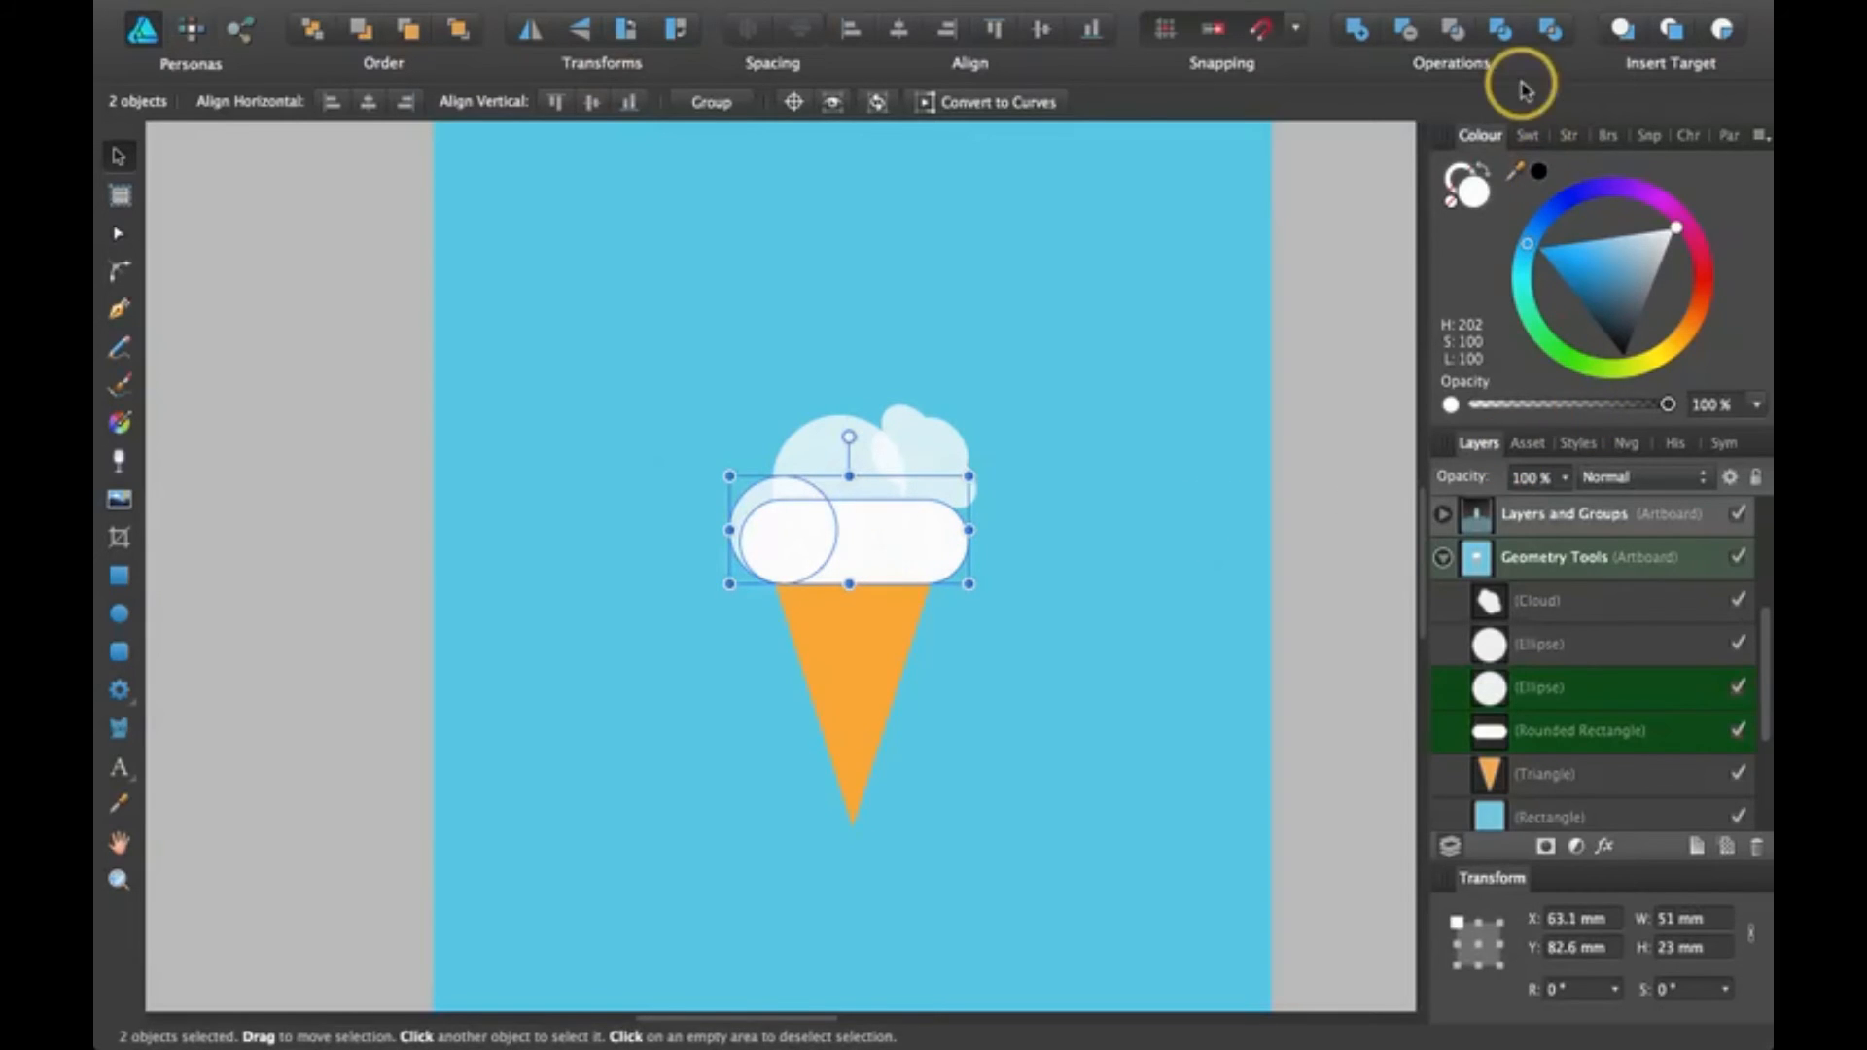
pyautogui.moveTo(1521, 746)
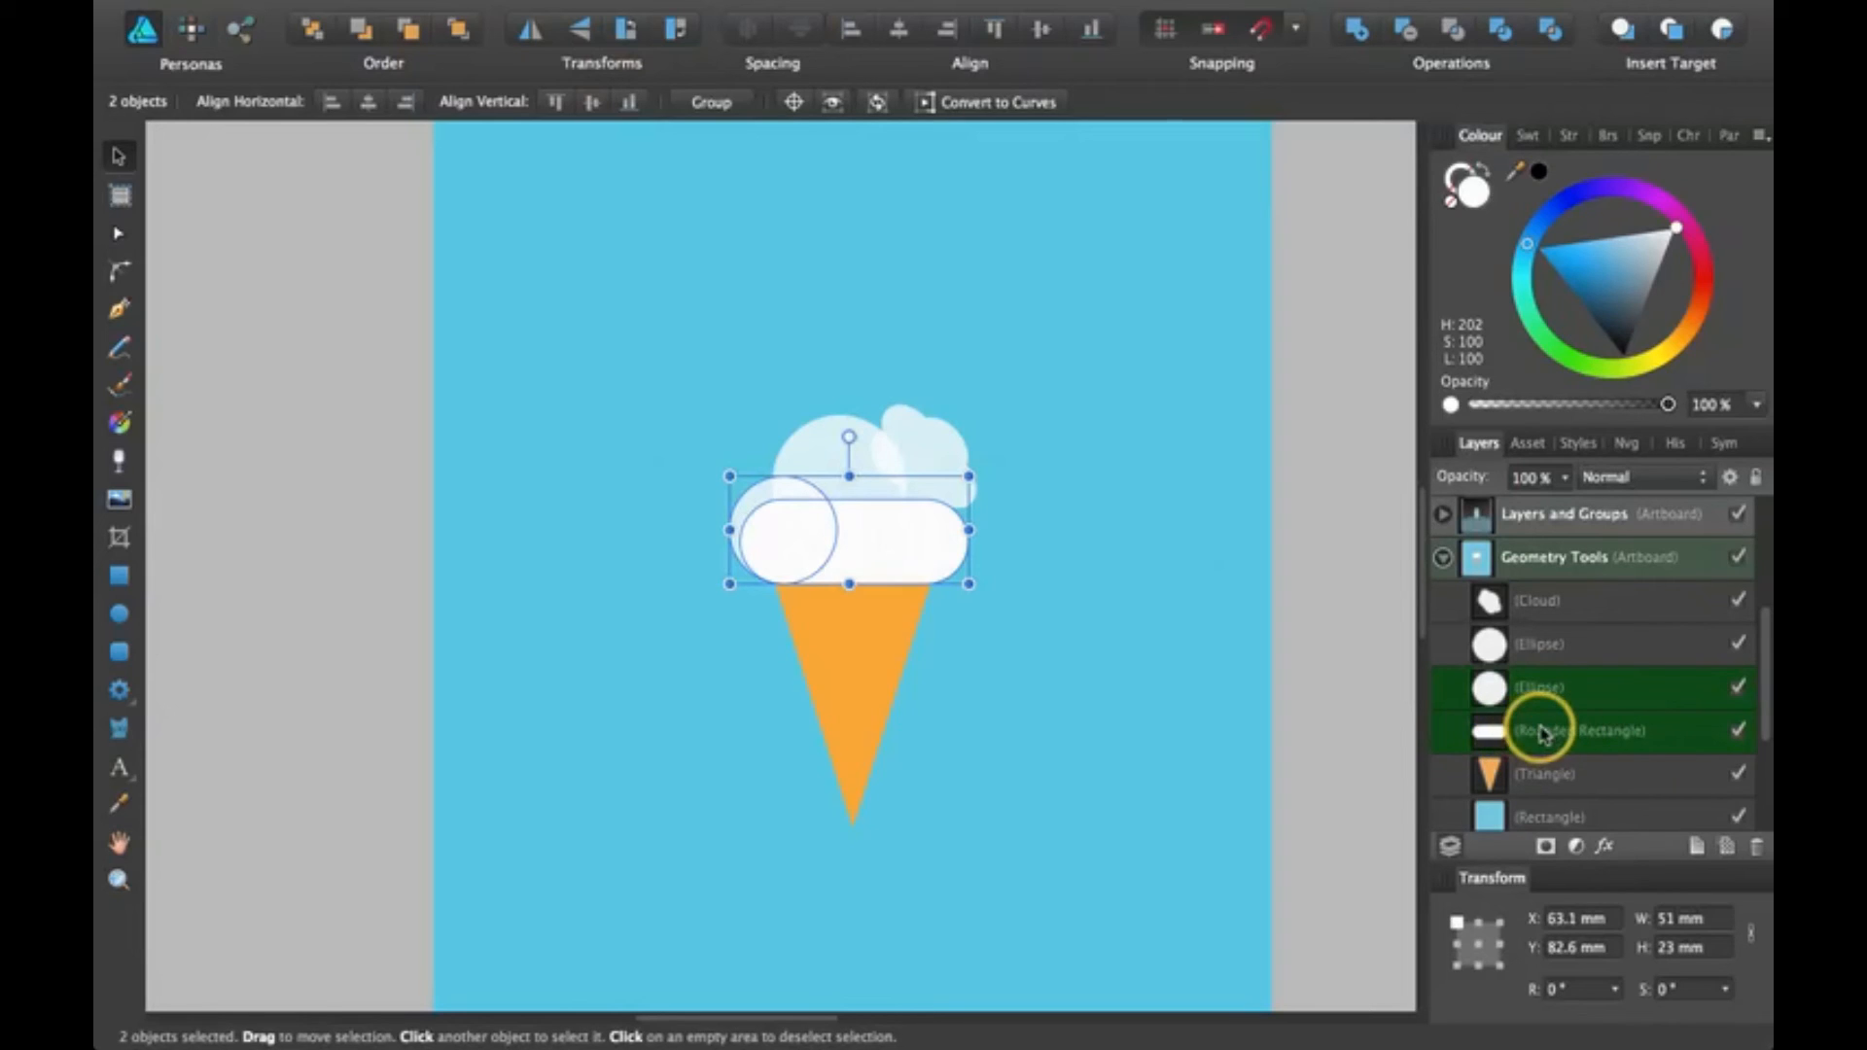
pyautogui.click(1583, 729)
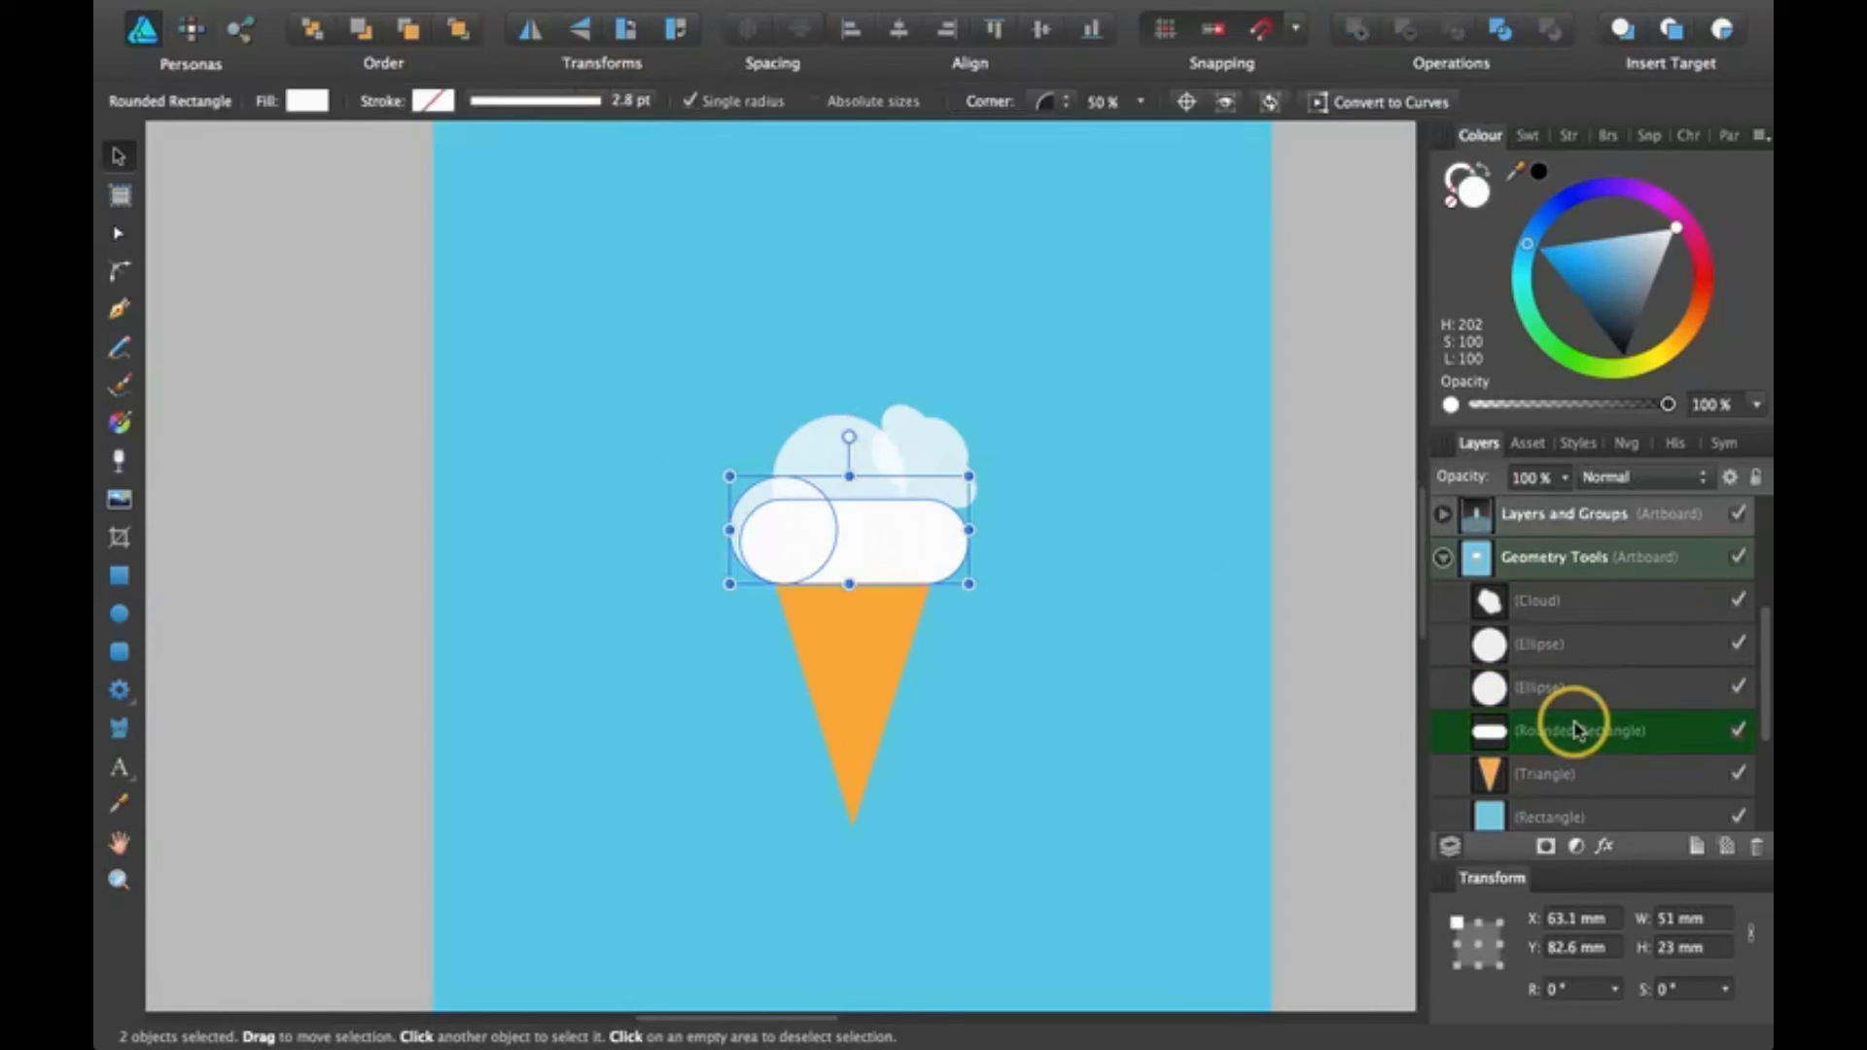
pyautogui.click(1571, 268)
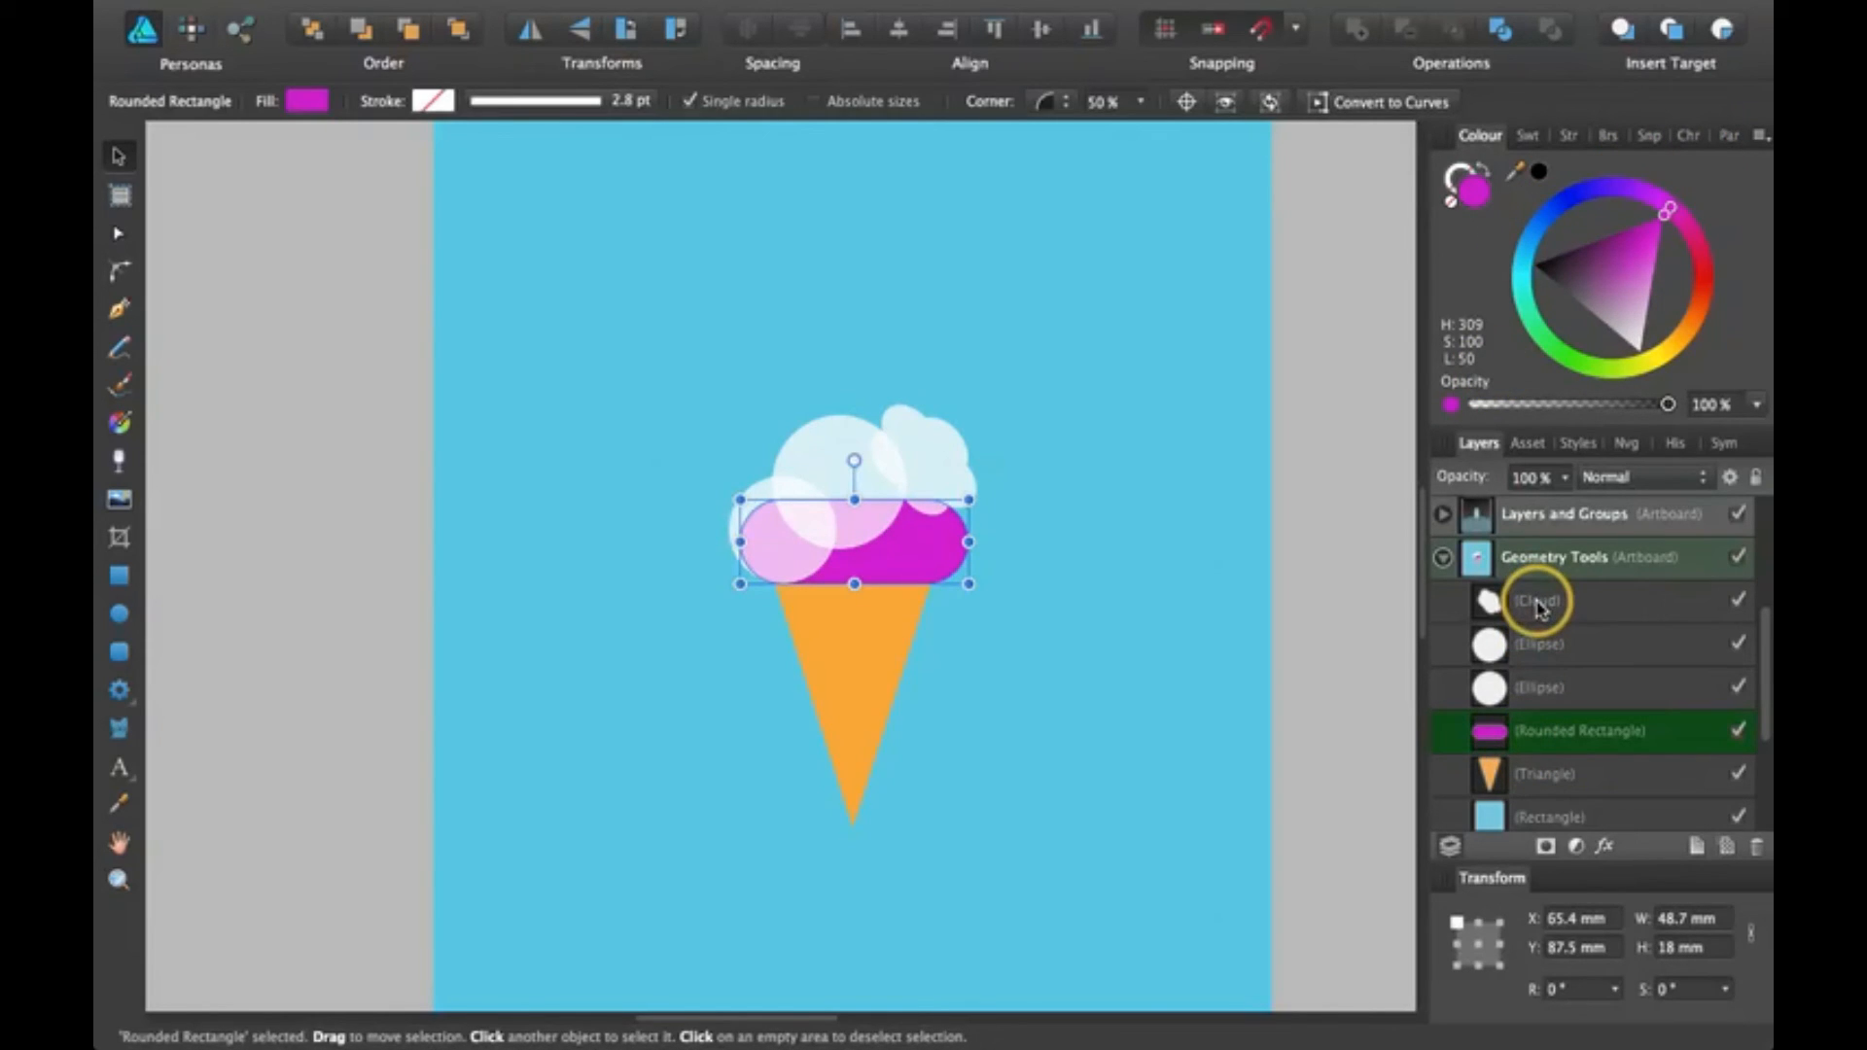
pyautogui.click(1536, 601)
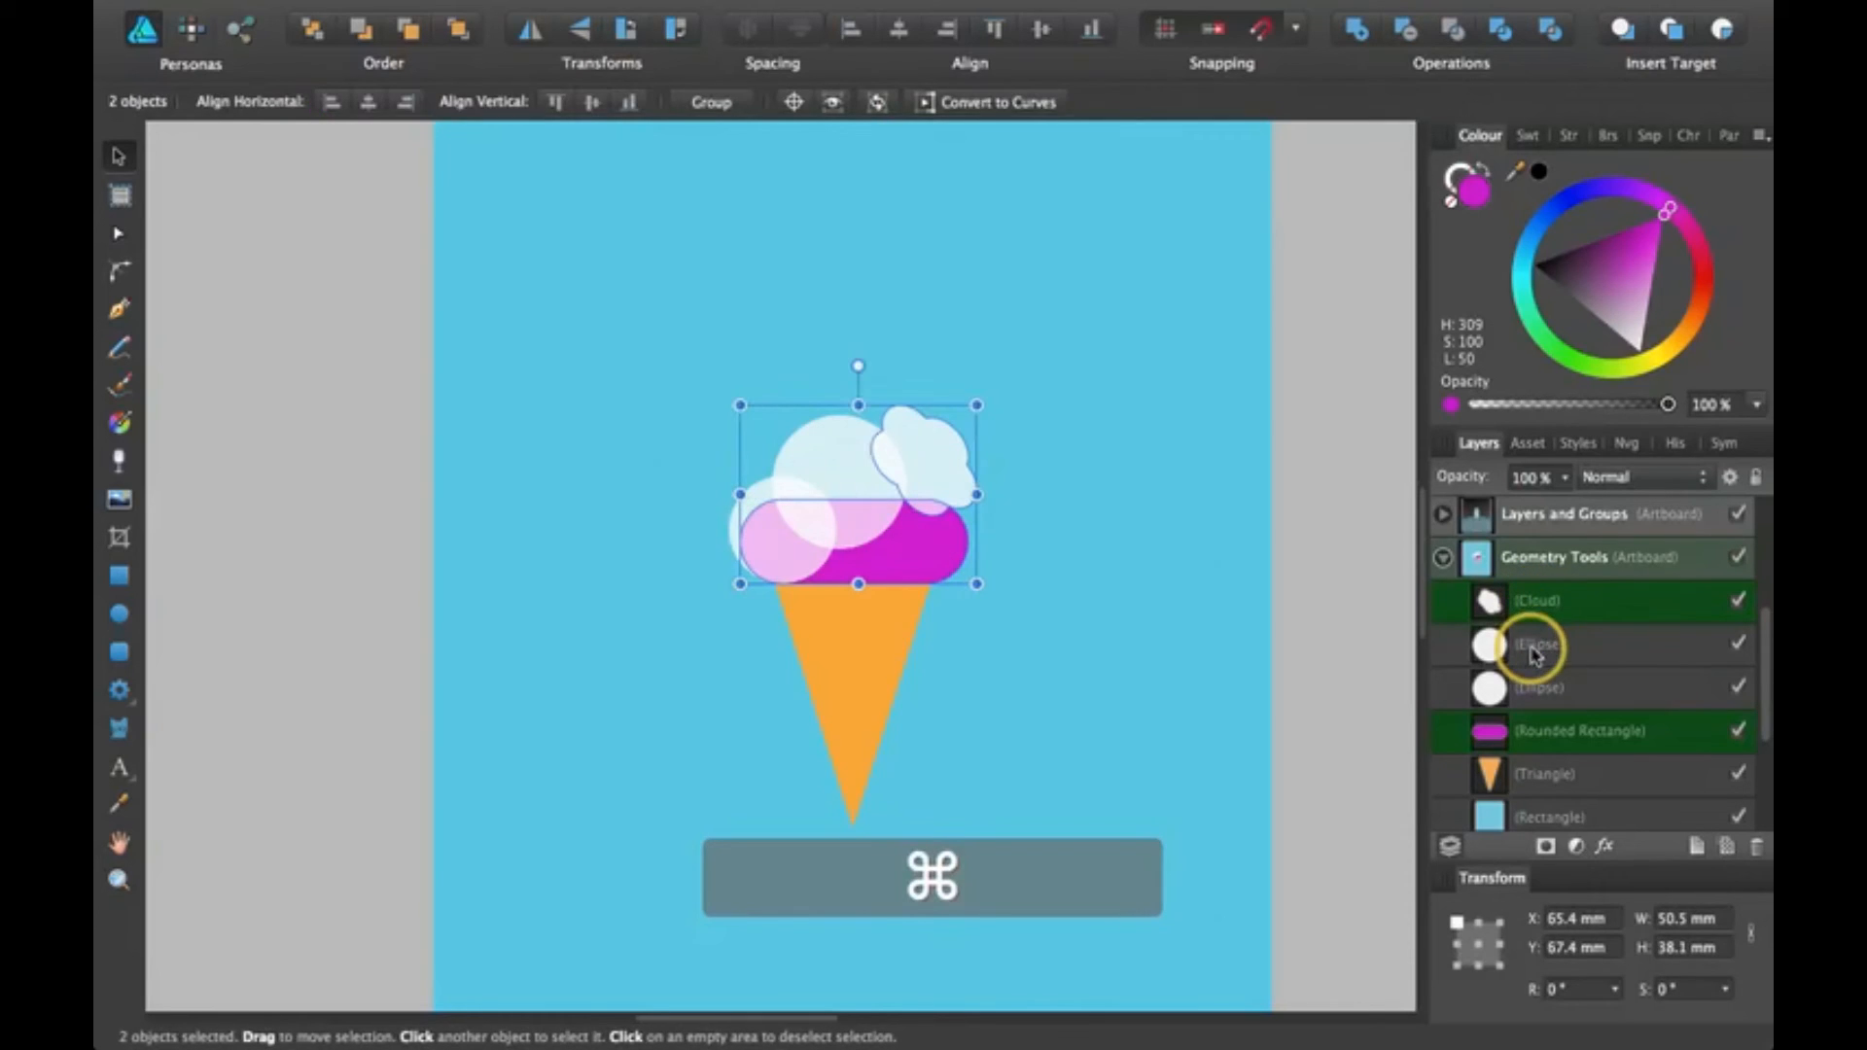
pyautogui.click(1537, 645)
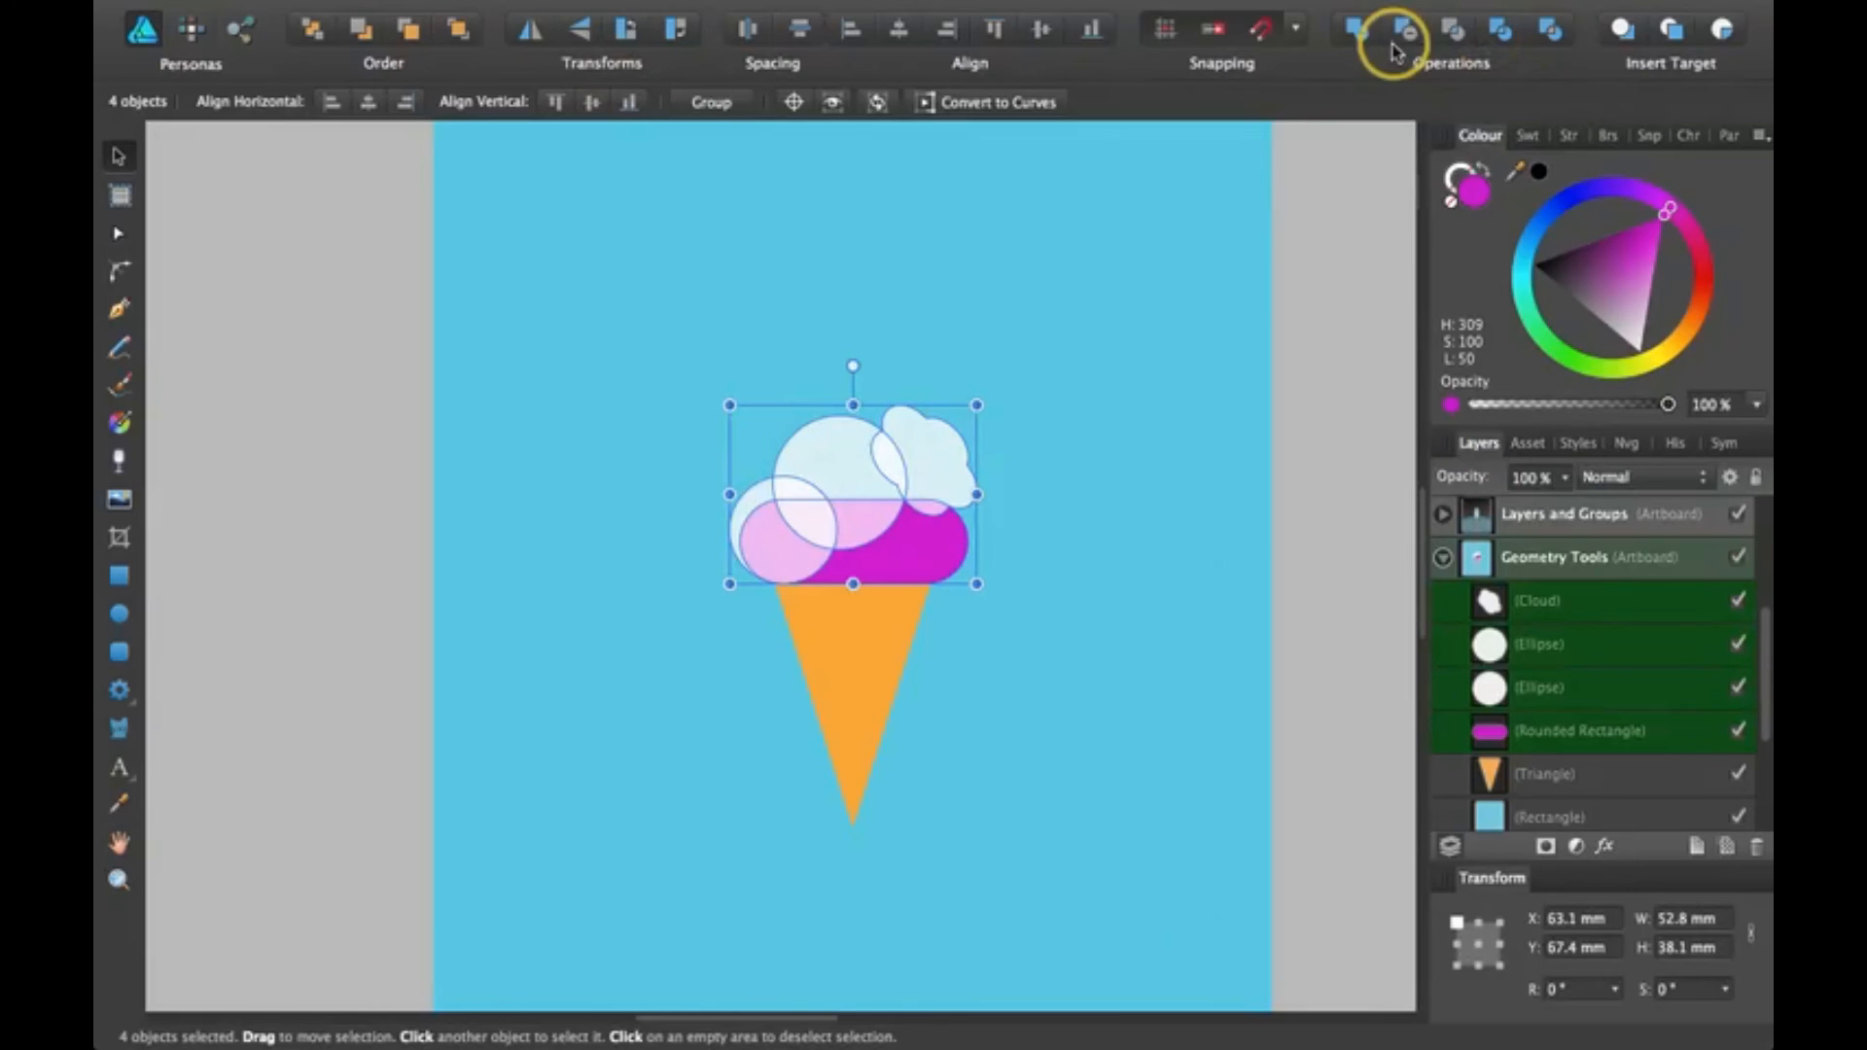
pyautogui.click(1360, 29)
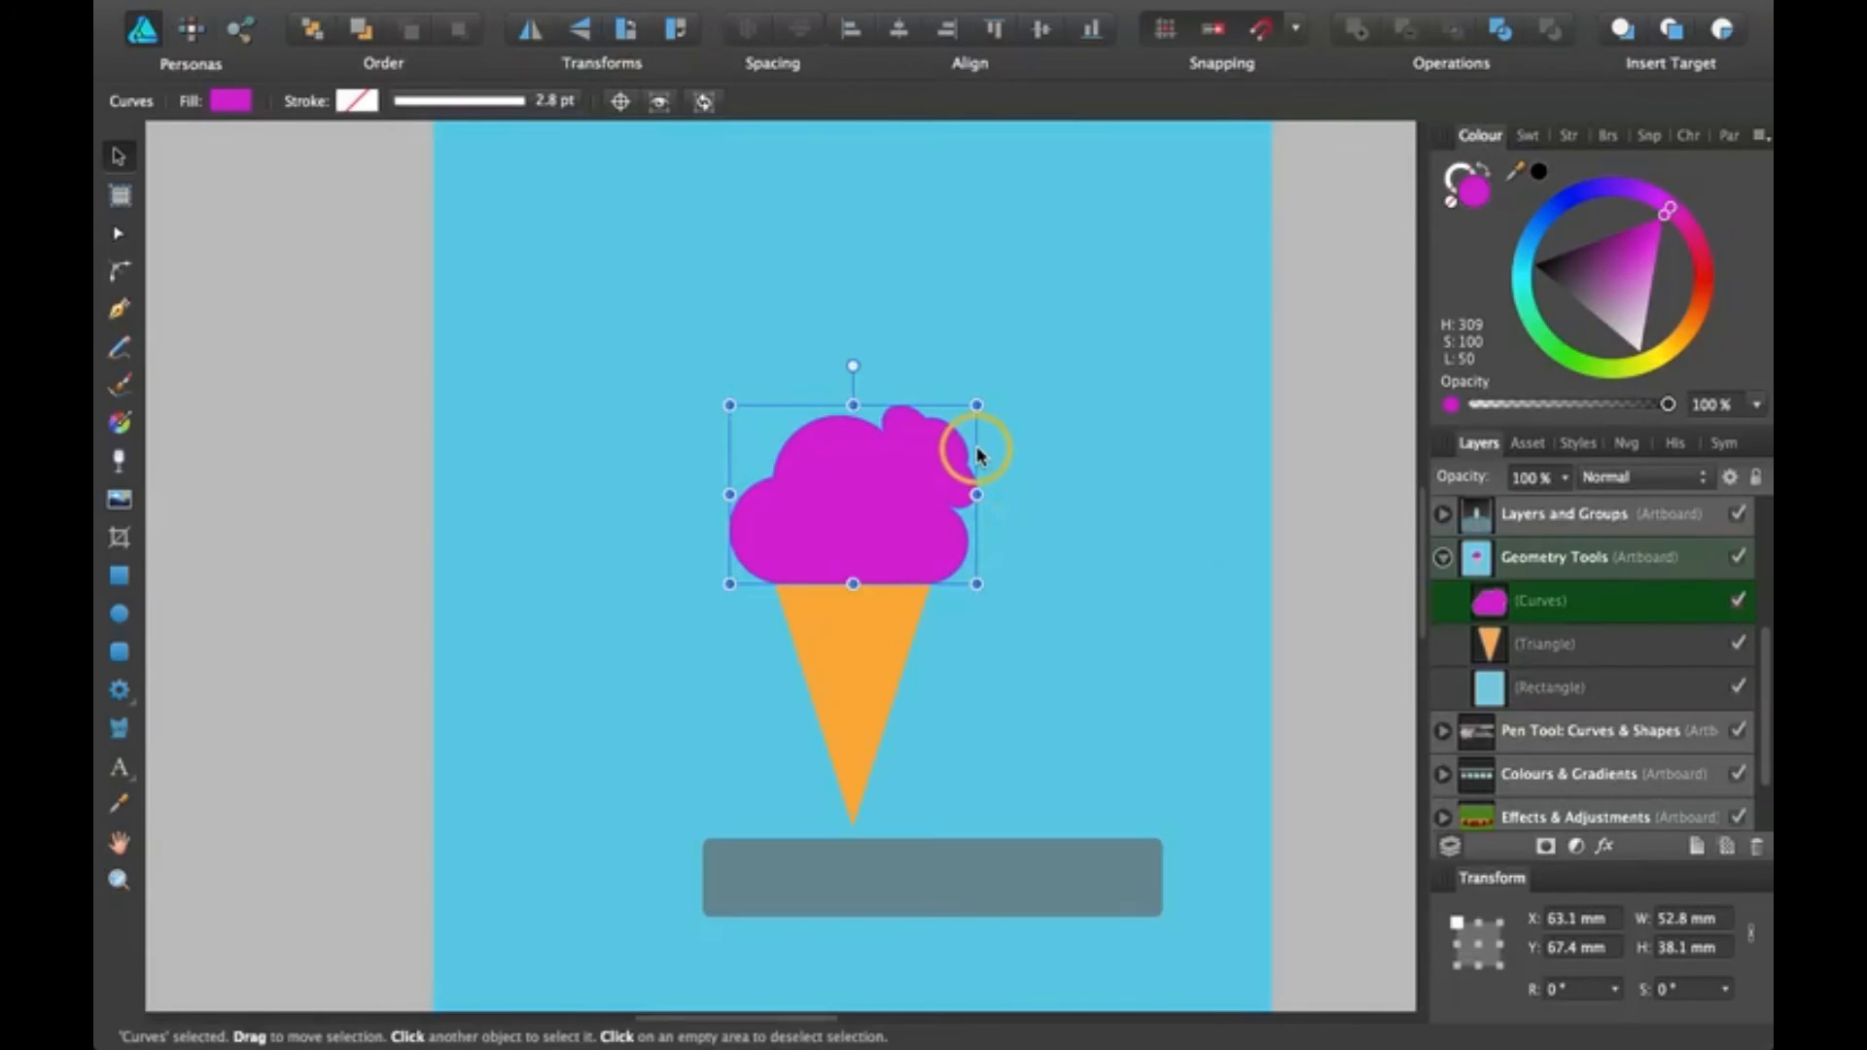
pyautogui.press('cmd+z')
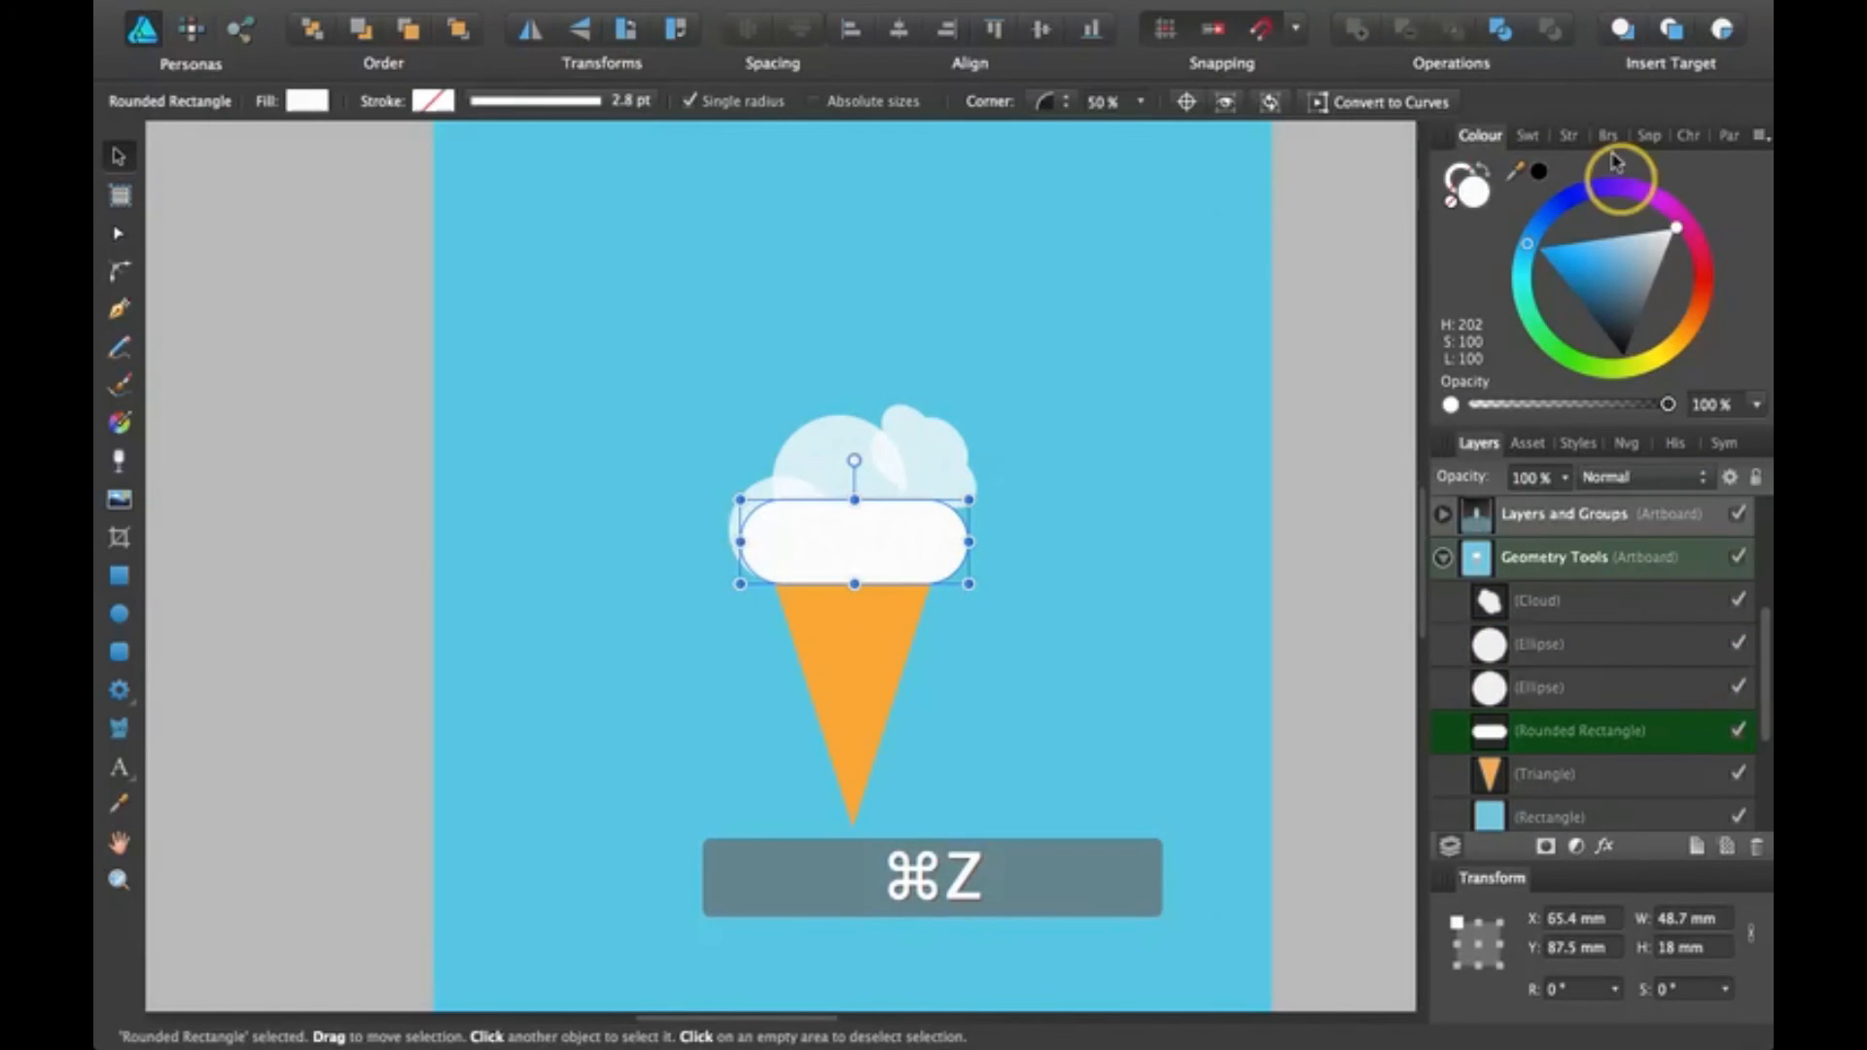
pyautogui.press('cmd+z')
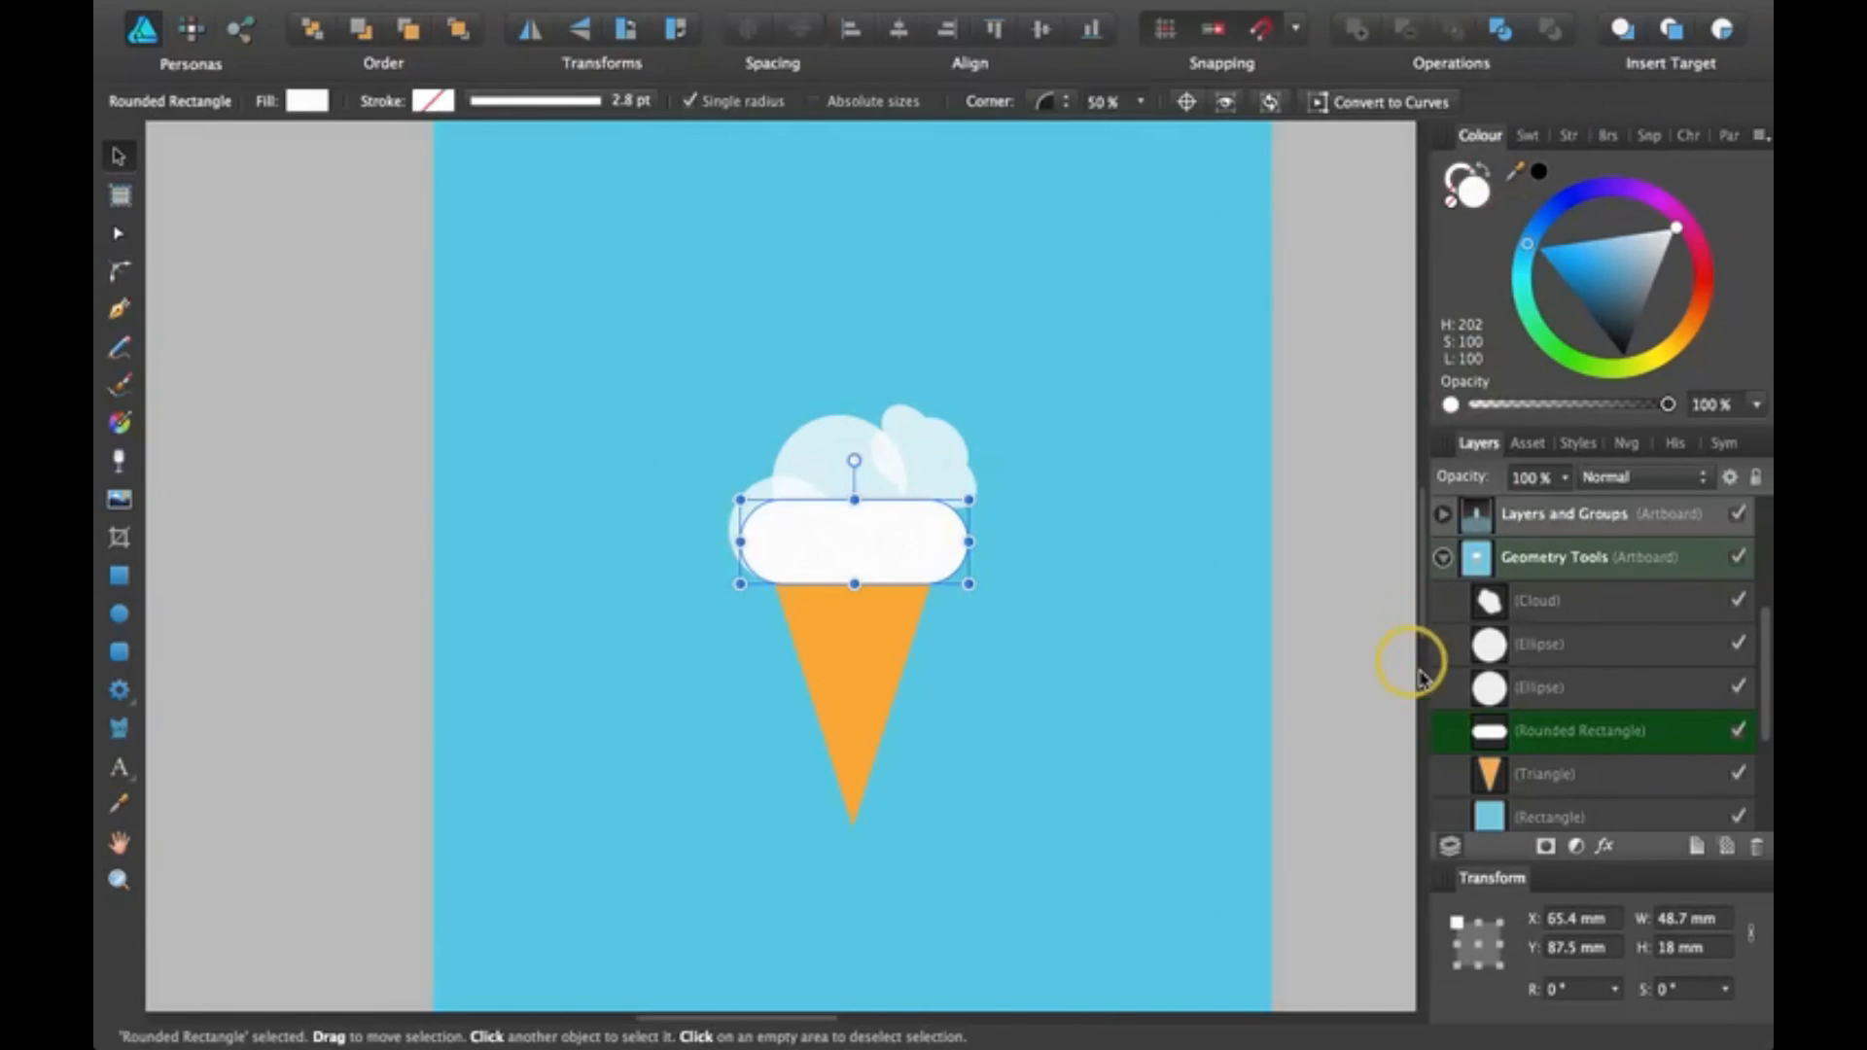
pyautogui.moveTo(1532, 694)
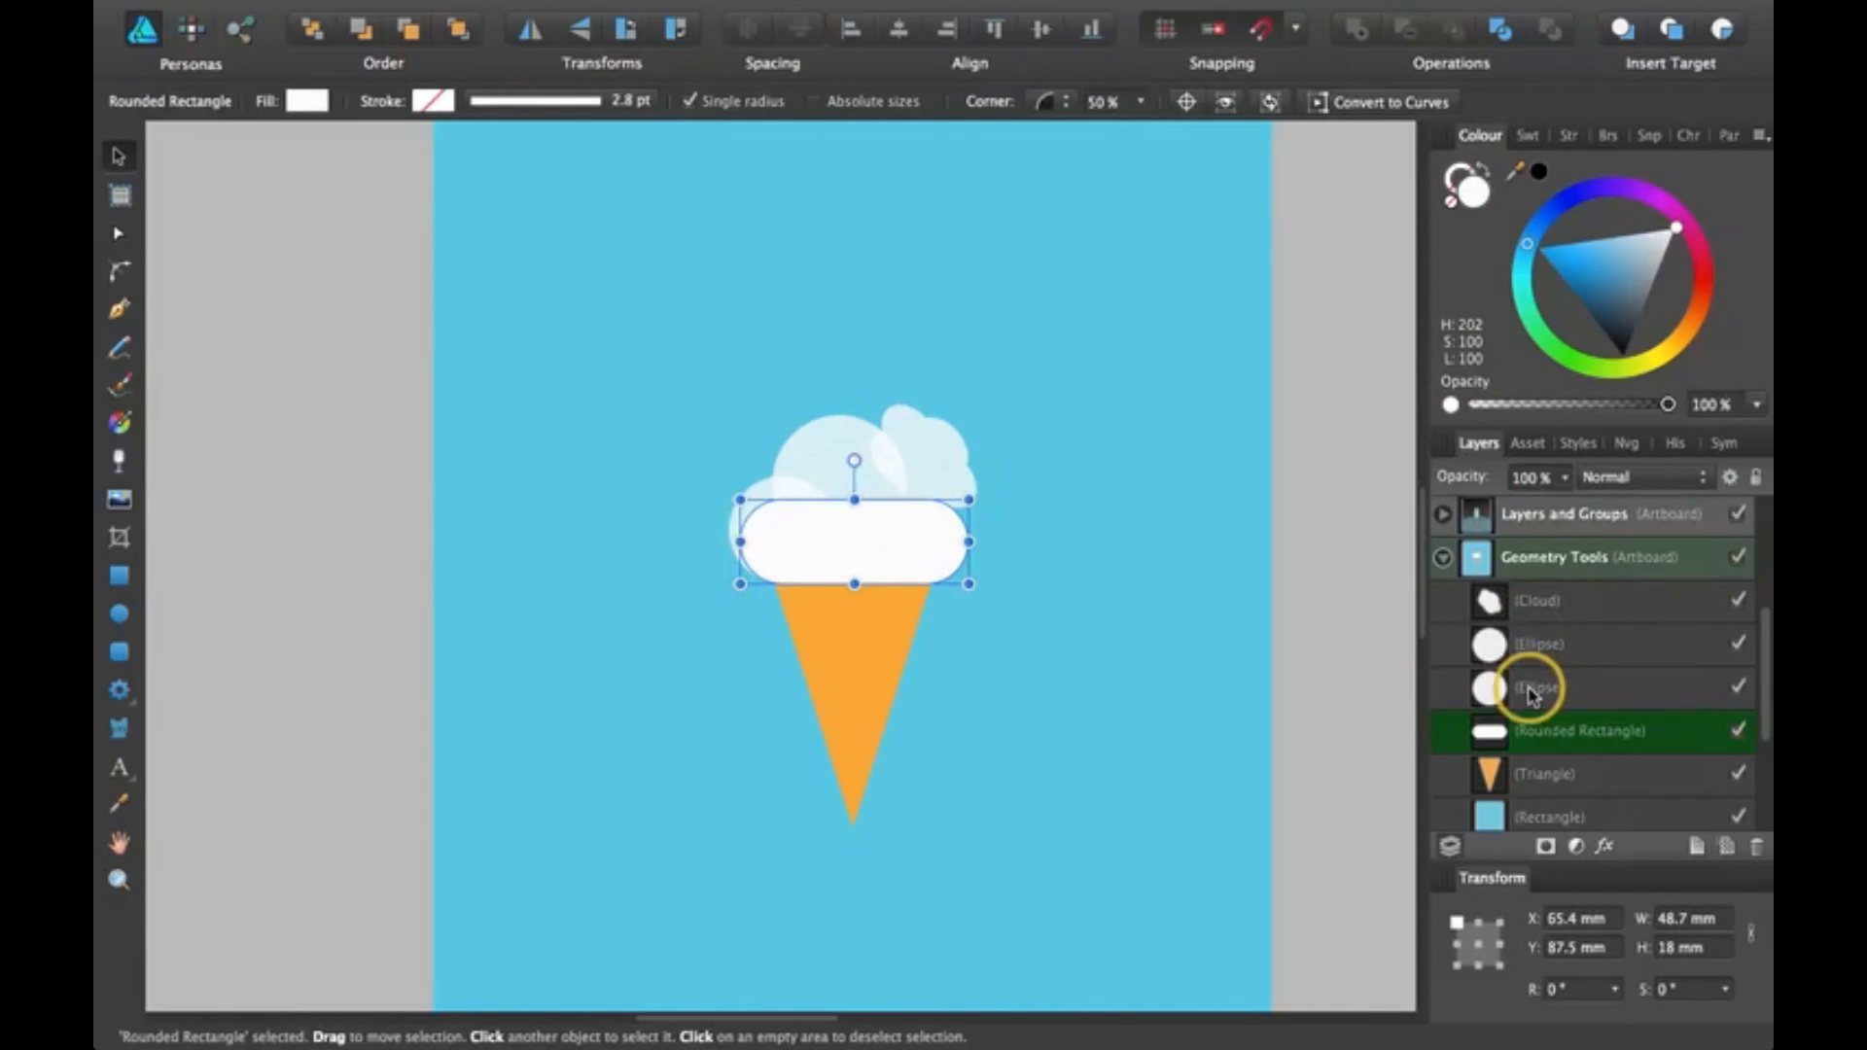
pyautogui.click(1536, 688)
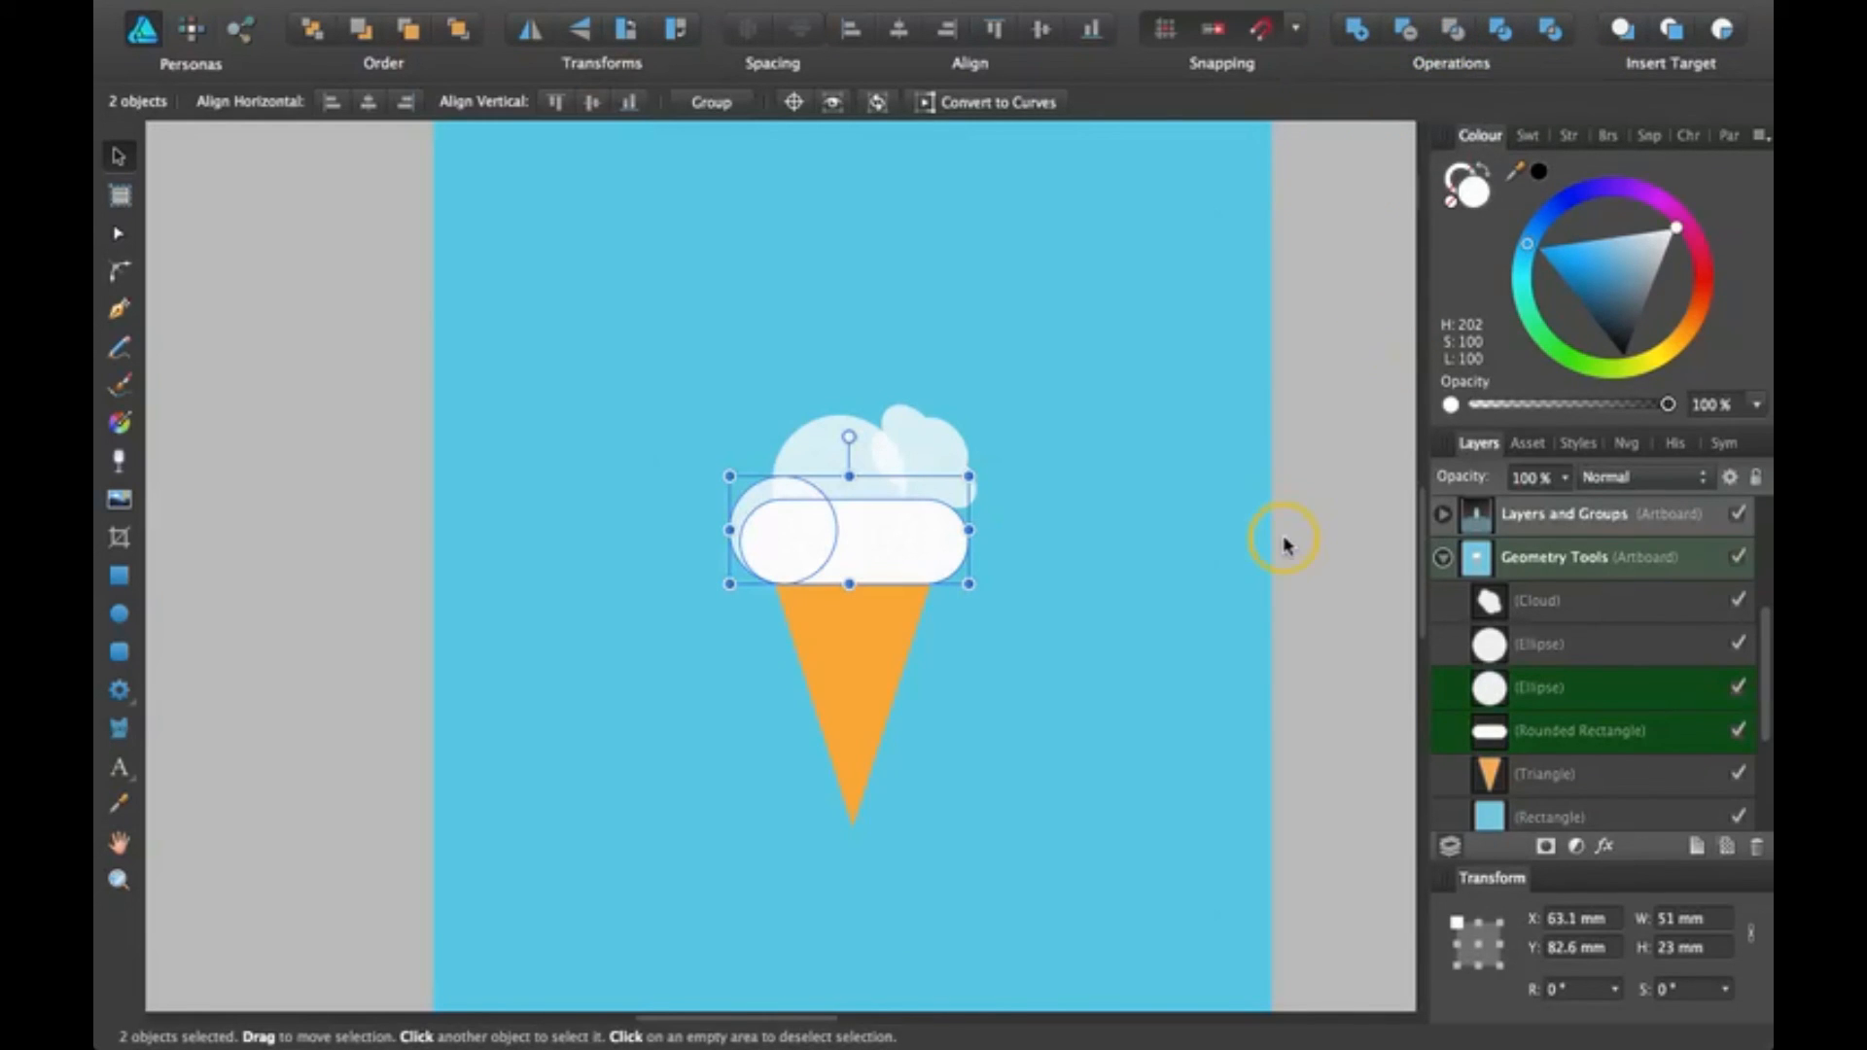
pyautogui.click(1244, 476)
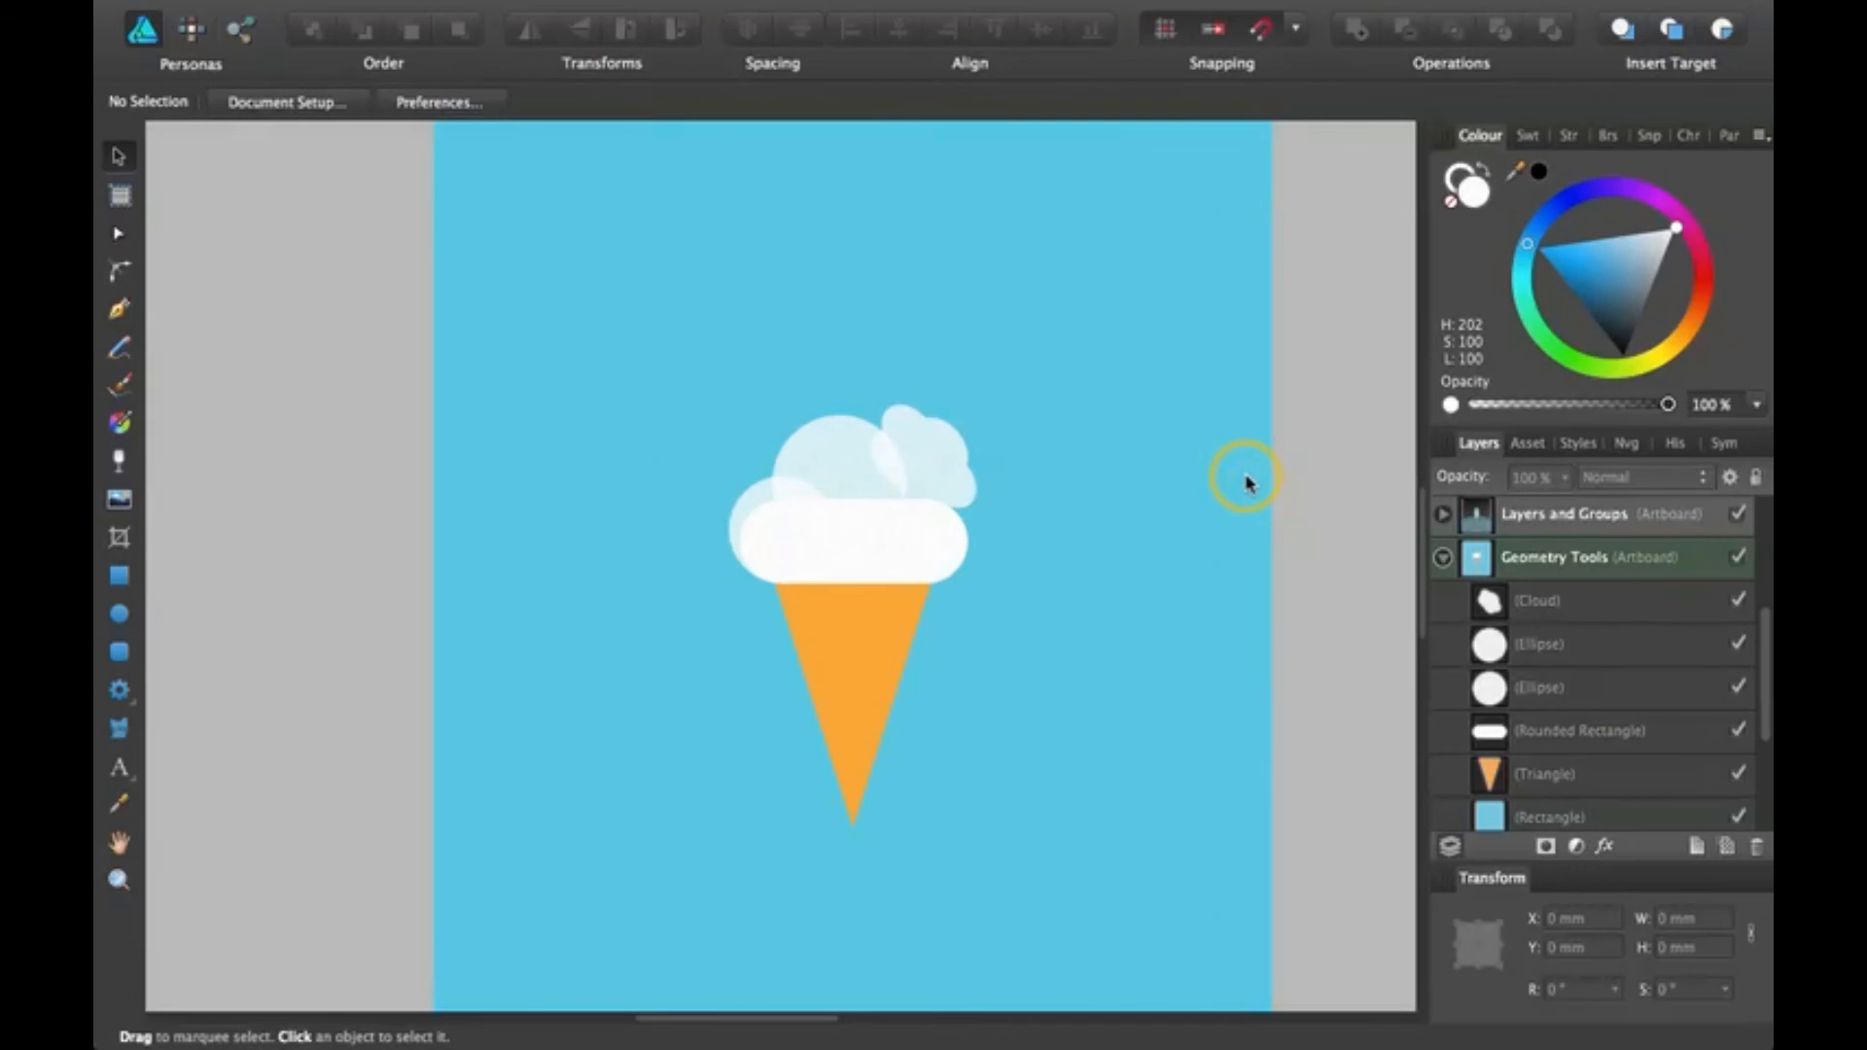
pyautogui.moveTo(1274, 488)
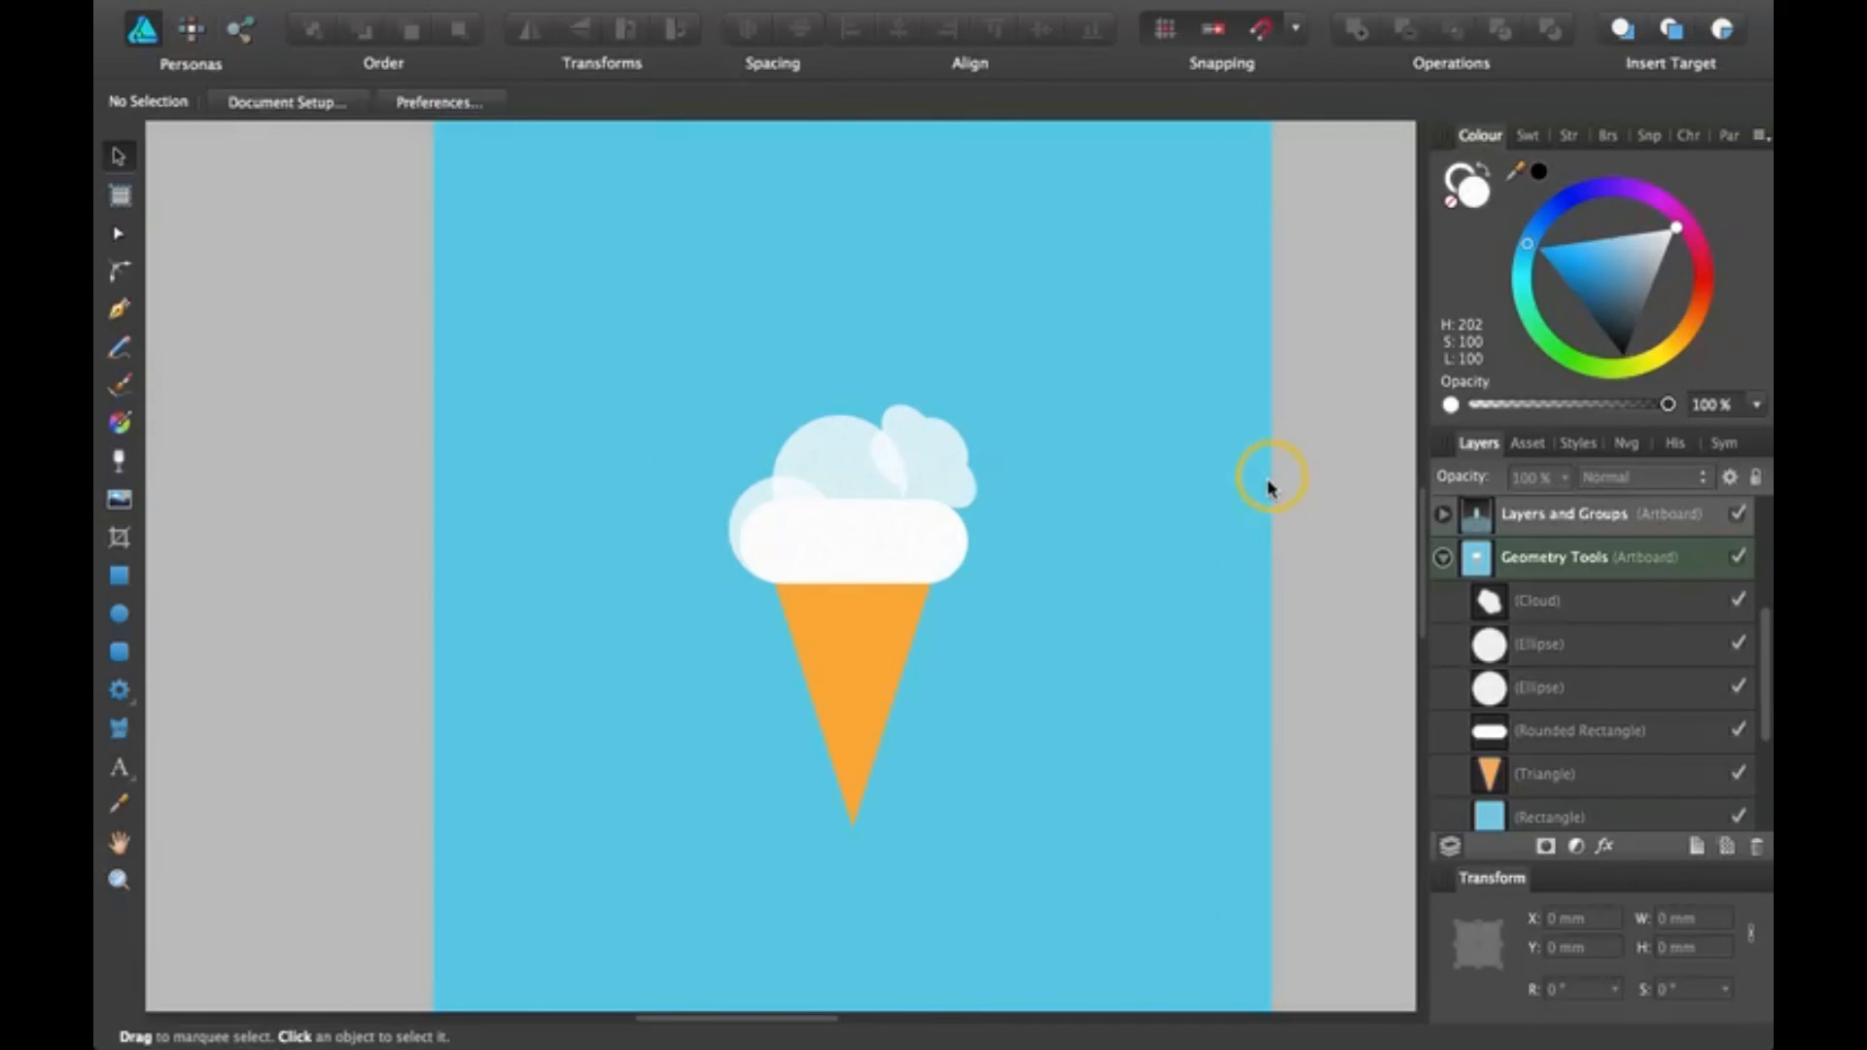
pyautogui.moveTo(1270, 476)
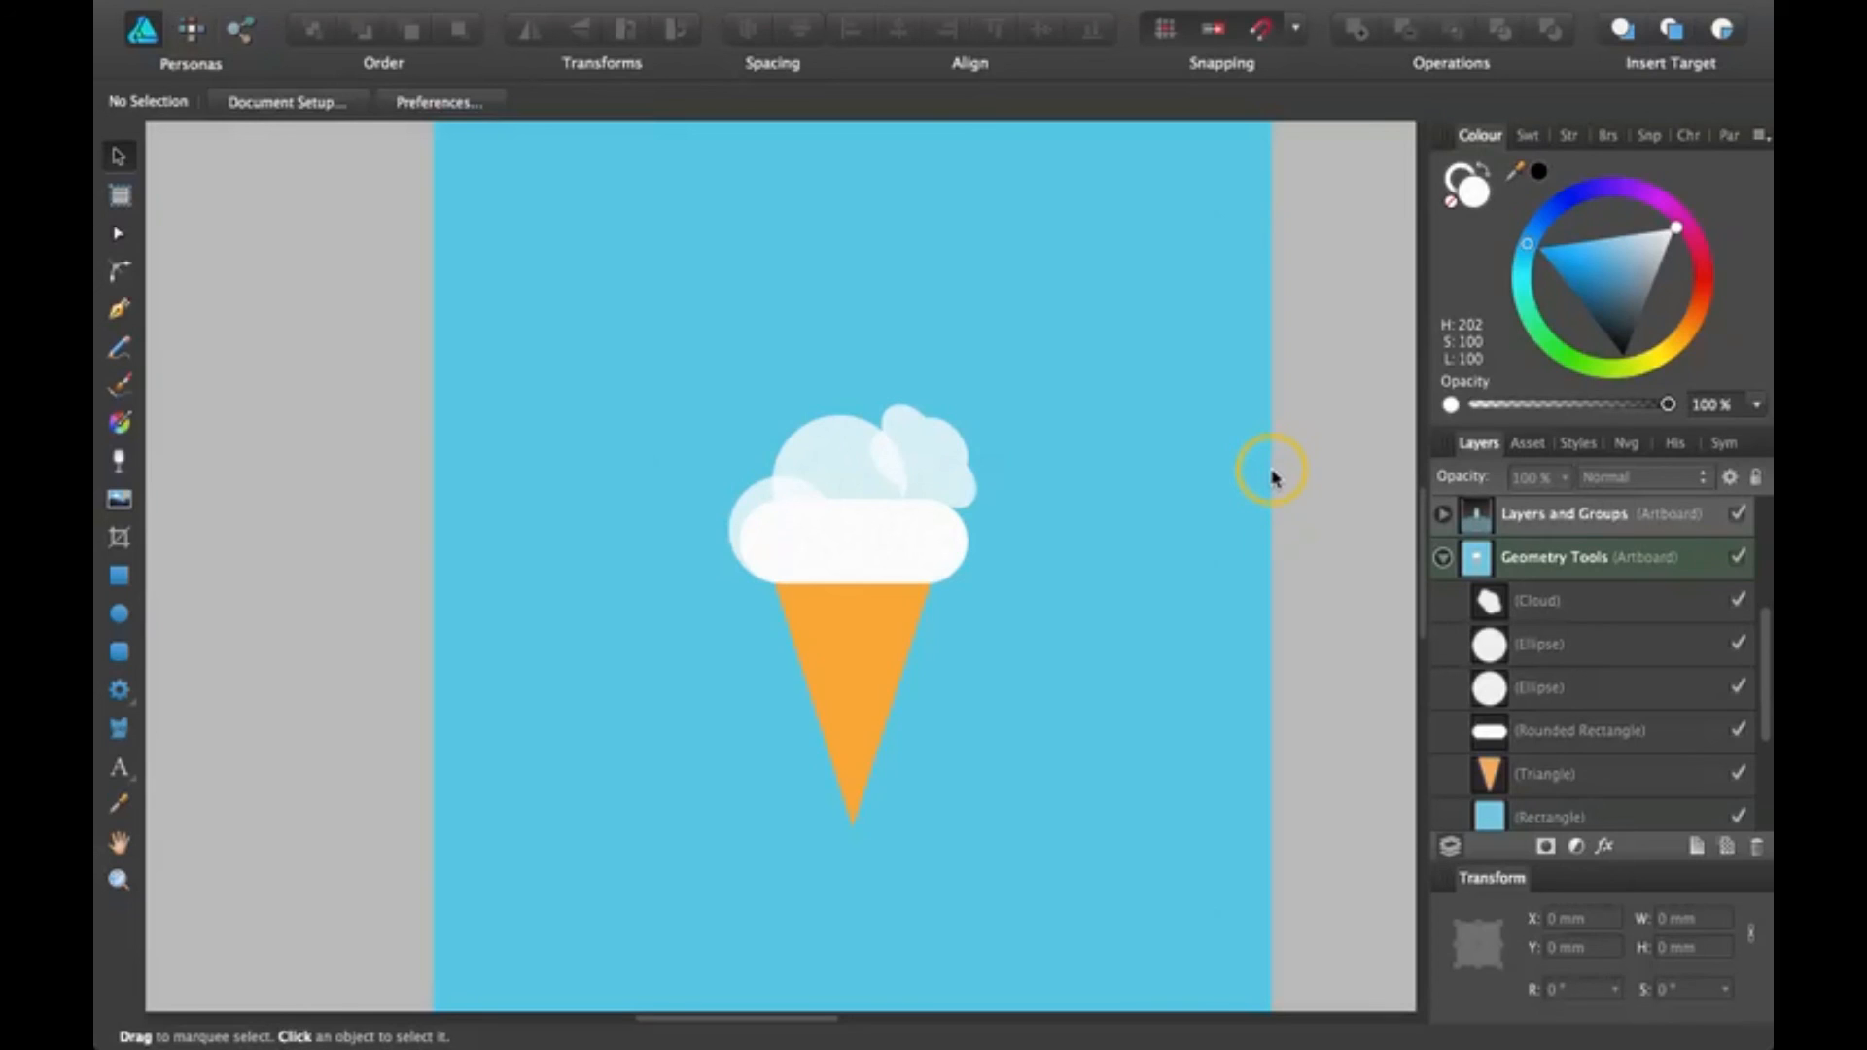
pyautogui.moveTo(1289, 482)
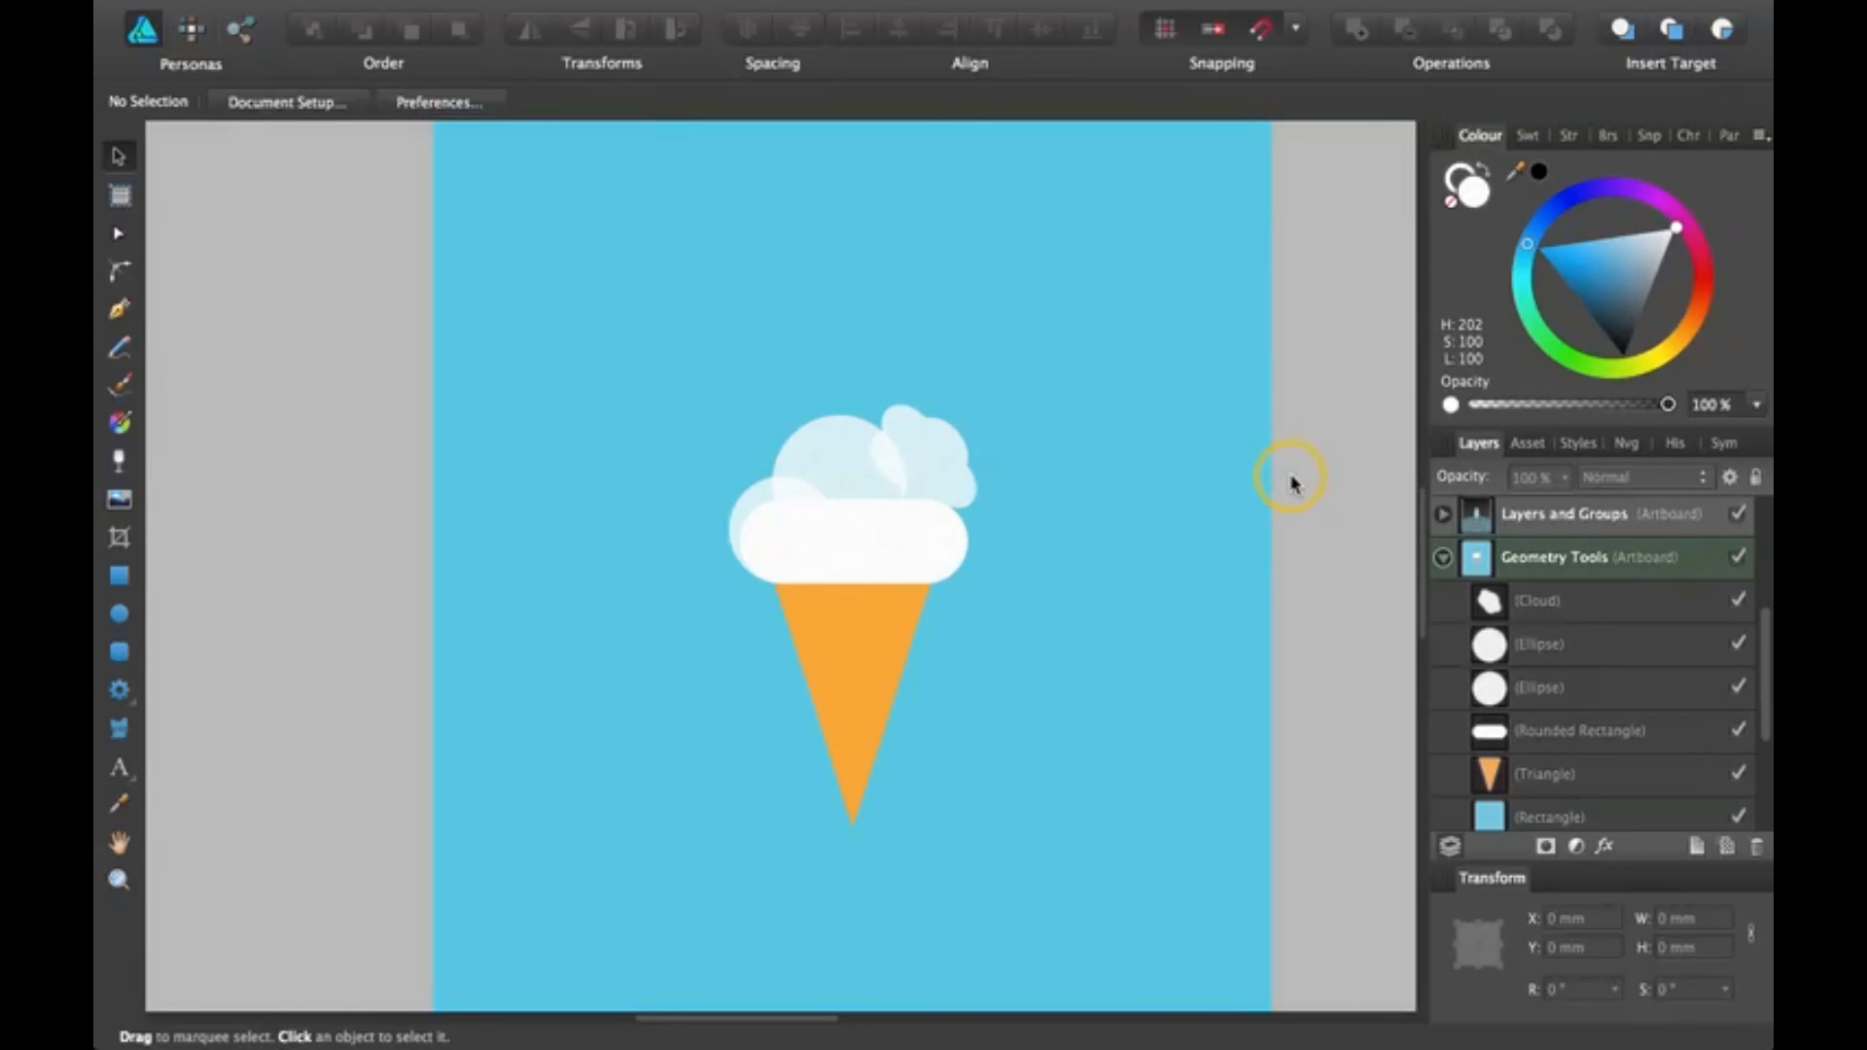
pyautogui.moveTo(1273, 477)
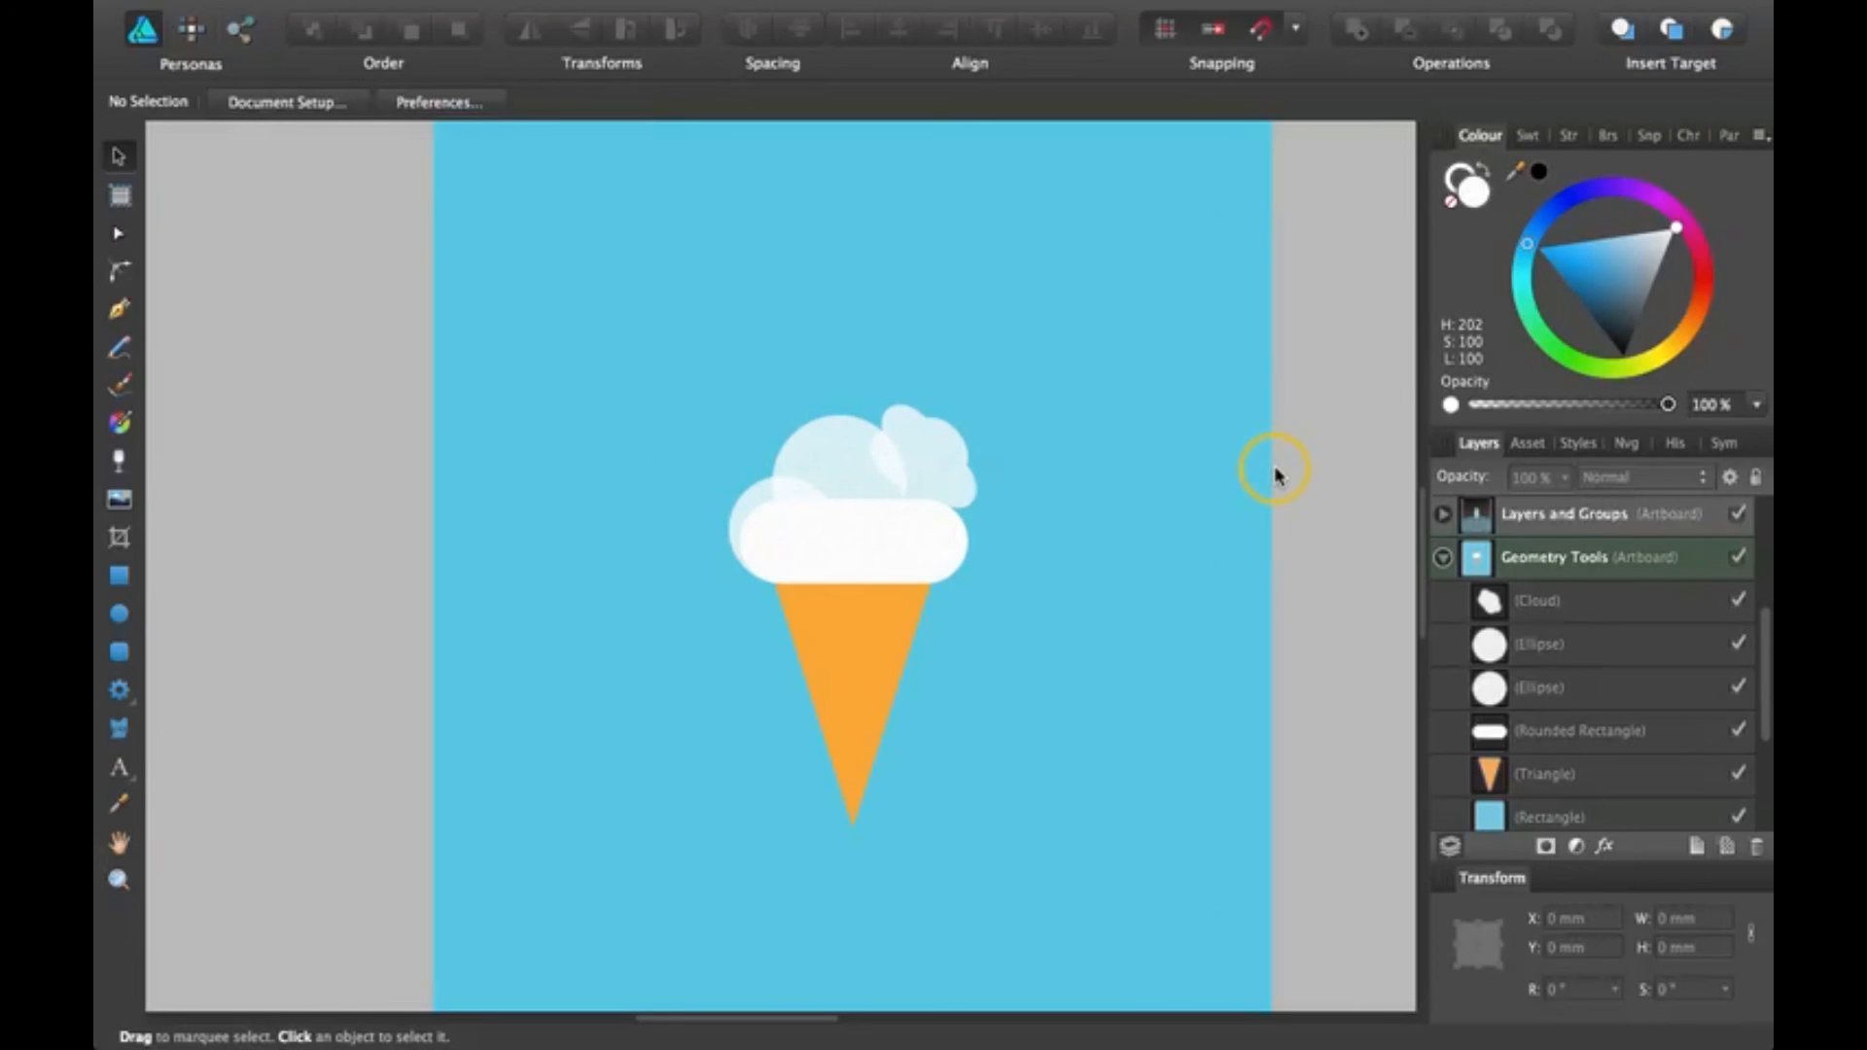
pyautogui.moveTo(1272, 464)
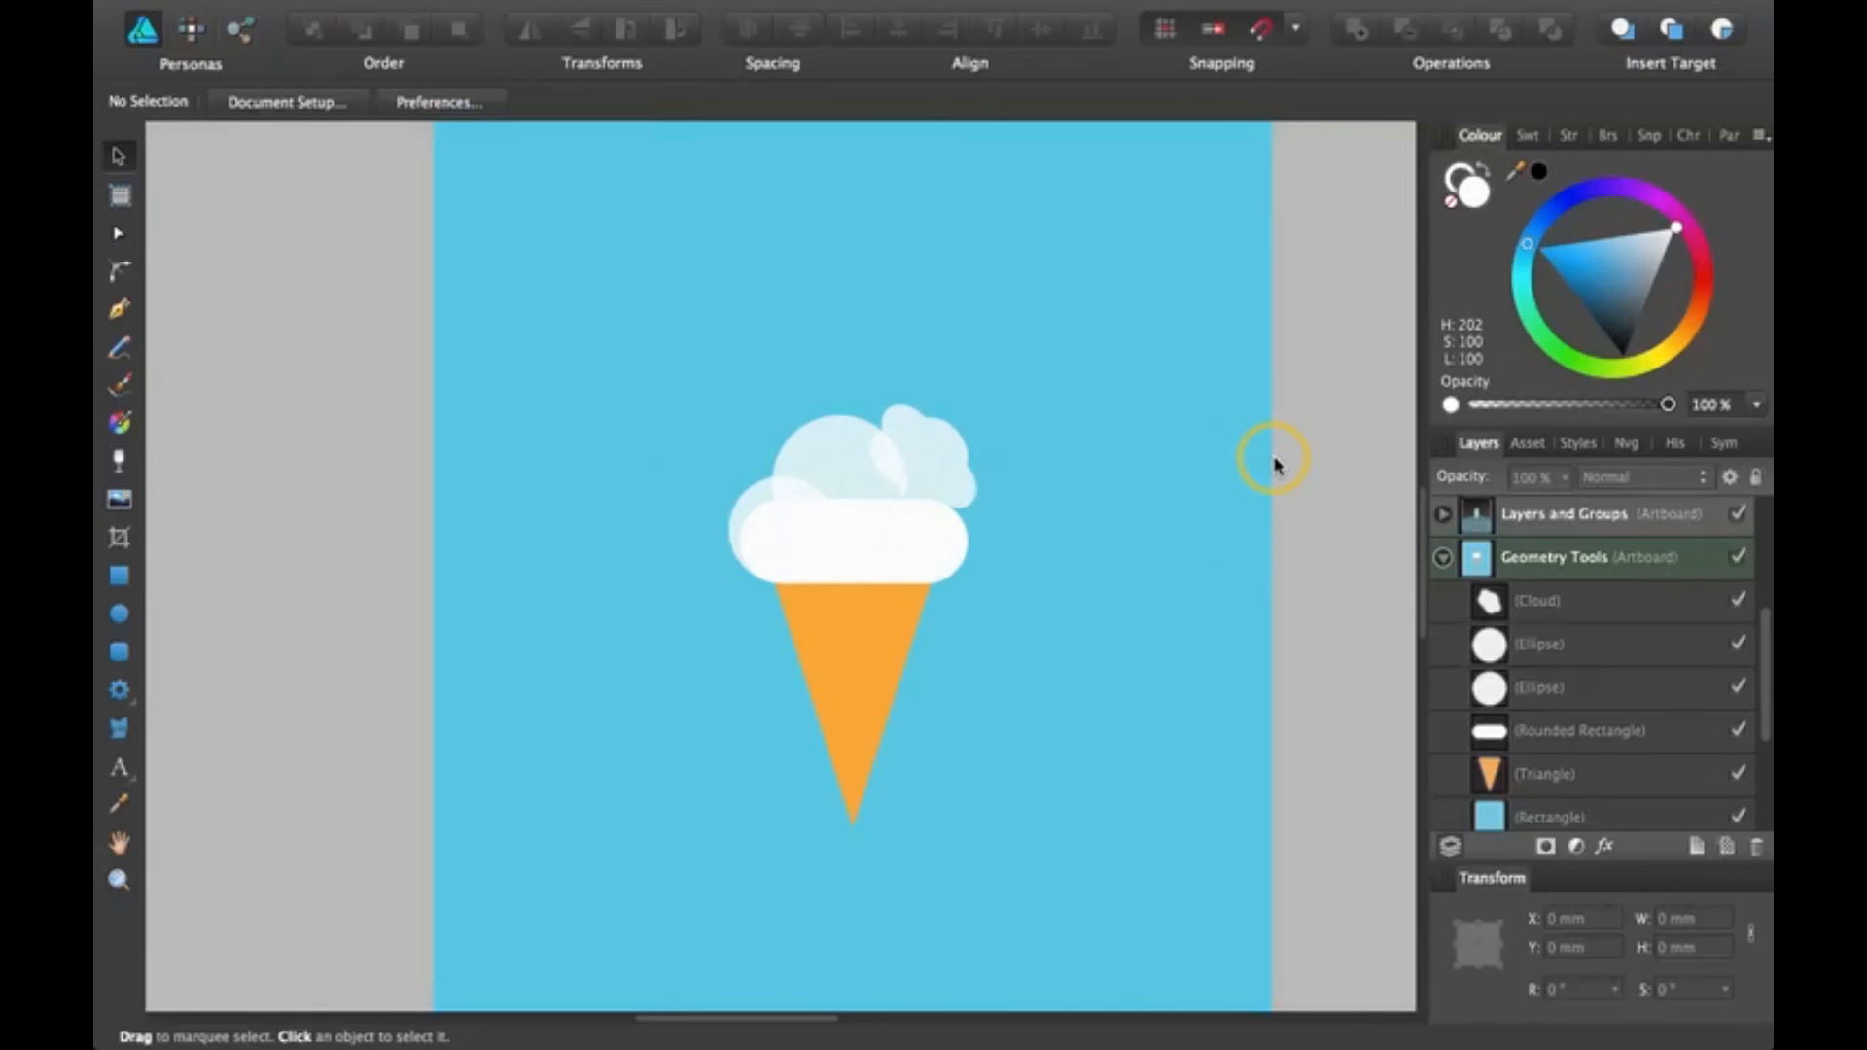